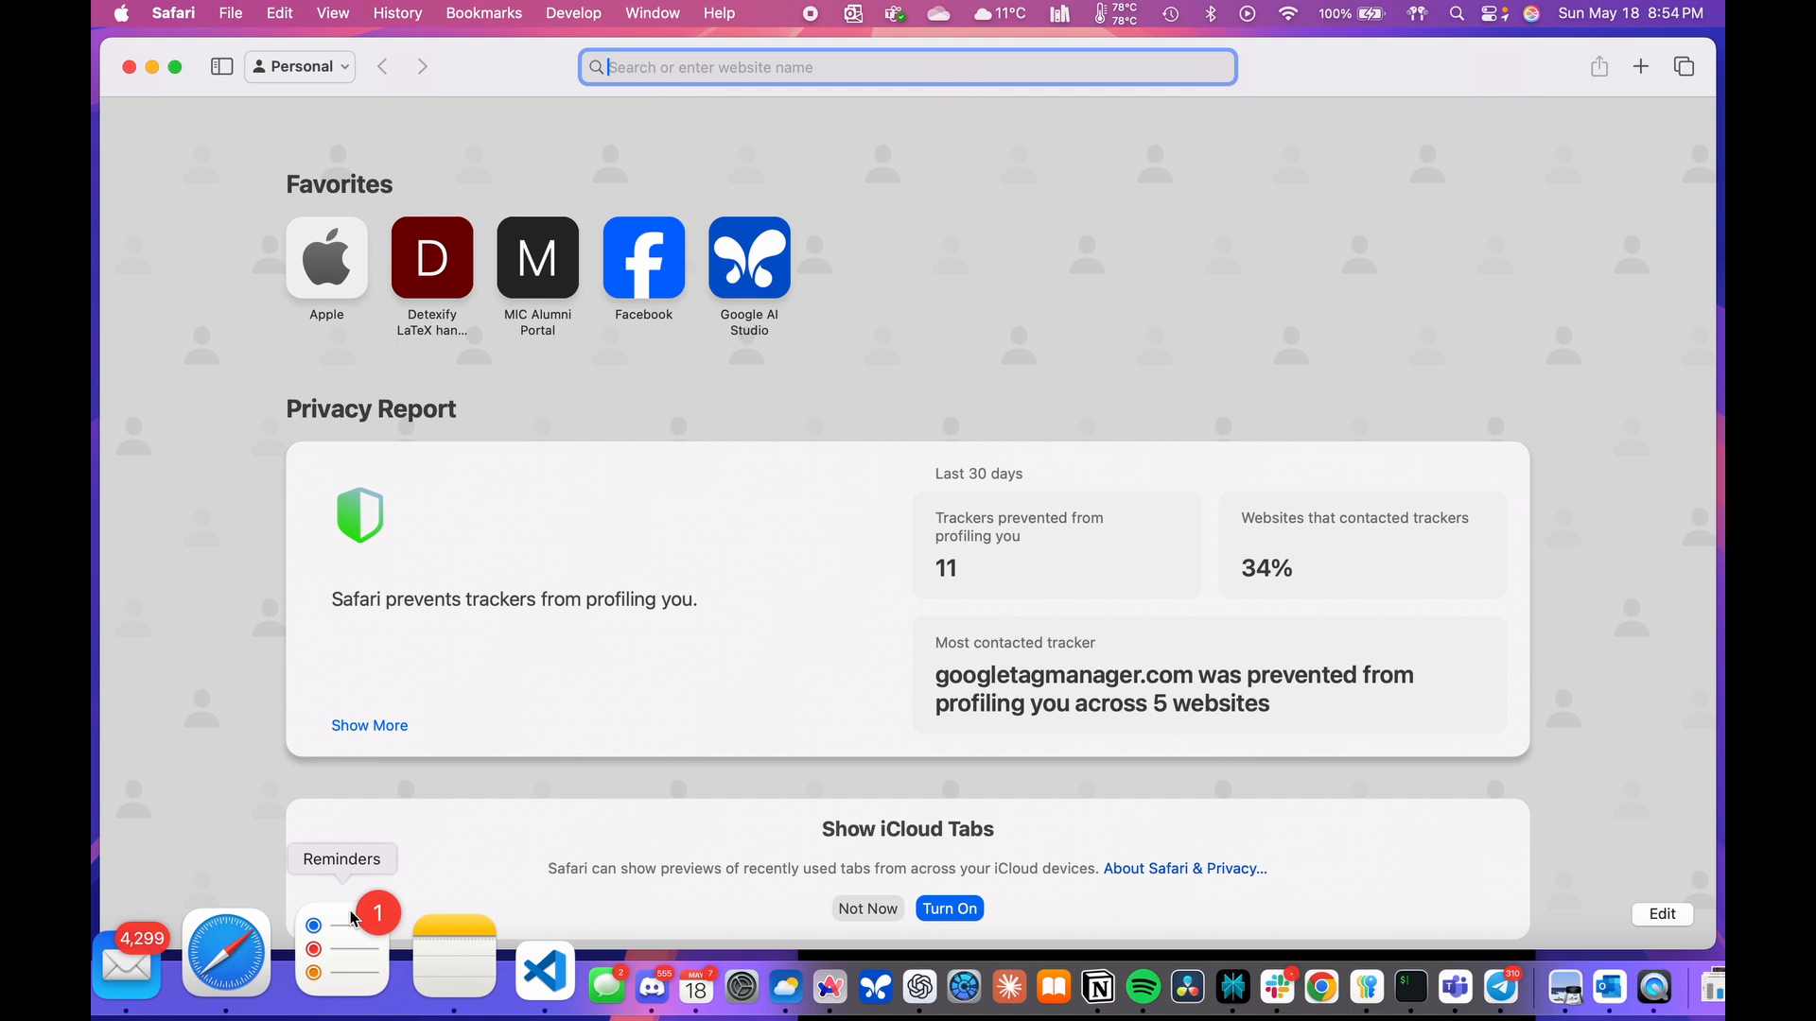
Enter 'sidestore' in Safari's address bar to load sidestore.io
text(sidestore.io)
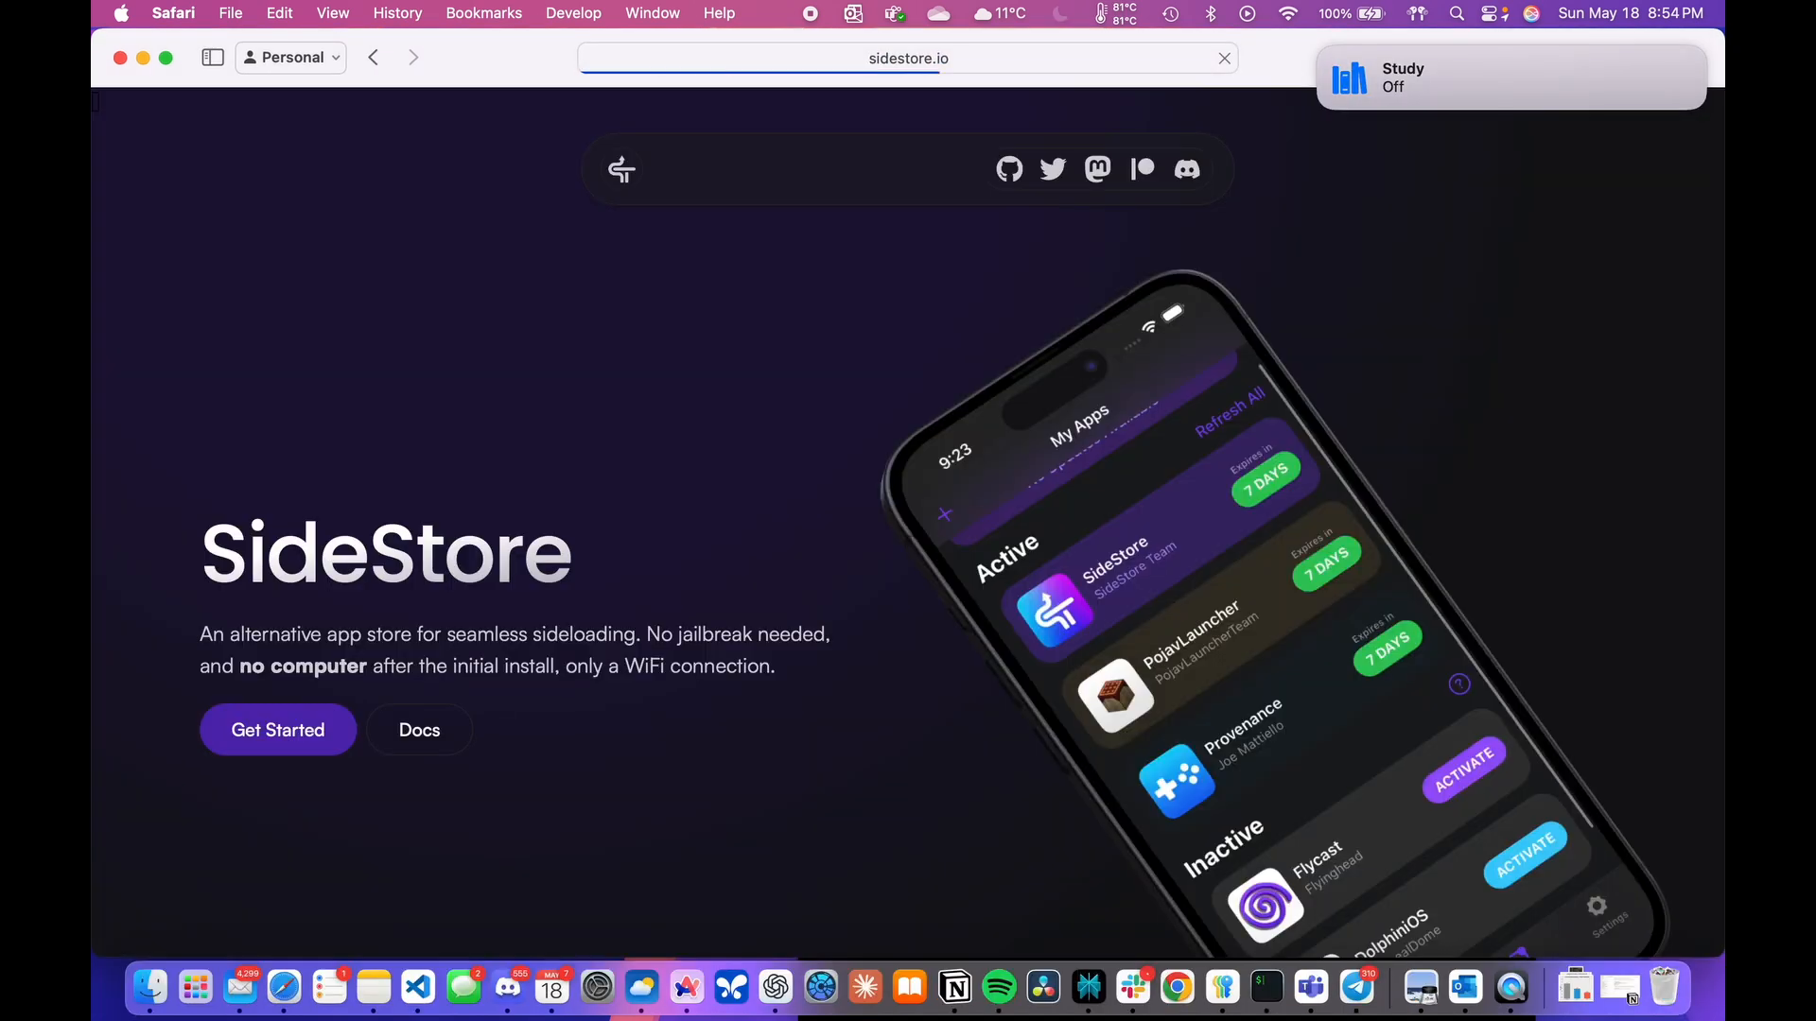
Download and allow SideStore.ipa, then advance the guide to Sideloading SideStore
click(278, 729)
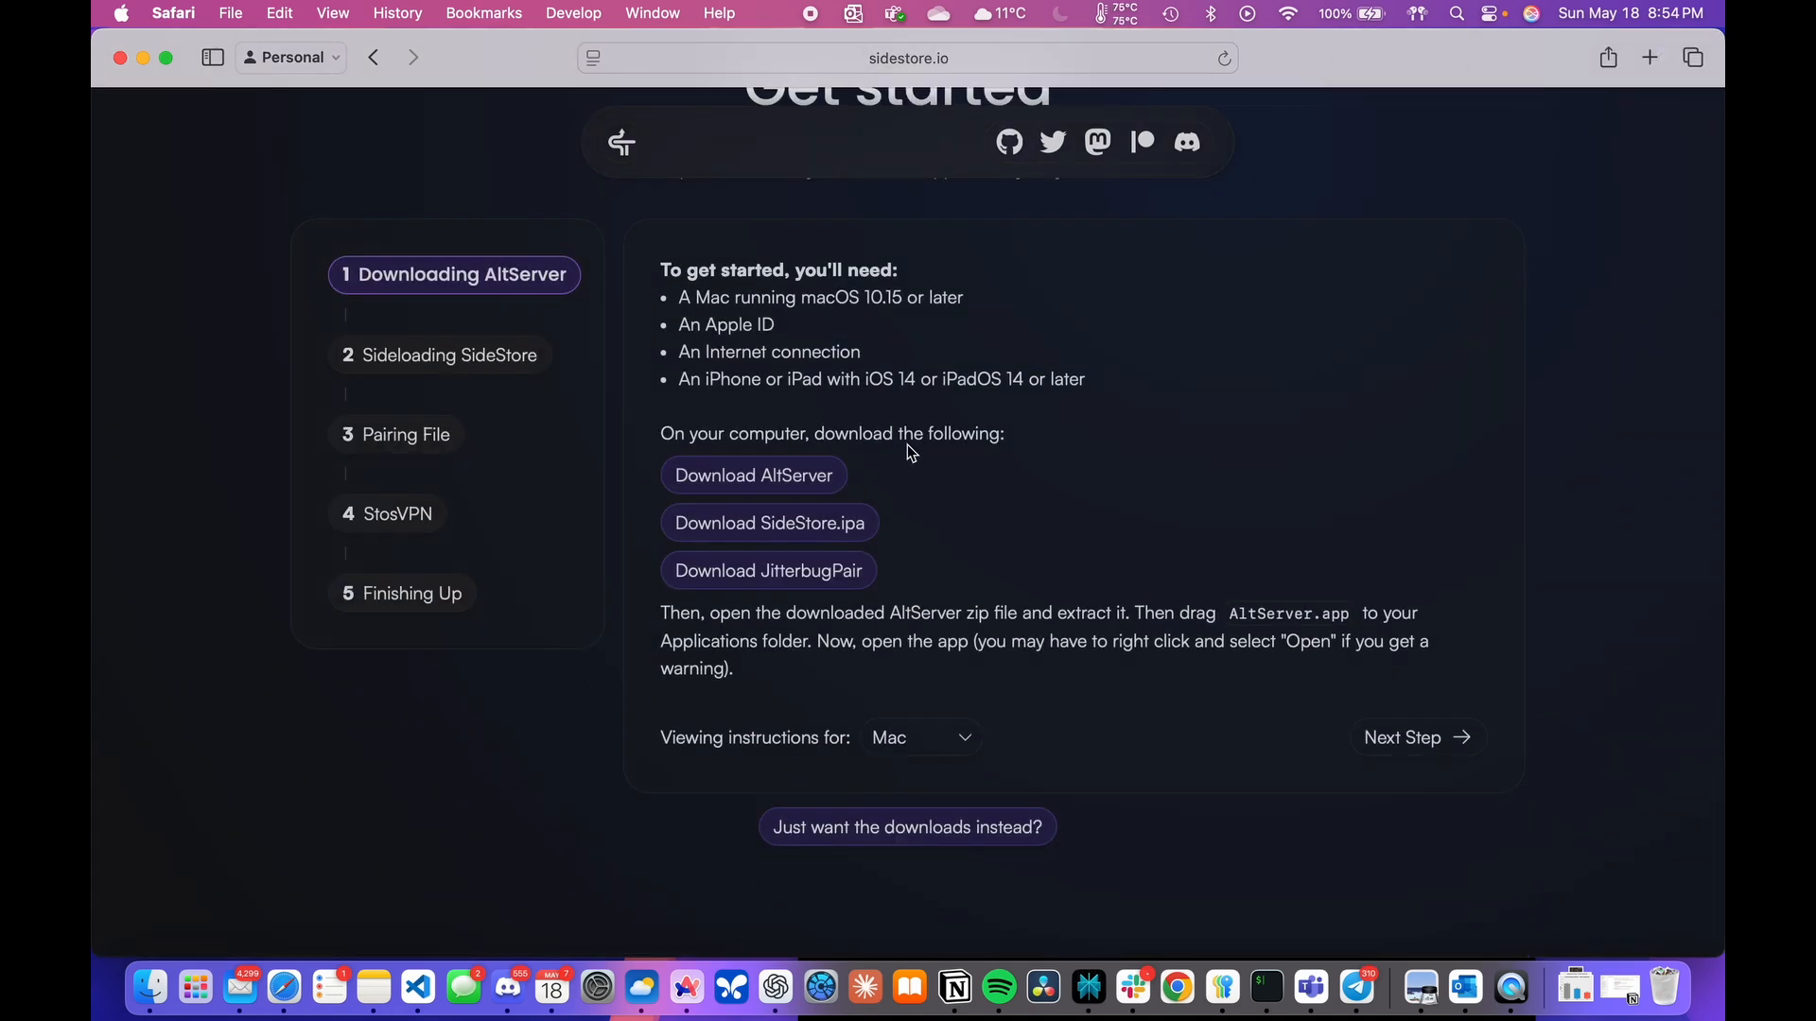
mouse_move(768, 522)
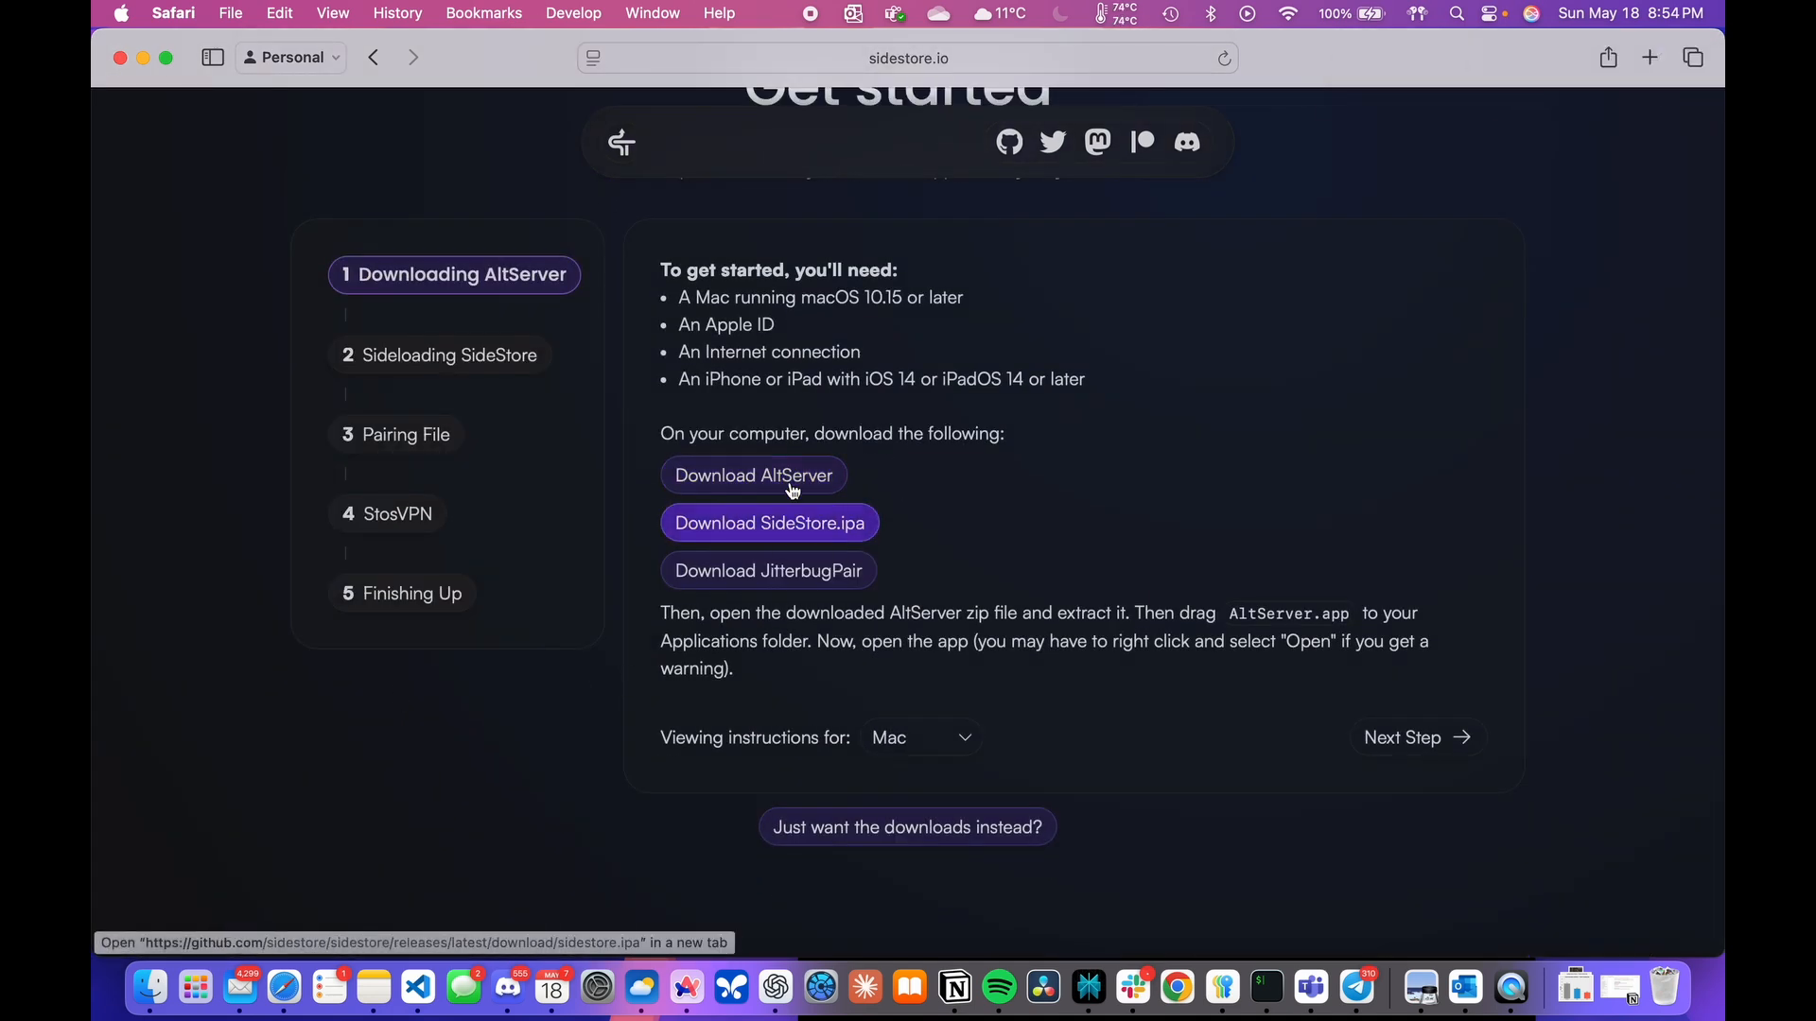
click(768, 522)
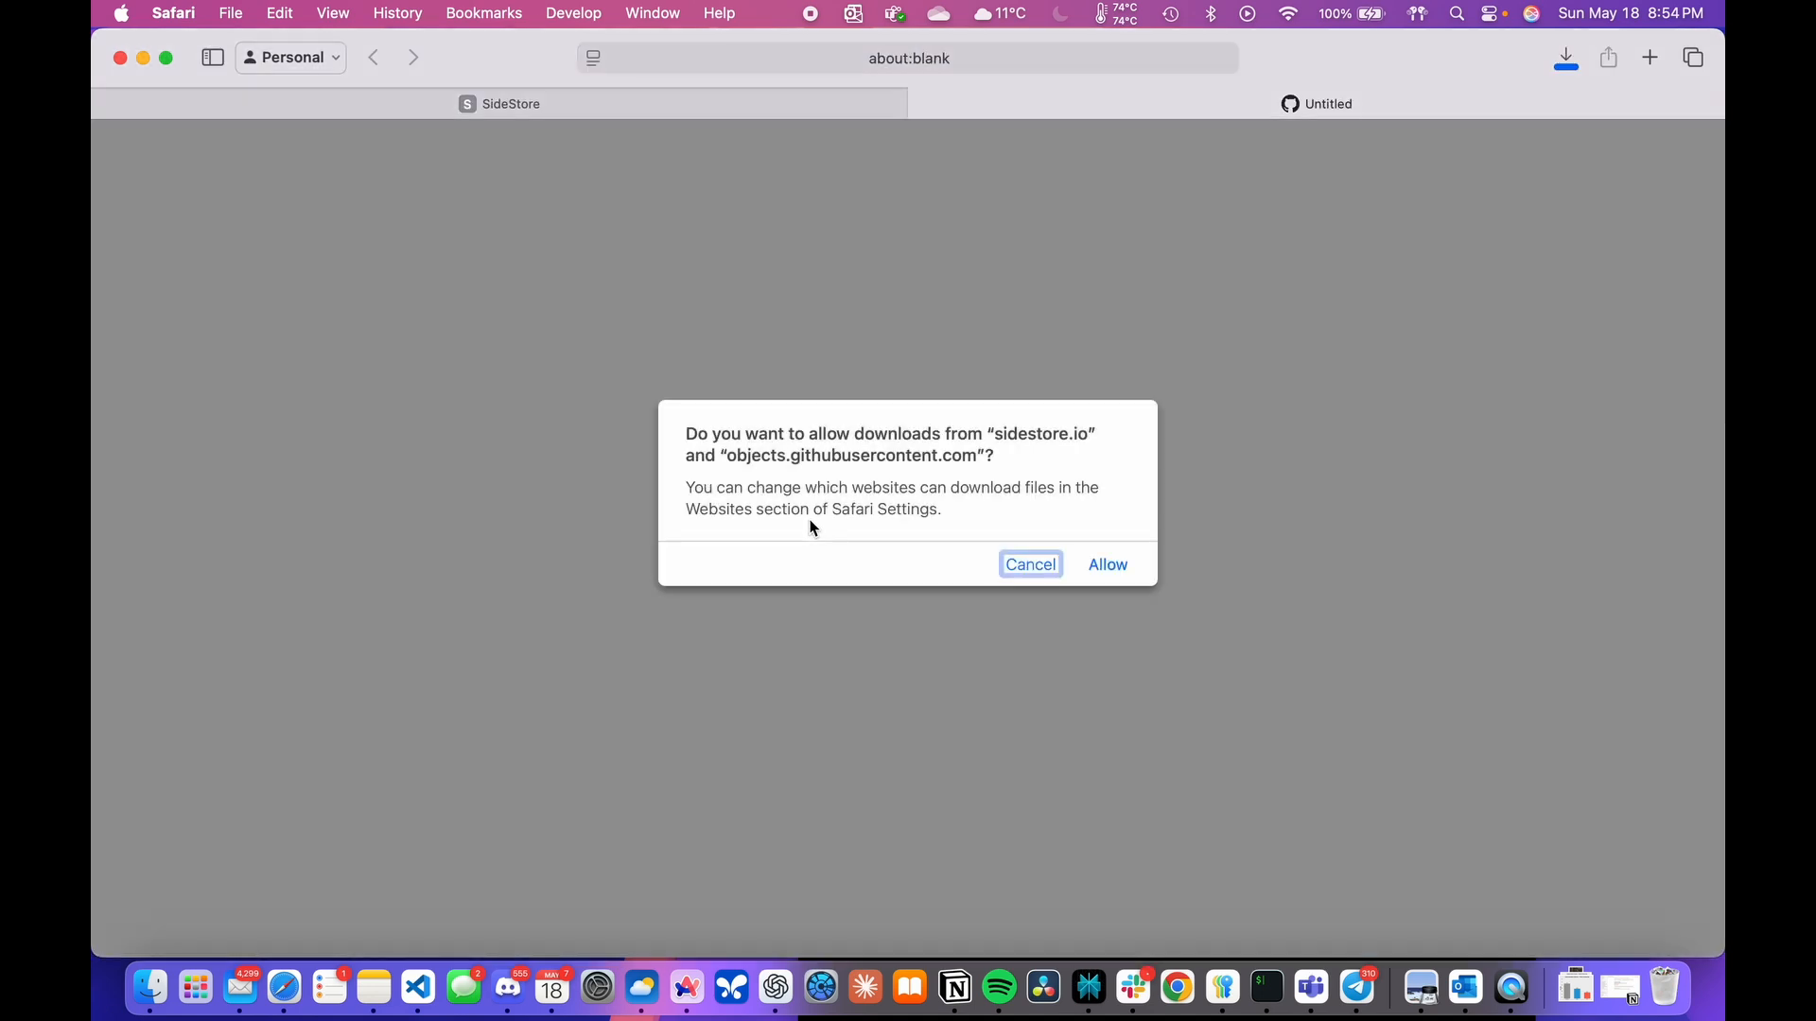
click(1105, 563)
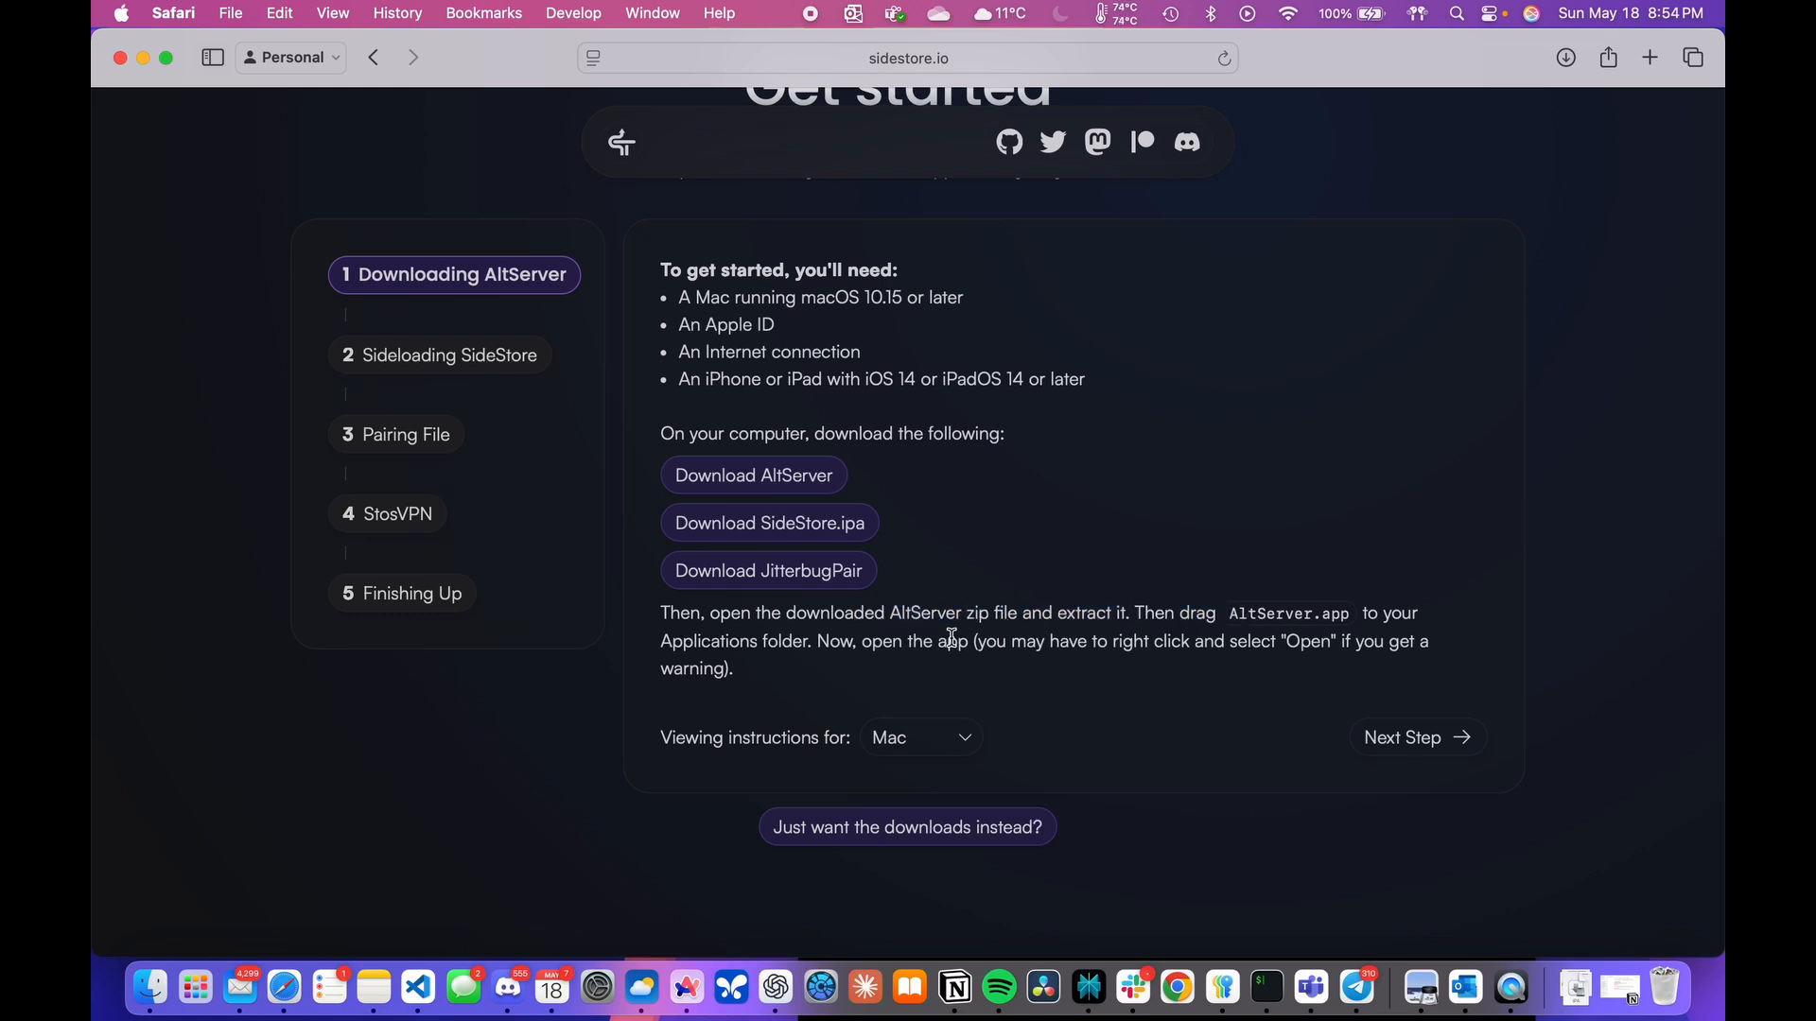
mouse_move(764, 636)
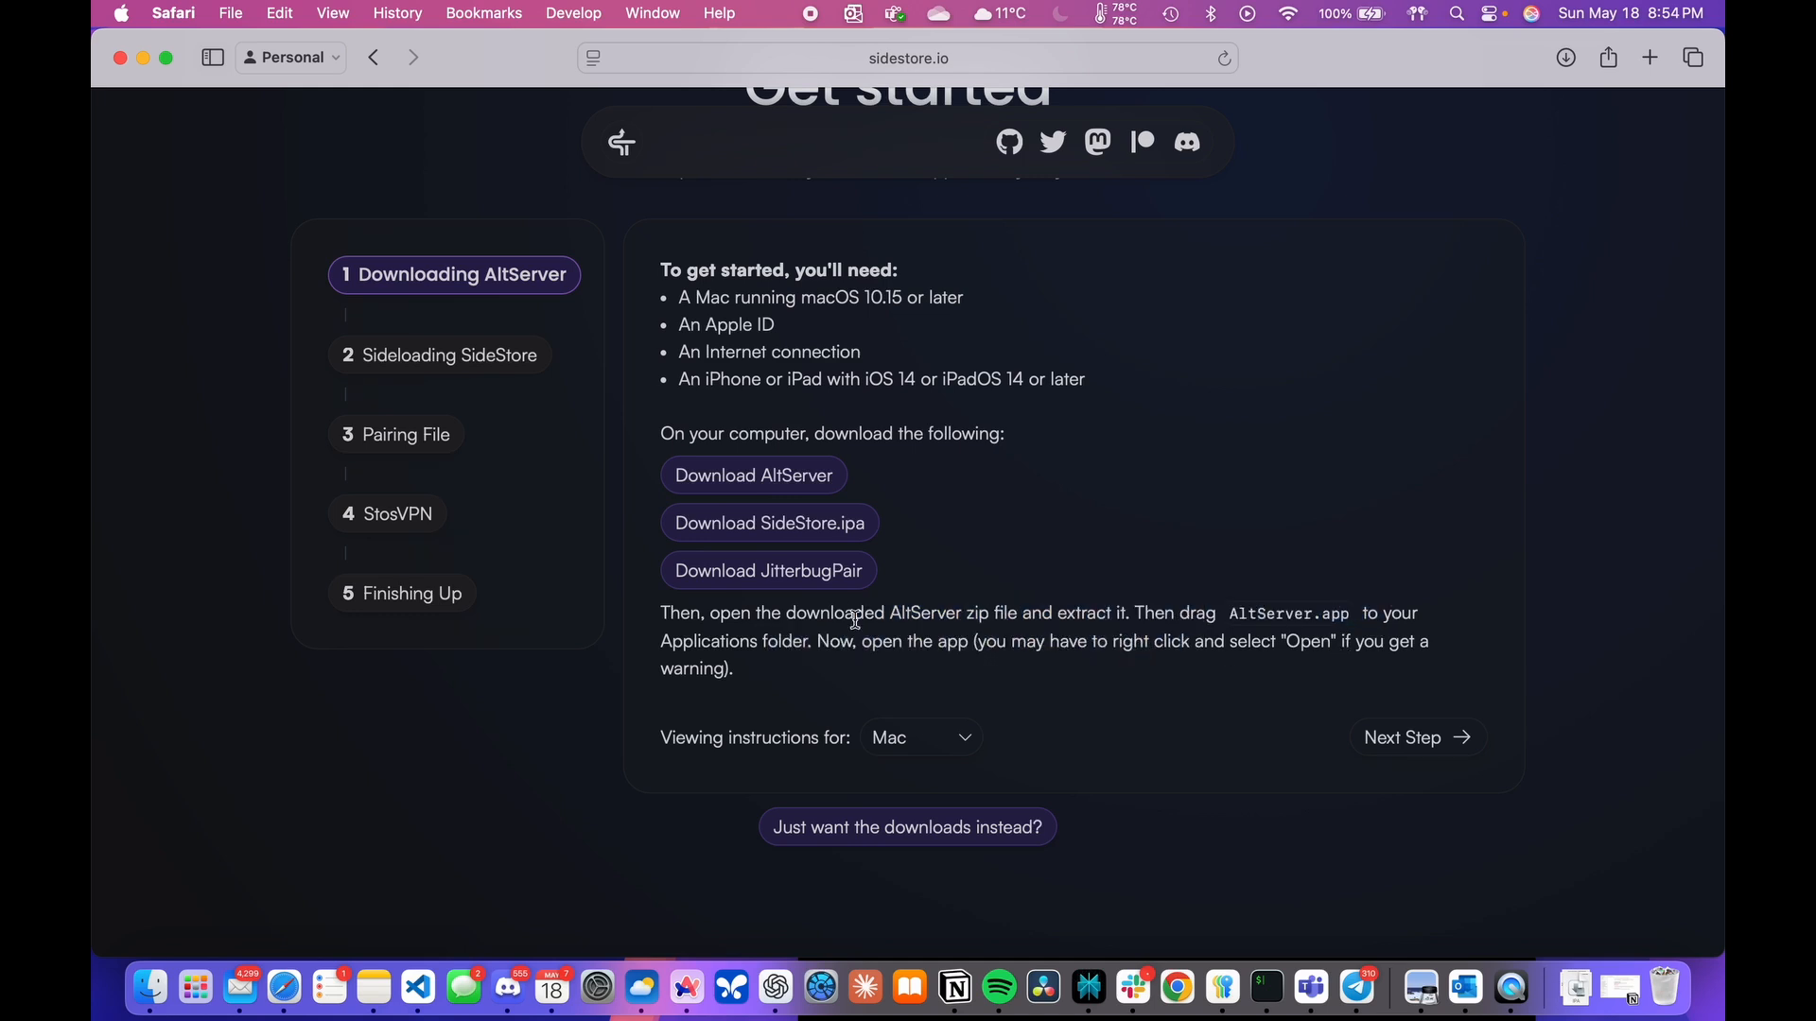
mouse_move(1315, 644)
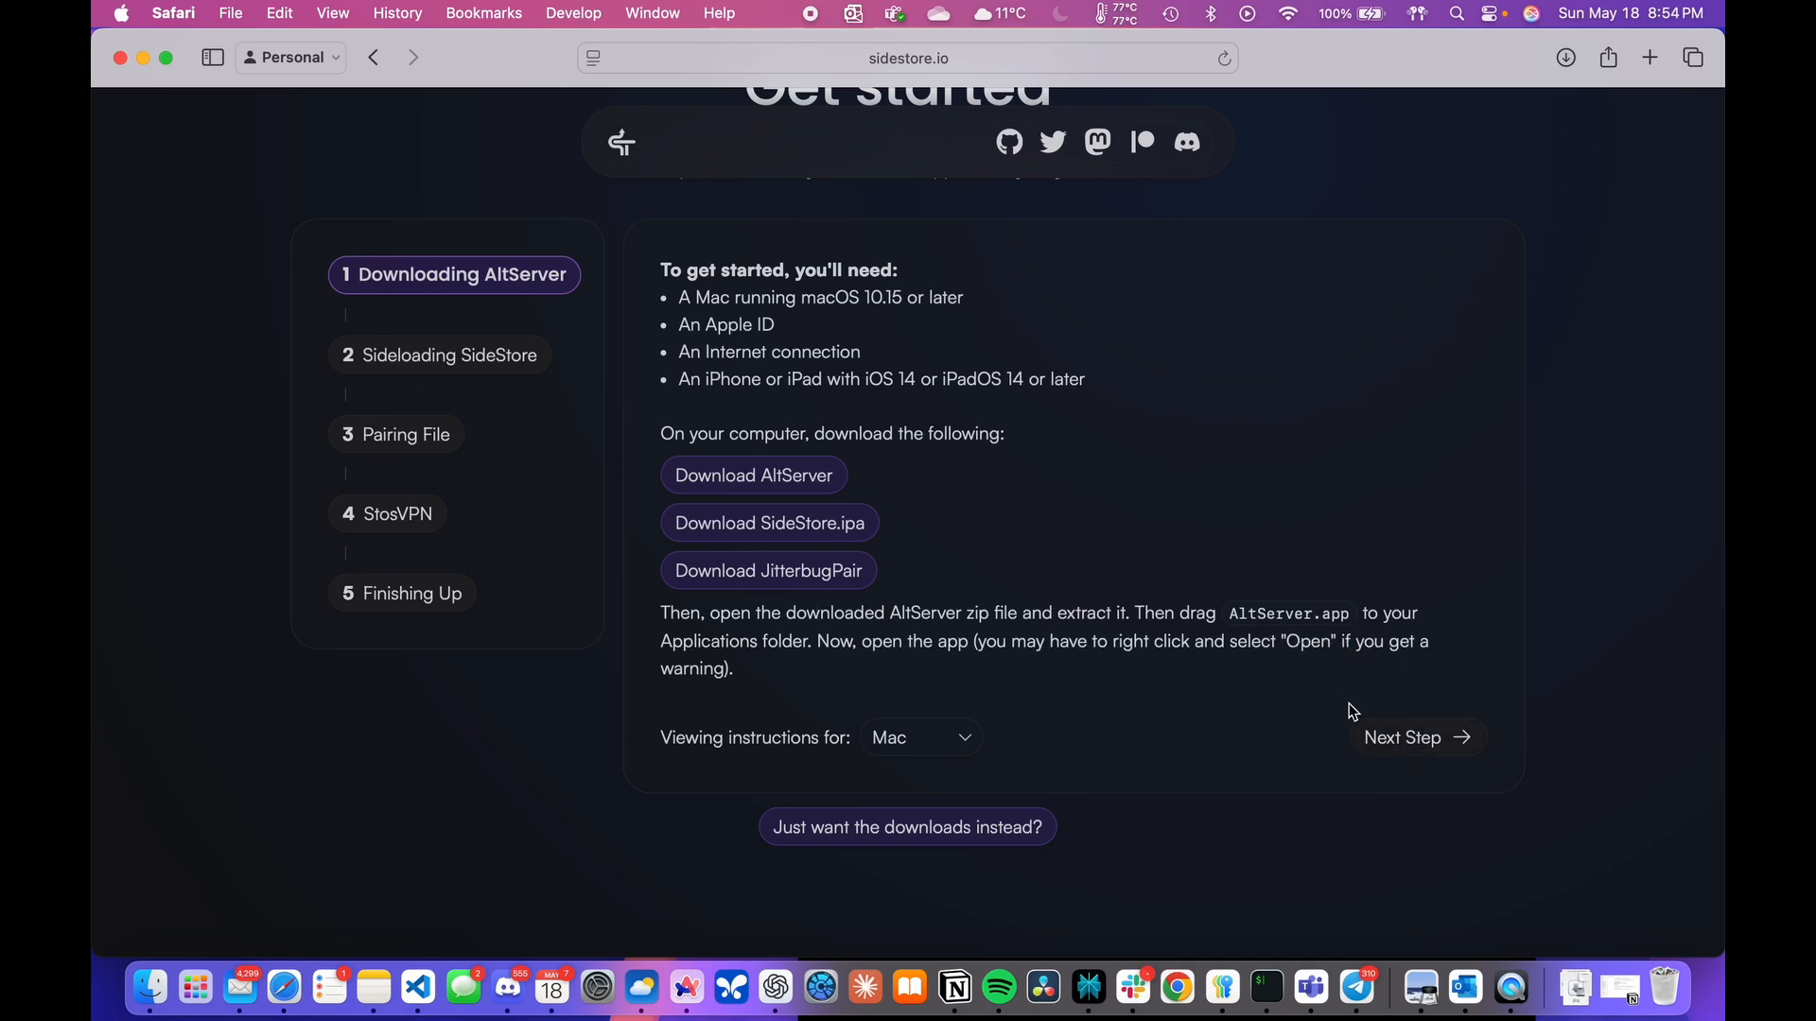
mouse_move(1409, 753)
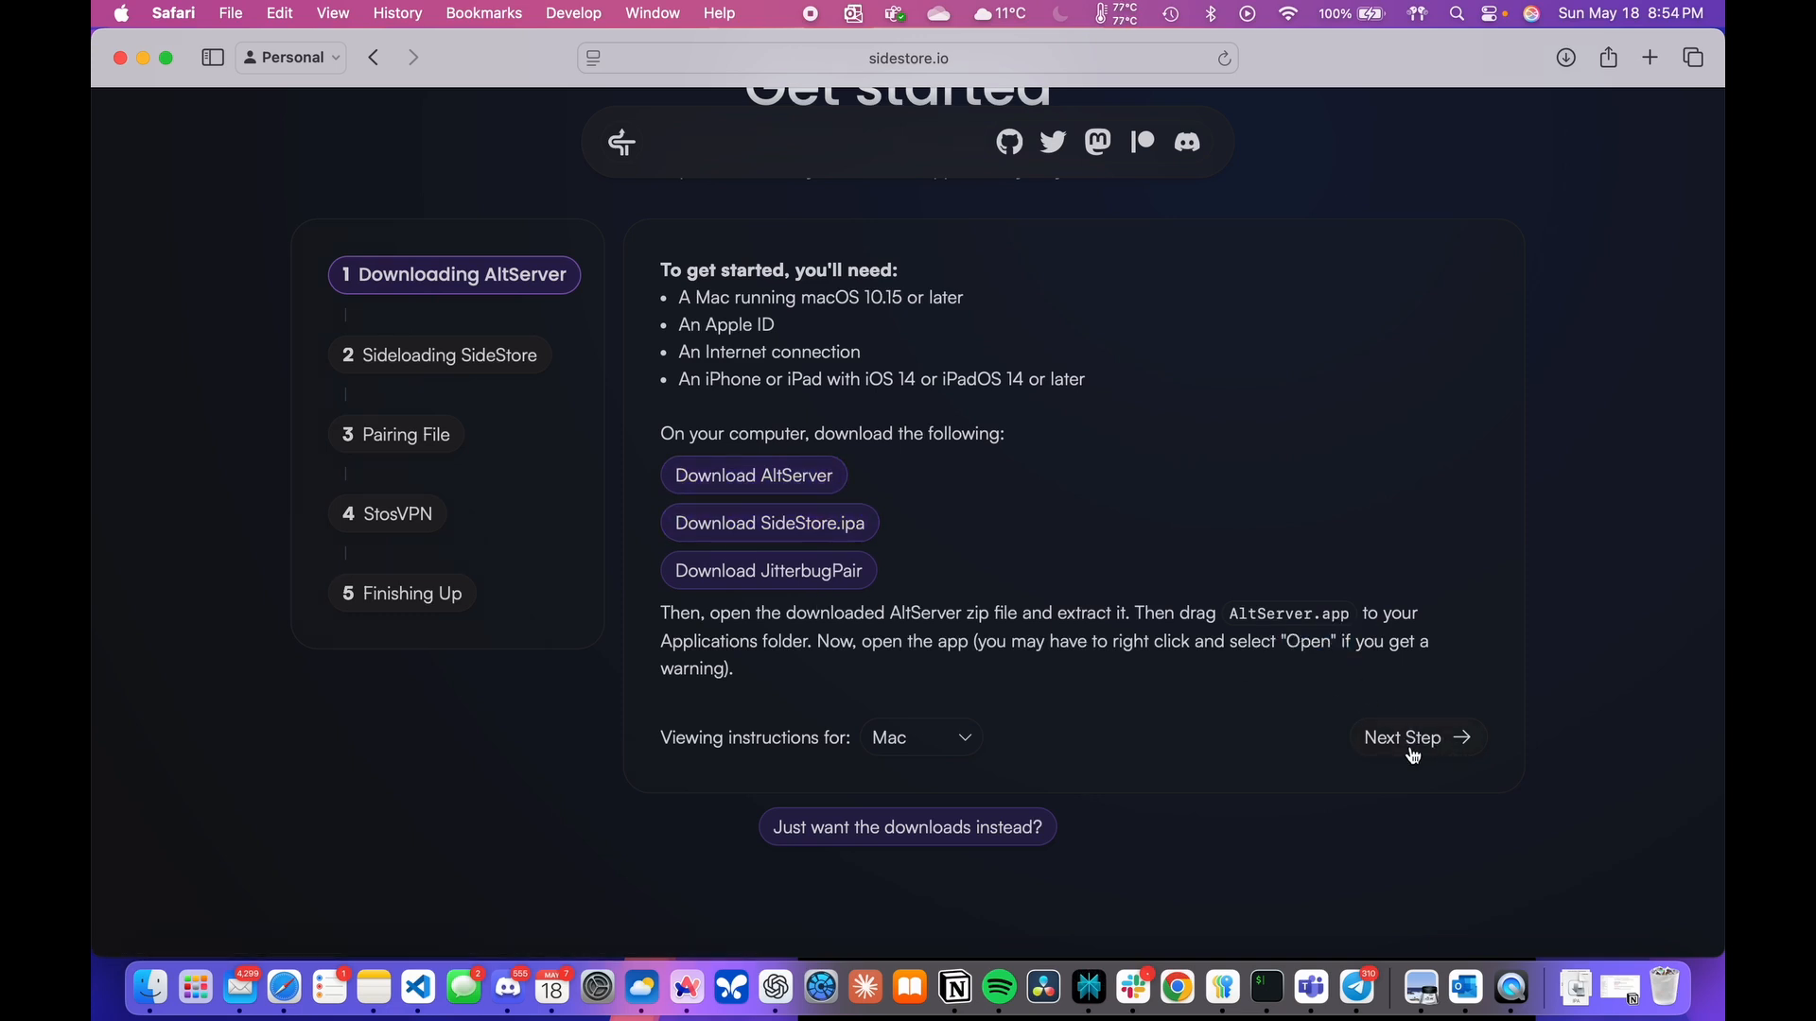
click(1401, 738)
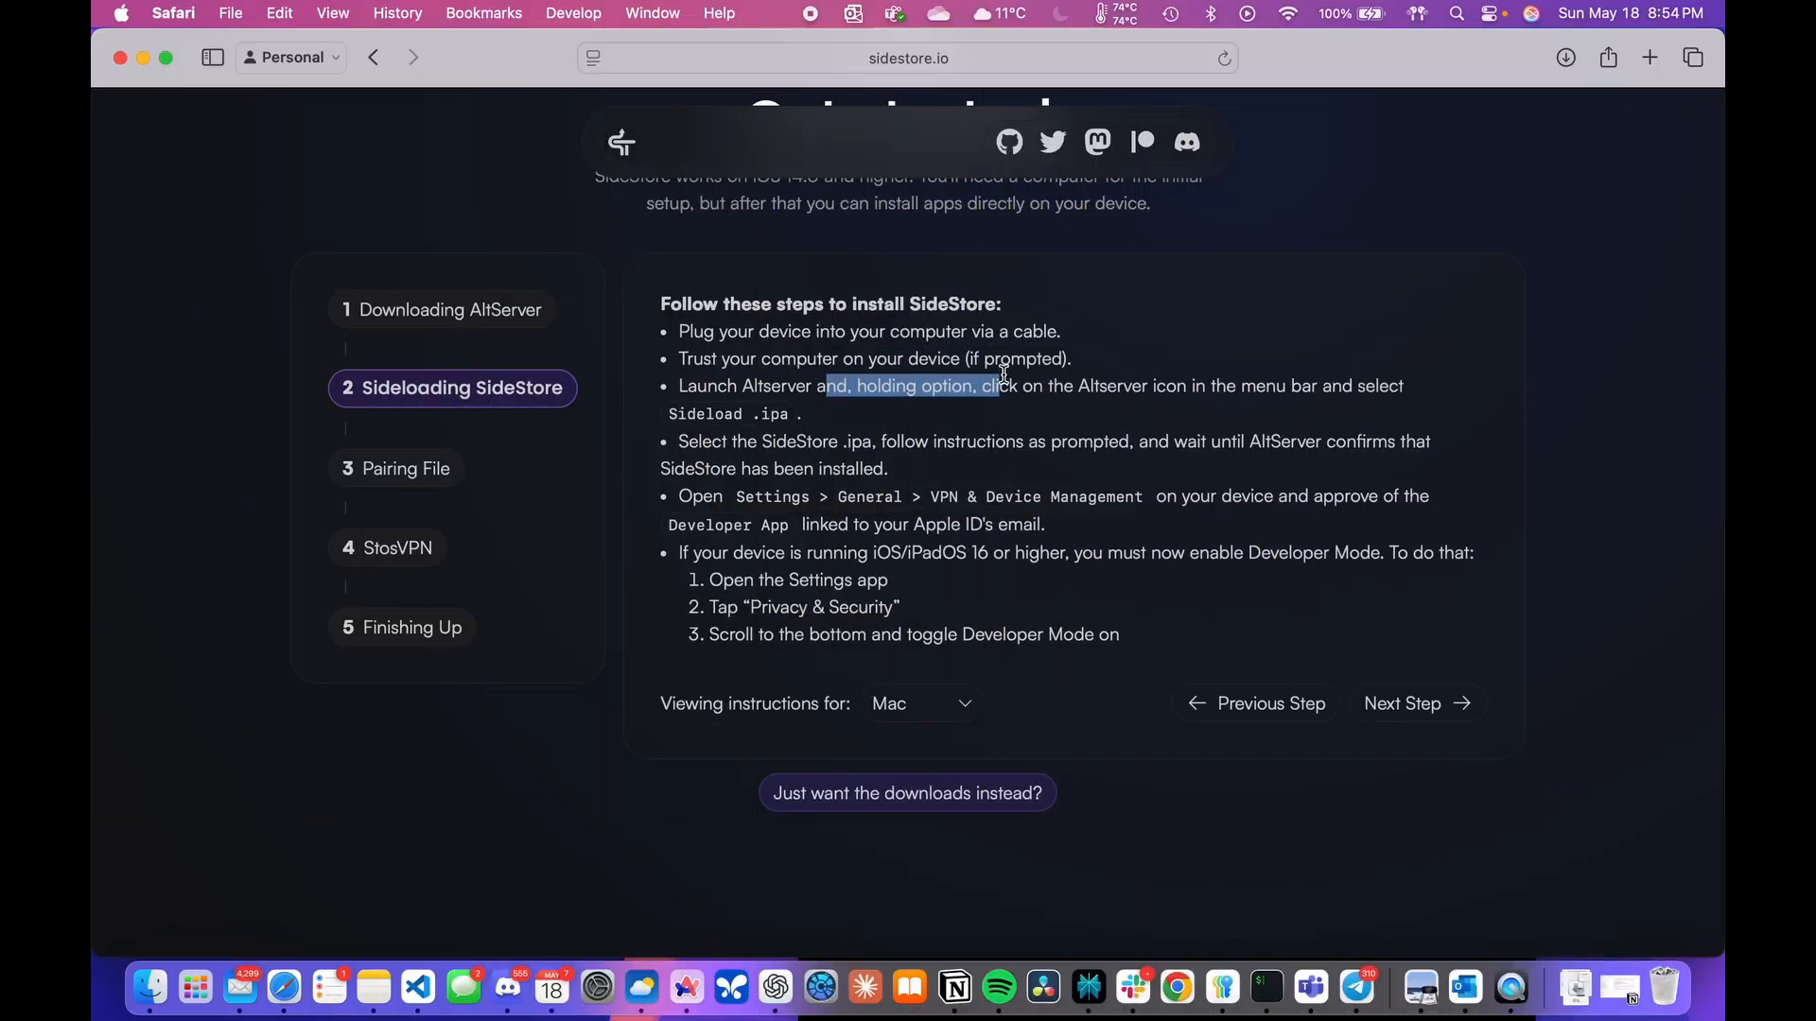
mouse_move(131, 949)
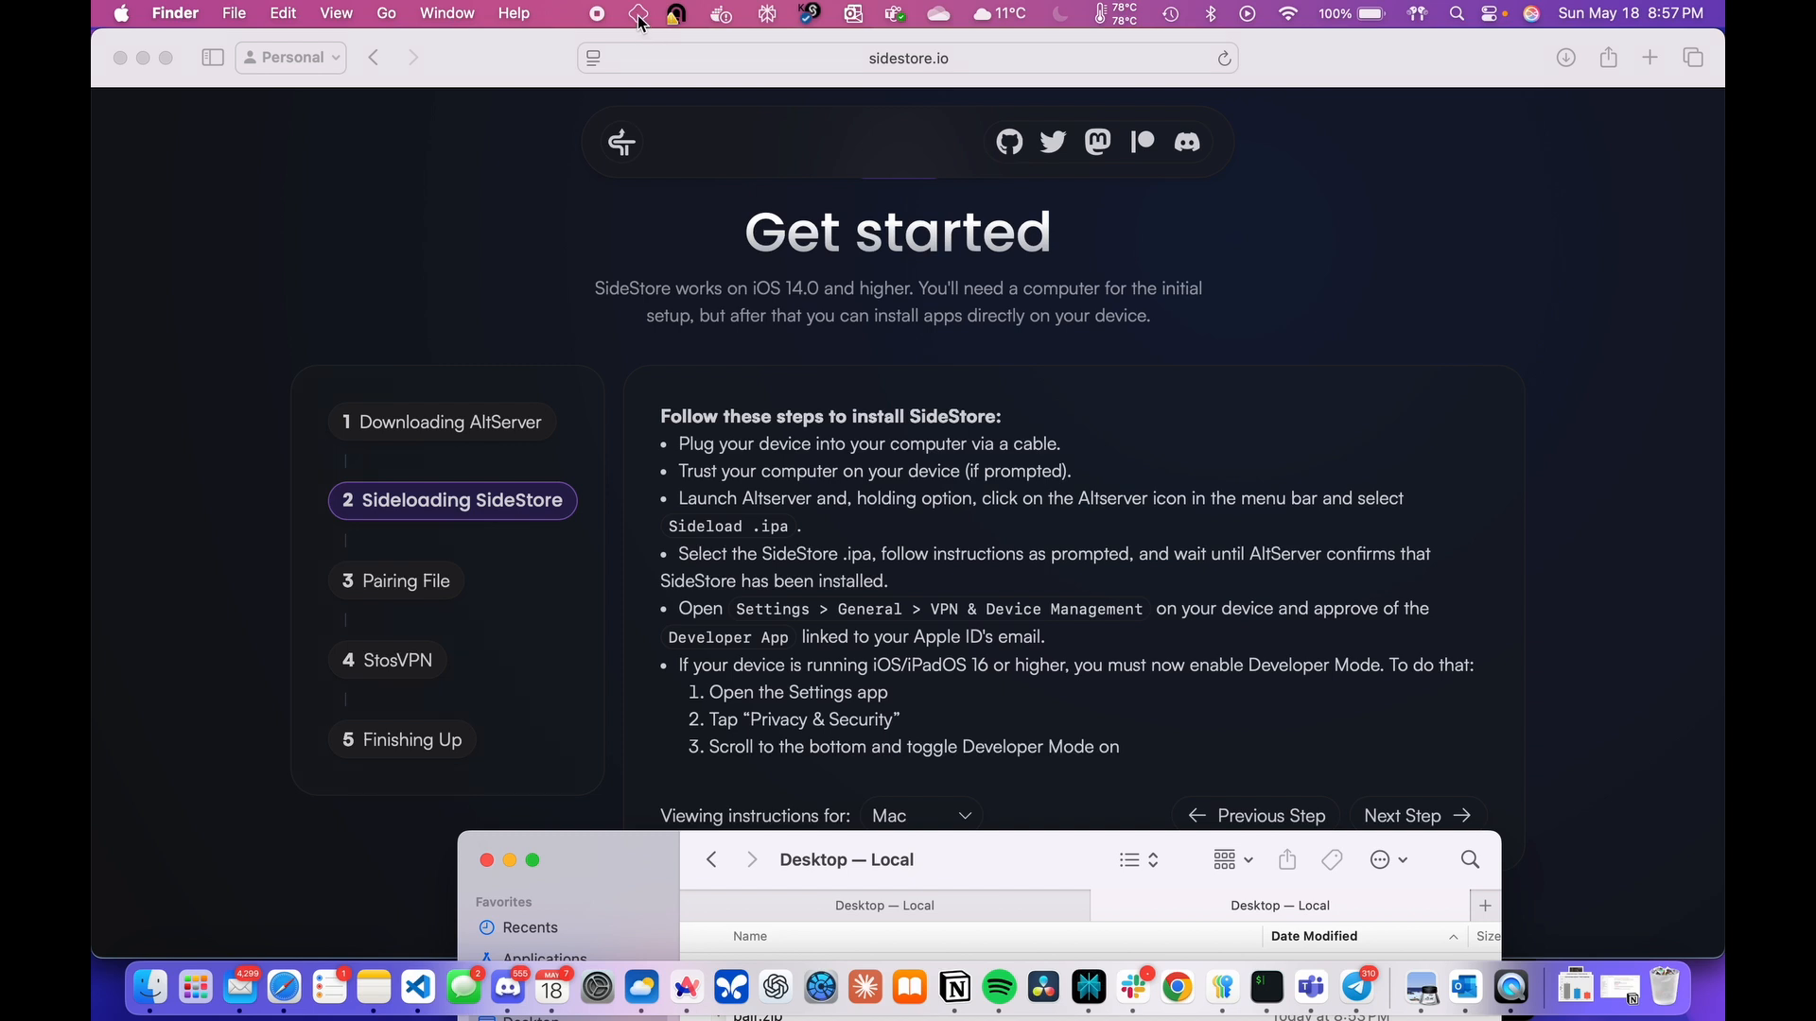
Sideload SideStore.ipa onto the iPad through AltServer's Sideload .ipa menu
click(637, 12)
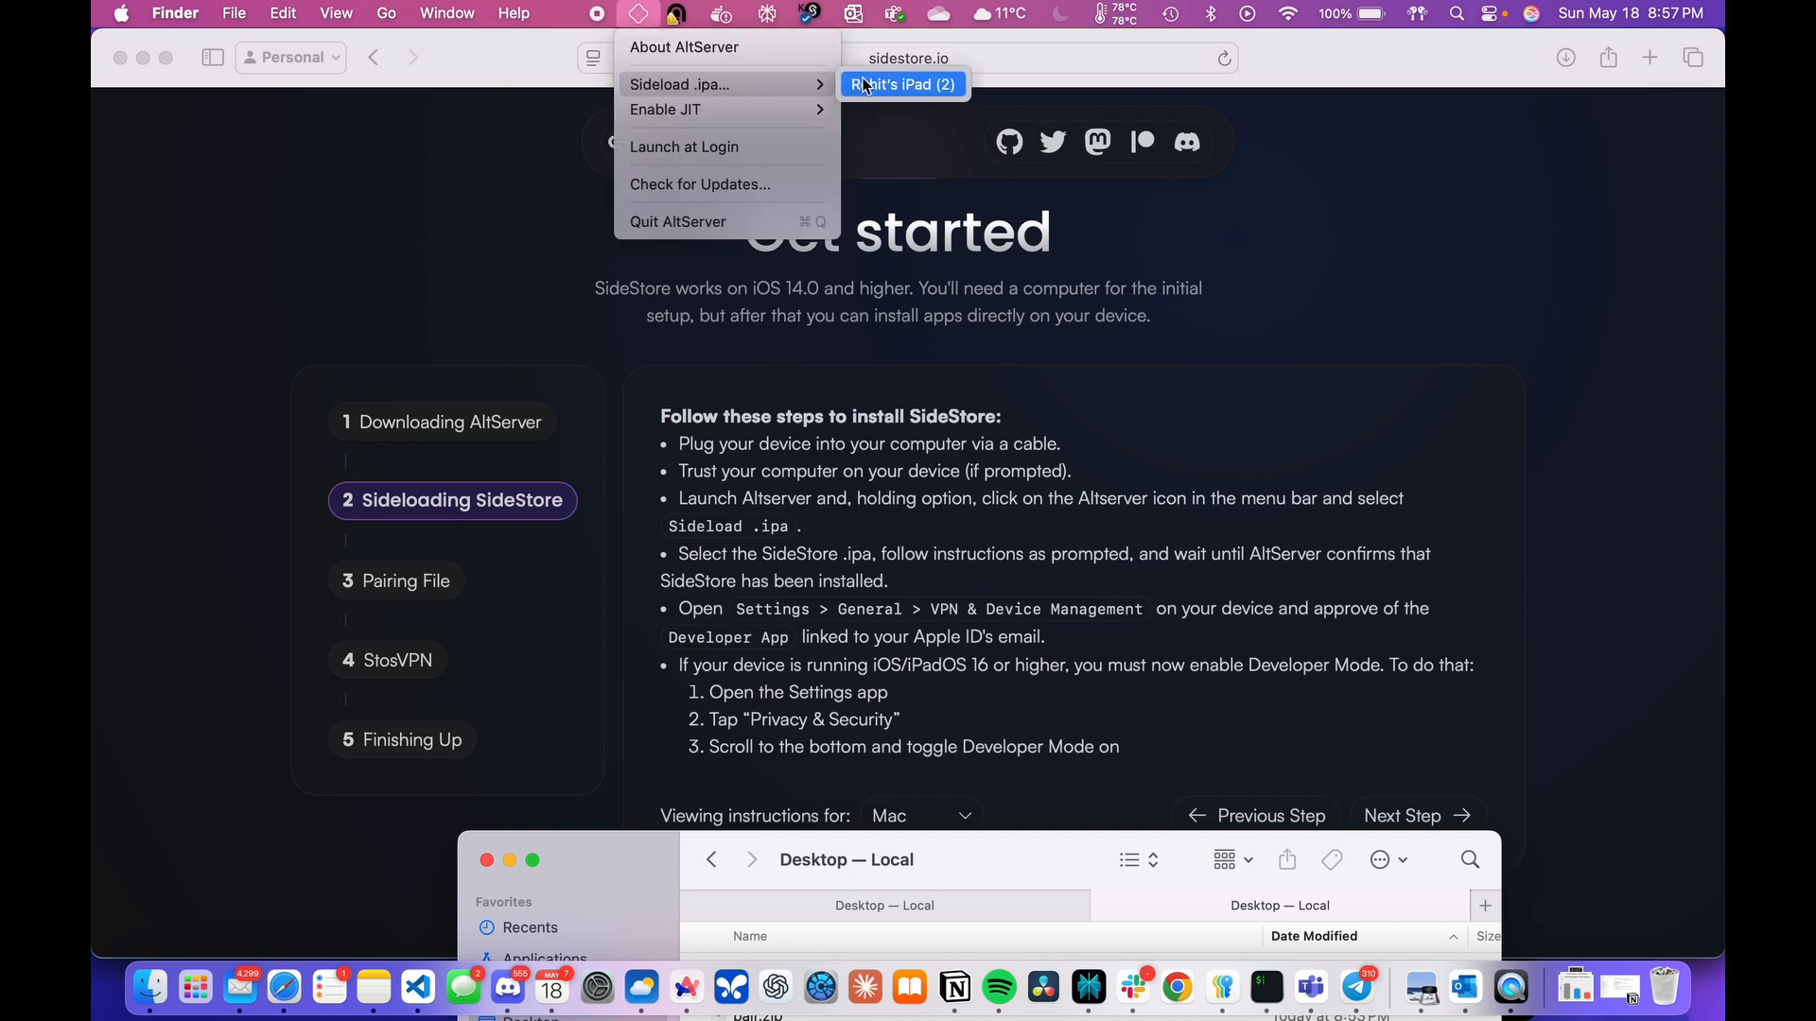
click(902, 83)
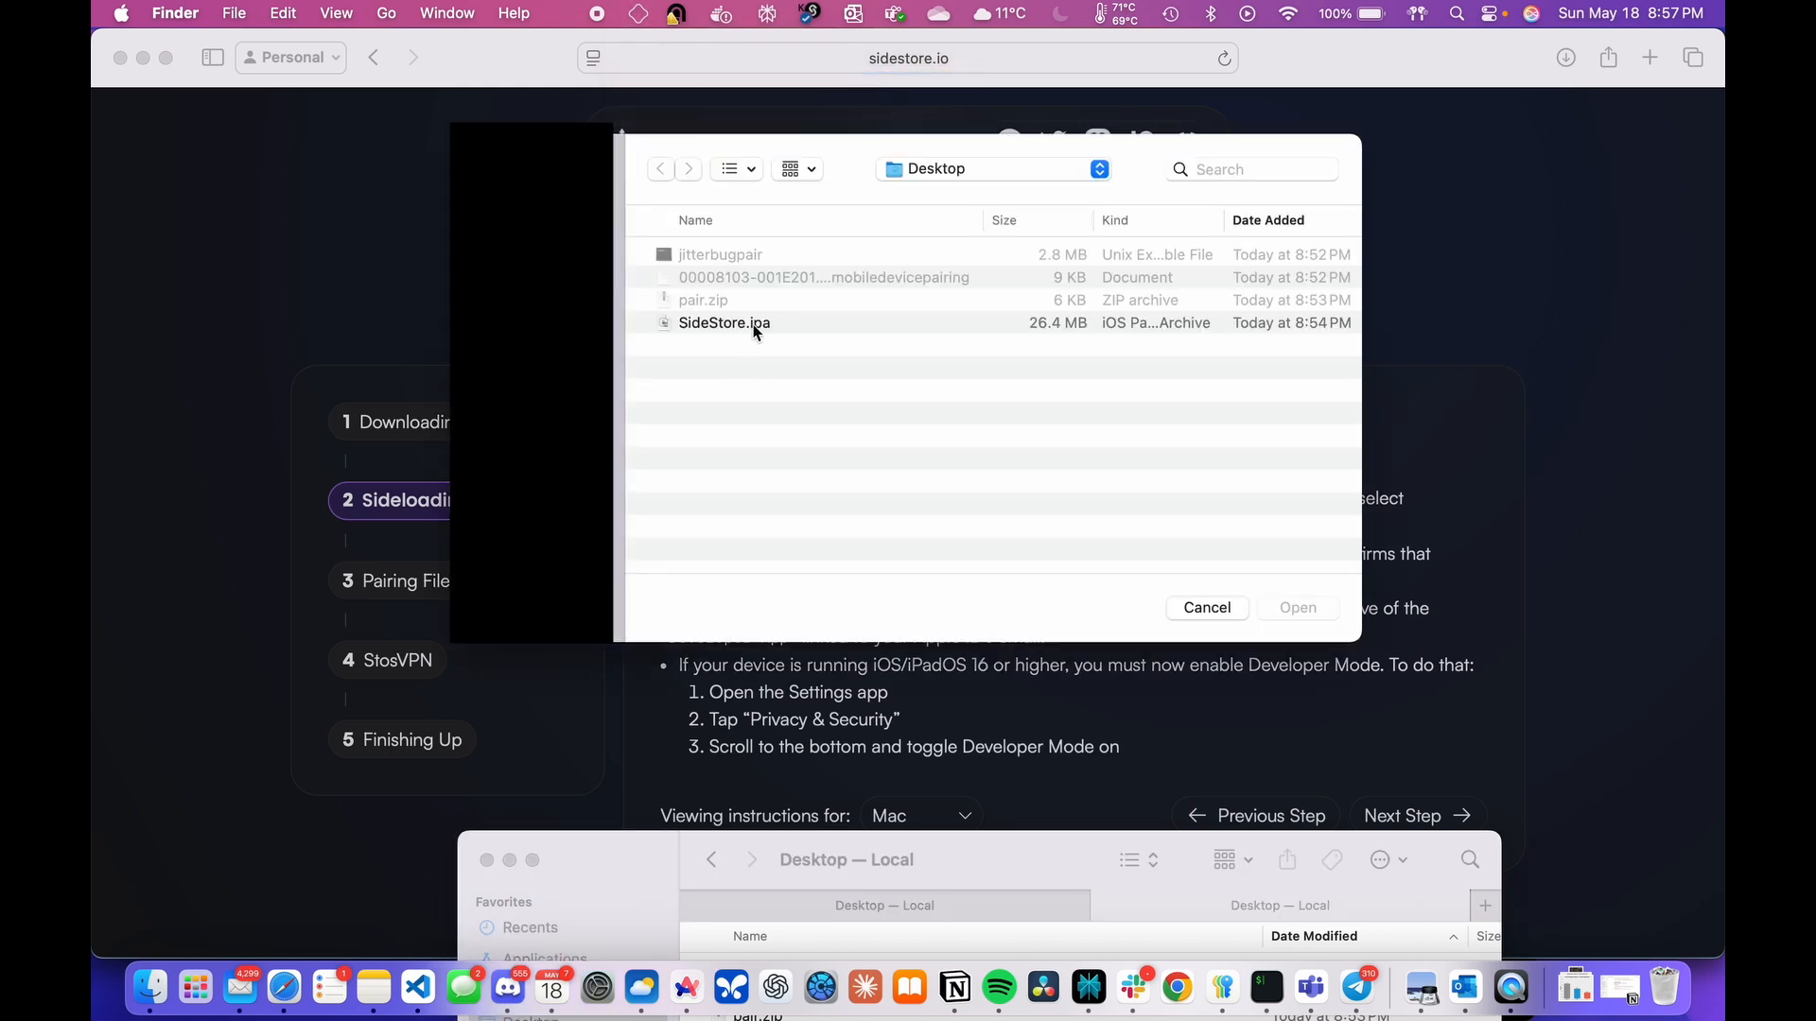
click(724, 322)
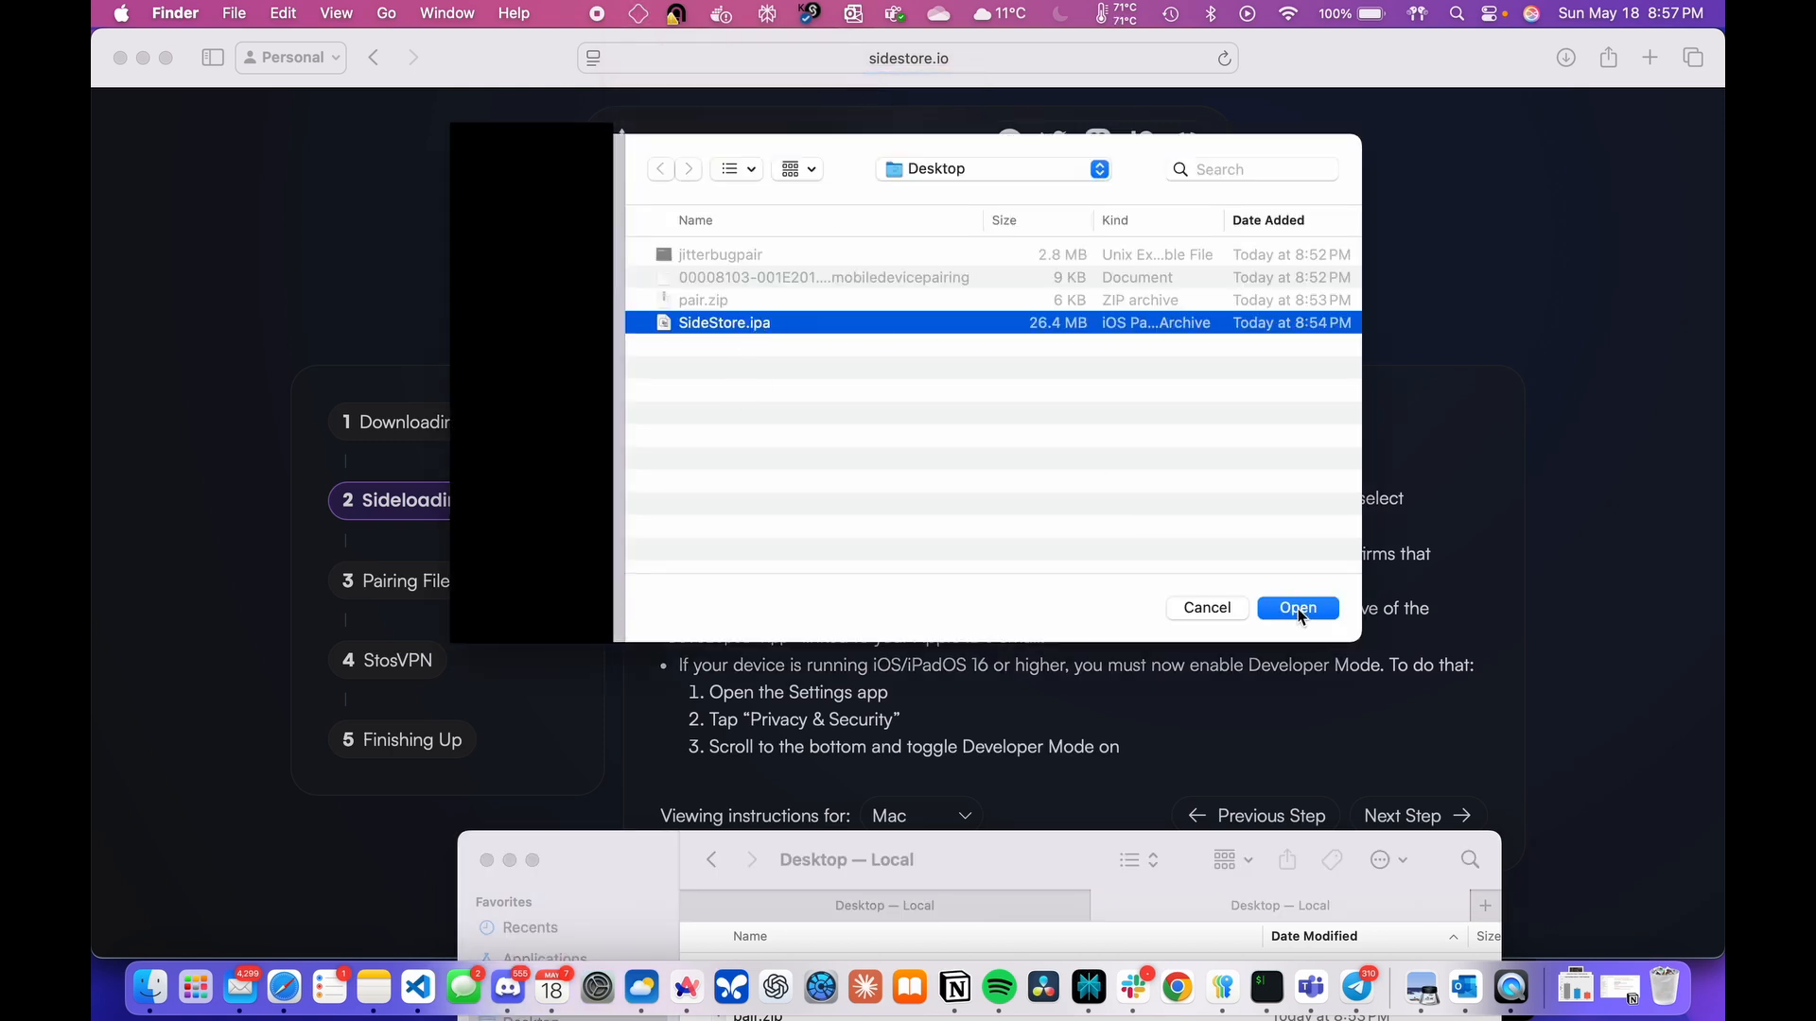
click(1296, 607)
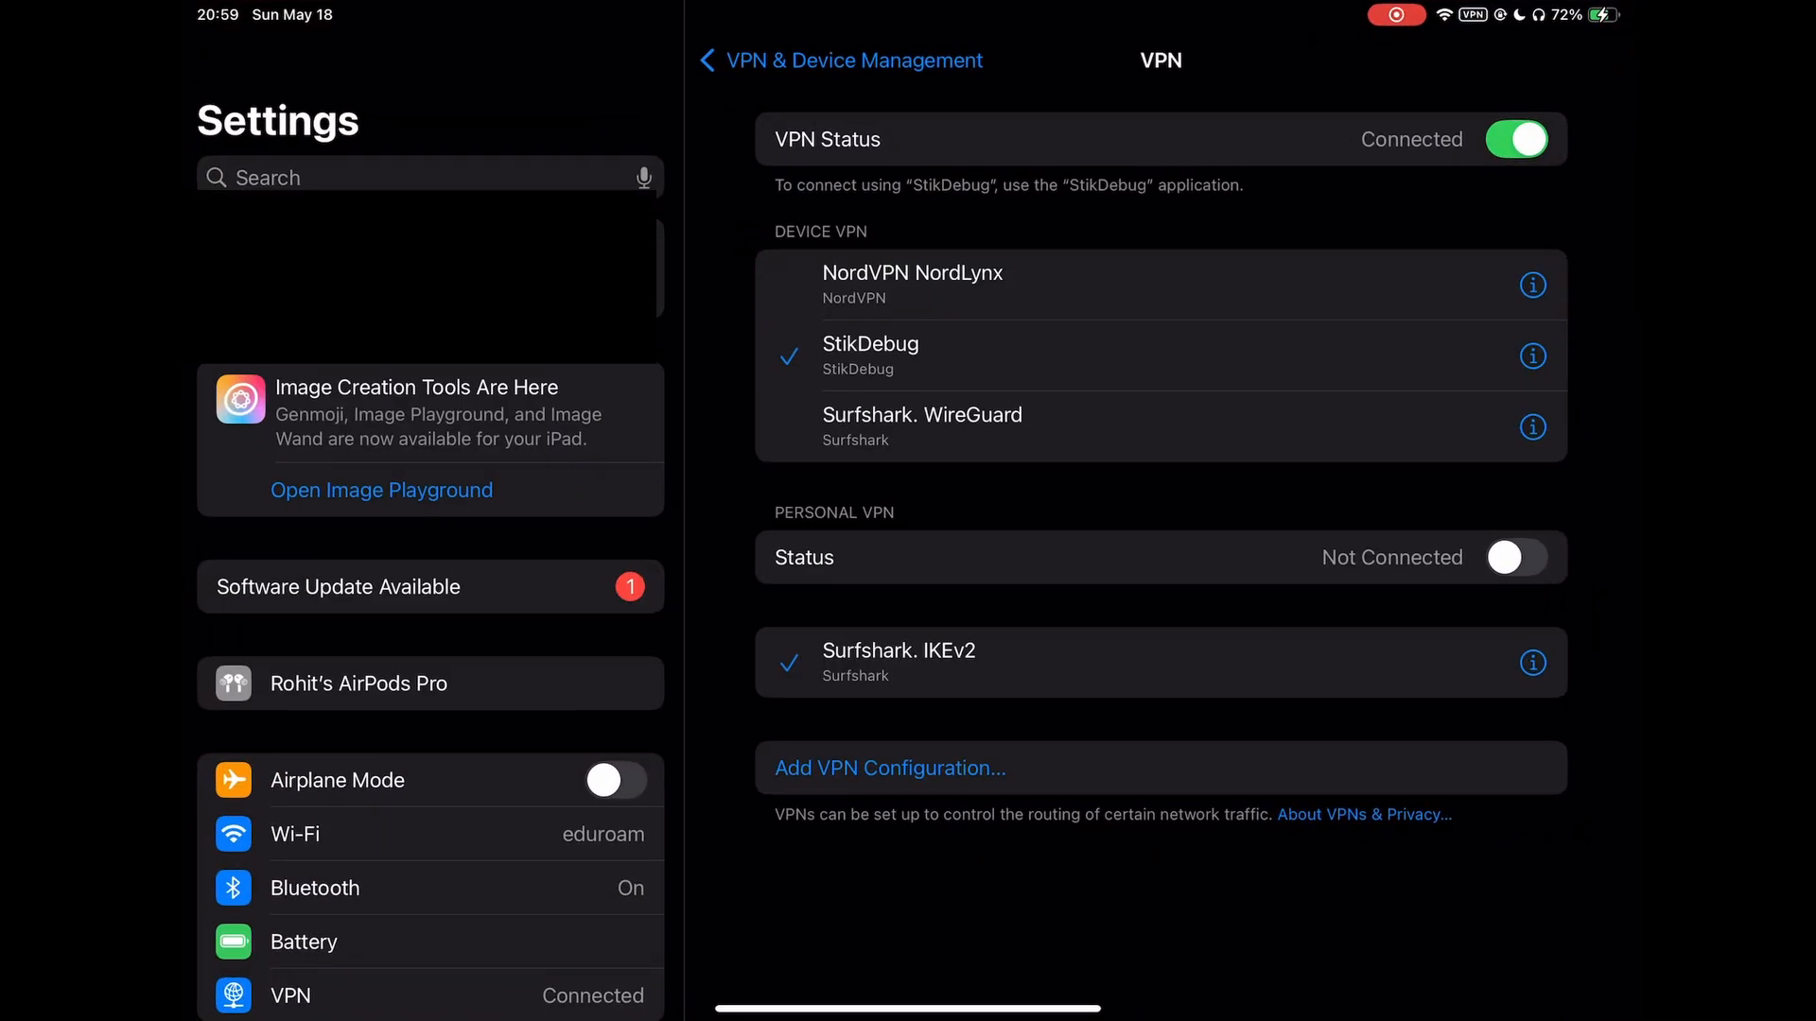
Toggle the Developer Mode switch at the bottom of Privacy & Security
scroll(down, 3)
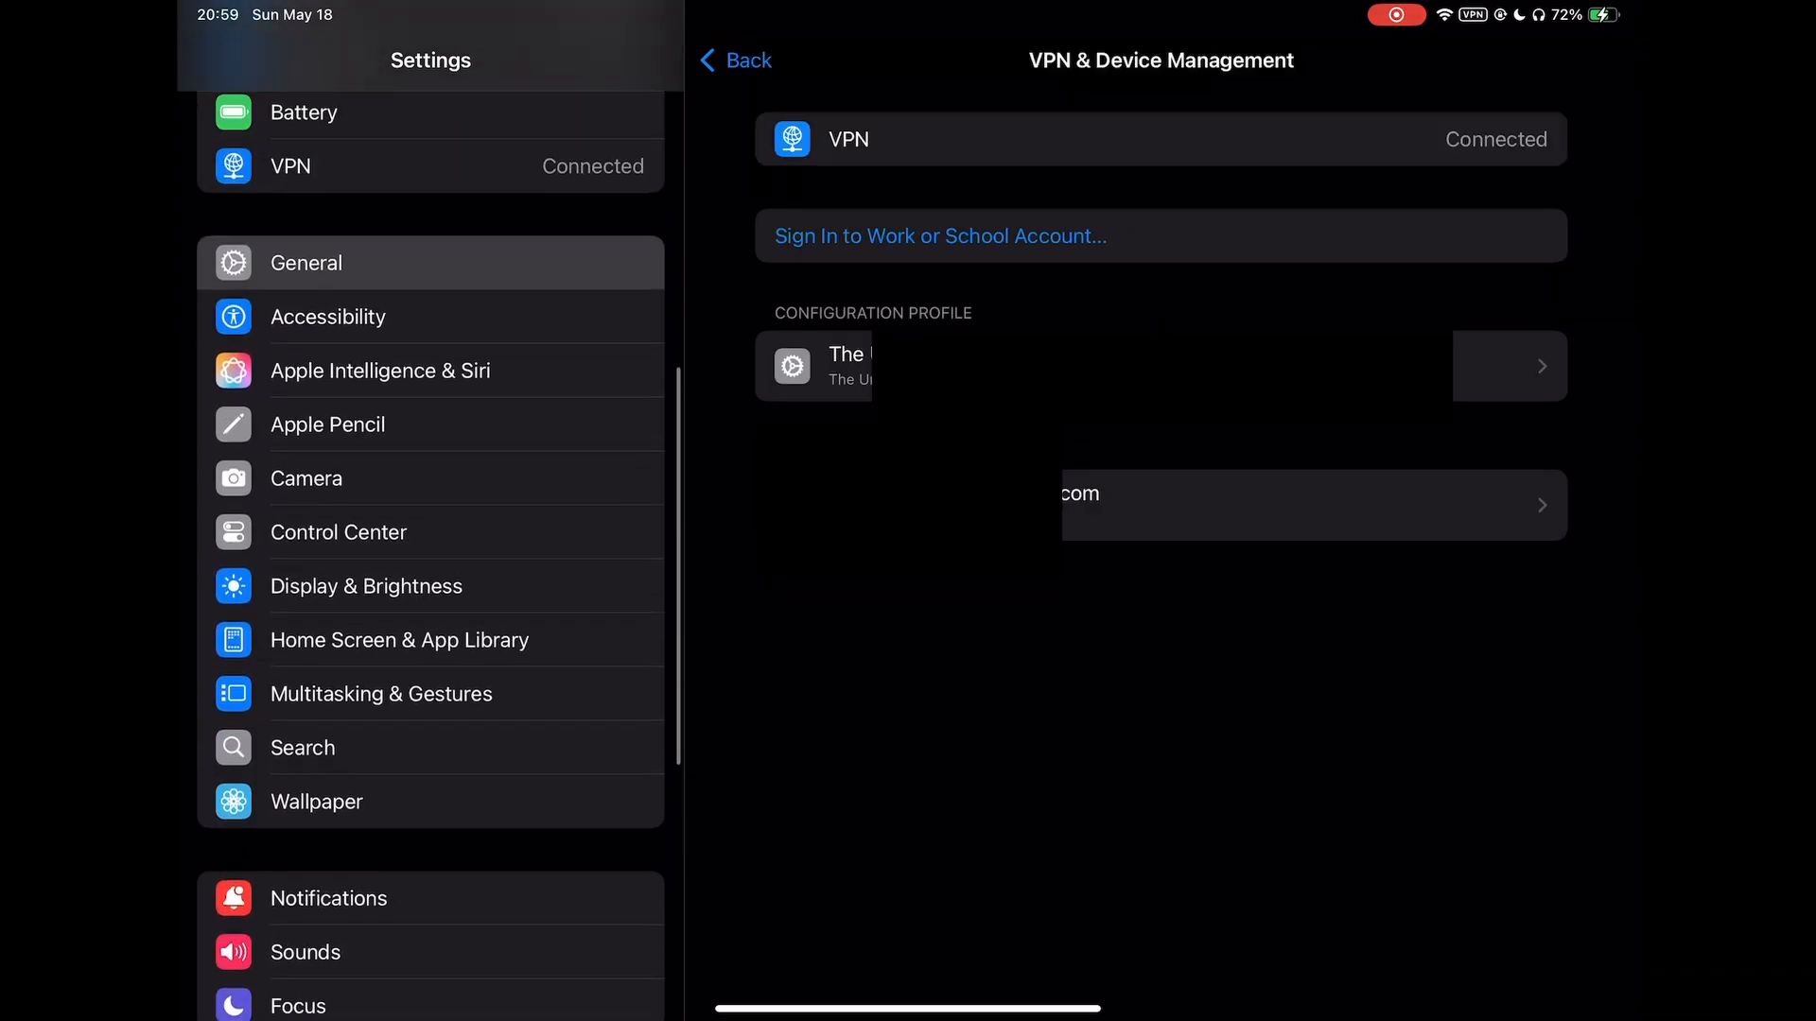
scroll(down, 3)
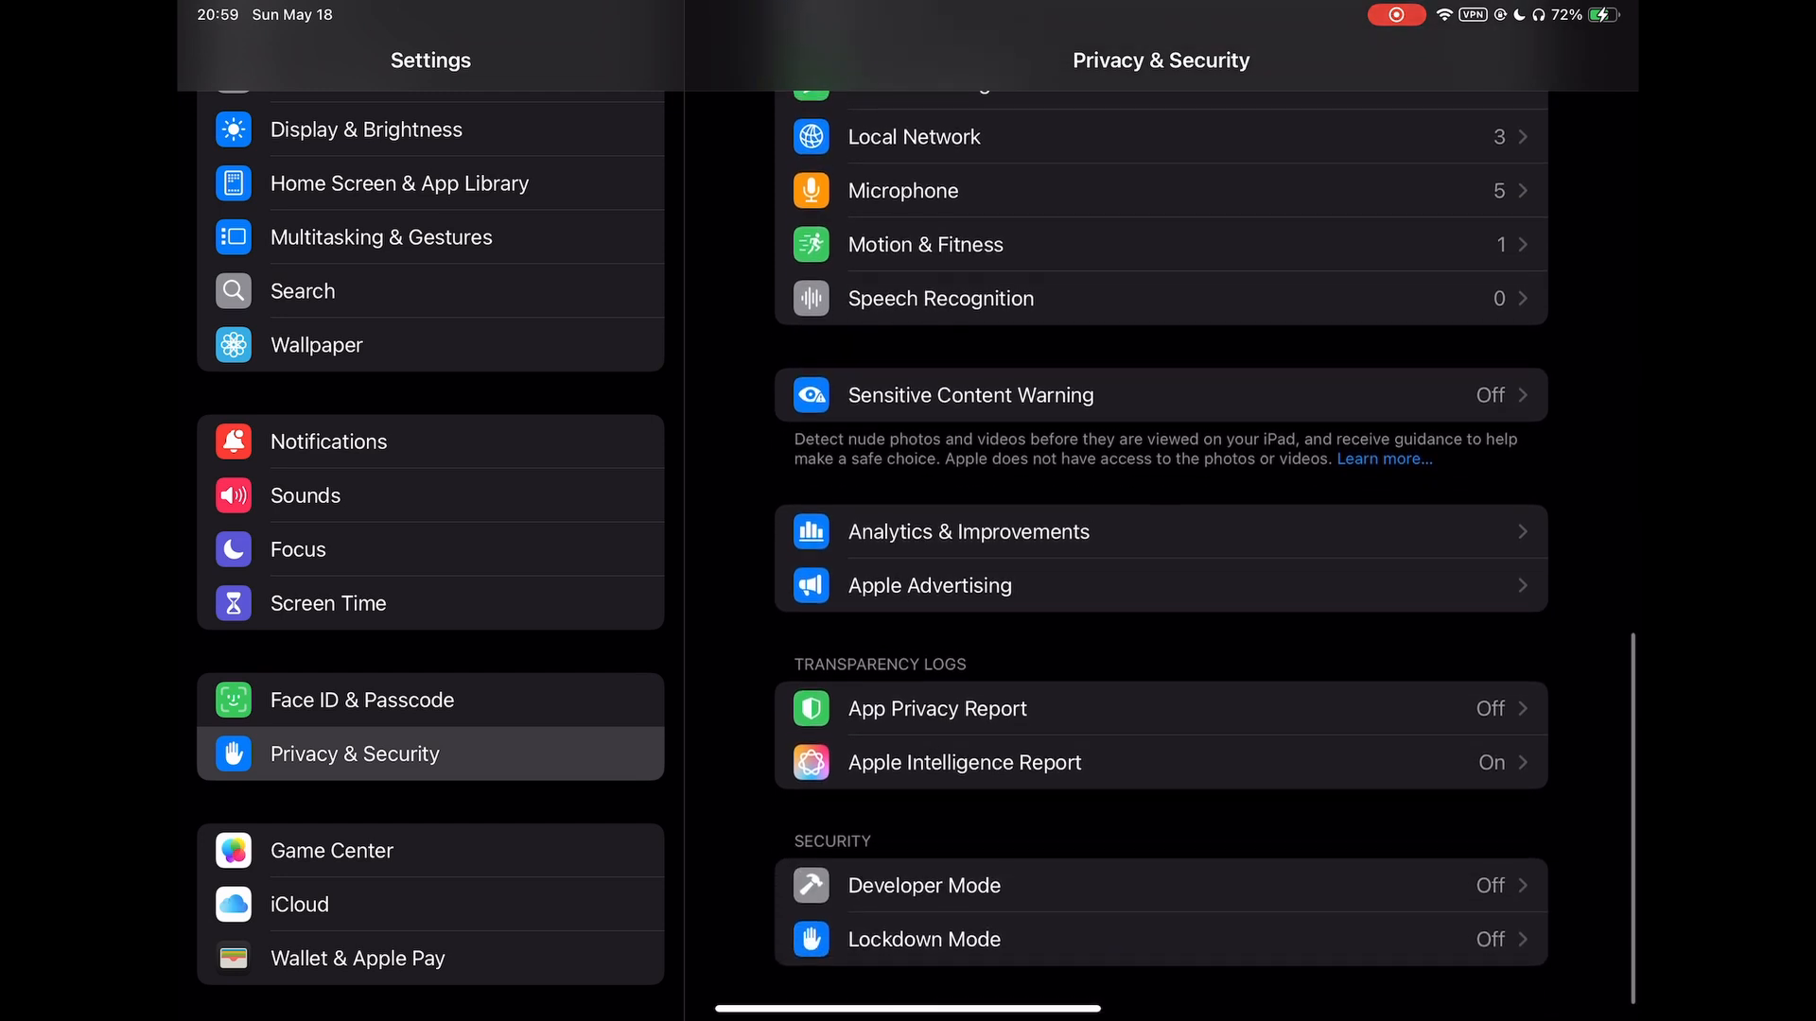
click(923, 885)
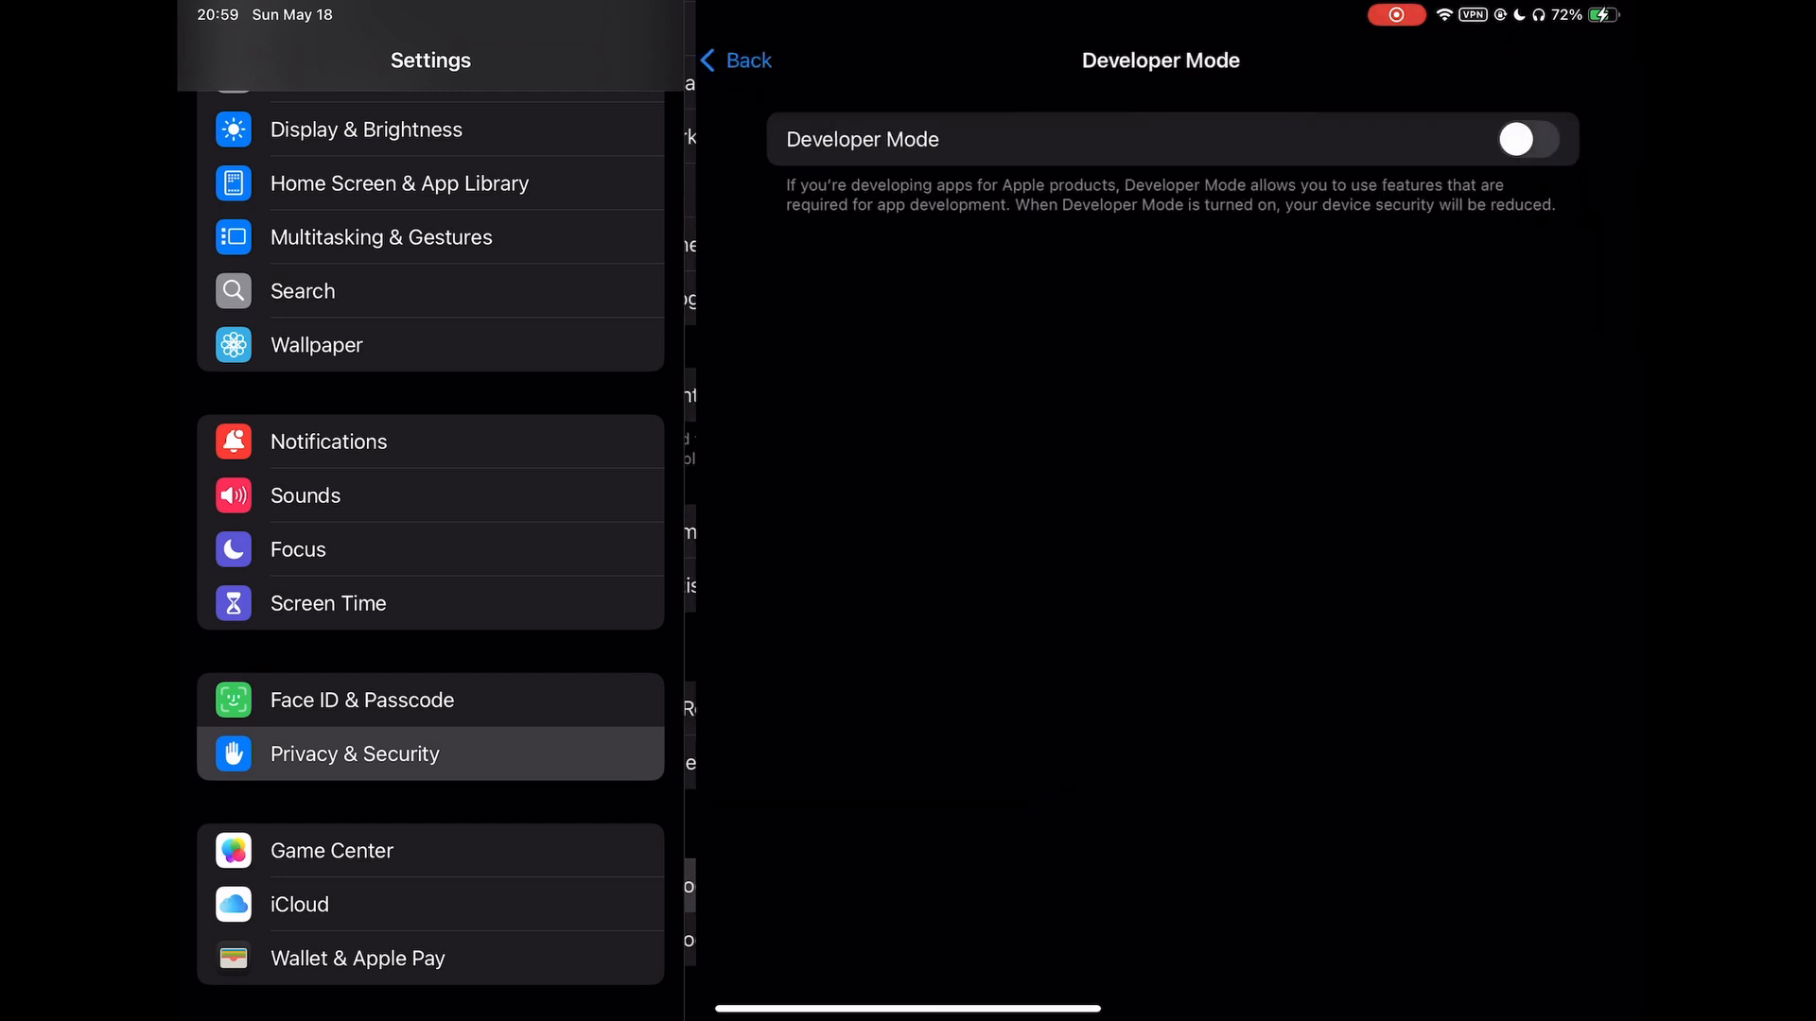
click(1513, 139)
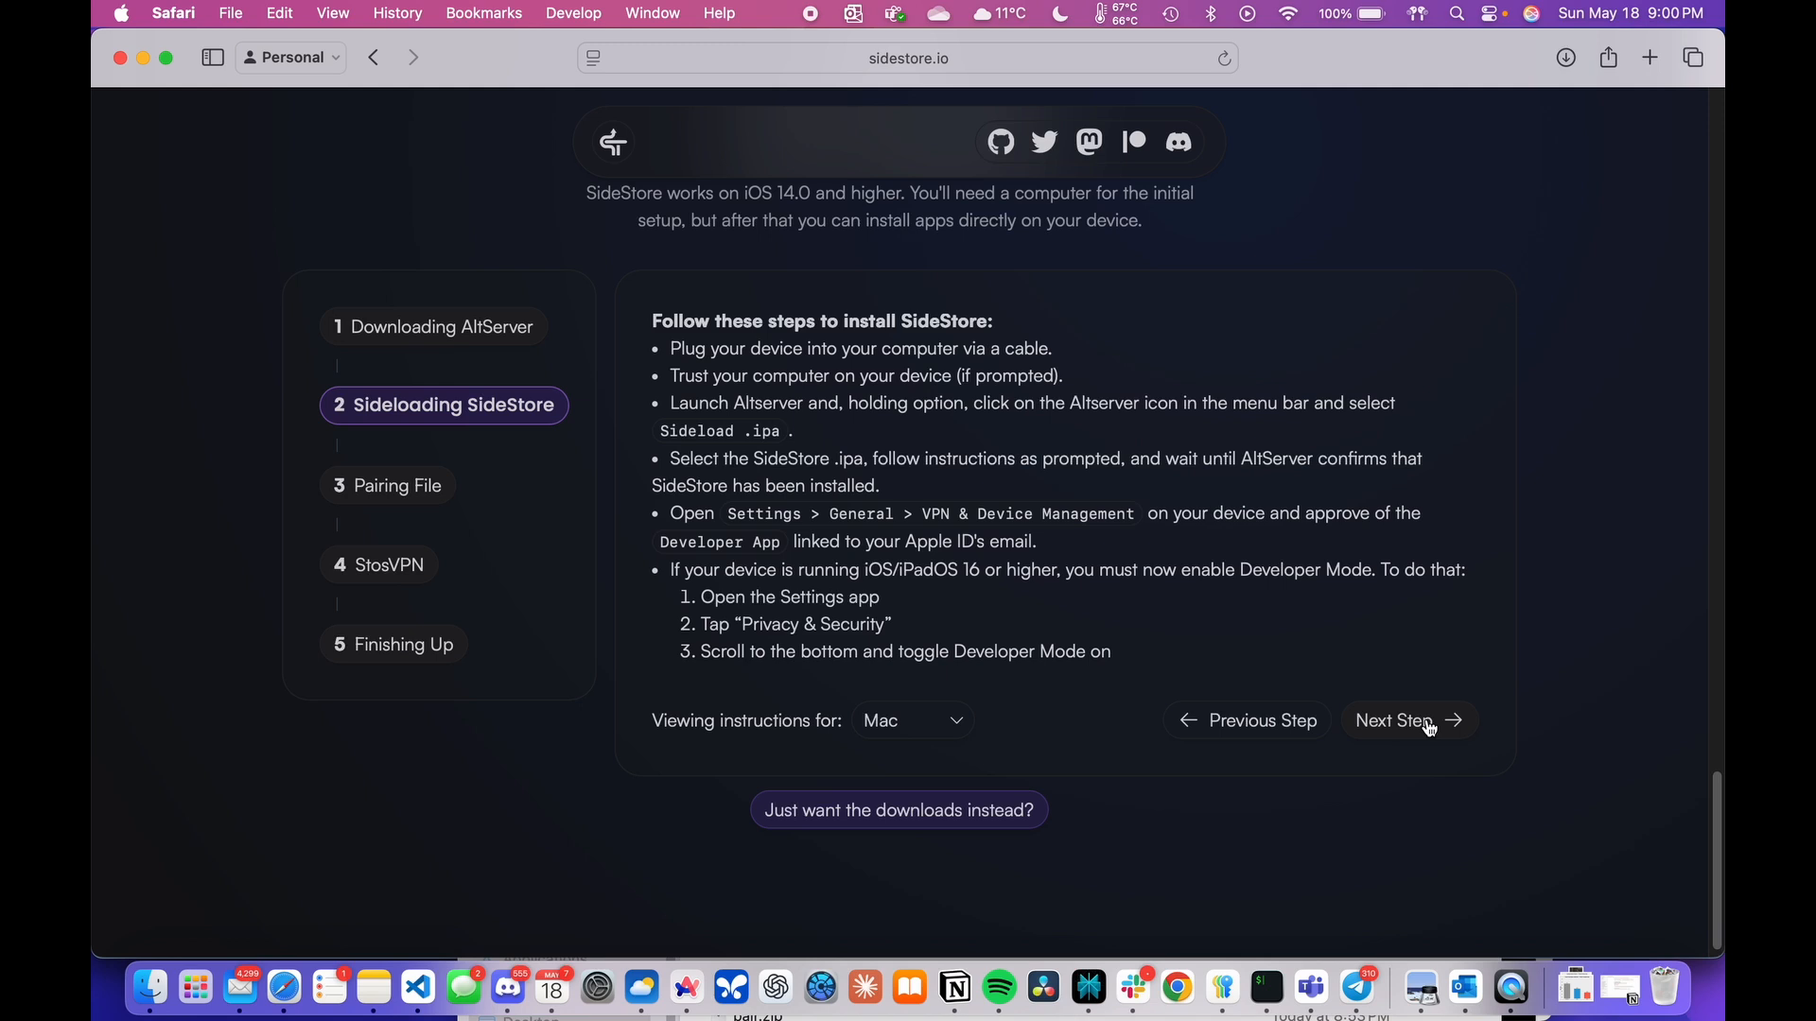
Advance the SideStore guide past the Sideloading SideStore instructions with Next Step
click(1407, 721)
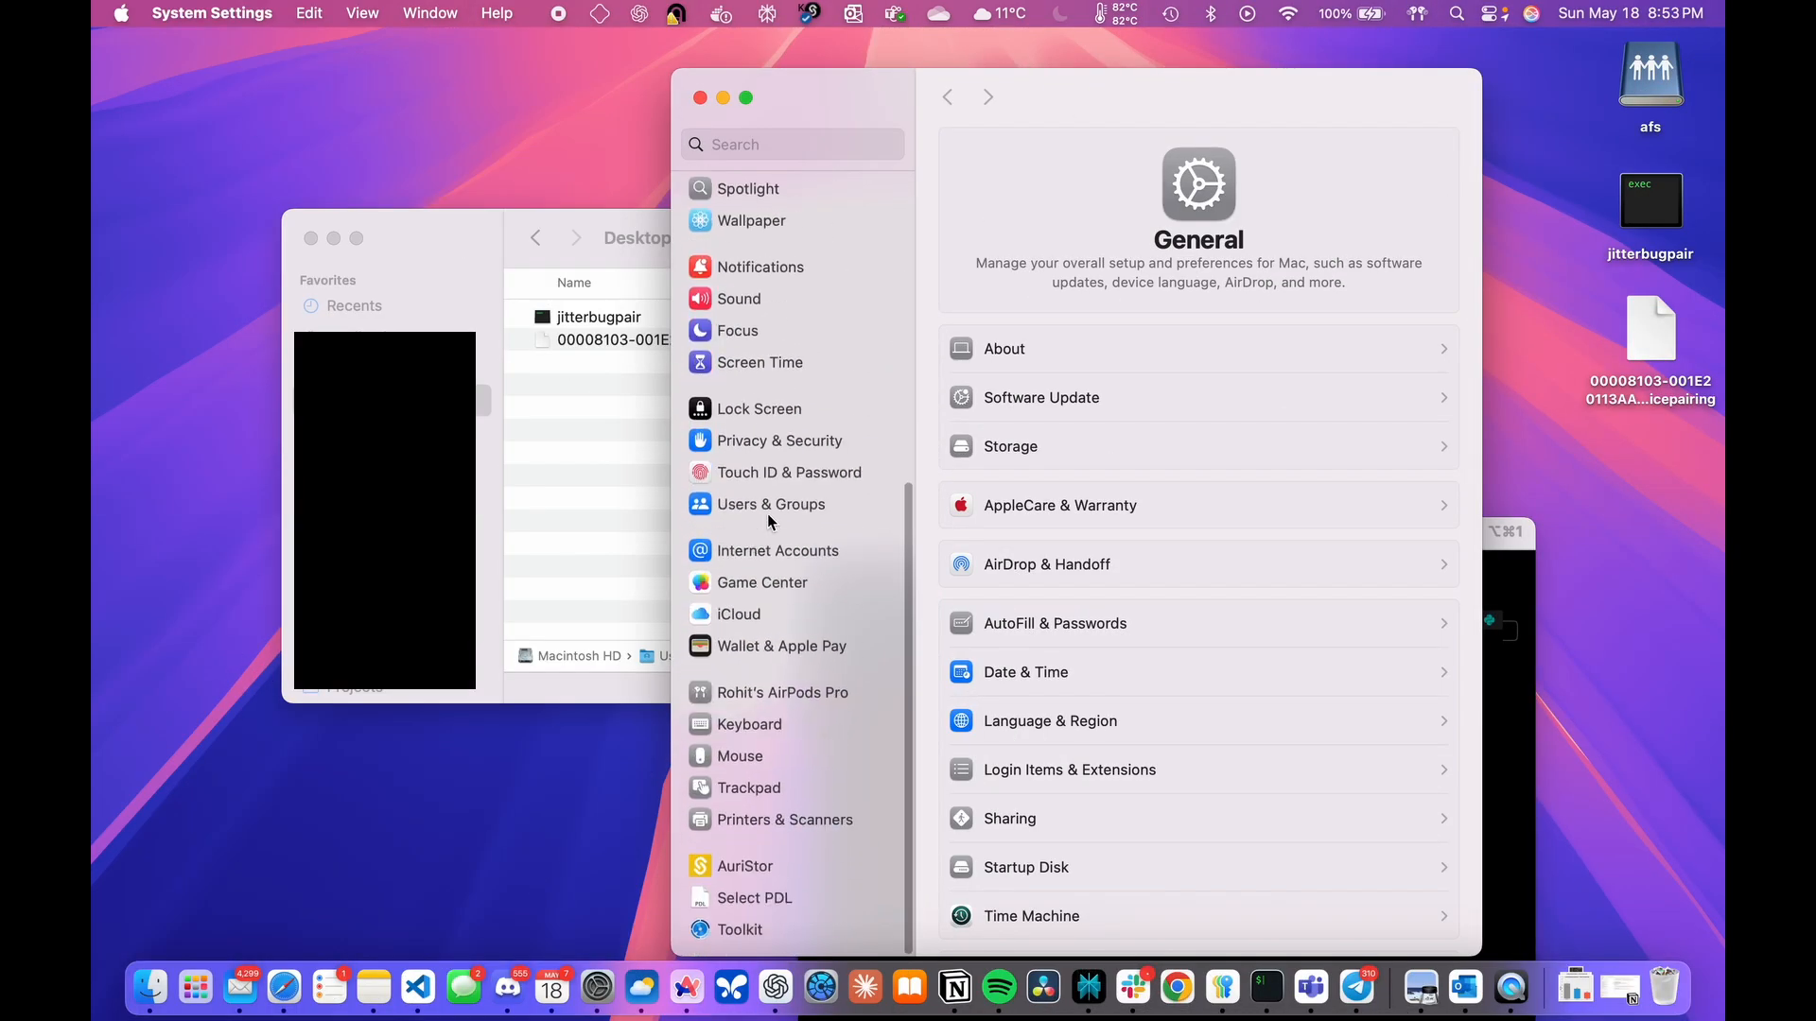
Review the 'Allow applications from' options in Privacy & Security's Security section
click(778, 440)
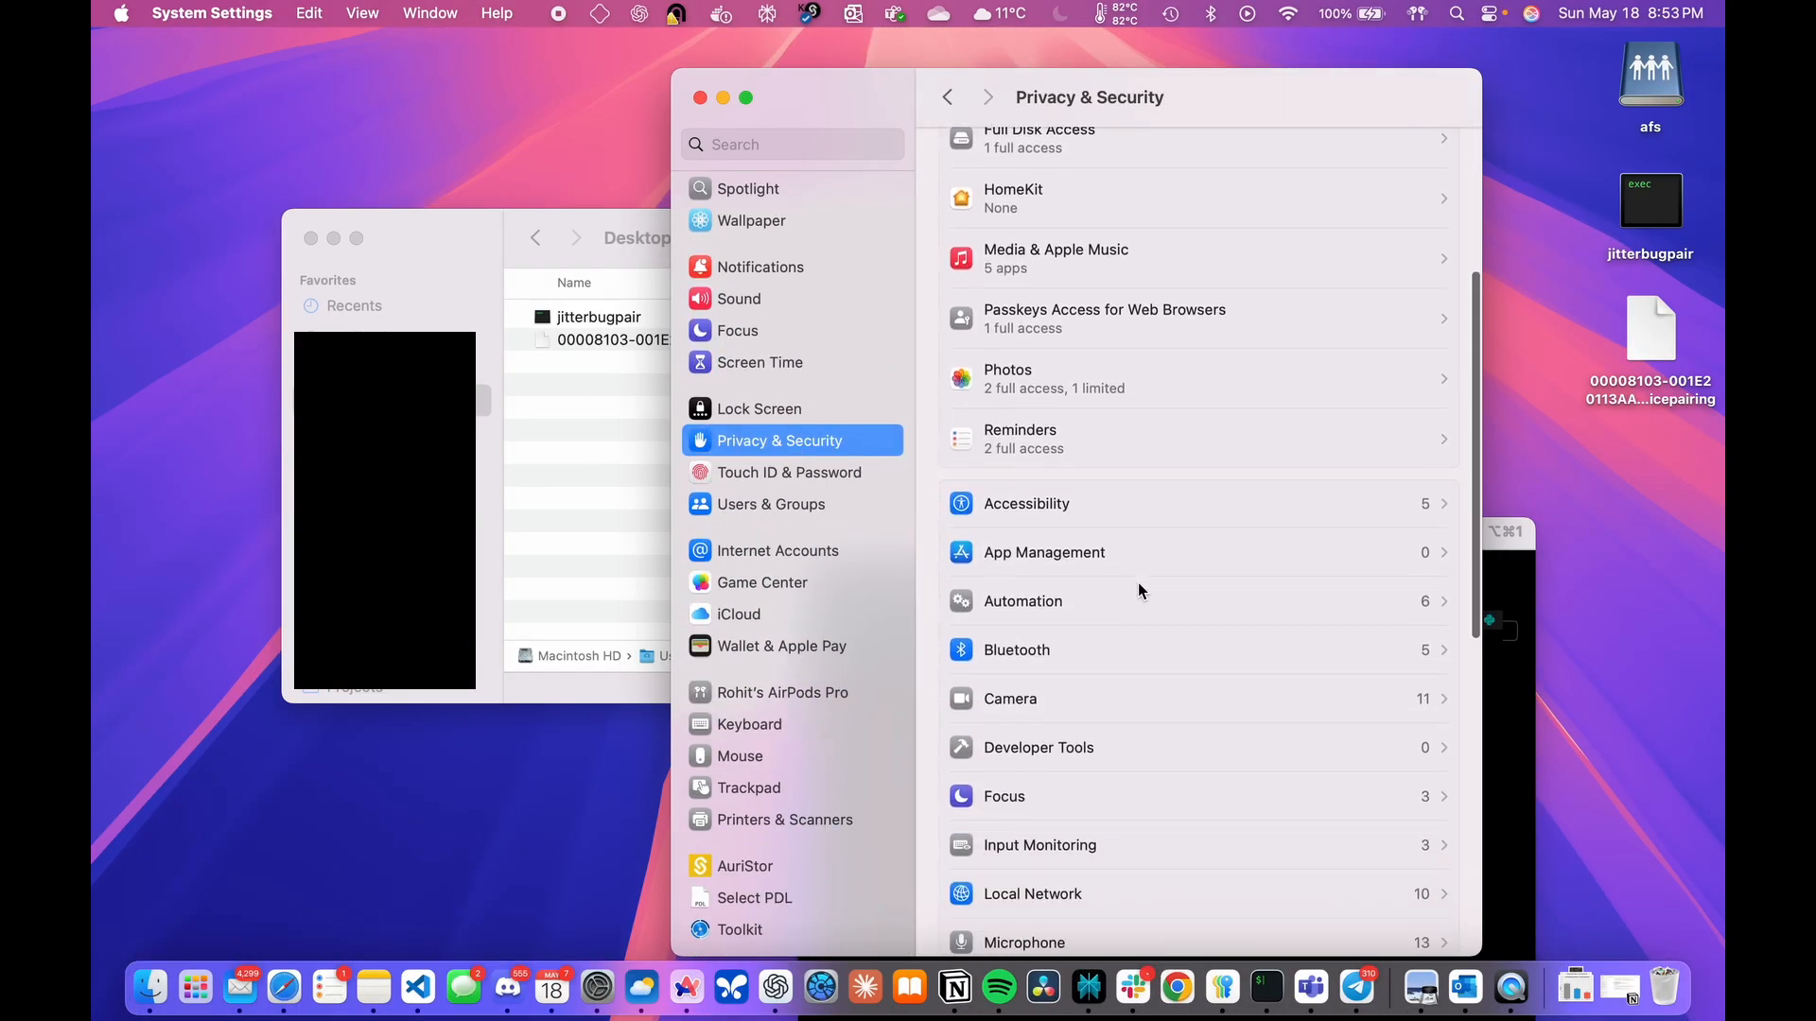
scroll(down, 3)
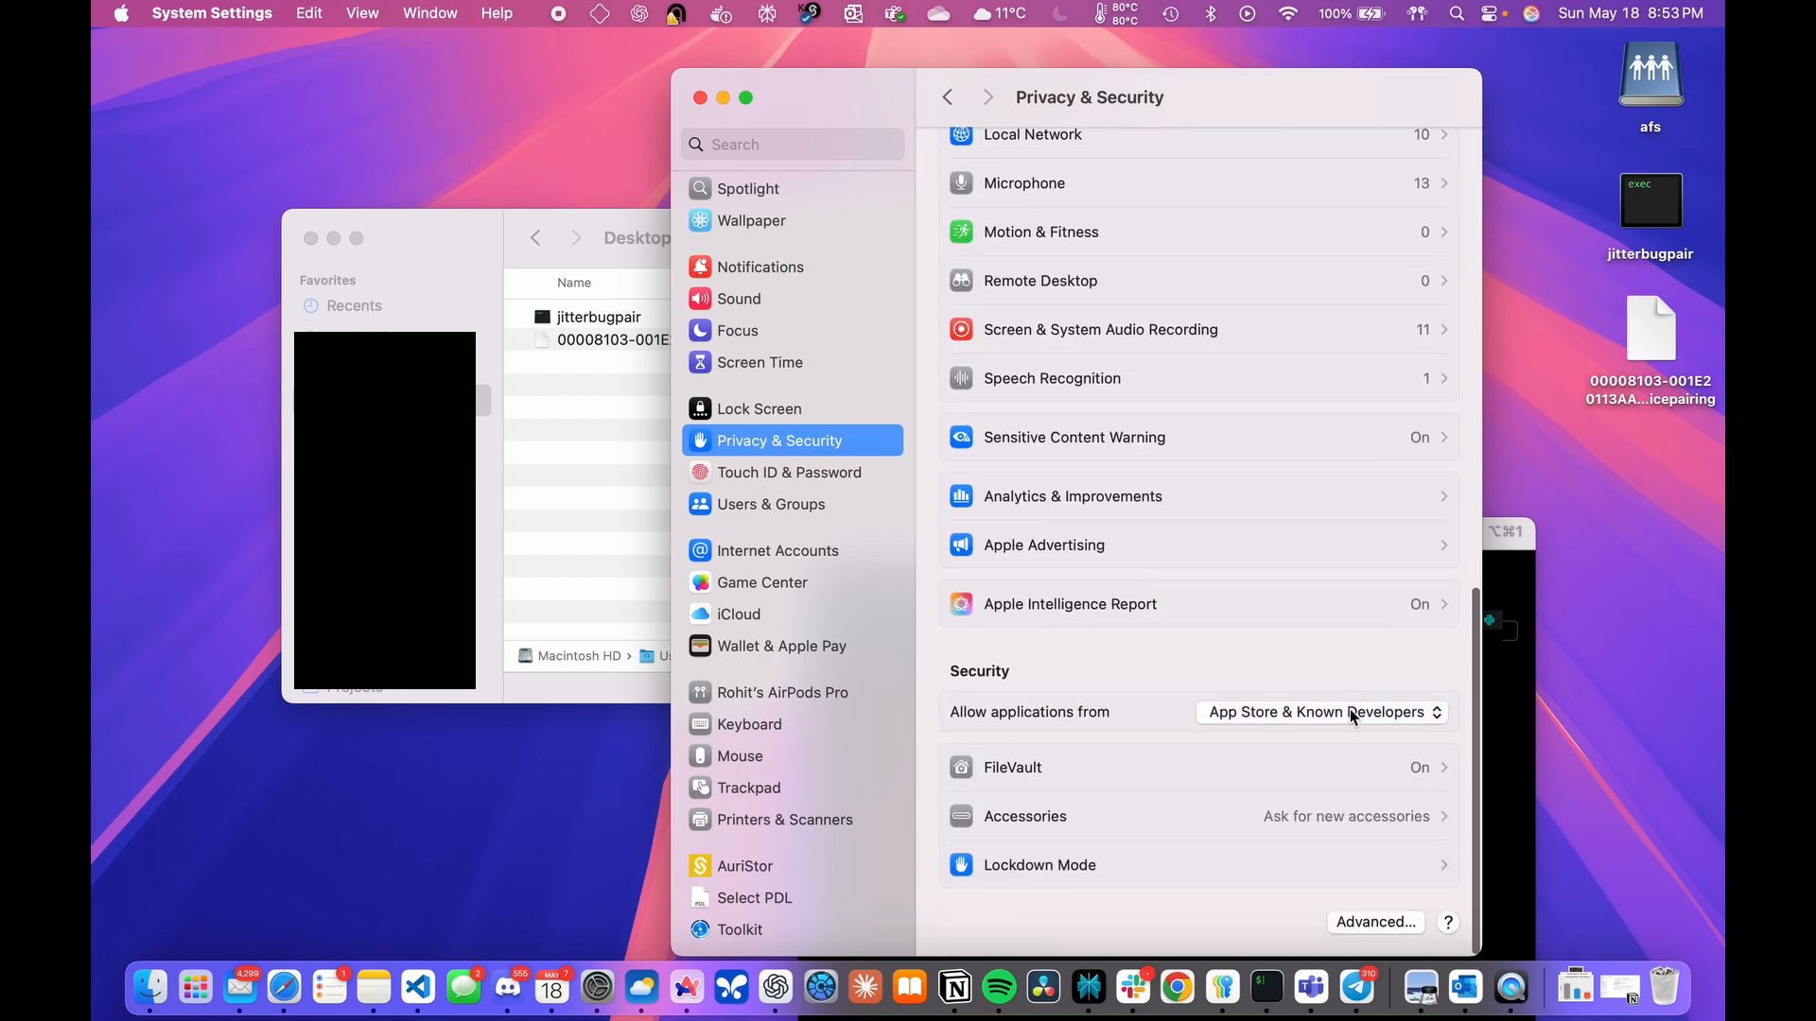
click(1320, 711)
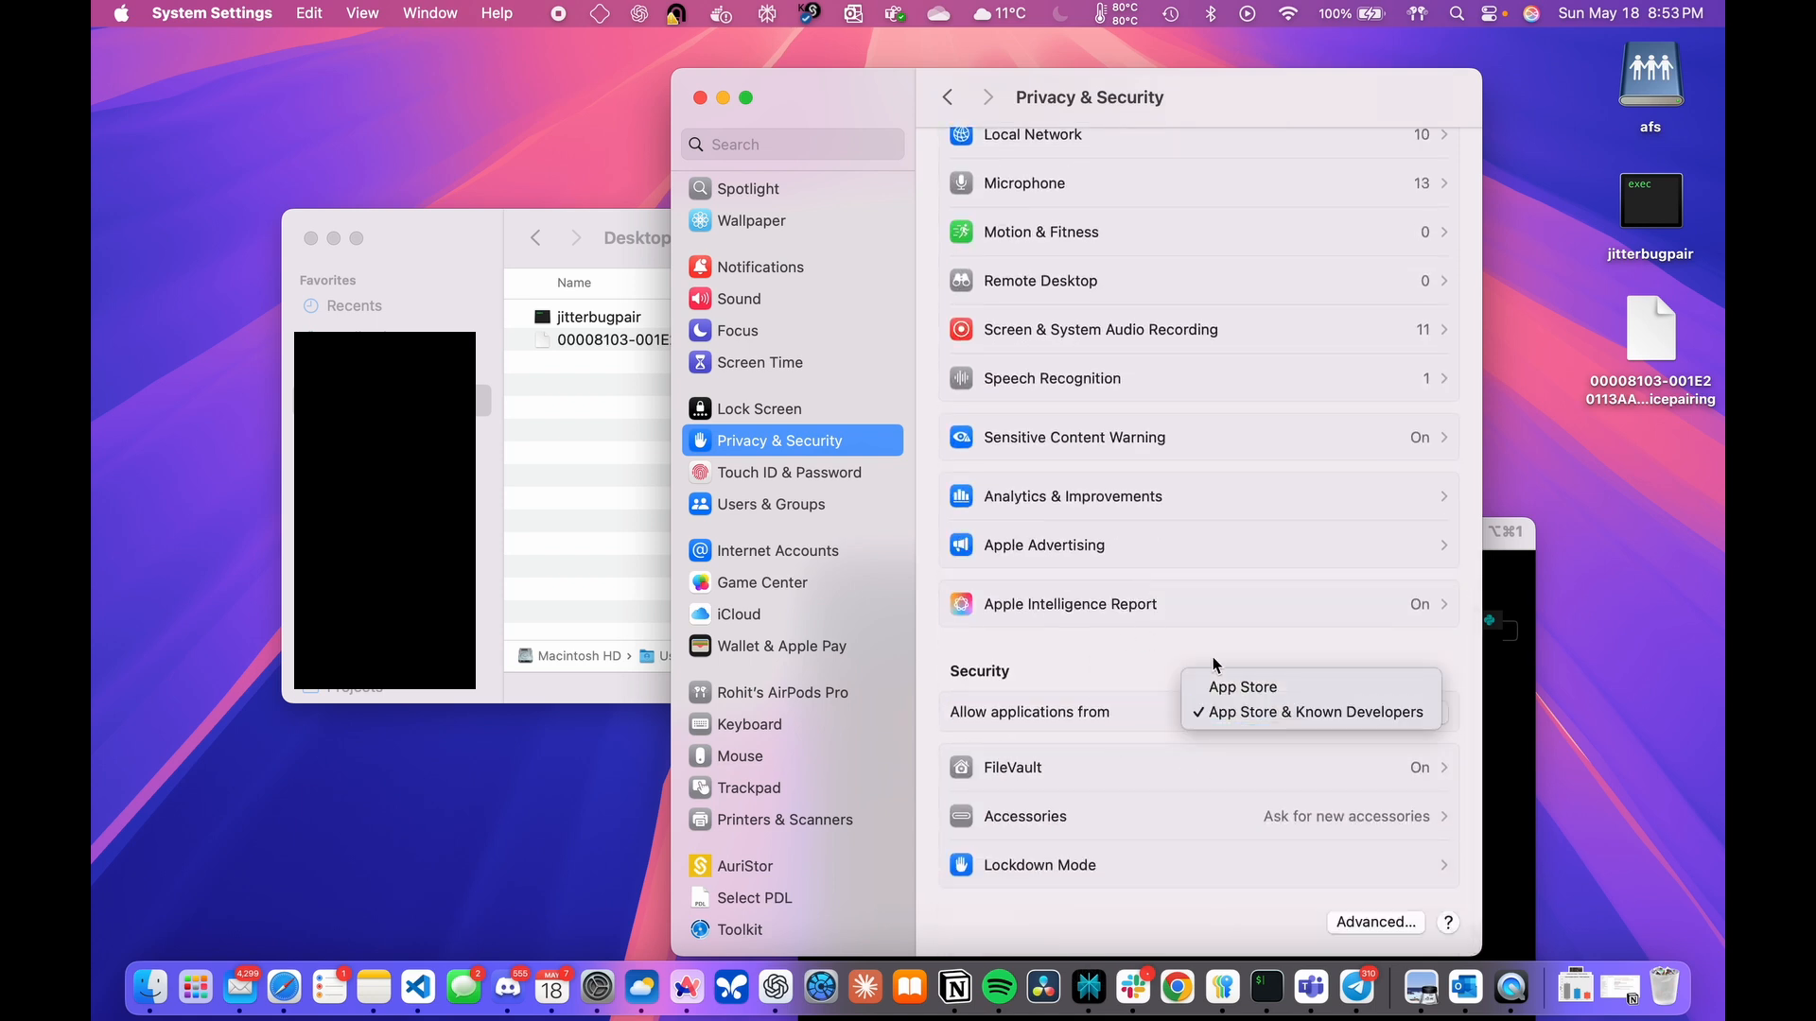
click(1308, 711)
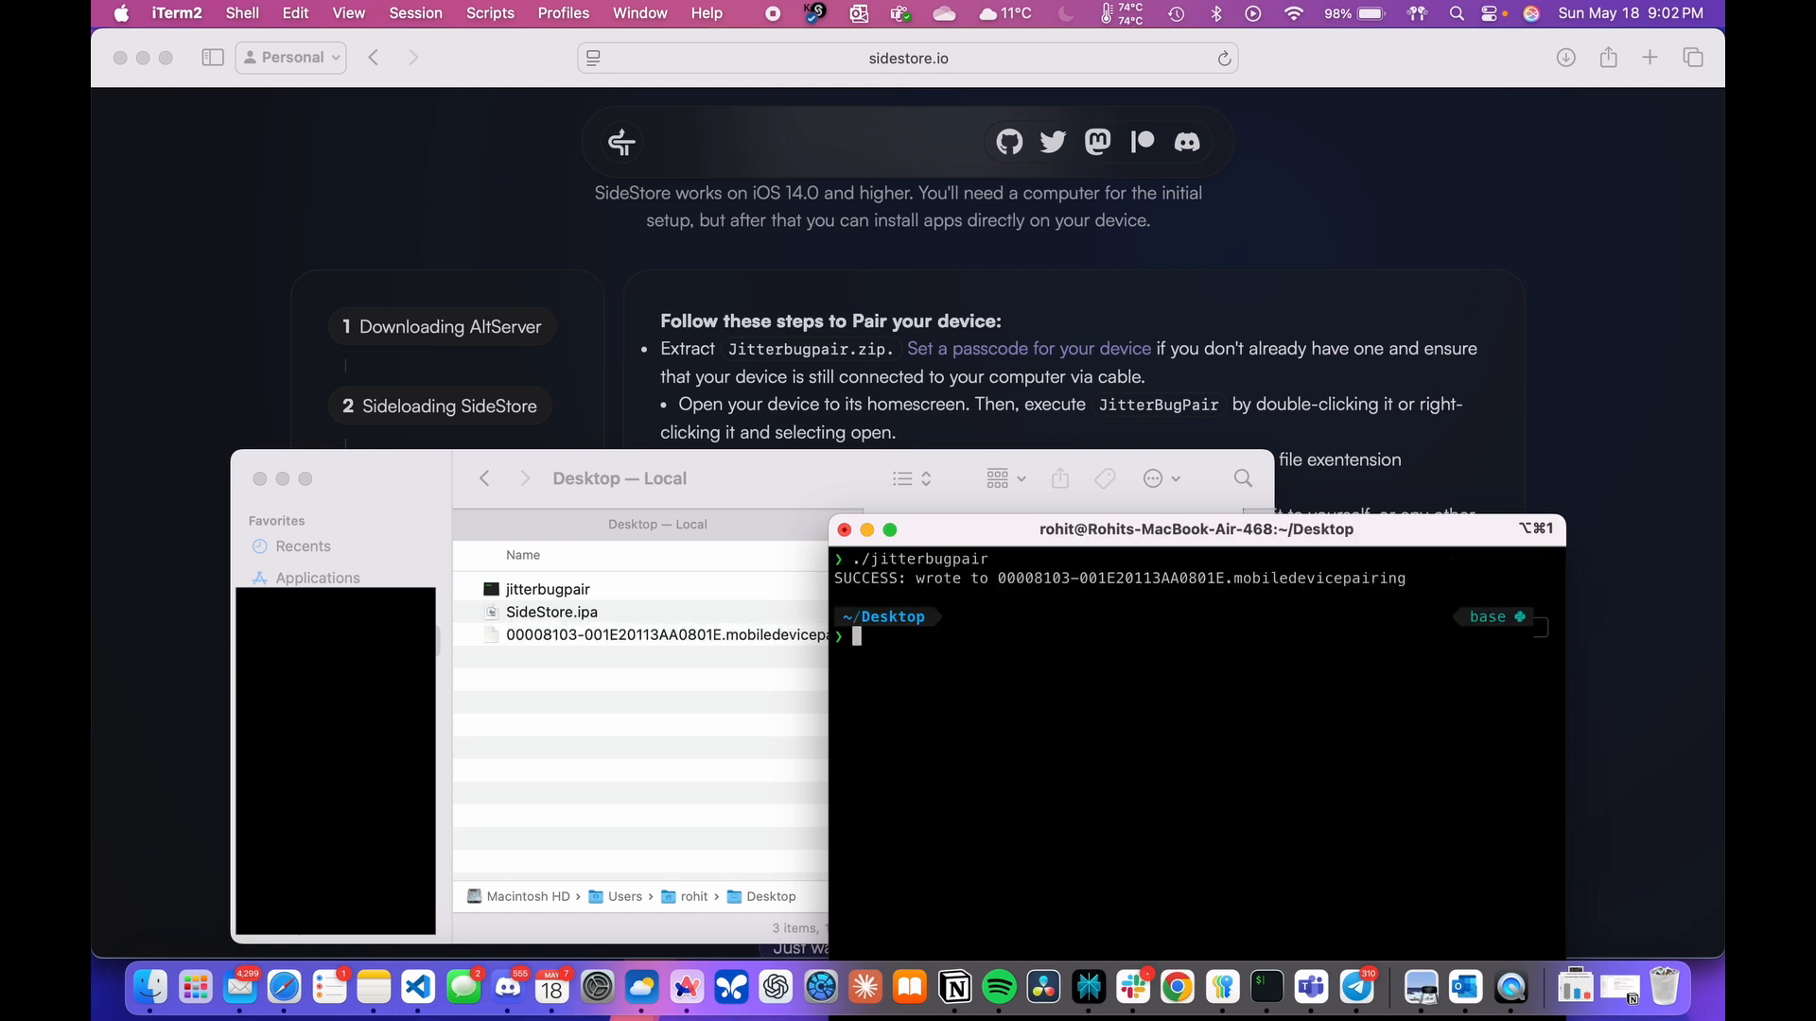
mouse_move(1211, 727)
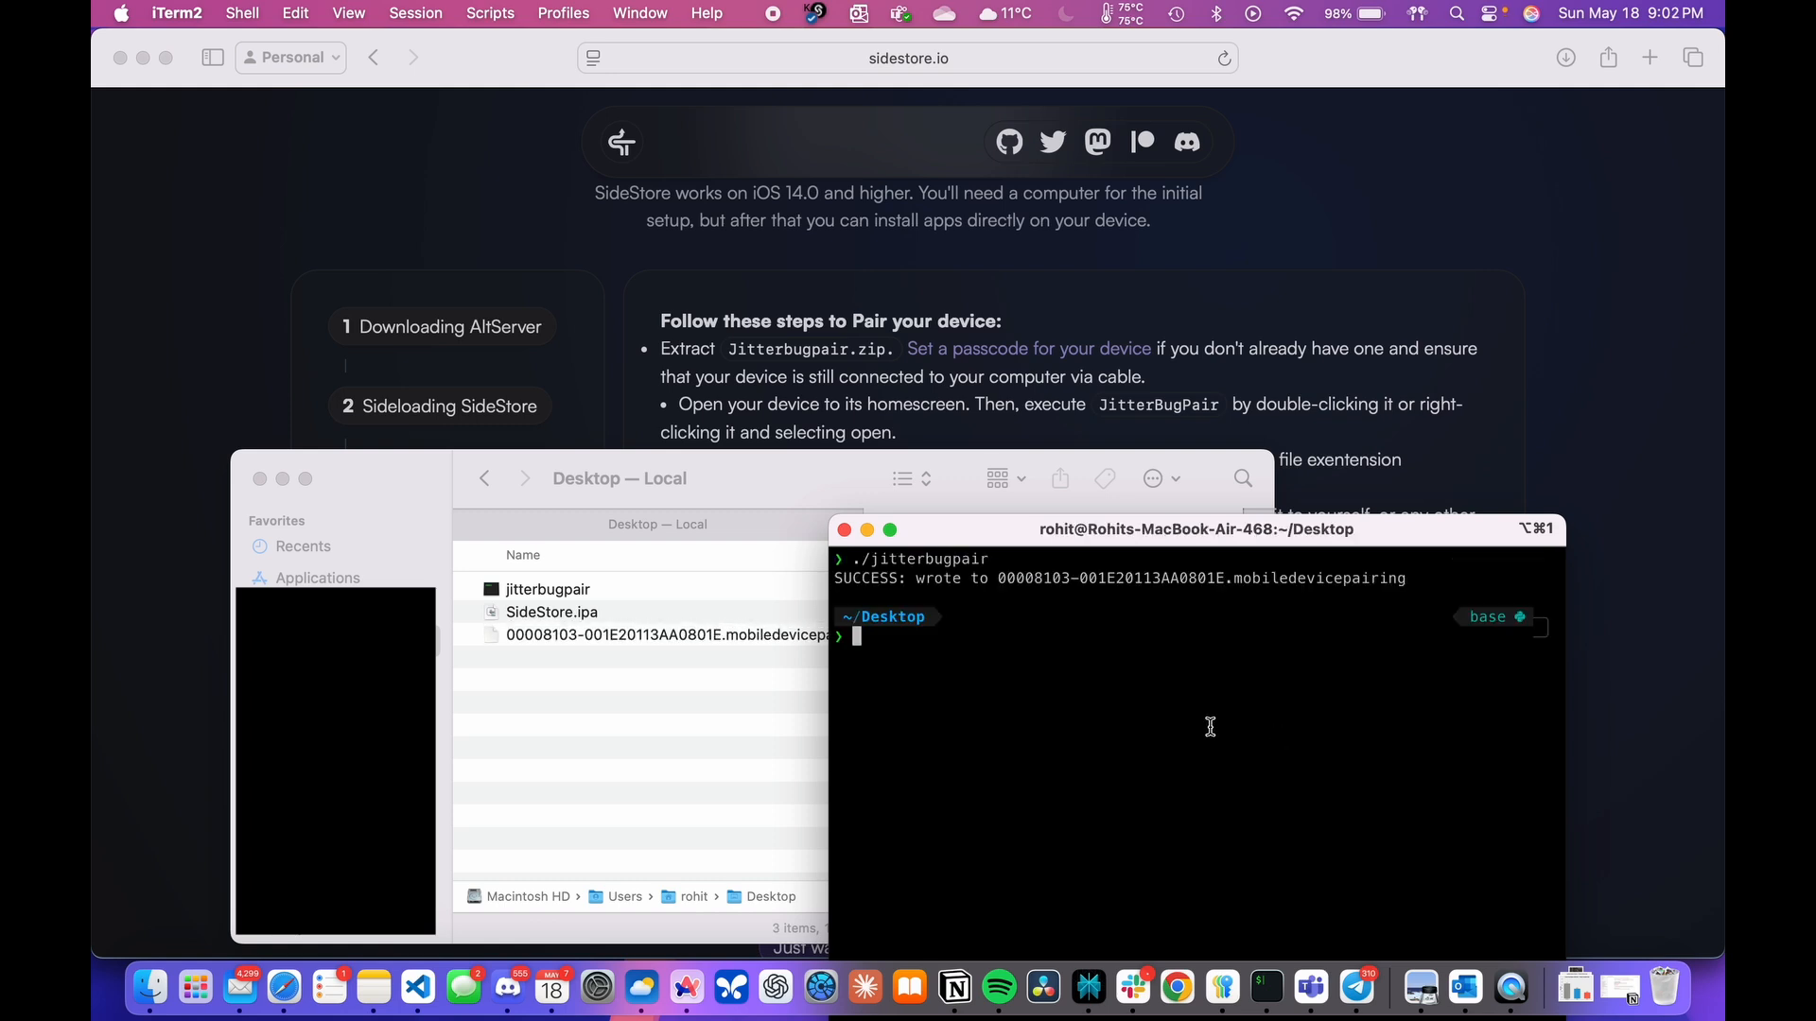
mouse_move(1149, 715)
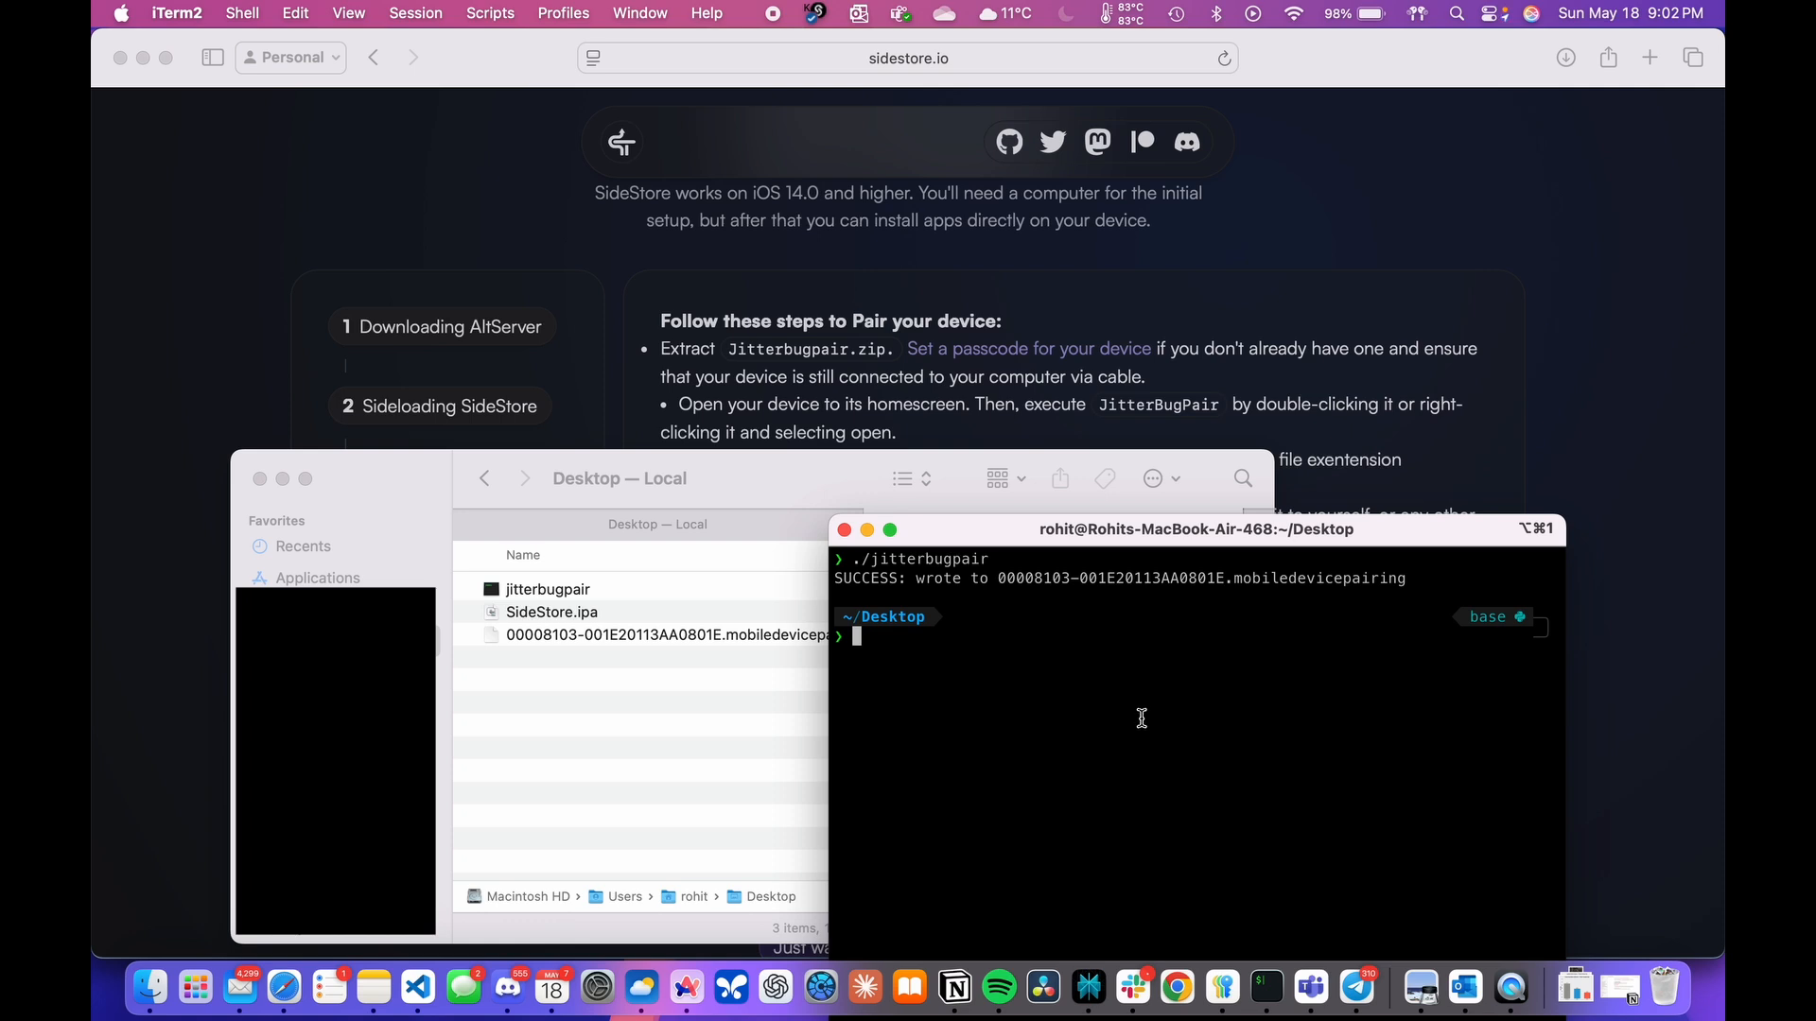
text(zip)
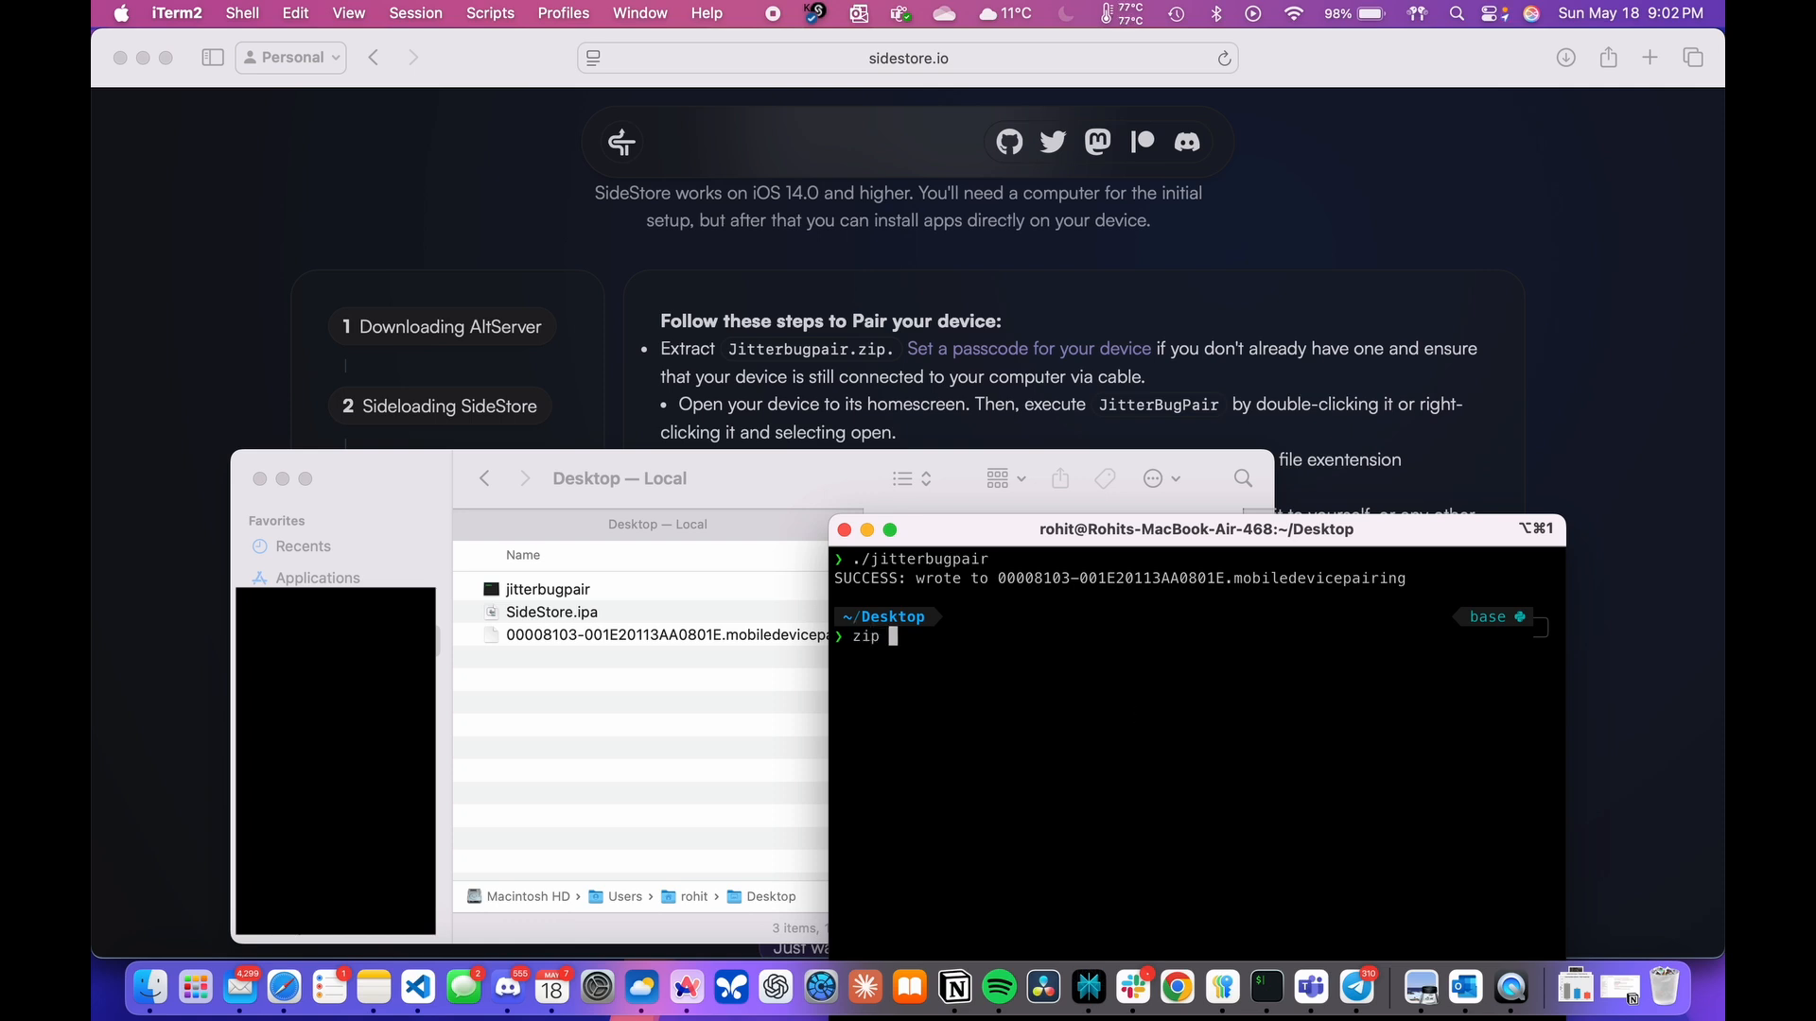
text(pair.zip)
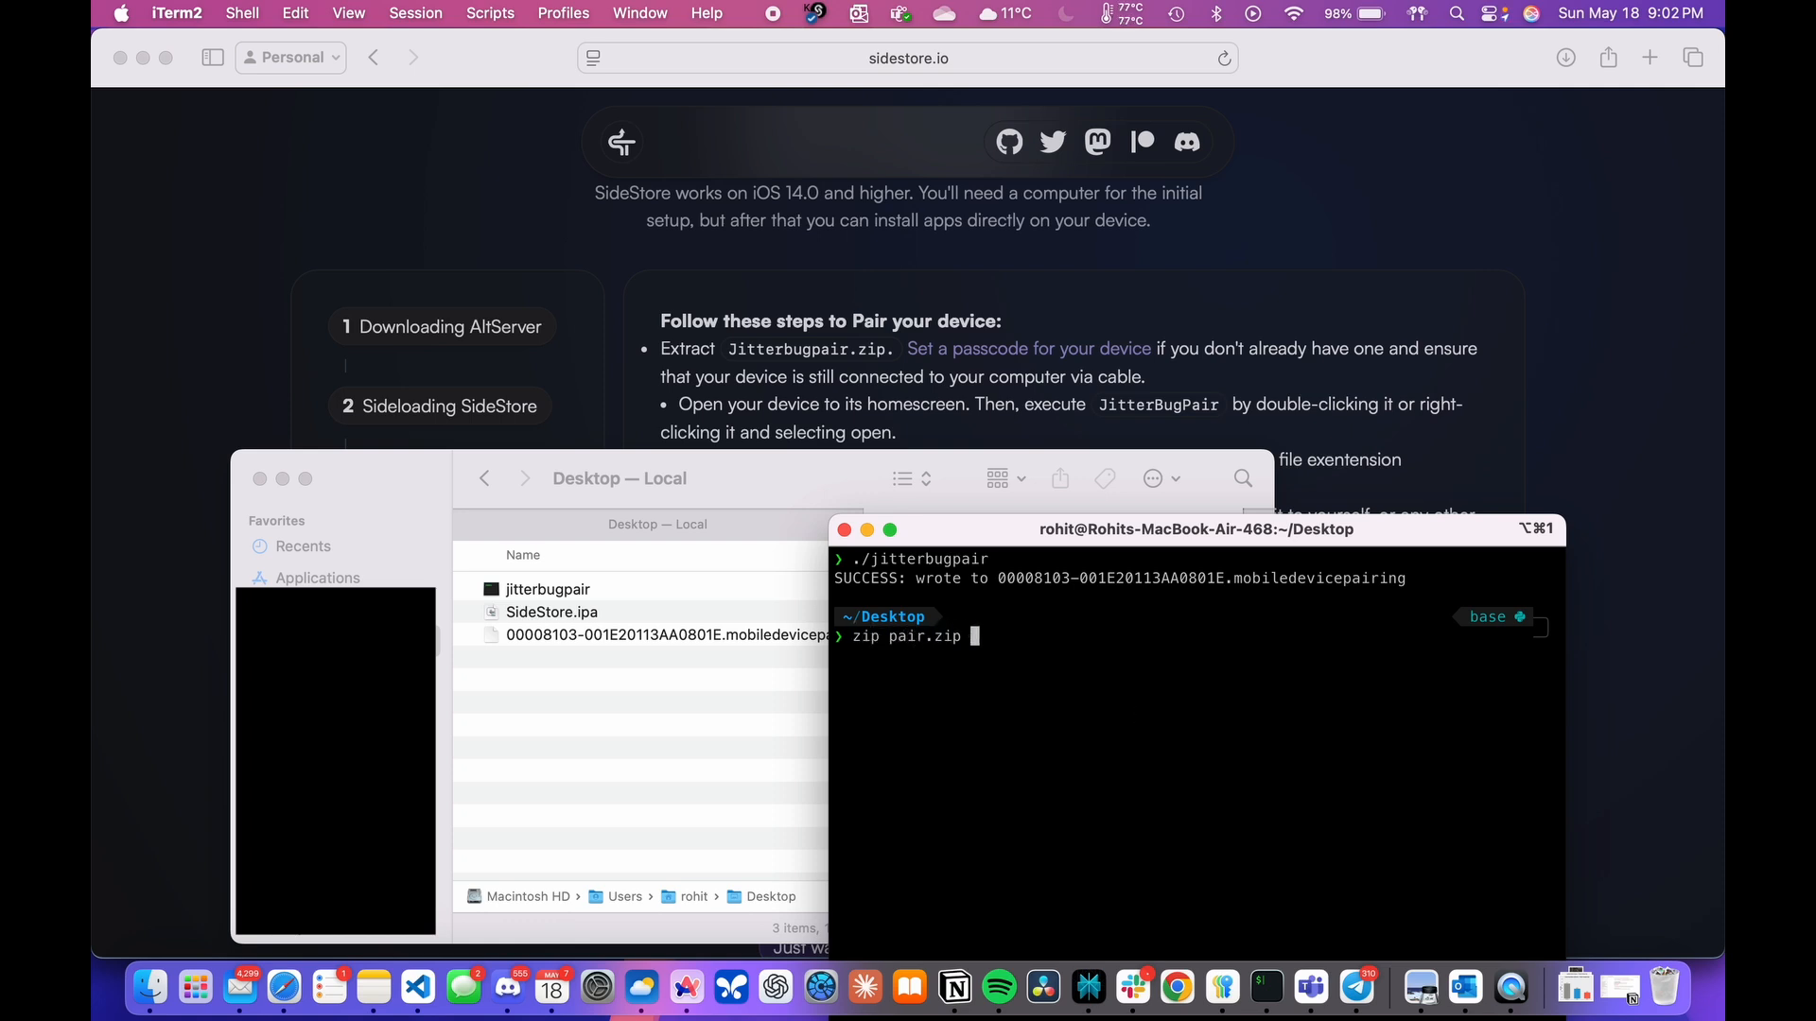
text(00008103-001E20113AA0801E.mobiledevicepairing)
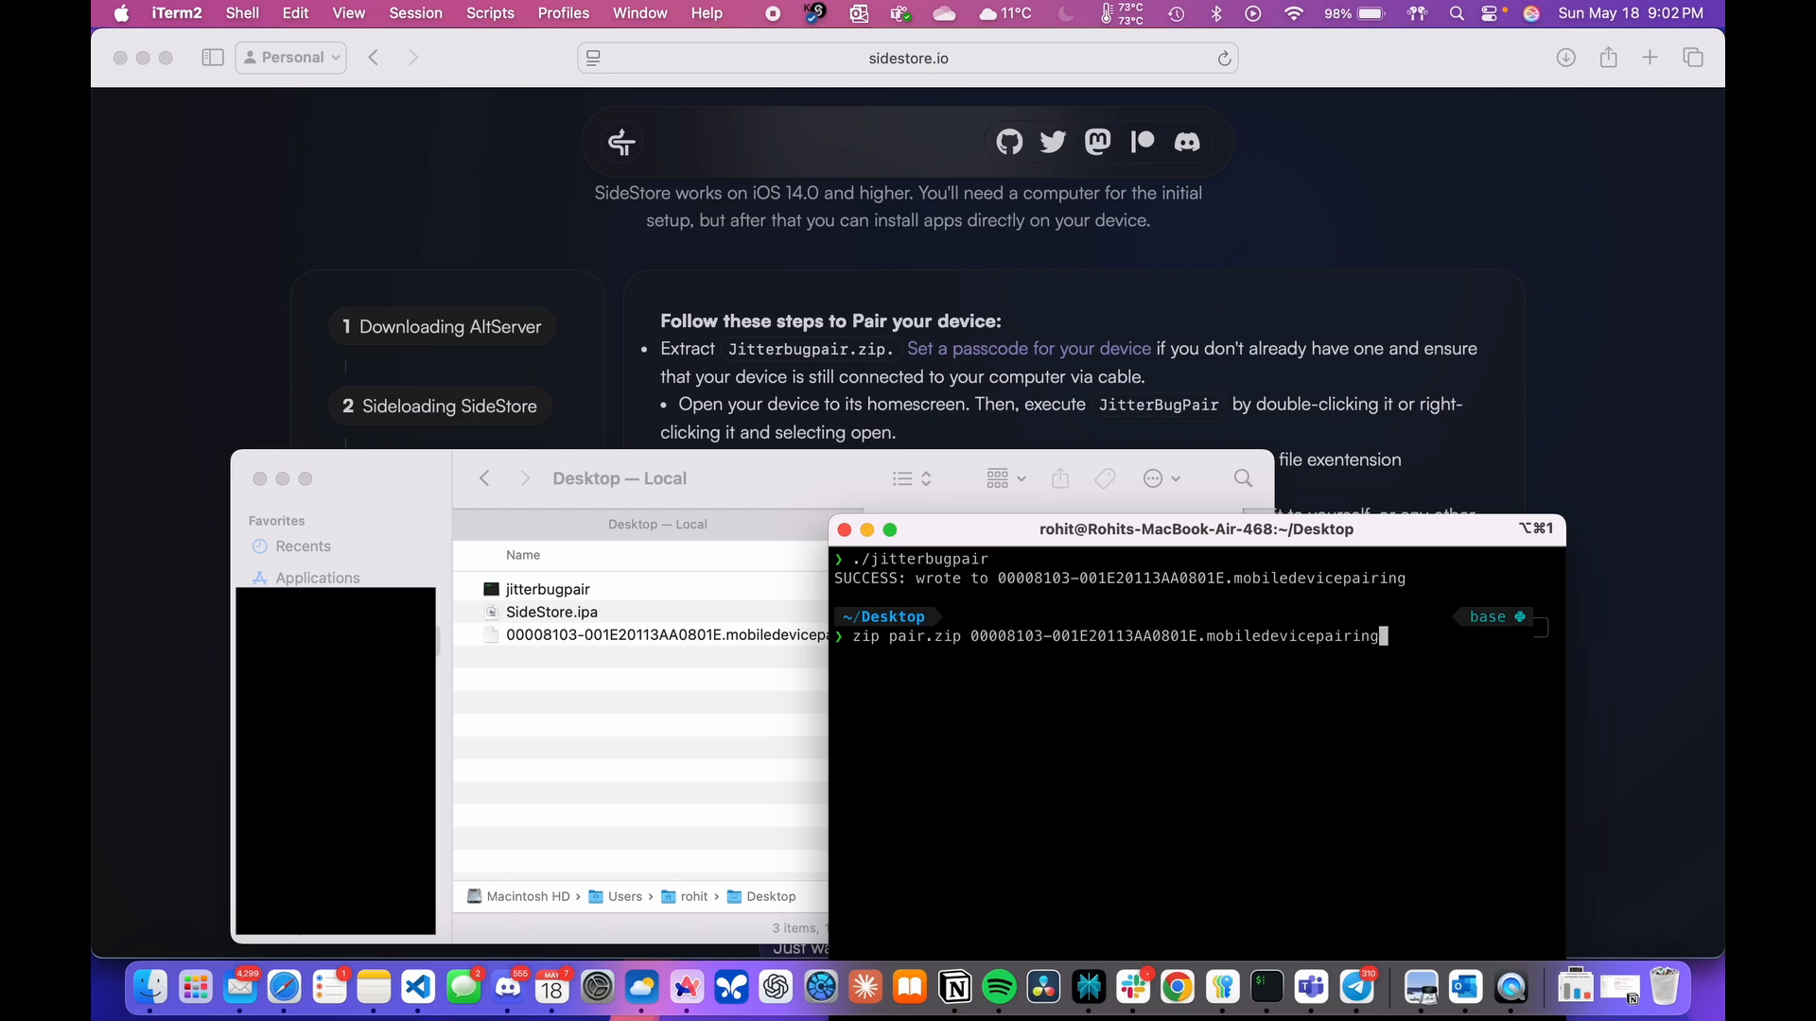
key(Return)
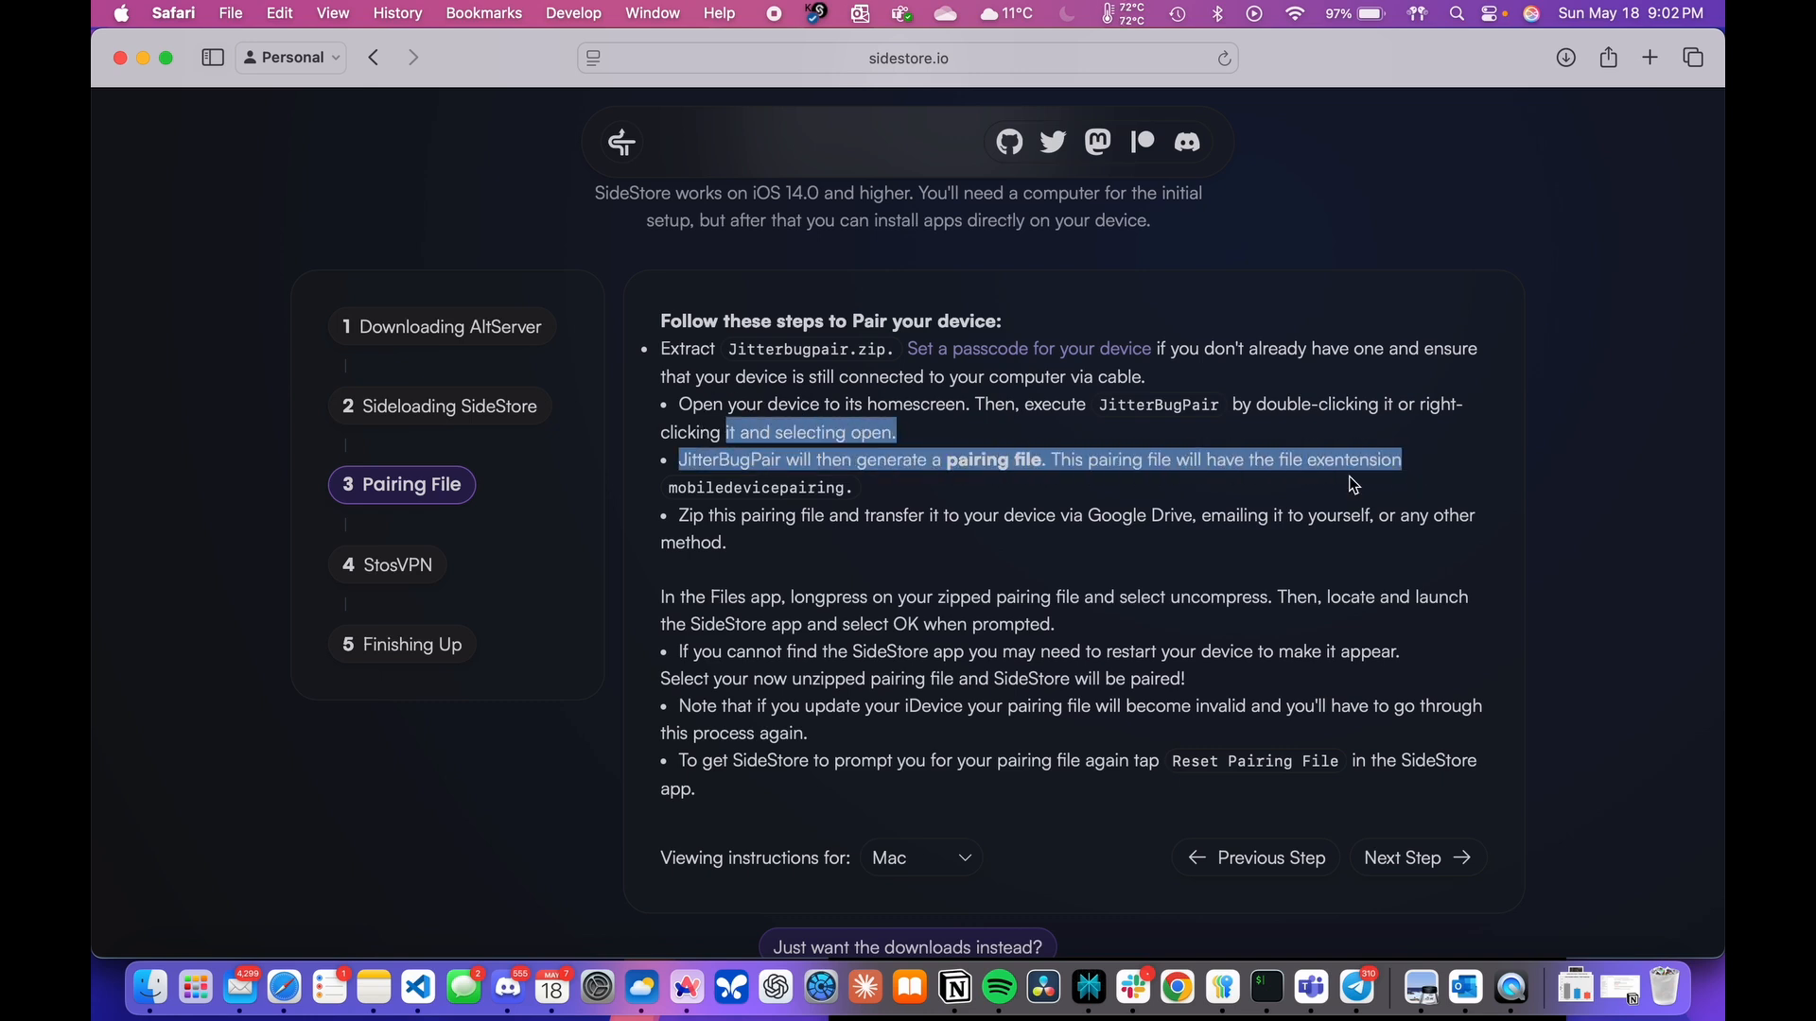
Share pair.zip from the Desktop to the iPad over AirDrop
scroll(down, 3)
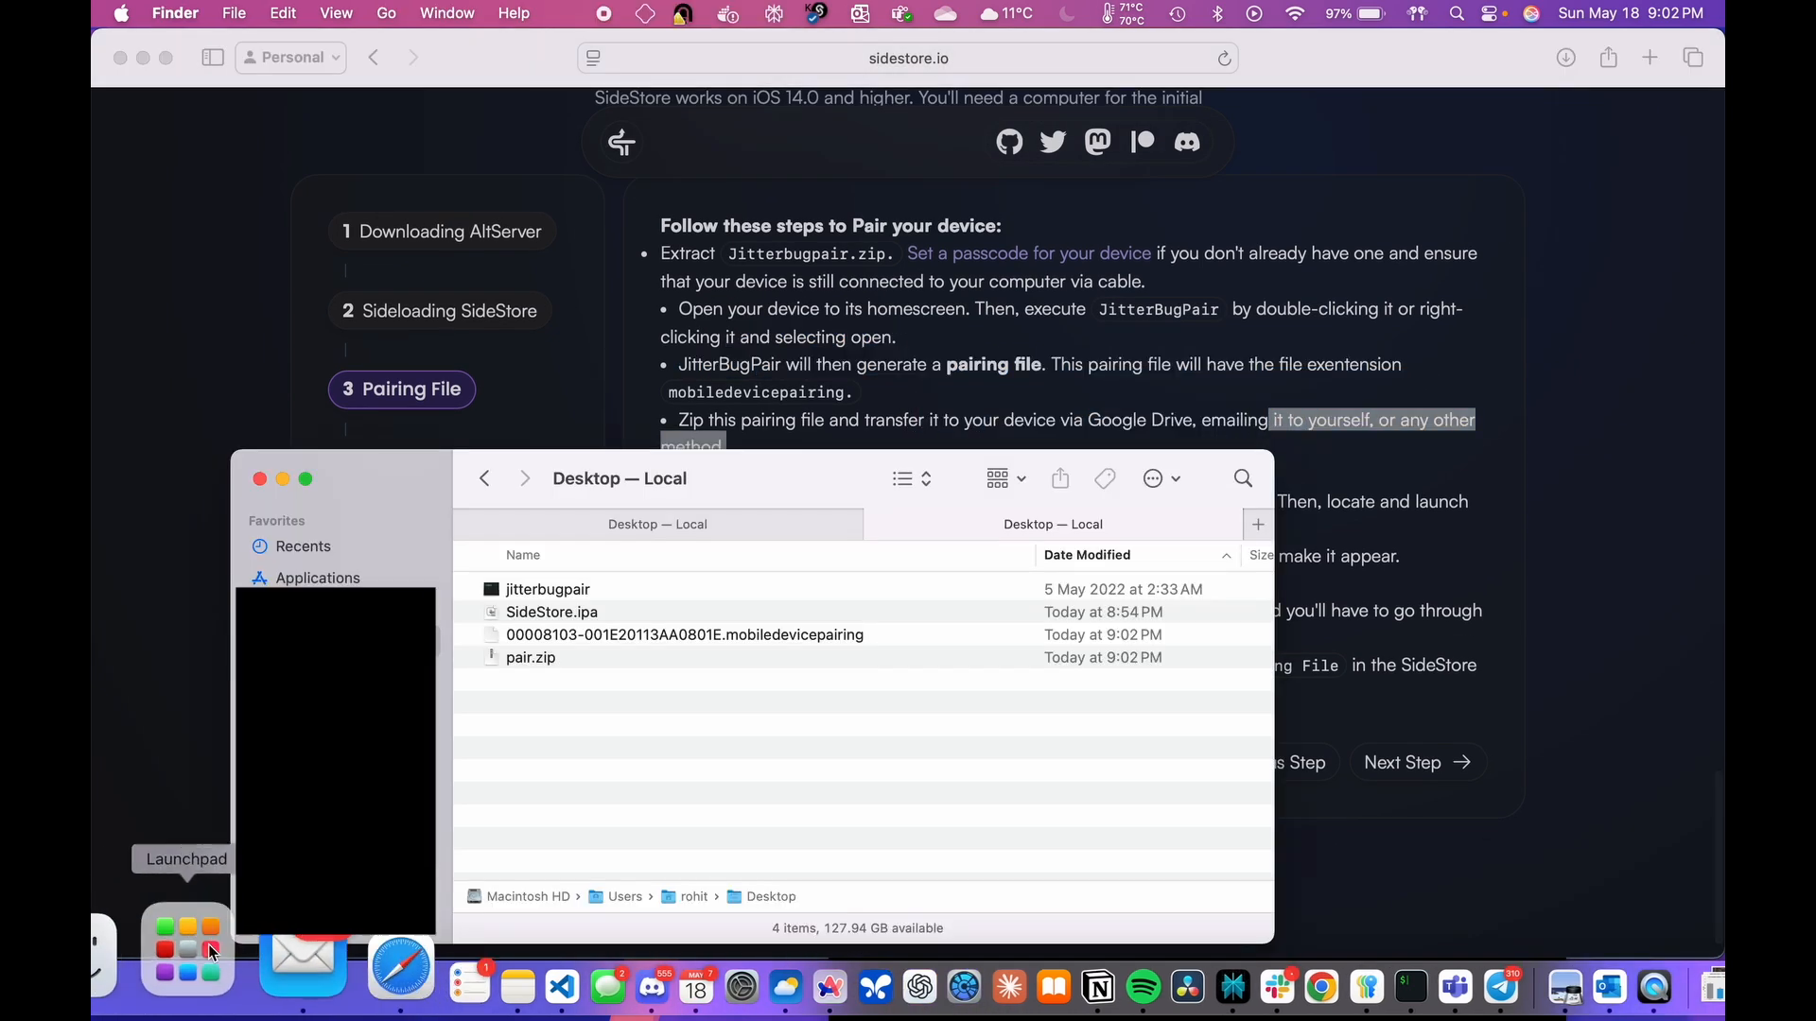
right_click(531, 657)
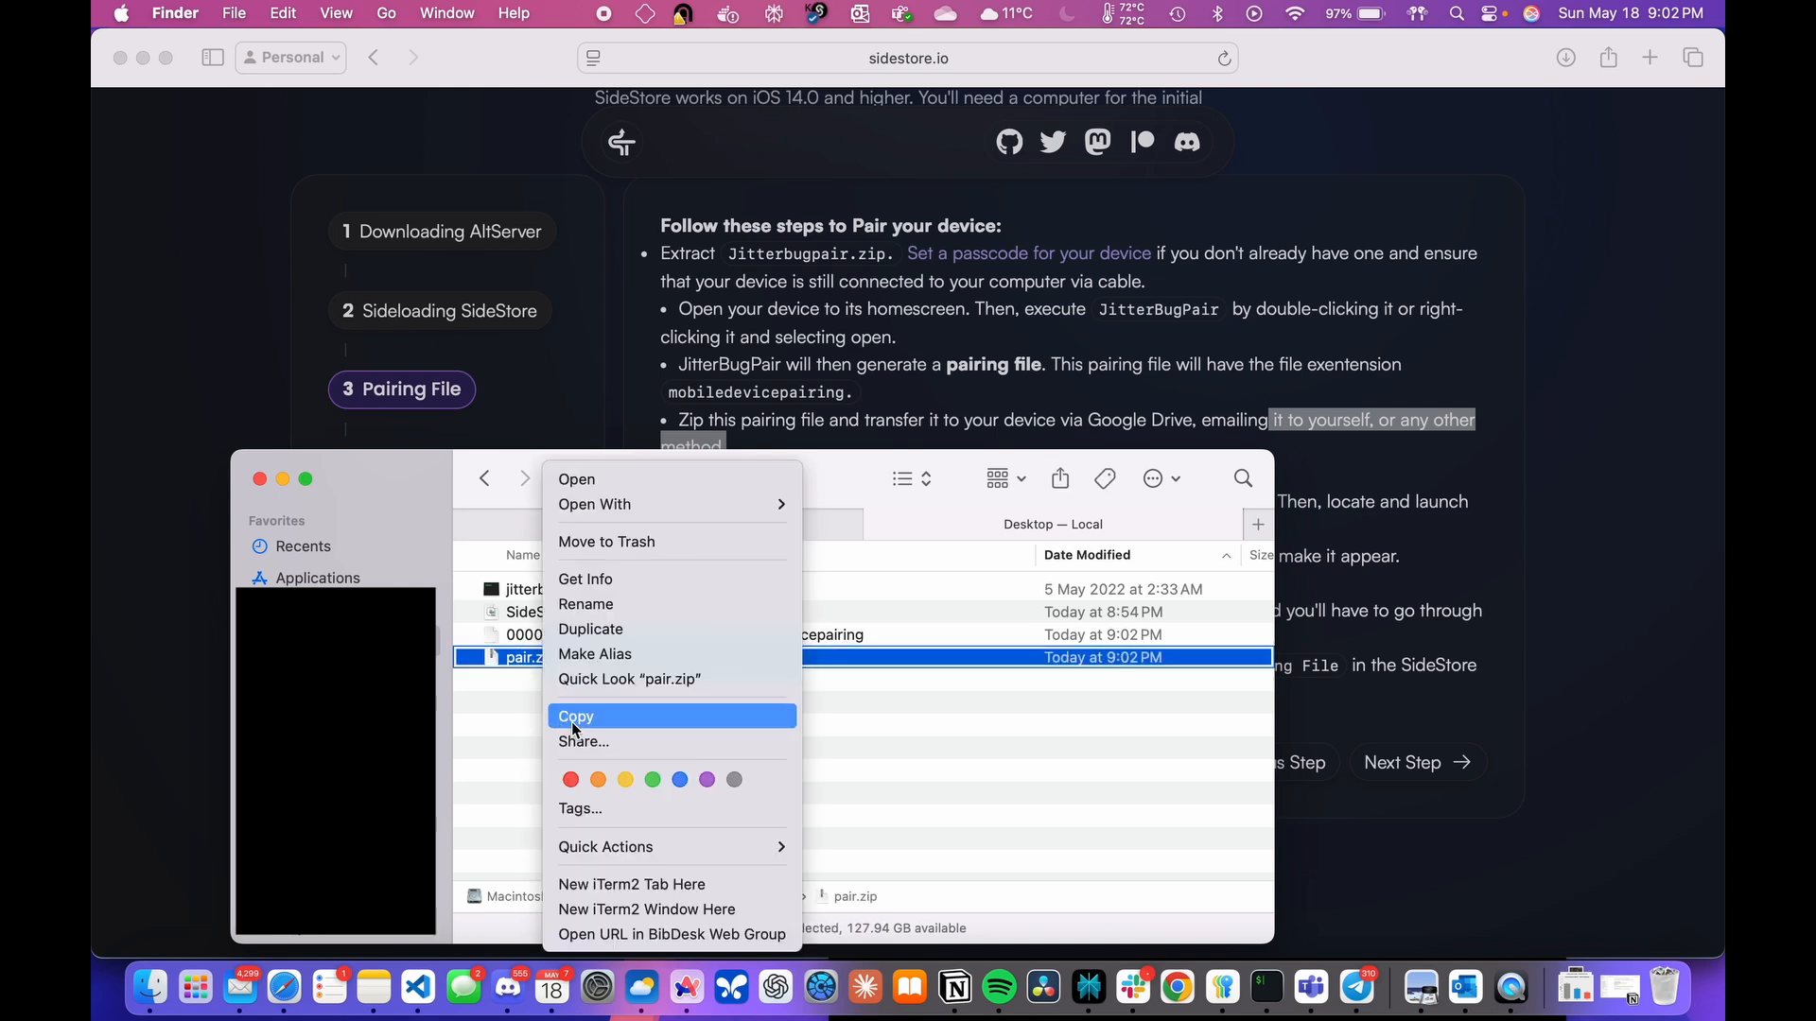
click(576, 715)
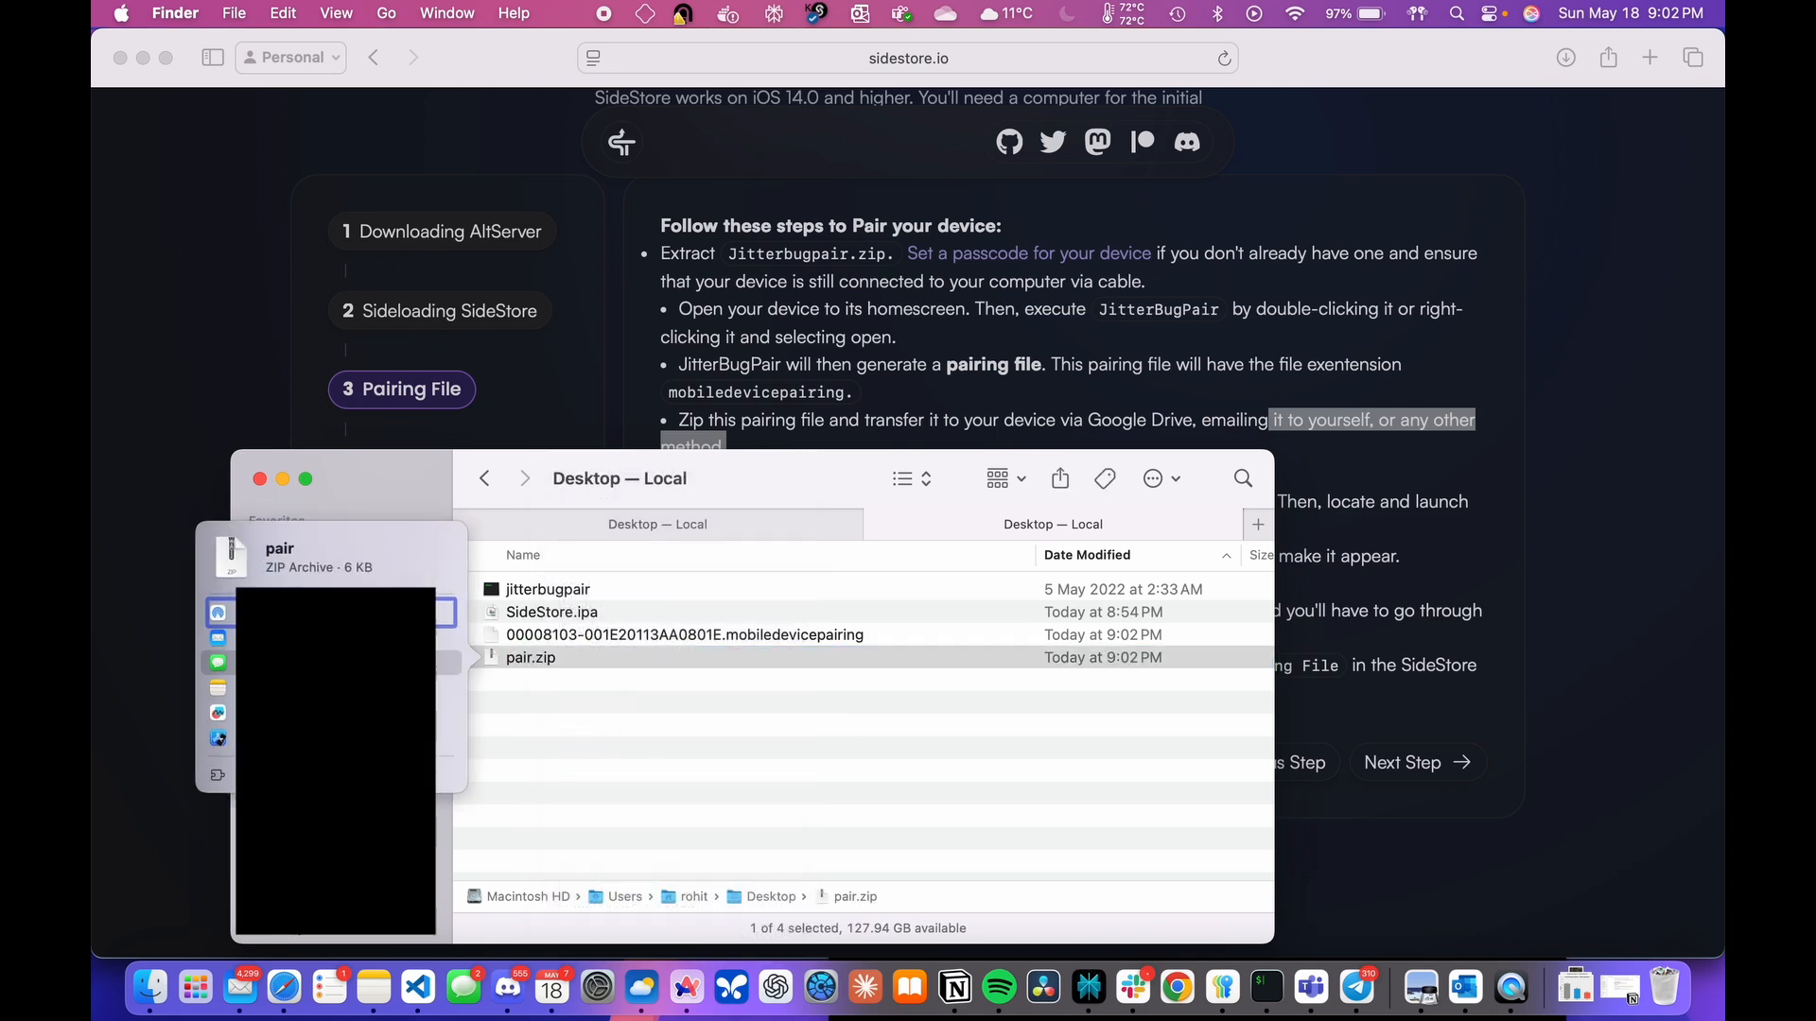
click(1058, 478)
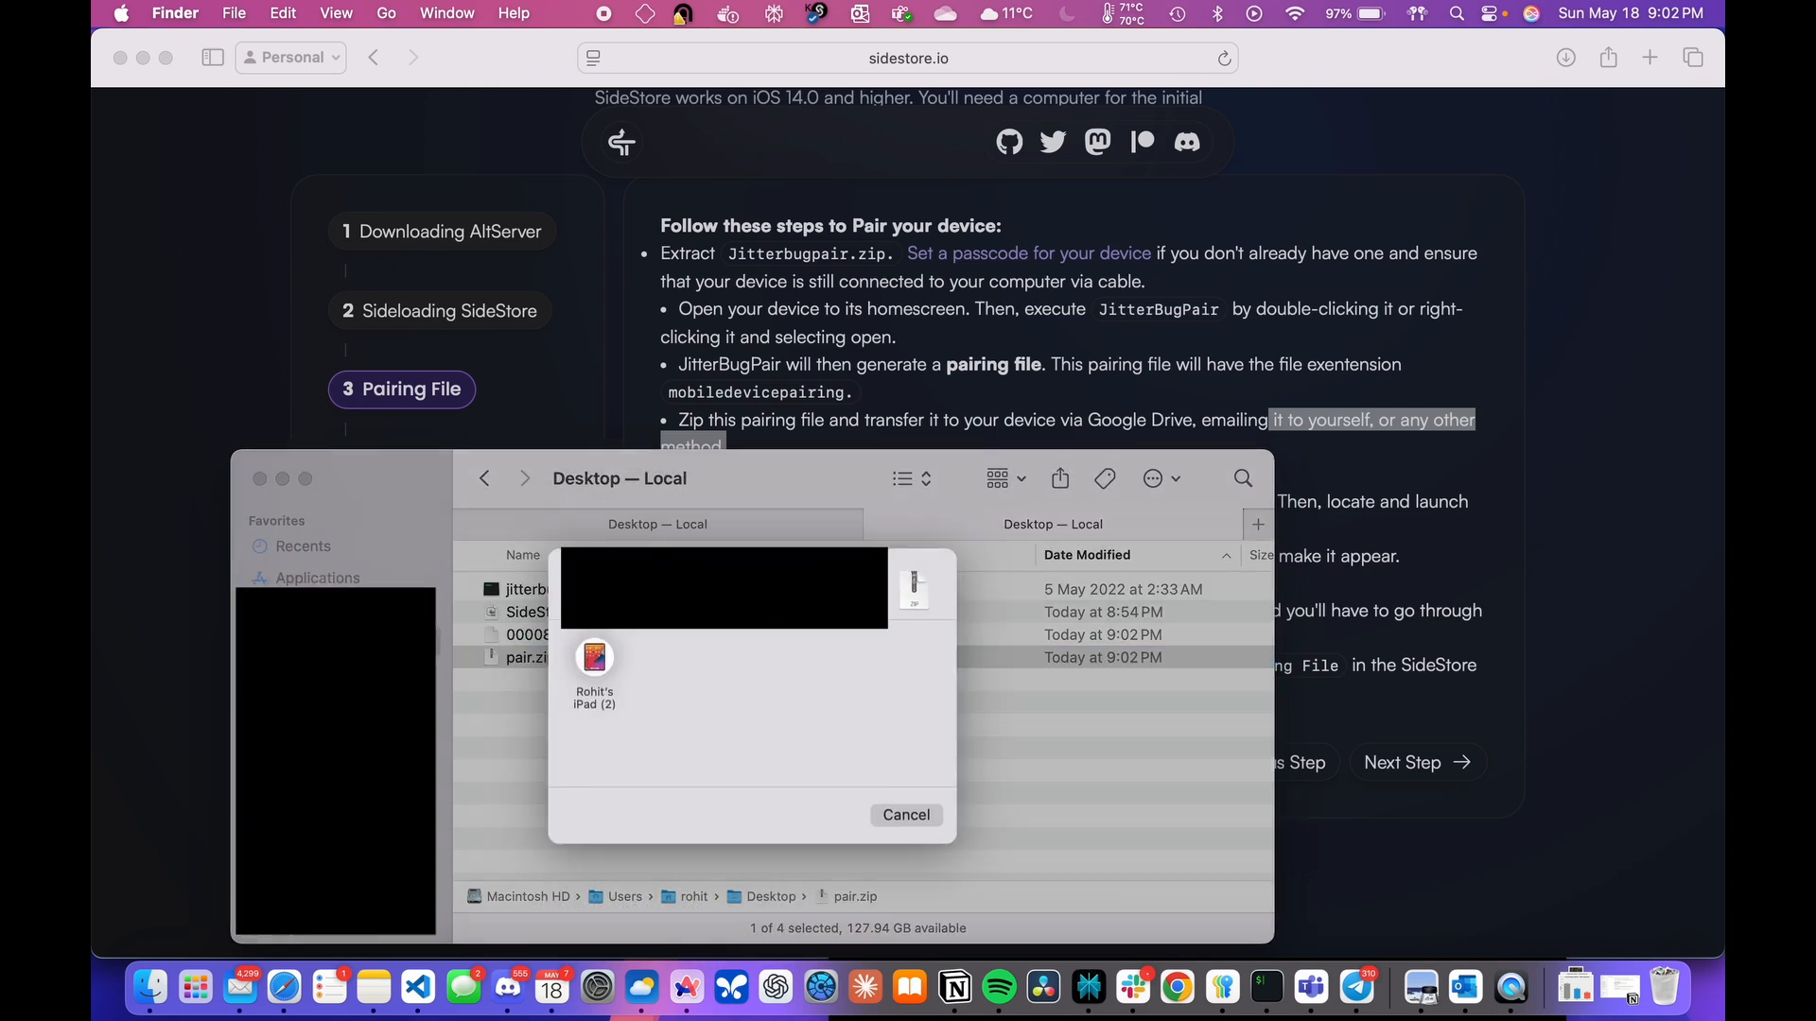
click(593, 665)
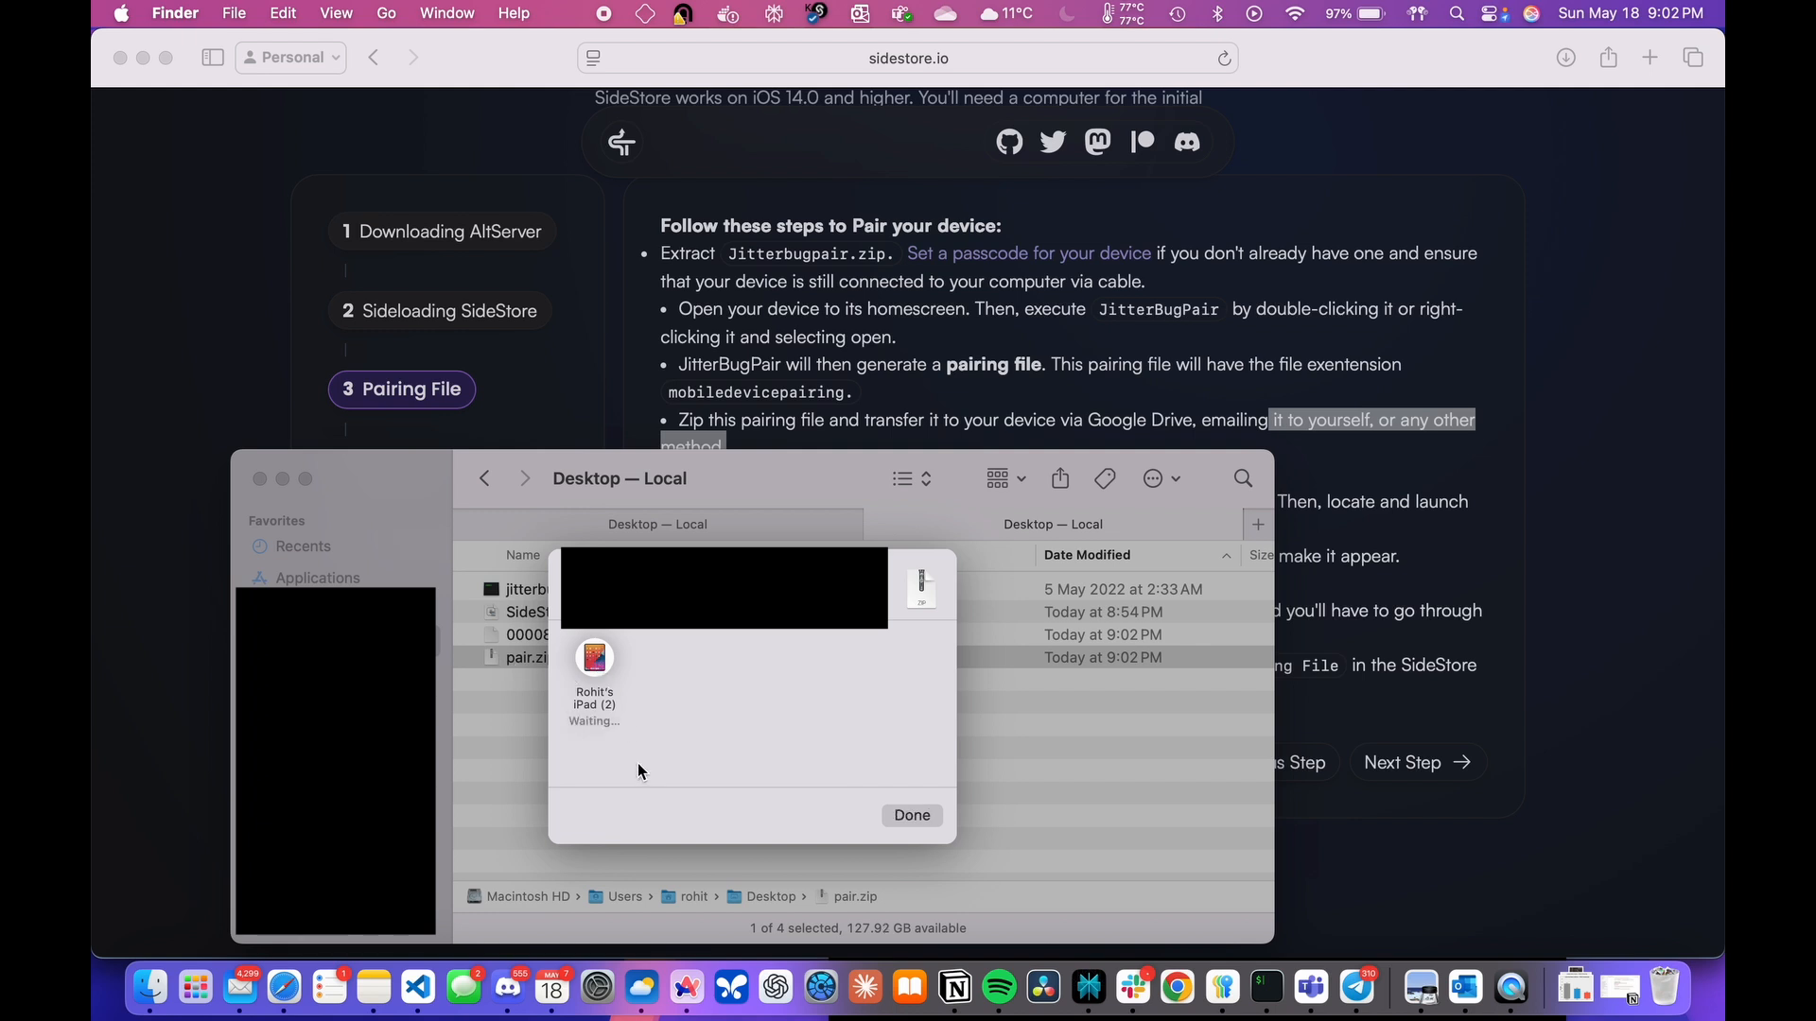
click(912, 816)
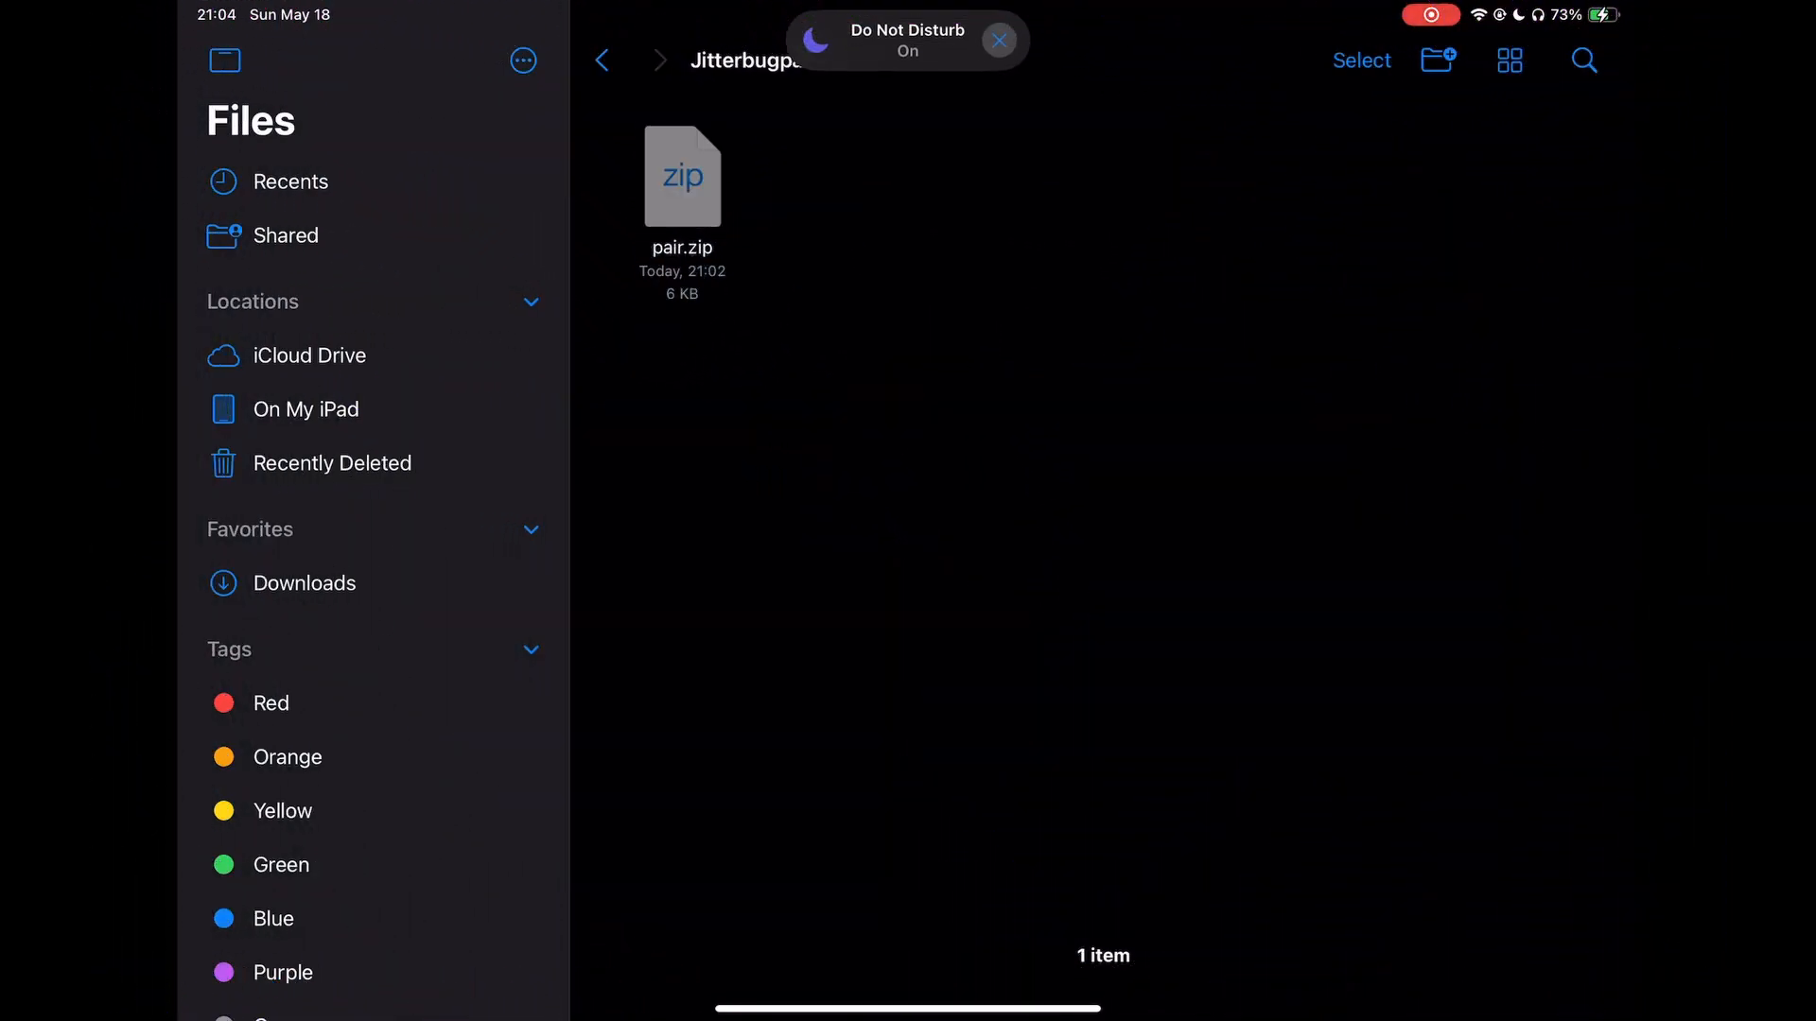
Uncompress pair.zip in Files and launch SideStore
right_click(682, 177)
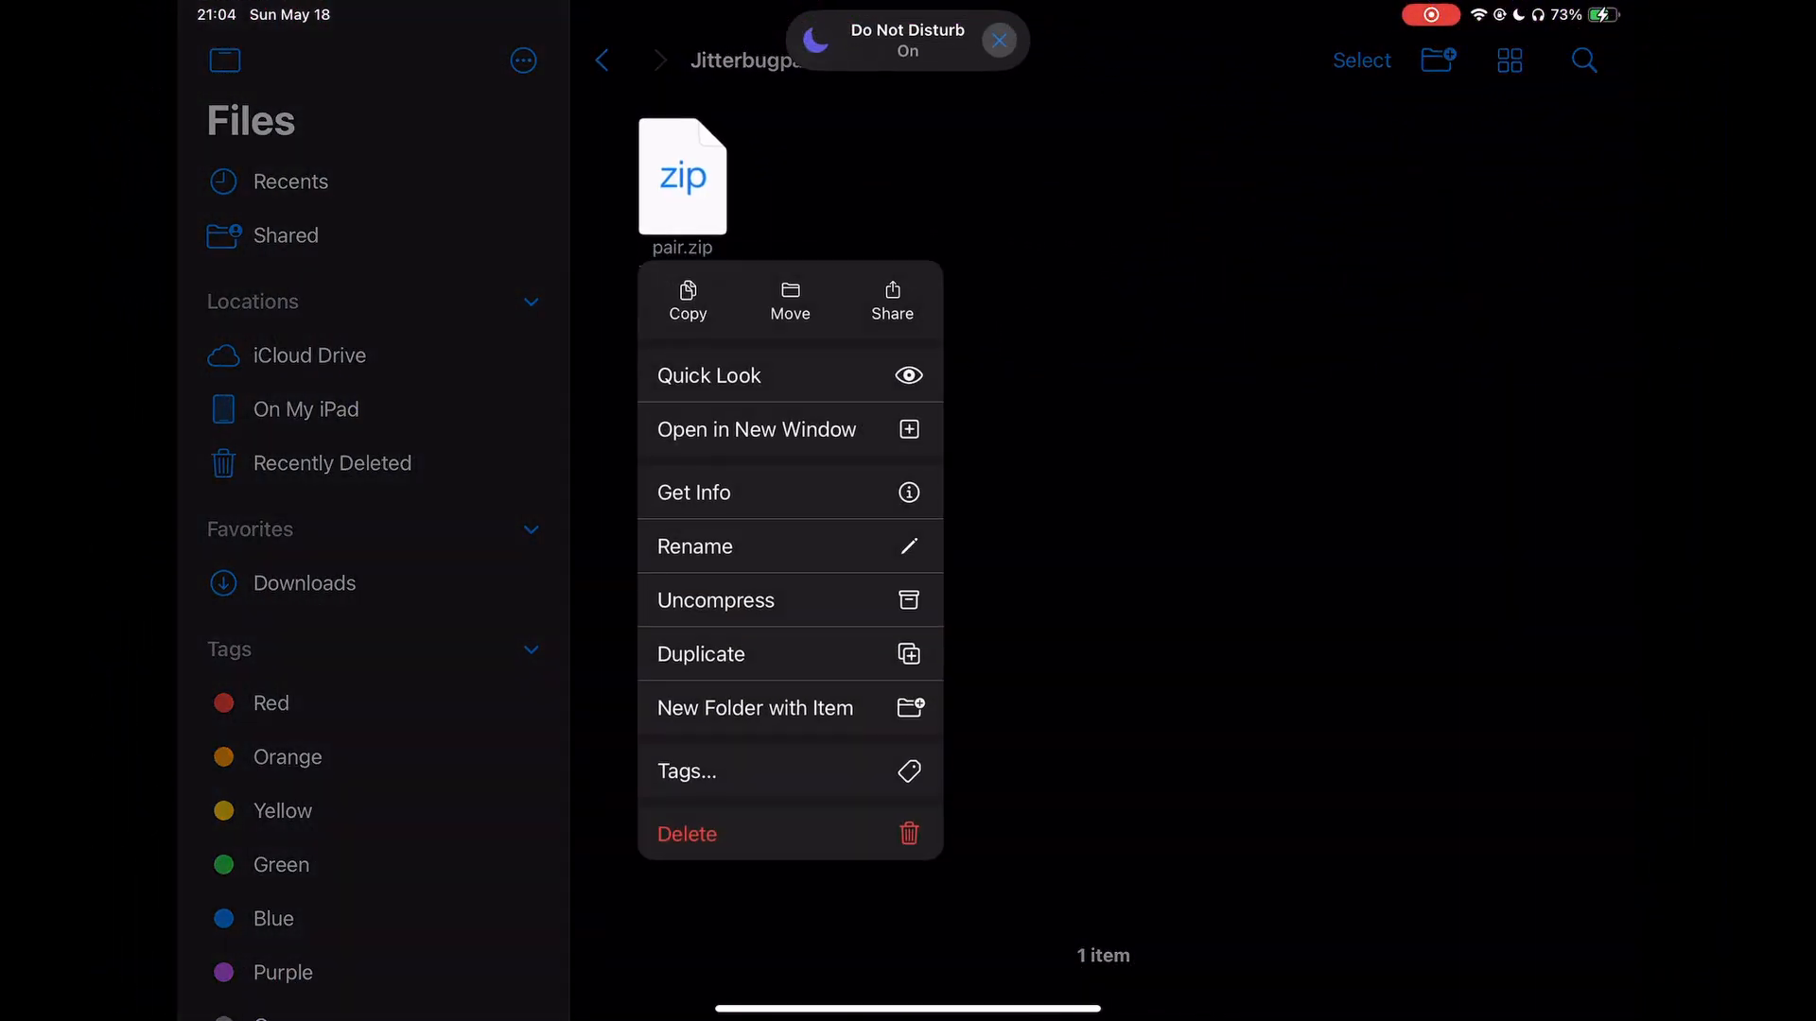
click(715, 599)
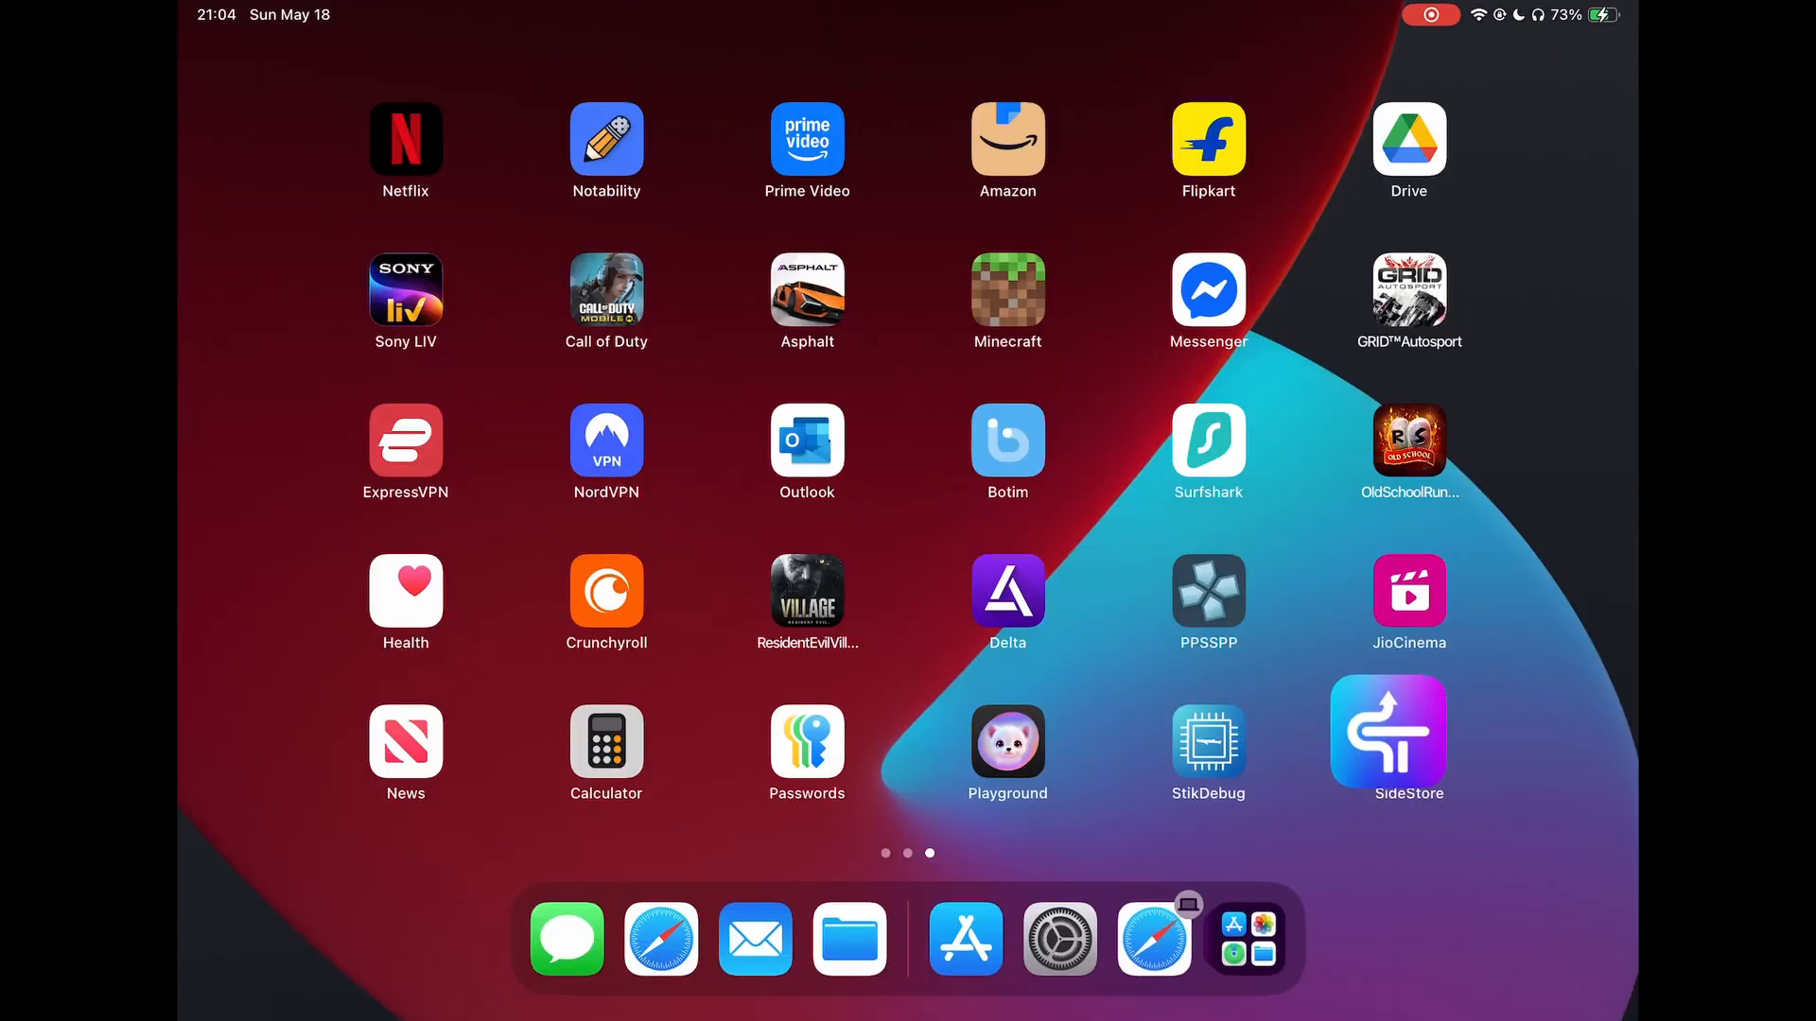
click(1388, 727)
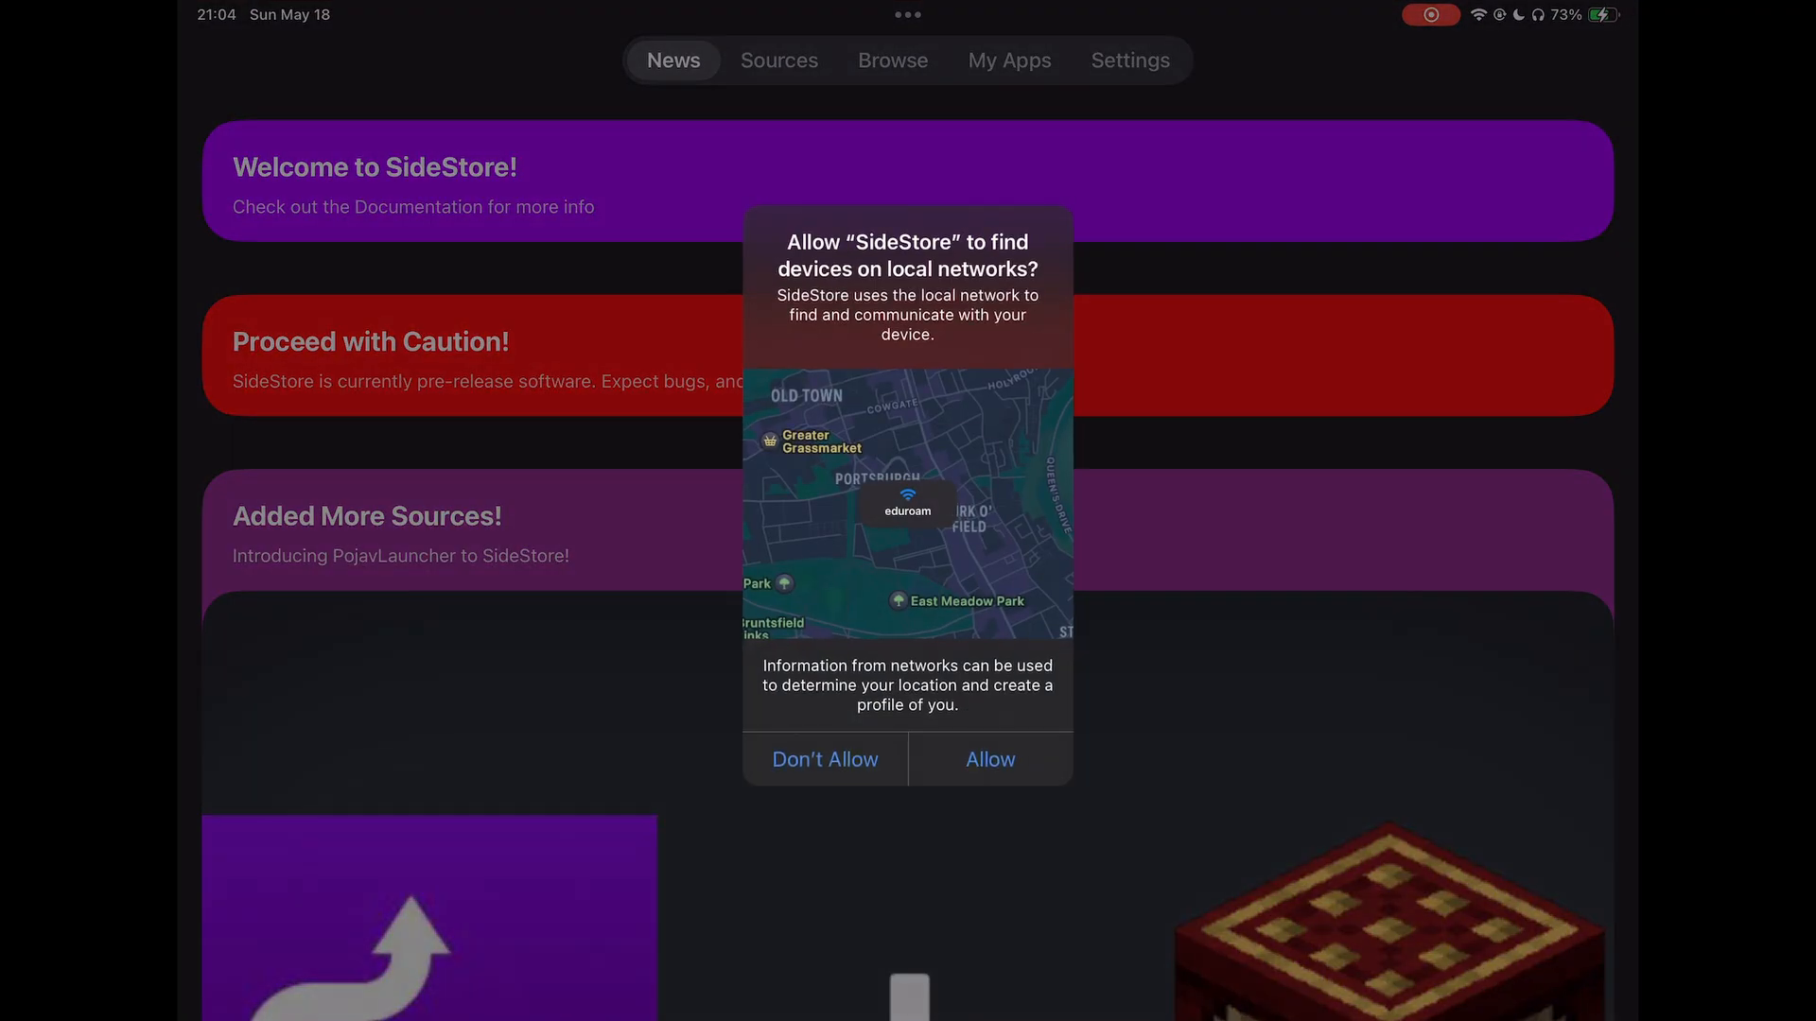
Allow local network access and select the .mobiledevicepairing file from Jitterbugpair
click(987, 759)
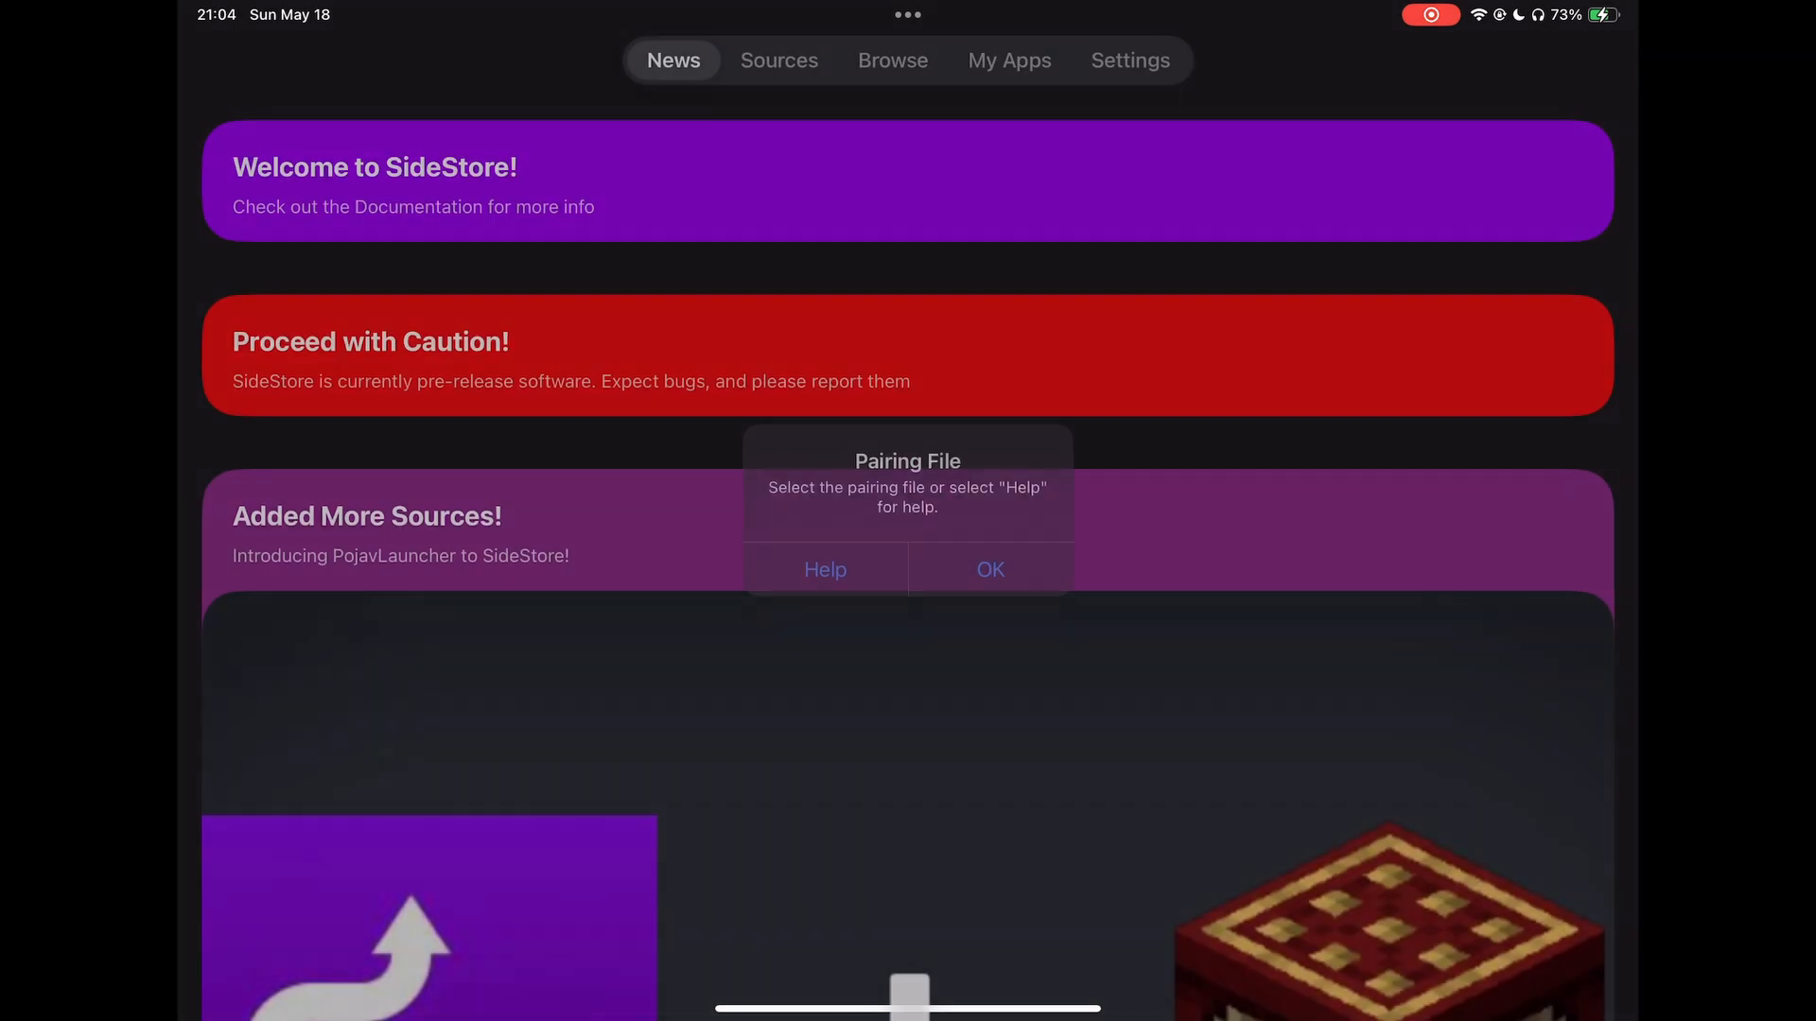
click(989, 569)
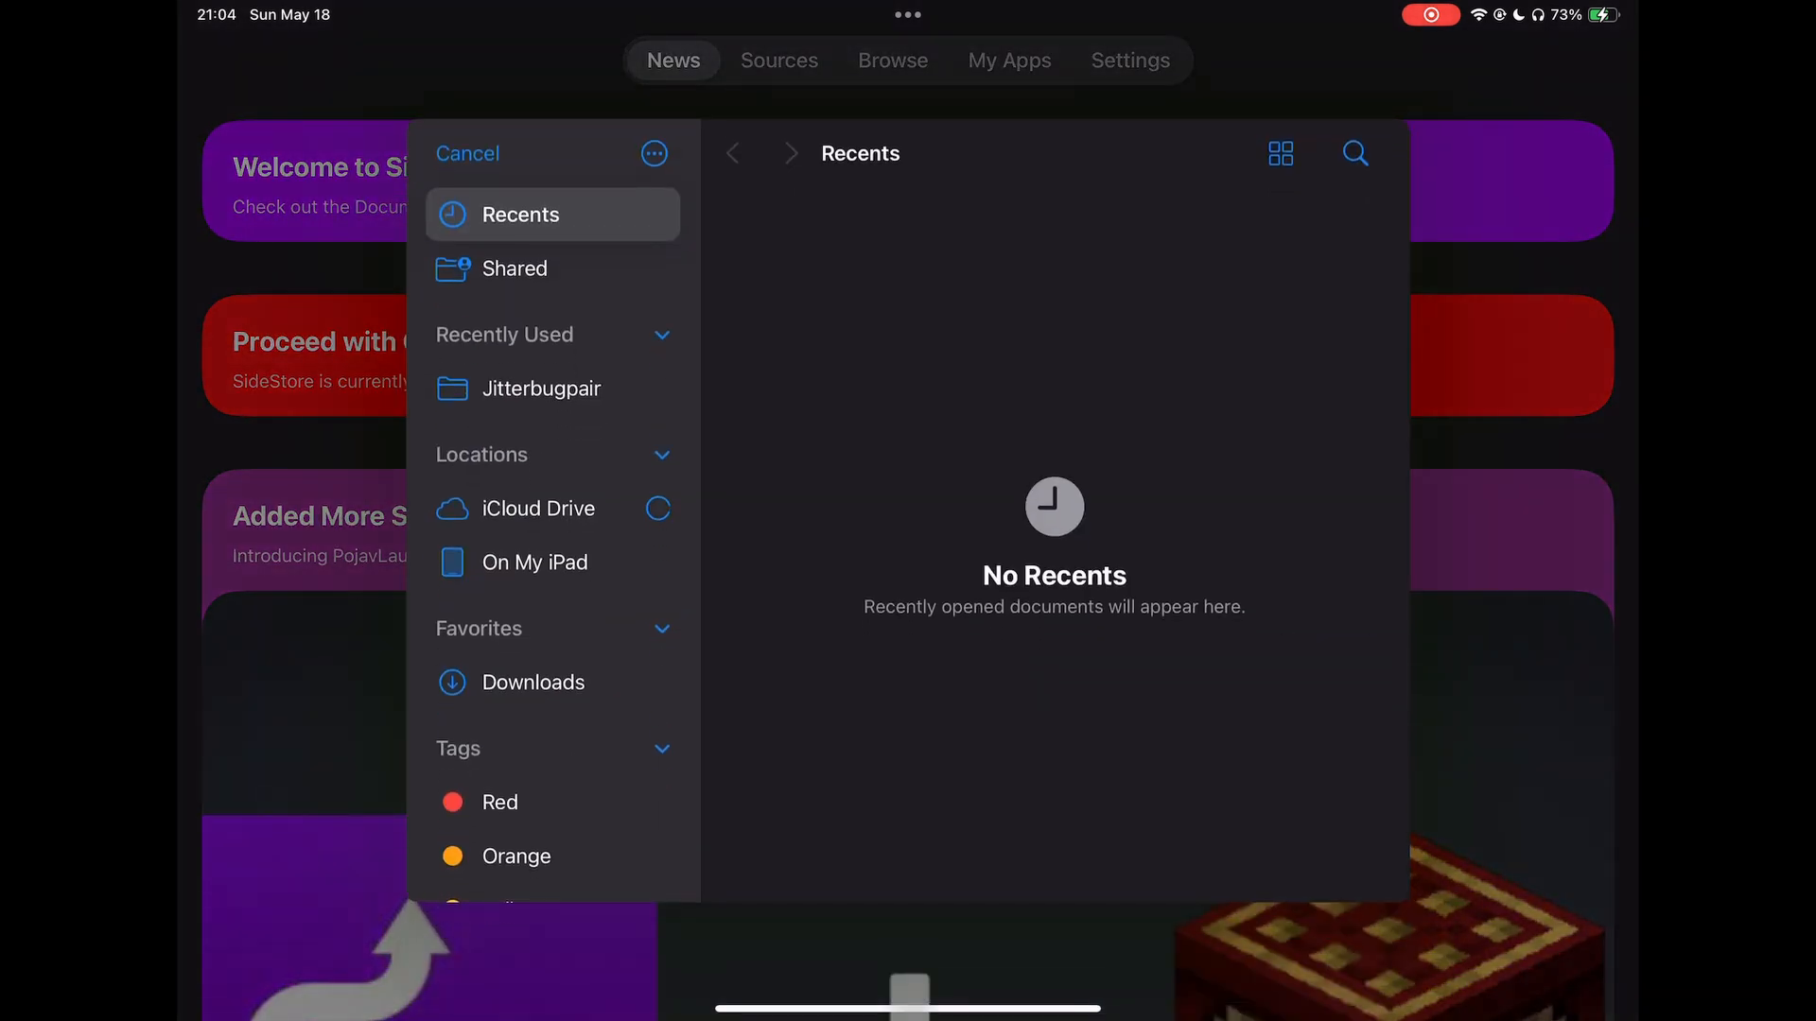
click(541, 387)
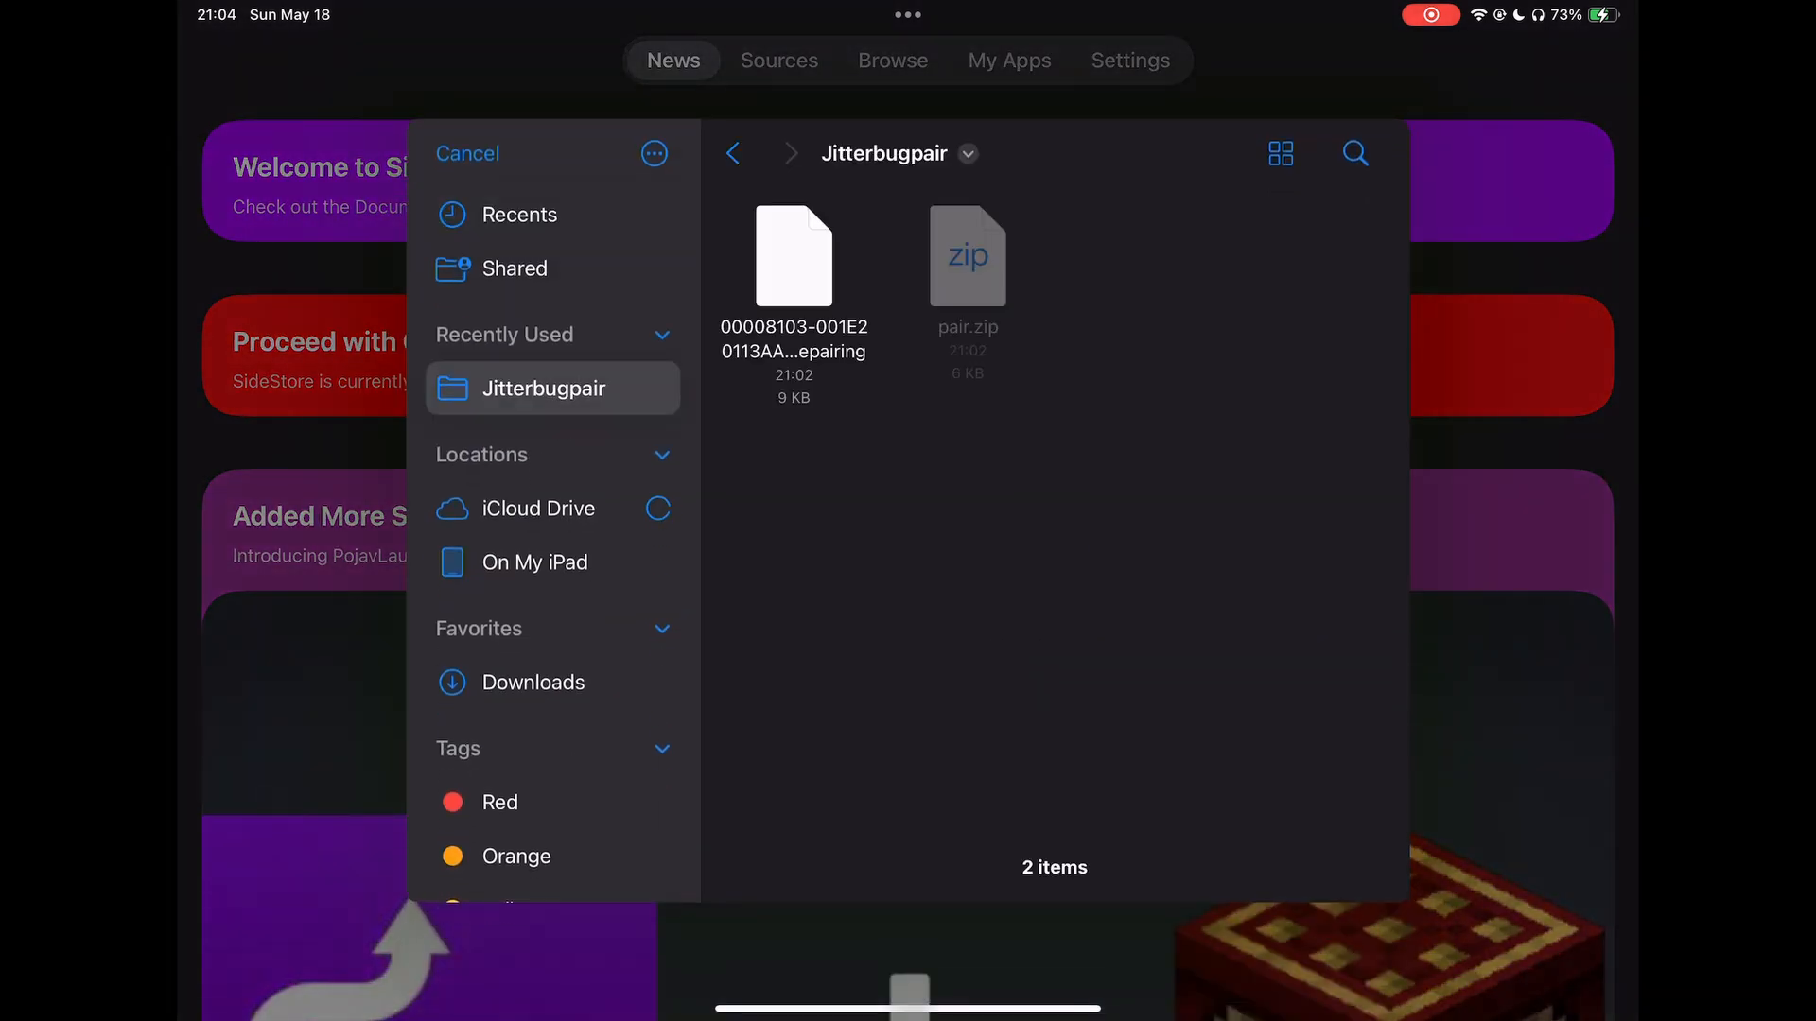
click(466, 153)
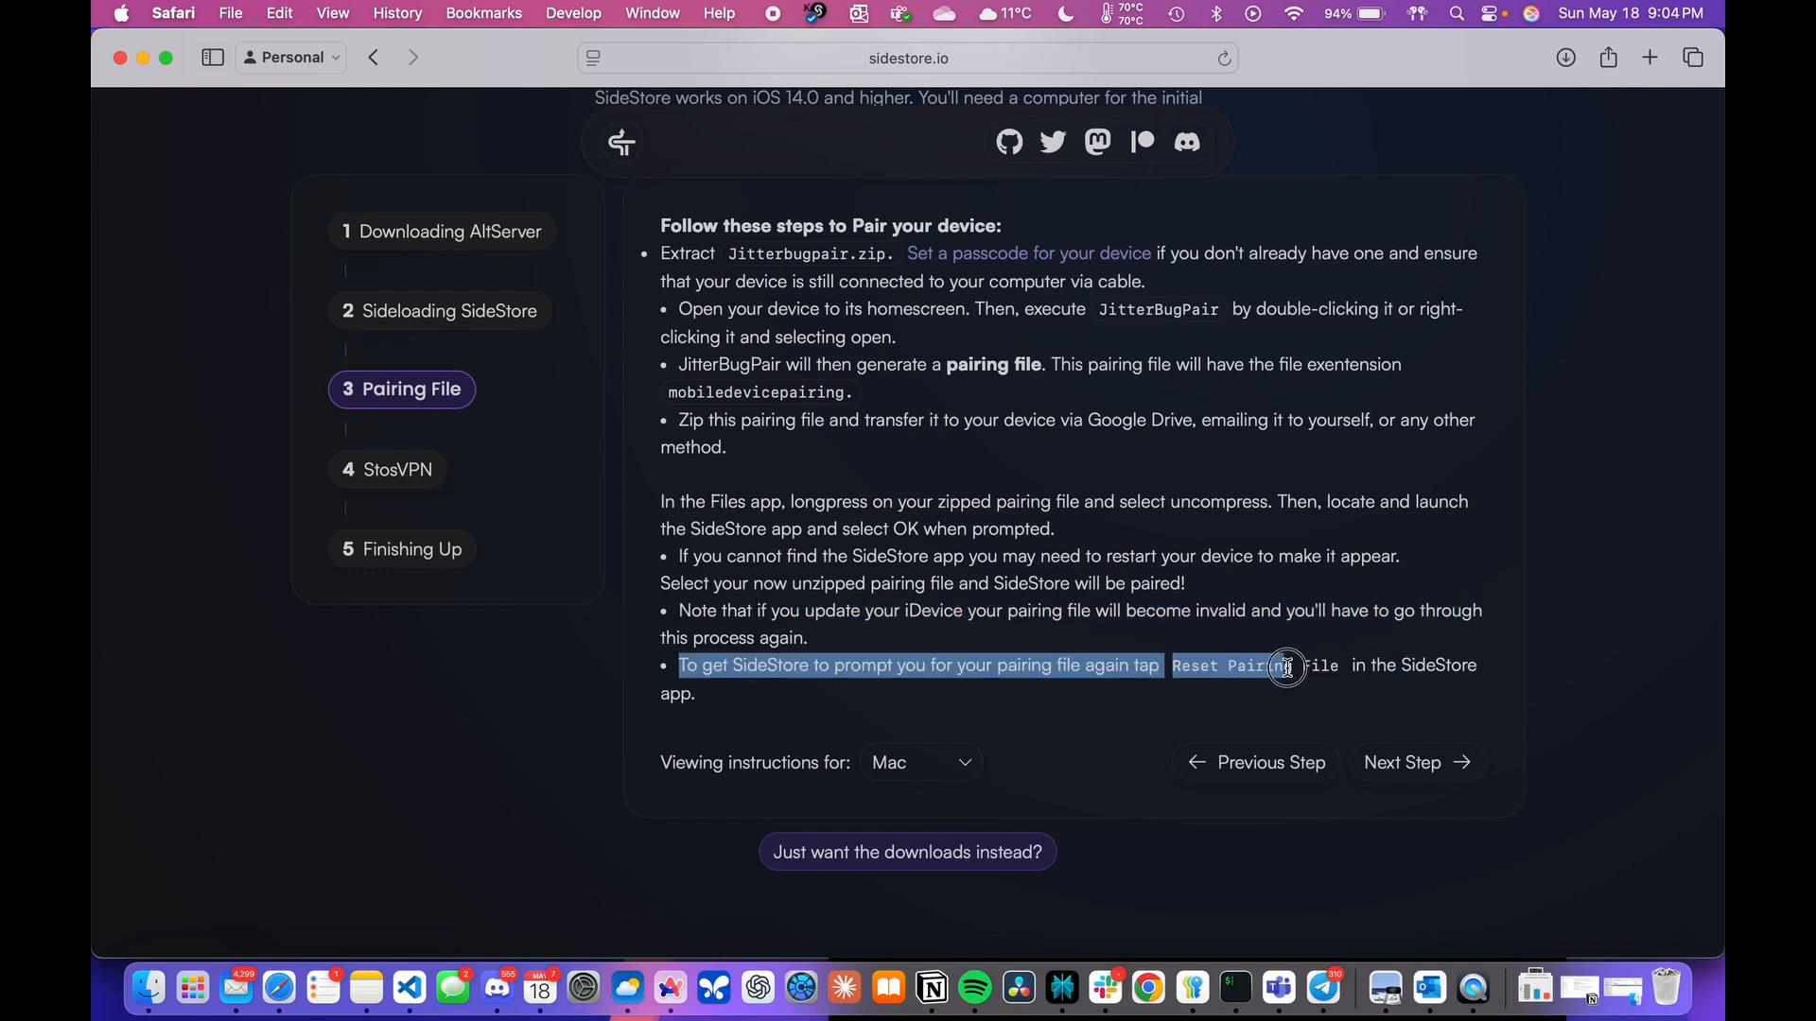
click(1402, 762)
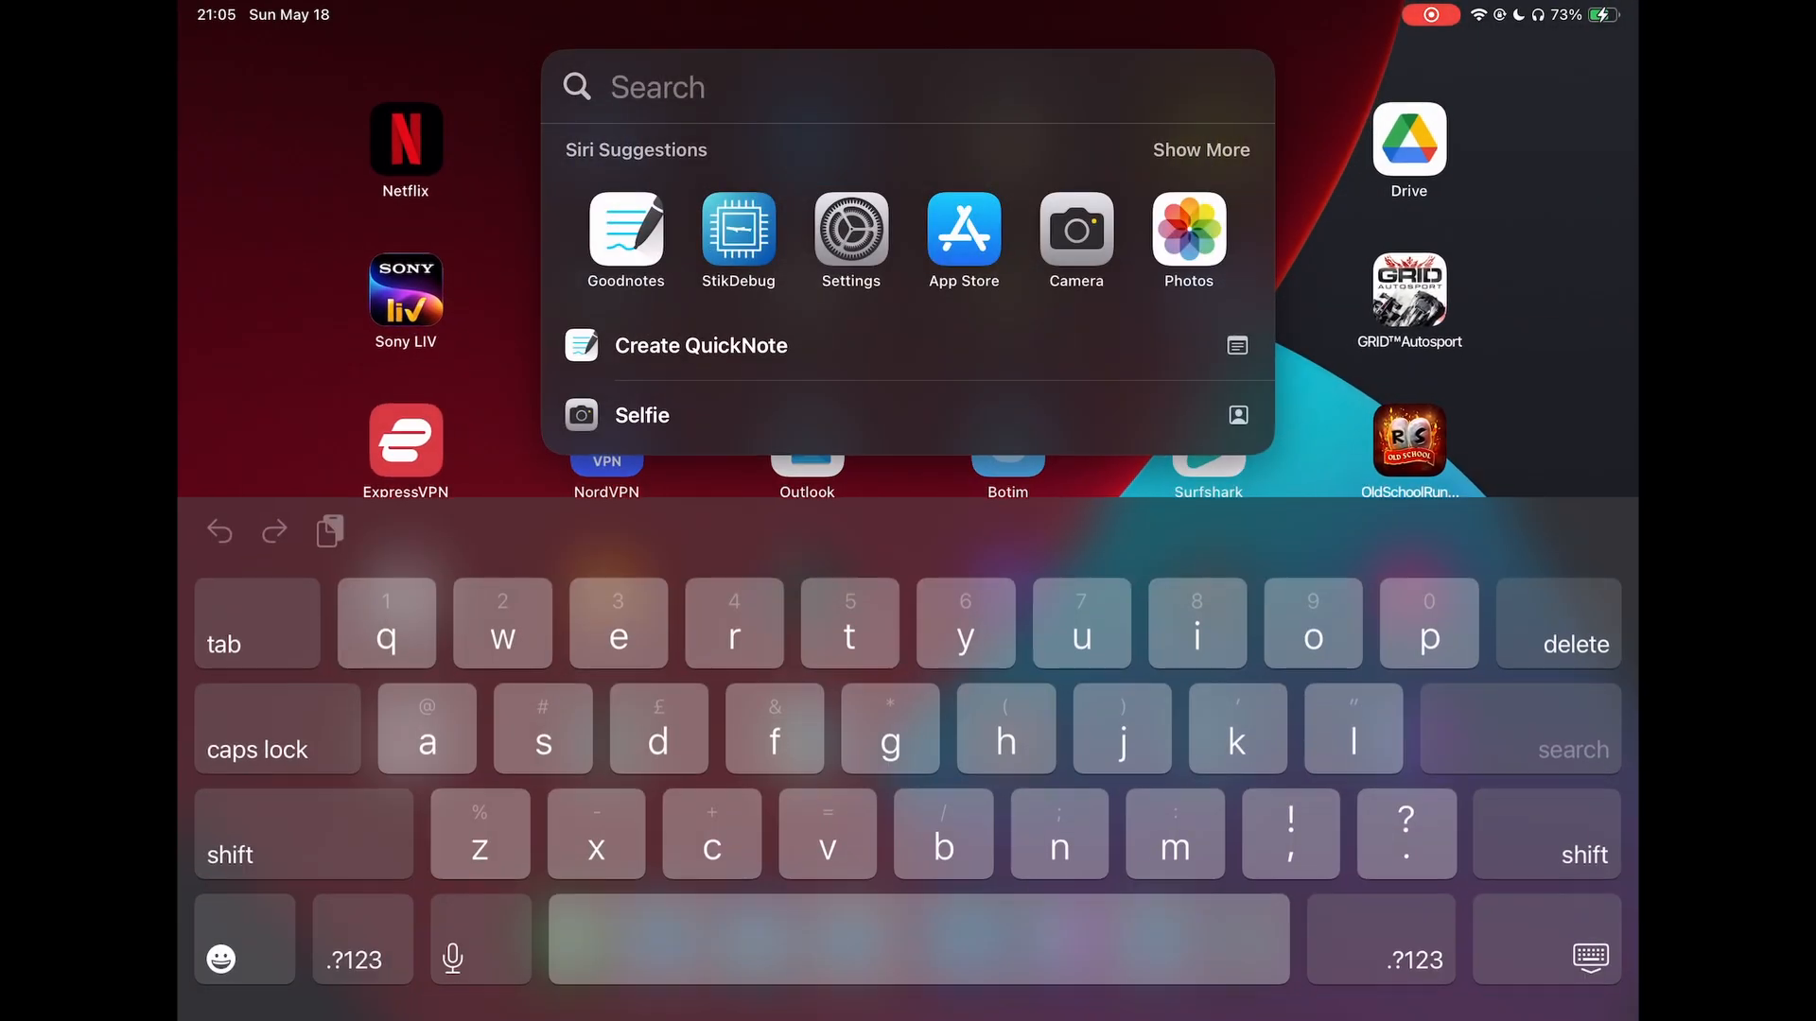
Search the App Store for StosVPN and install it
click(963, 228)
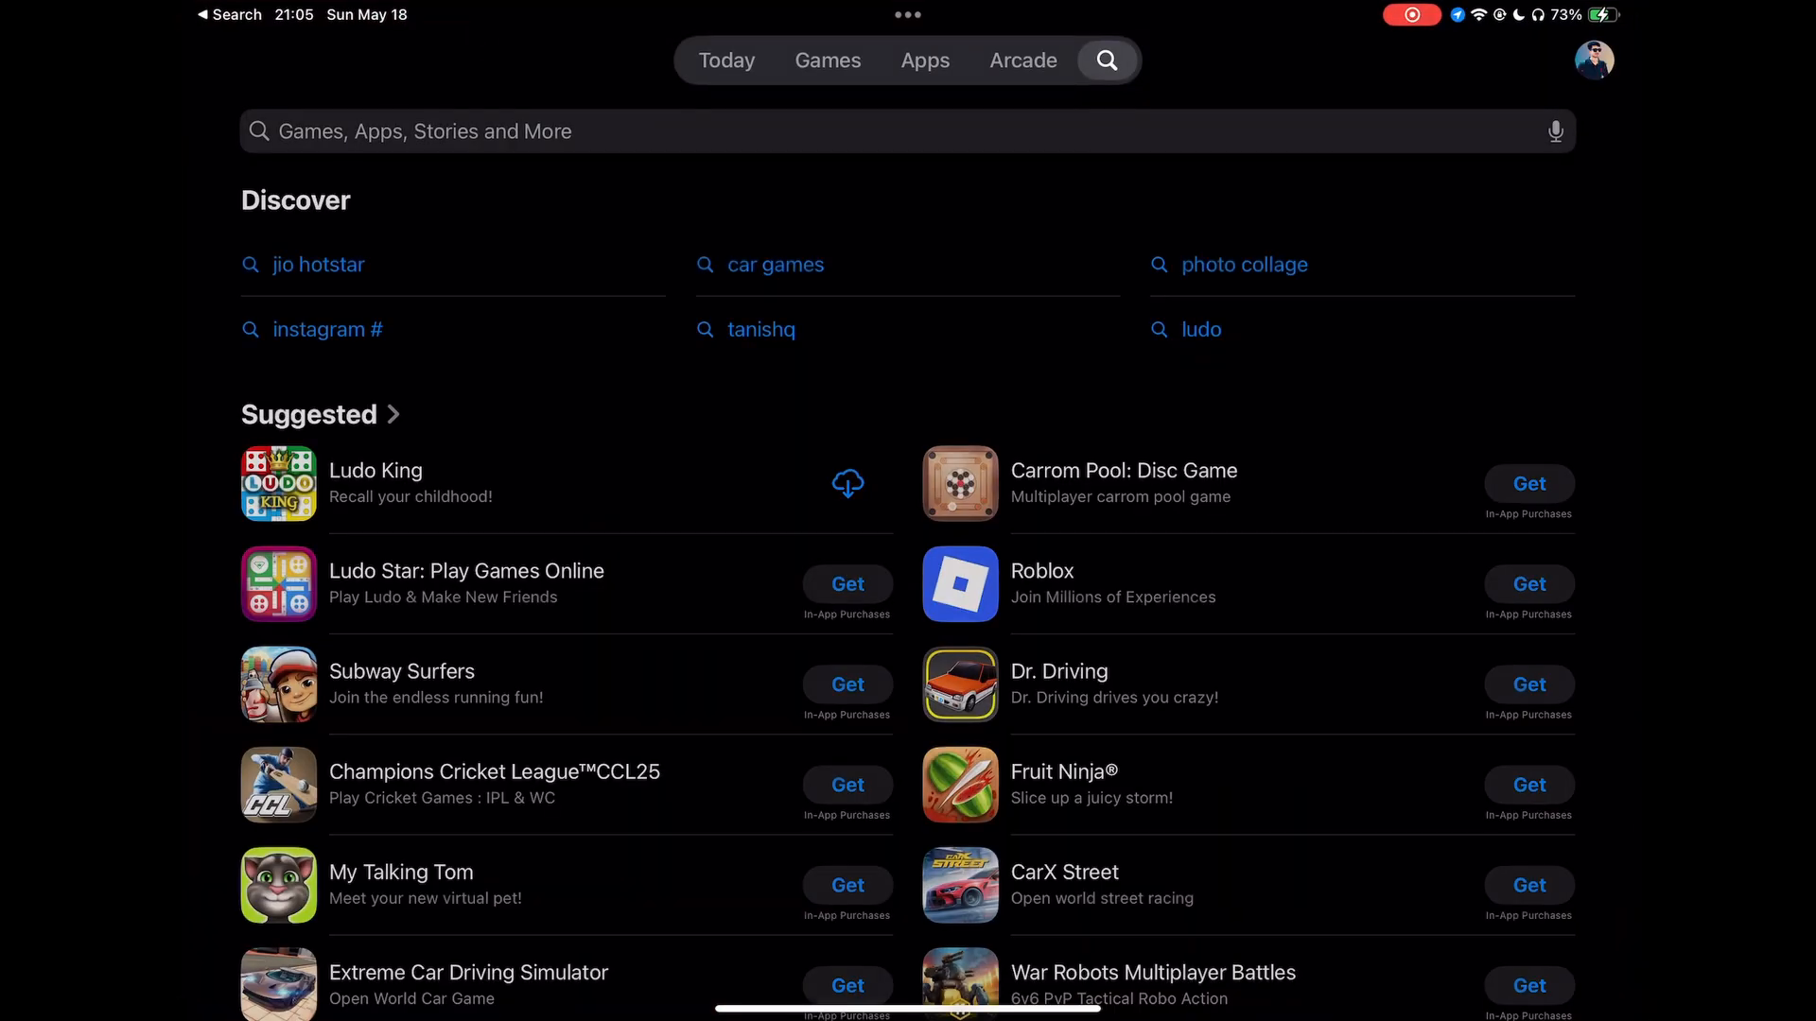
text(stosvpn)
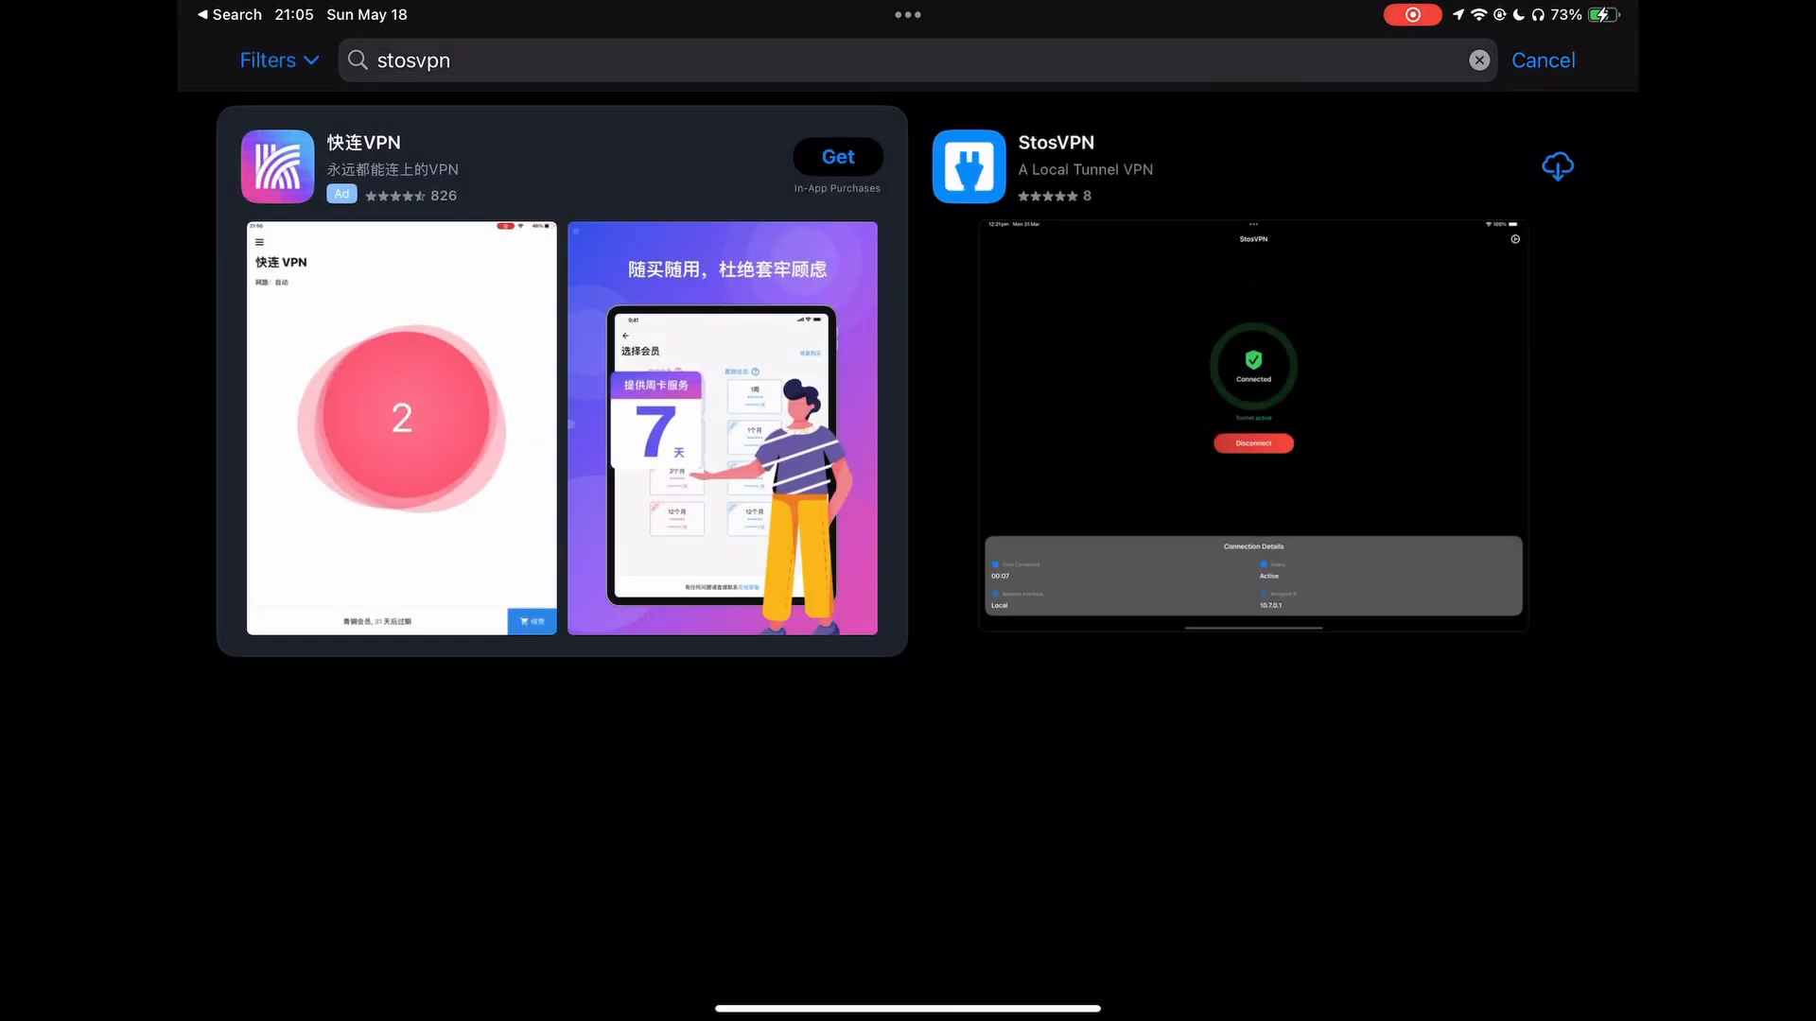
click(1053, 169)
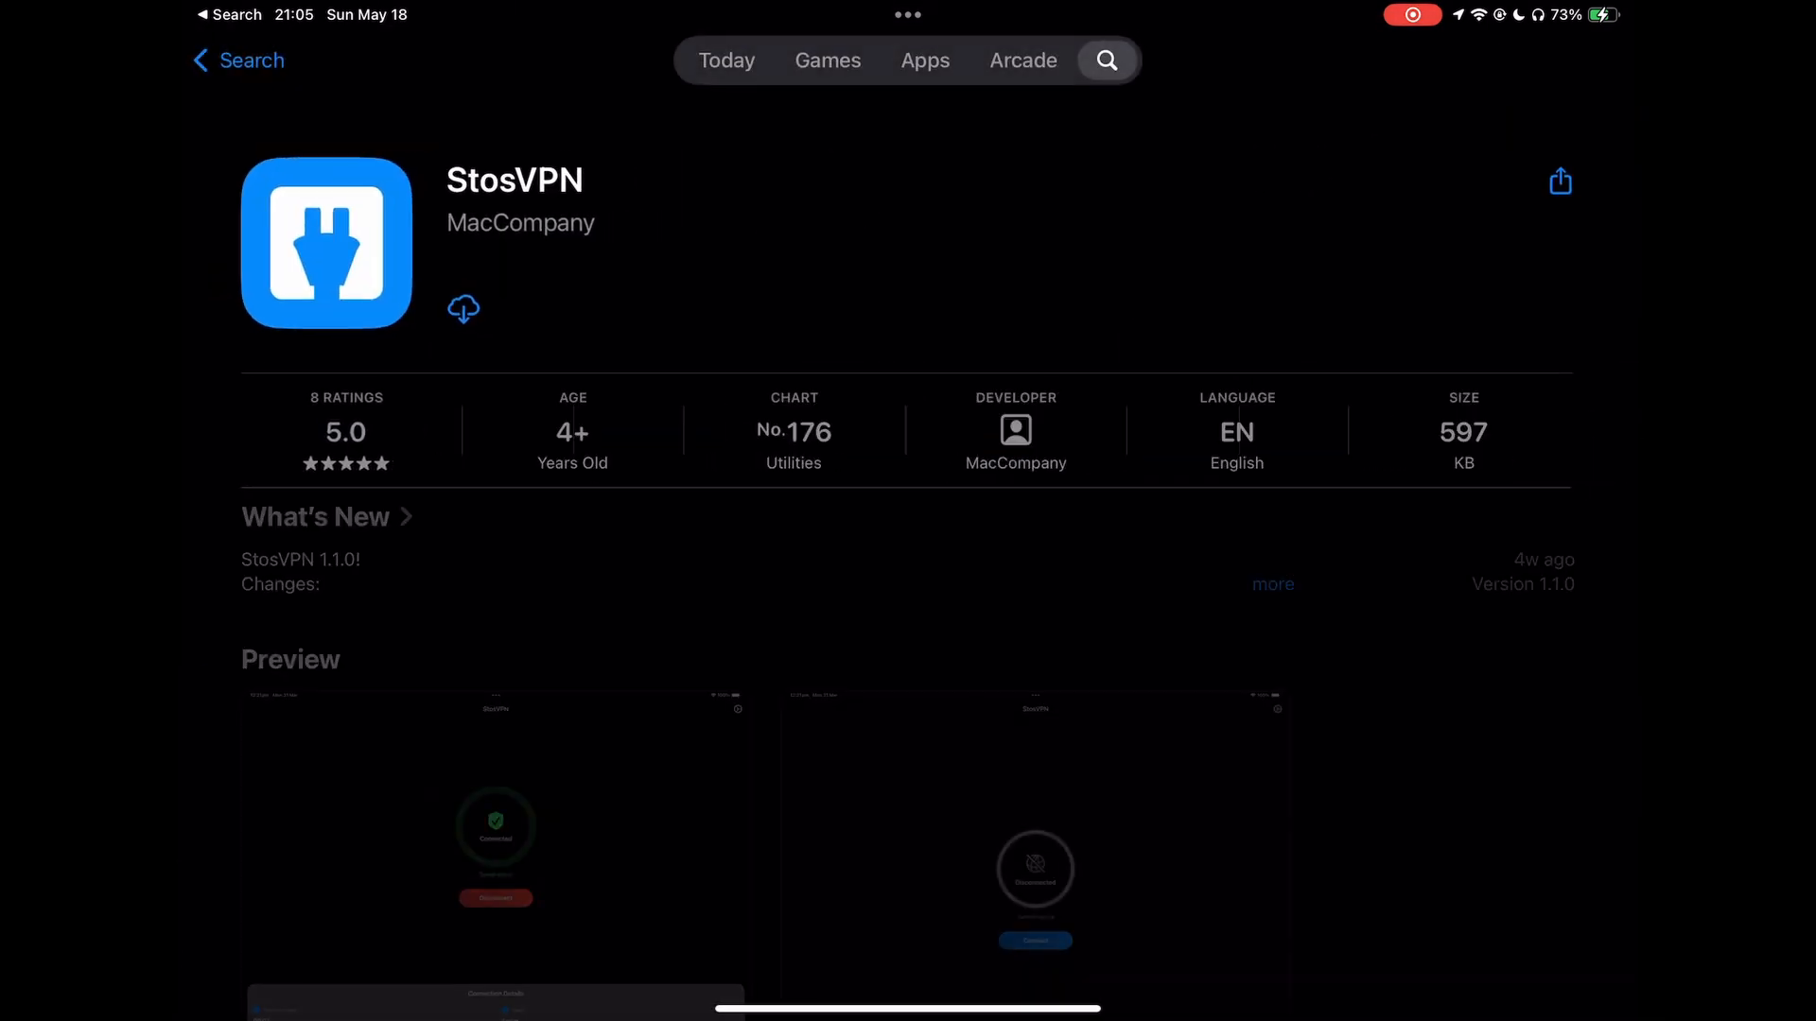
click(462, 308)
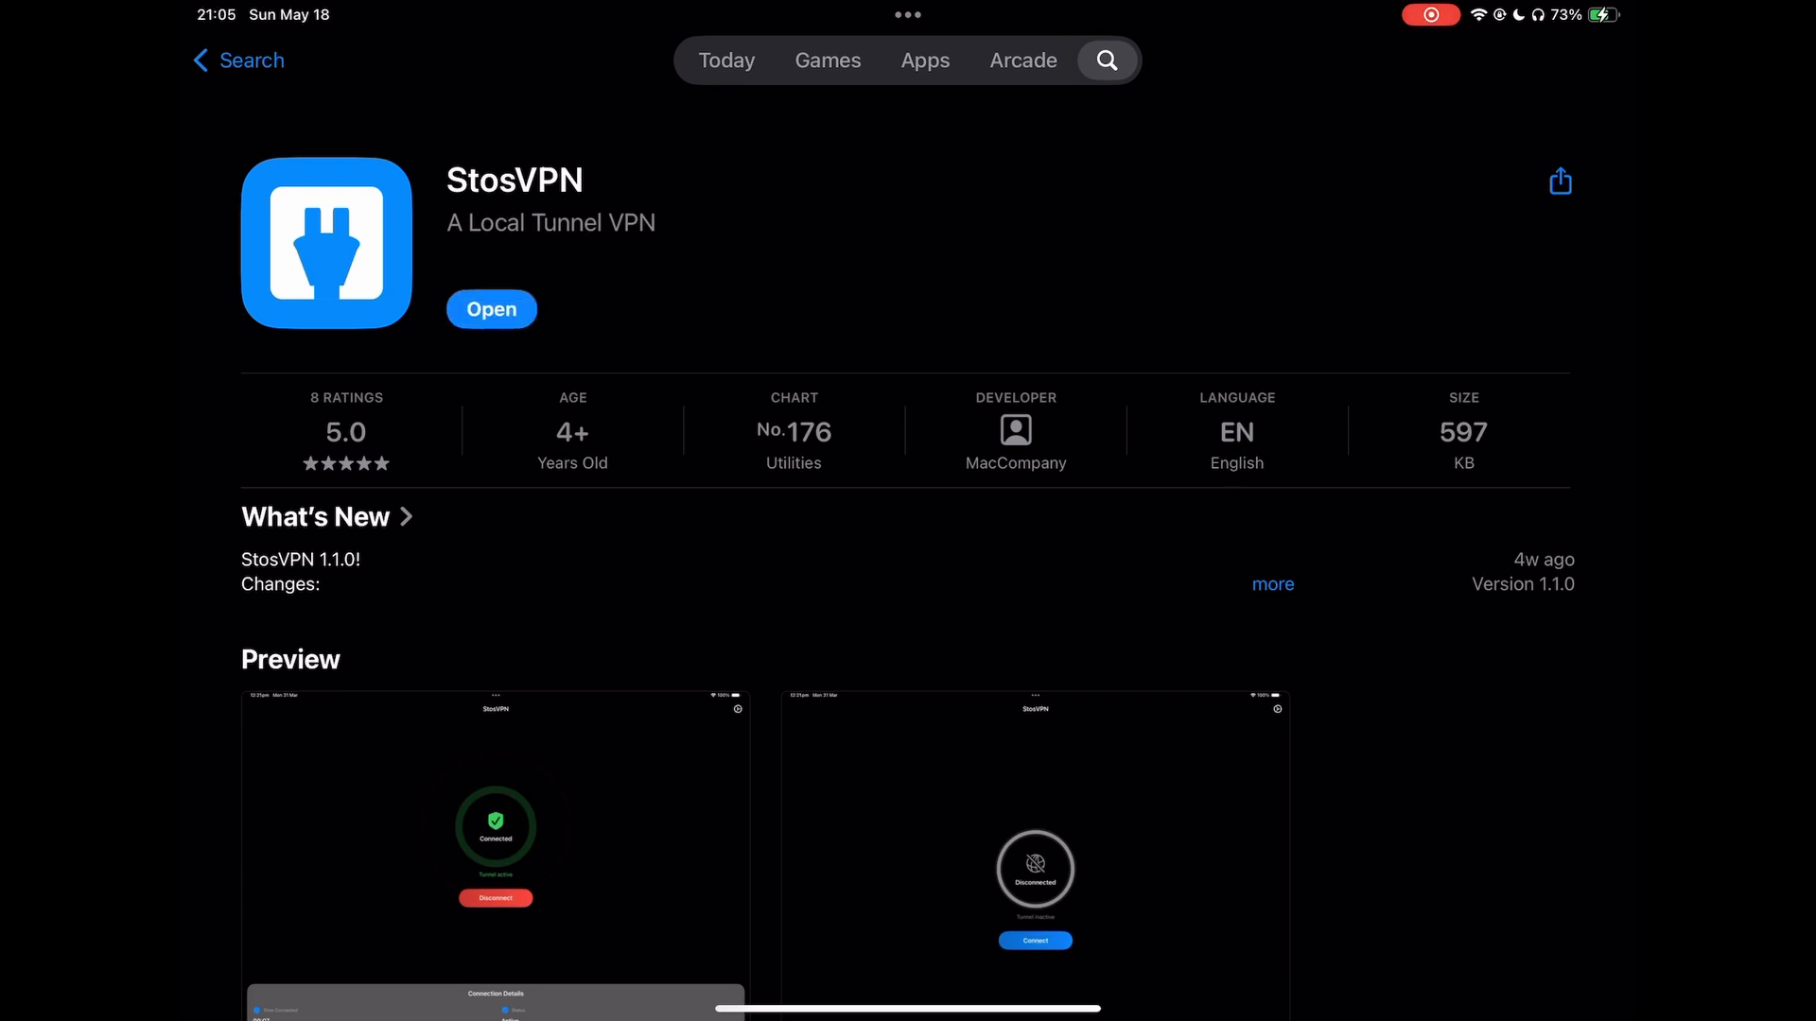
Open StosVPN, pass the welcome screen, and allow its VPN configuration
click(490, 309)
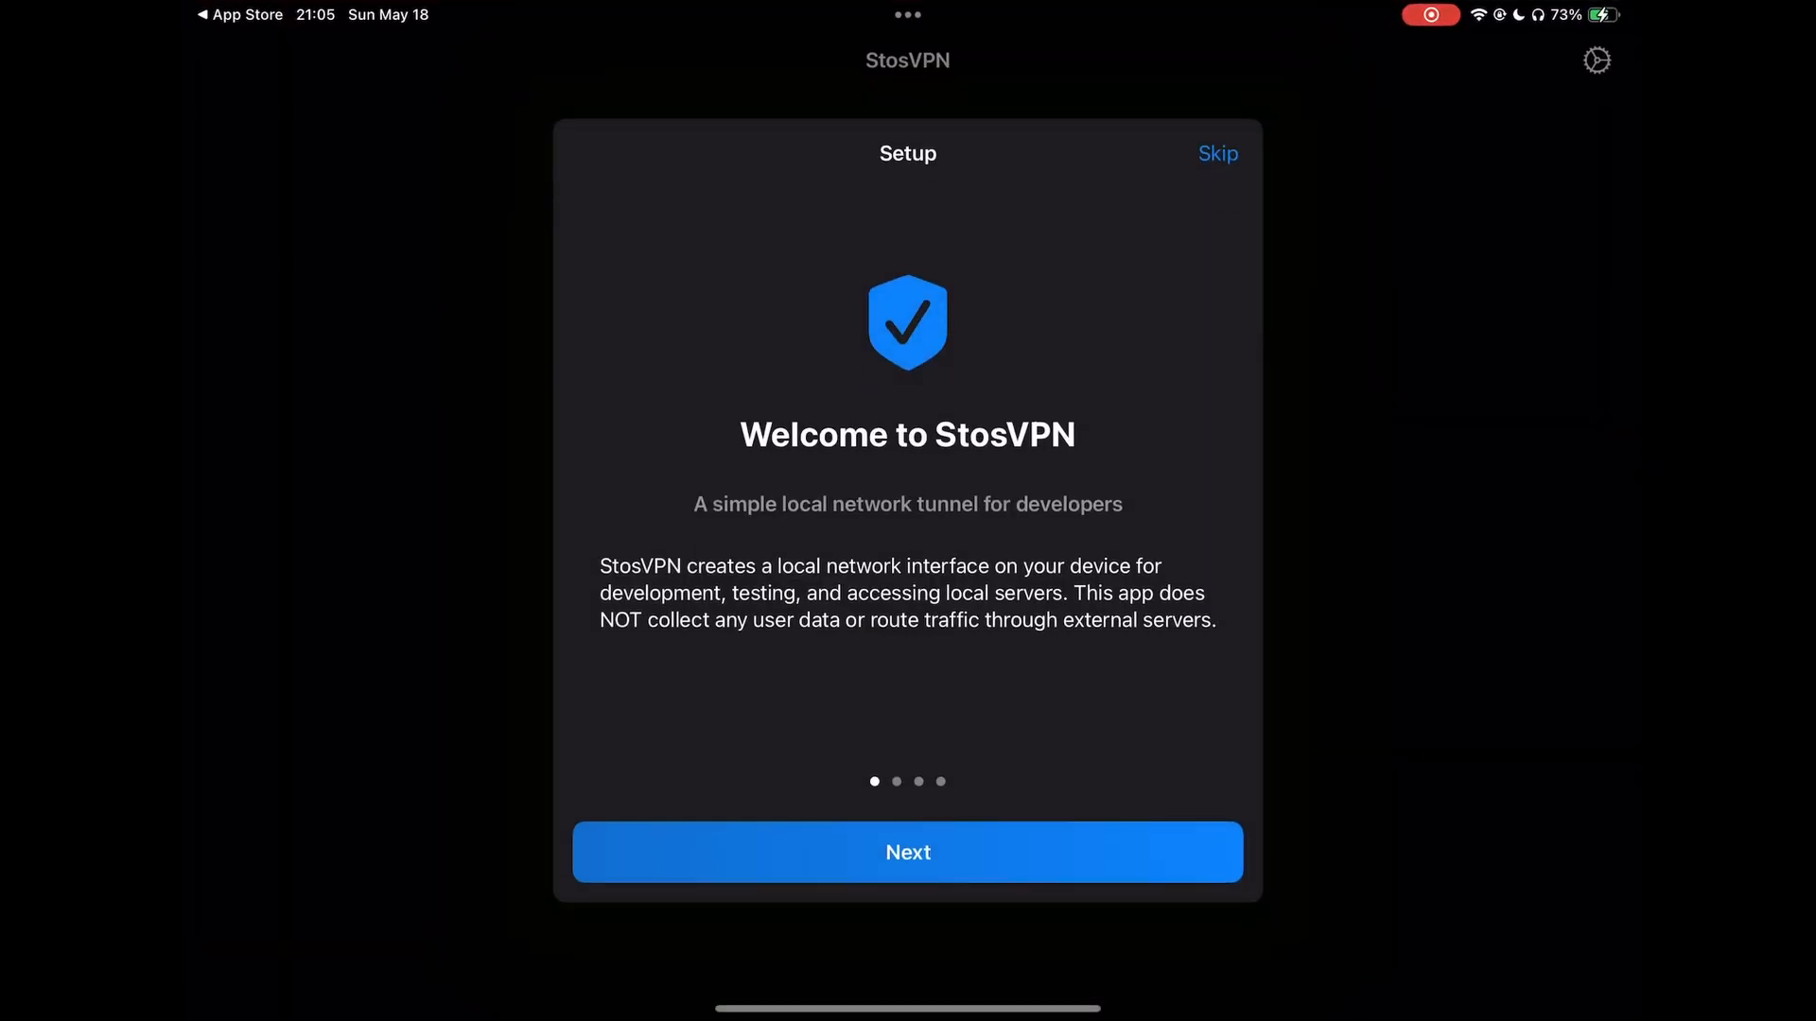
click(908, 852)
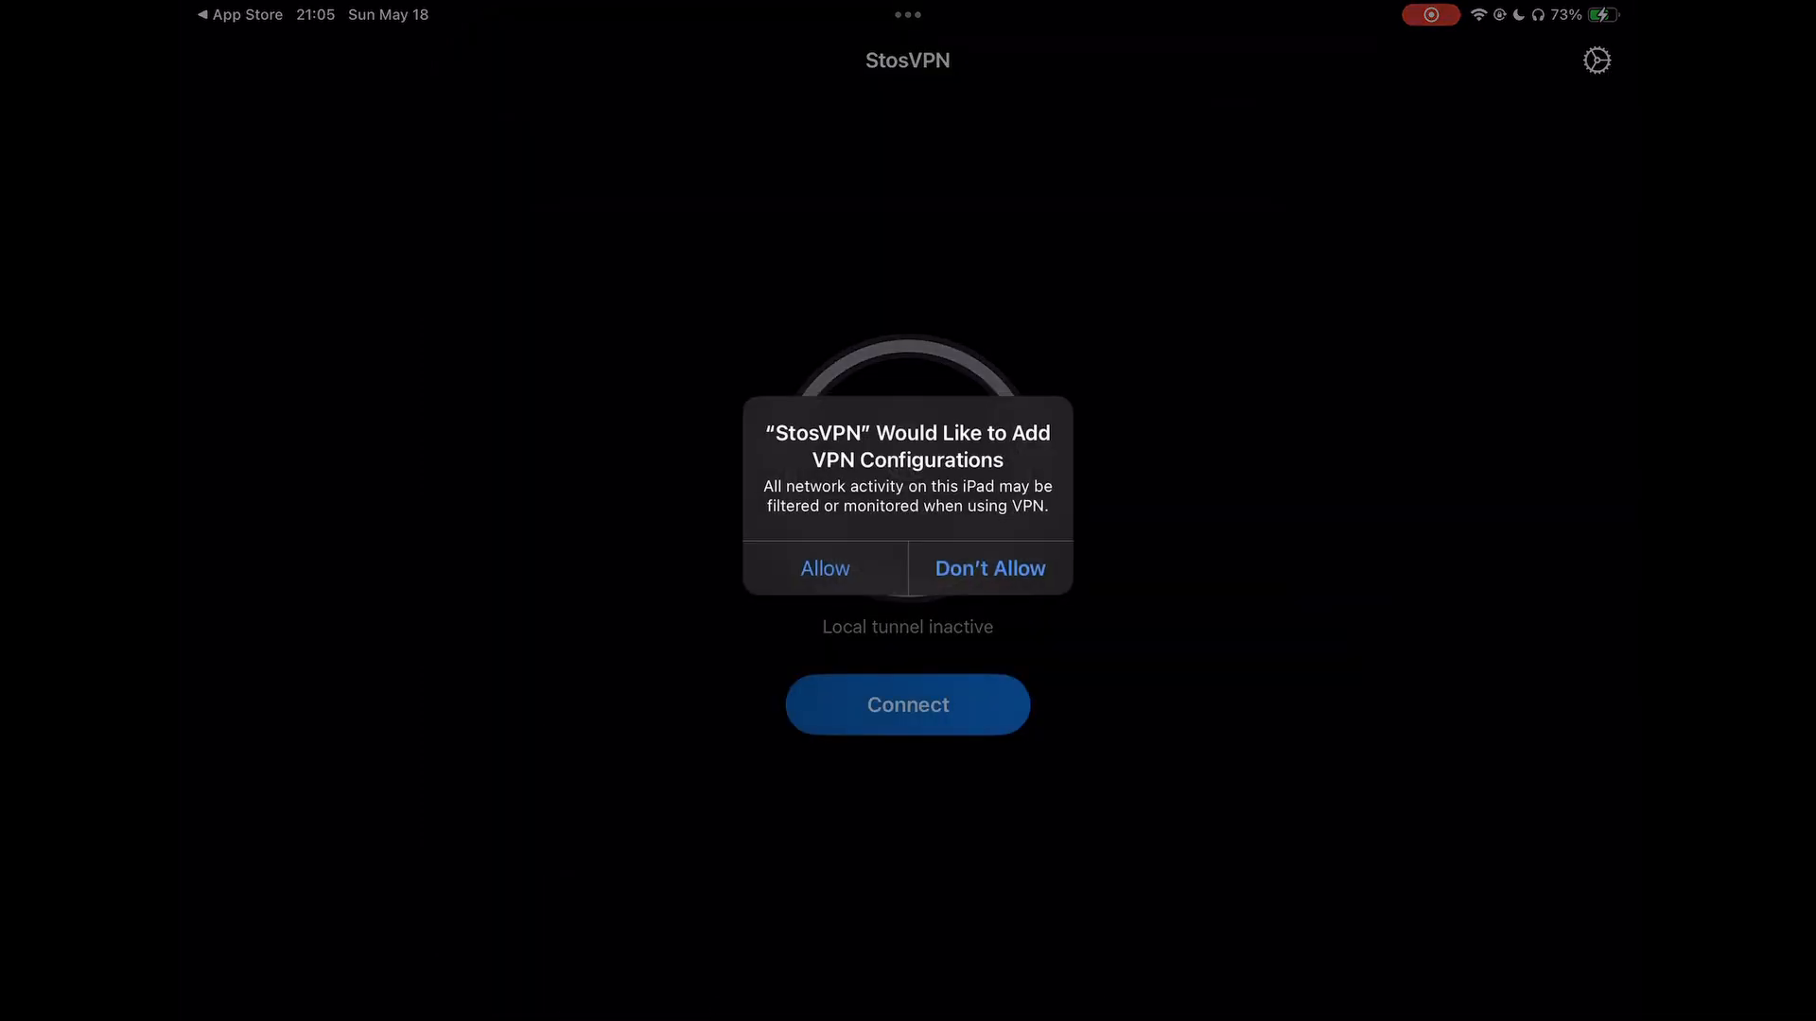
click(824, 568)
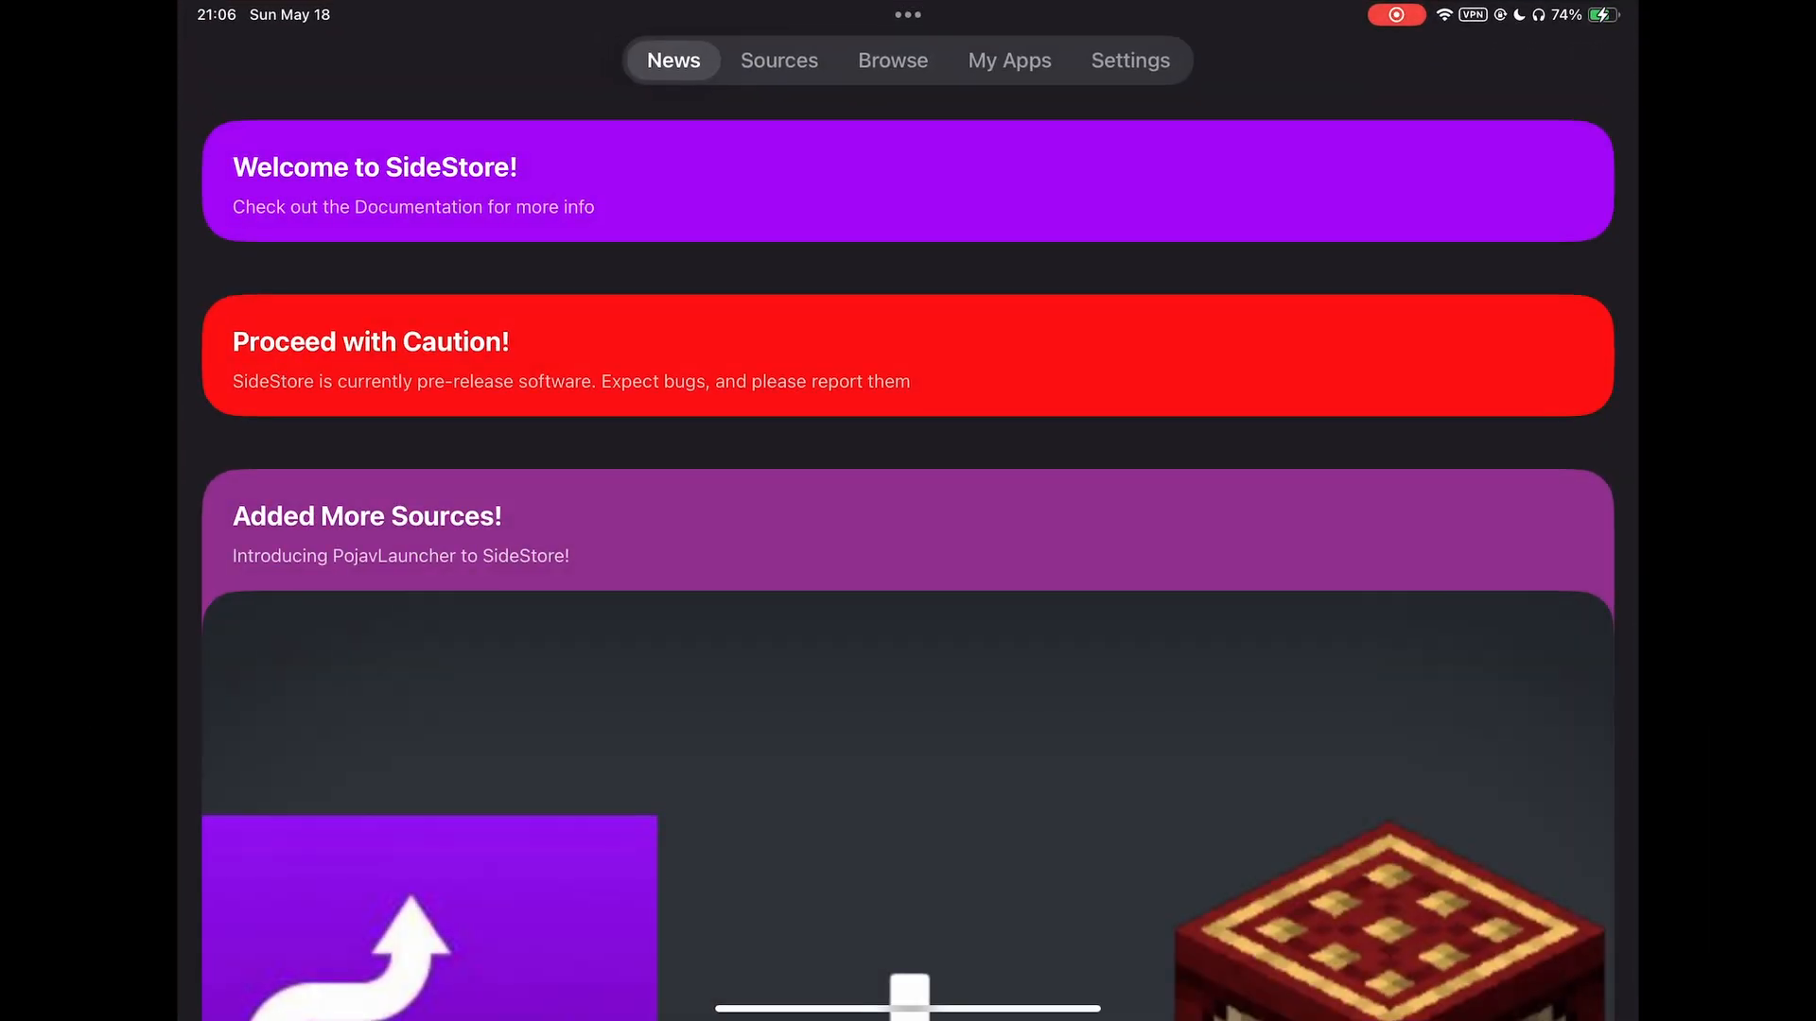
Sign in to SideStore Settings with an Apple ID, confirm with Yes, and tap Got it
click(1128, 58)
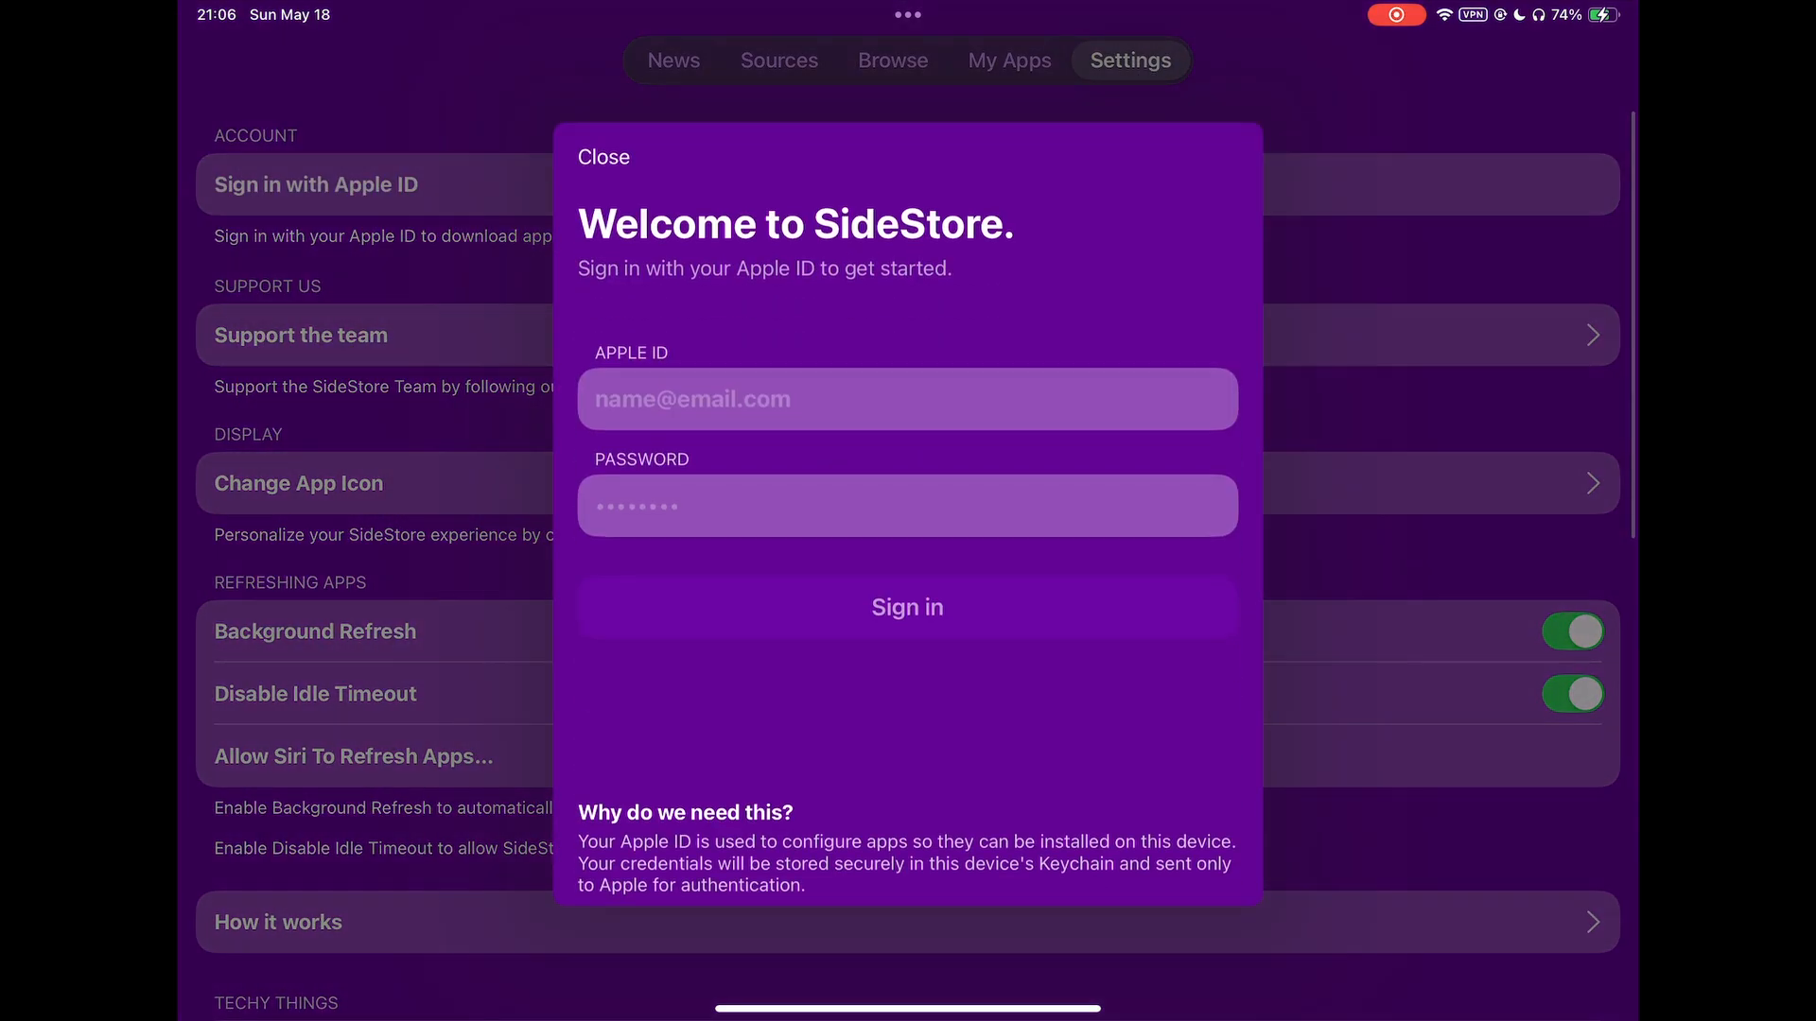
click(907, 398)
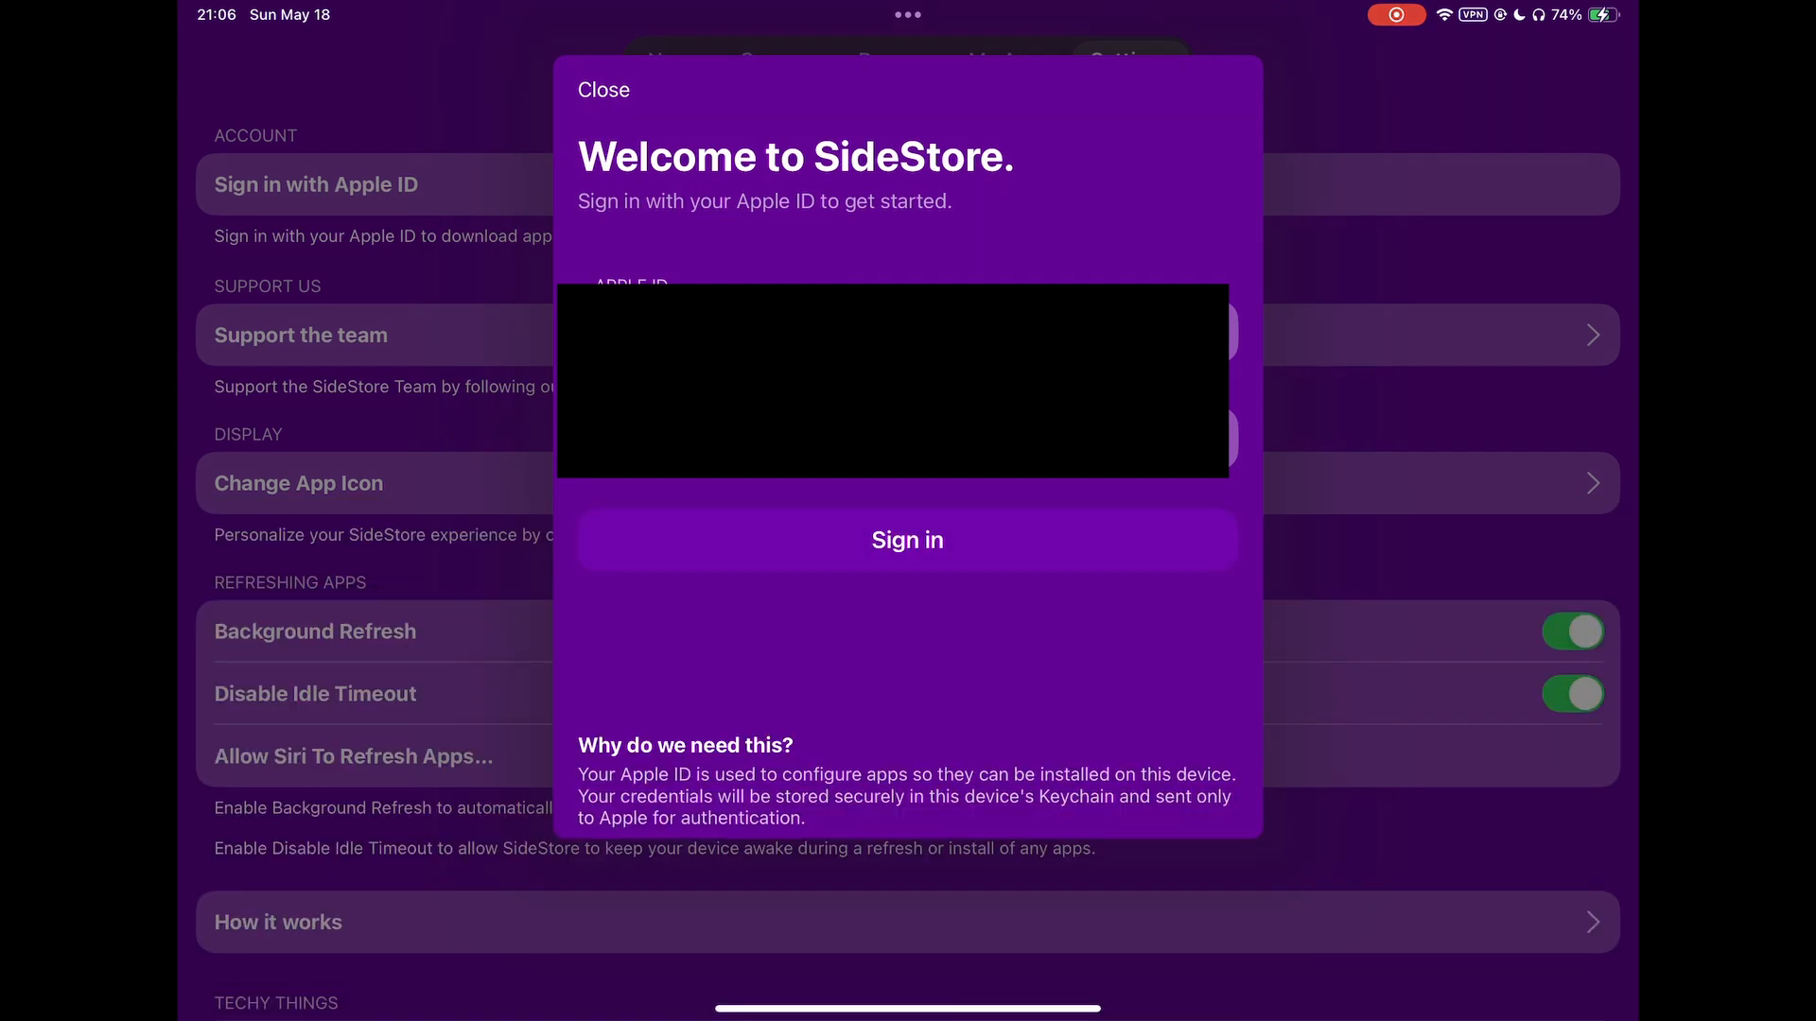
click(907, 540)
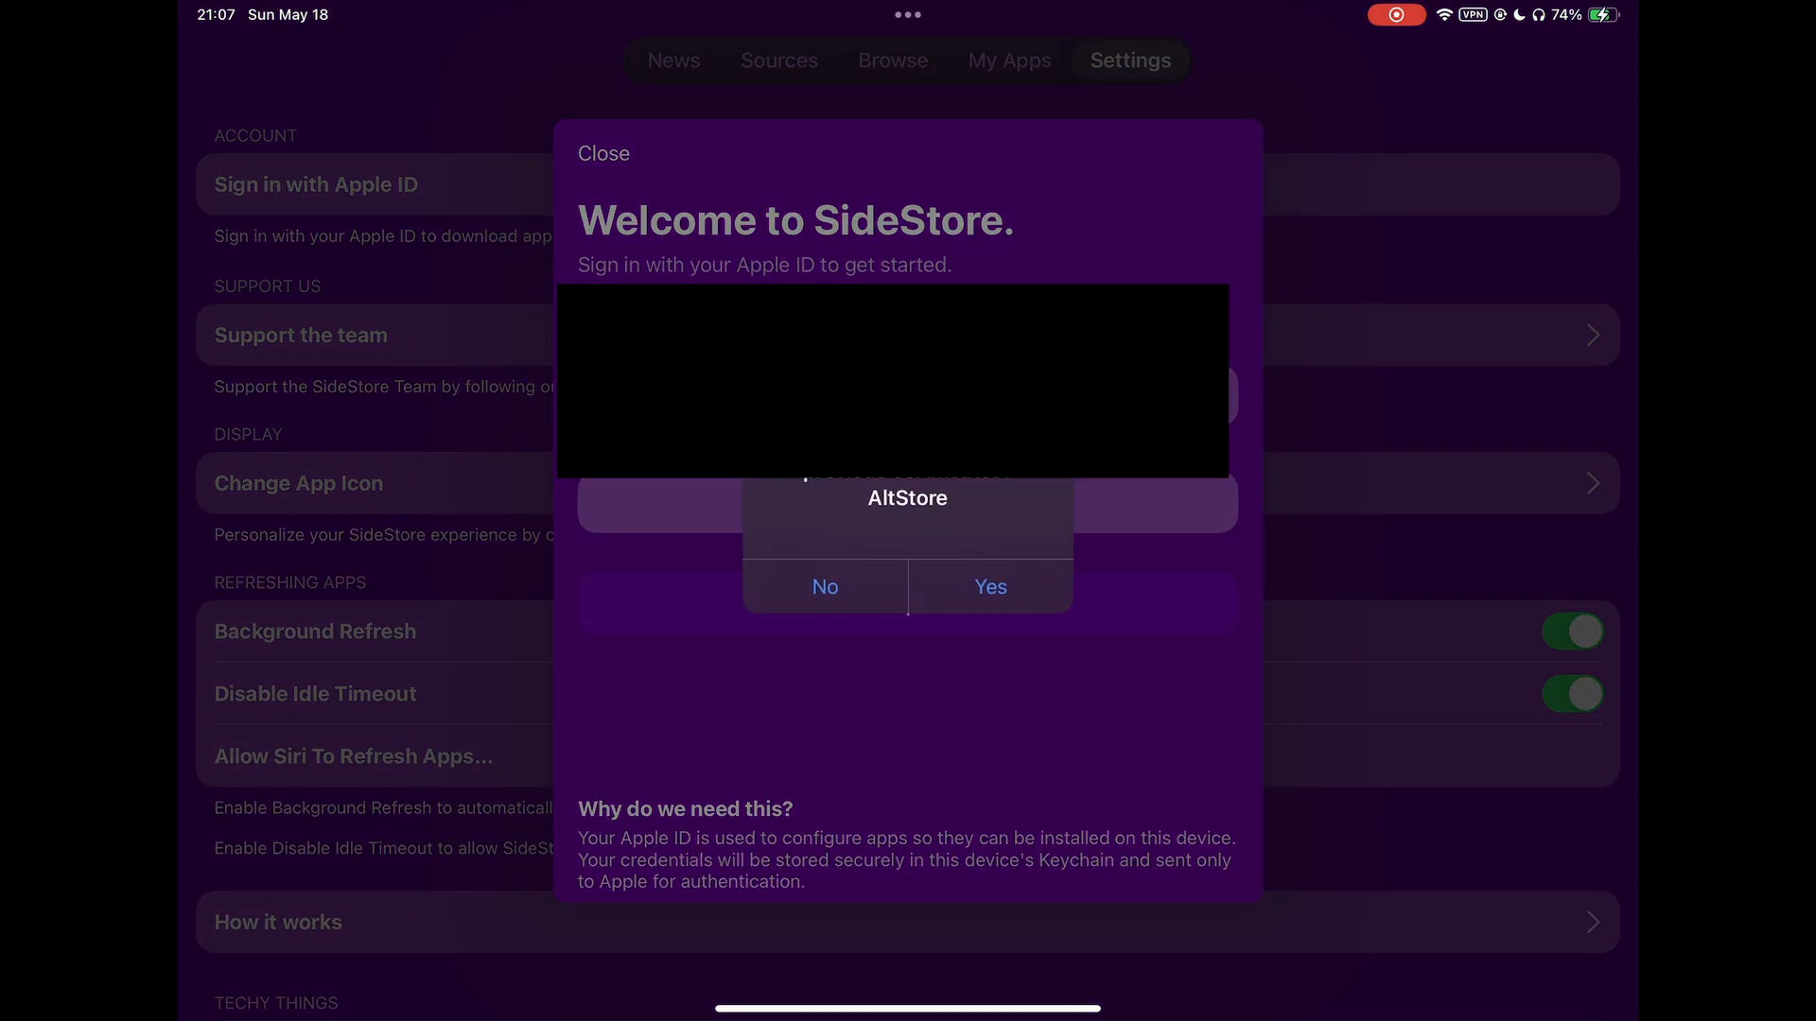
click(990, 587)
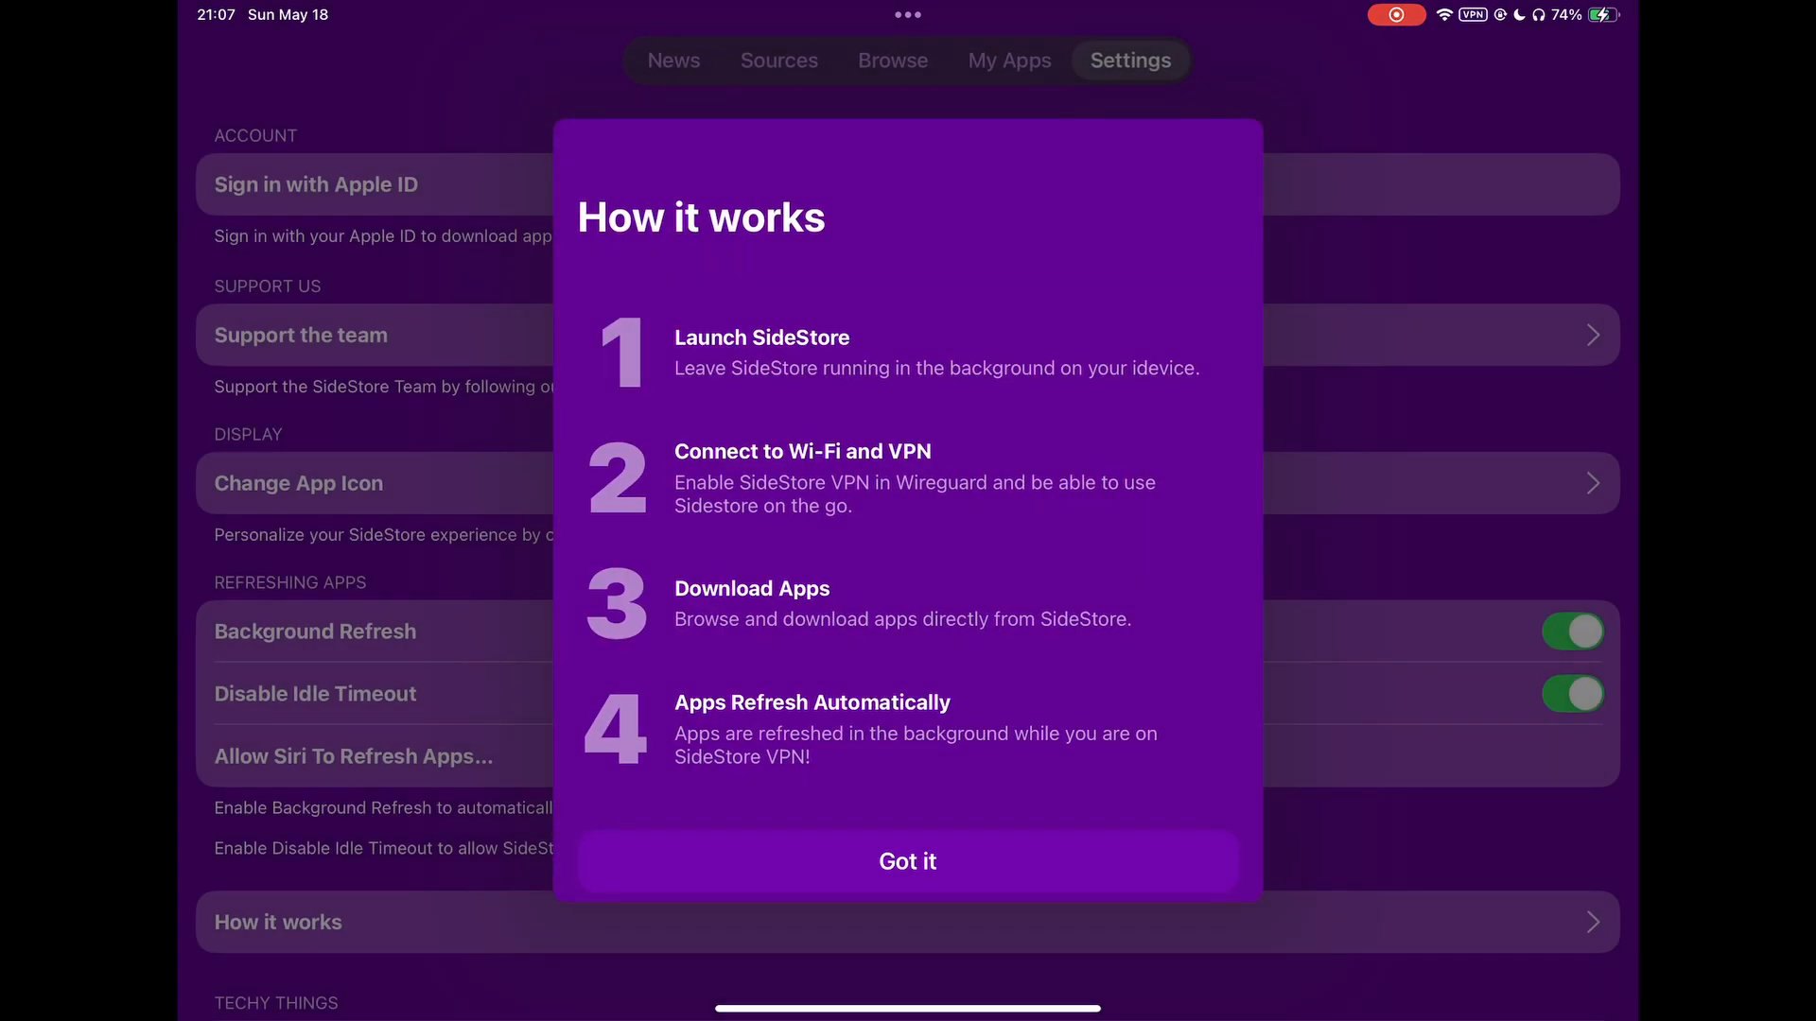
click(907, 860)
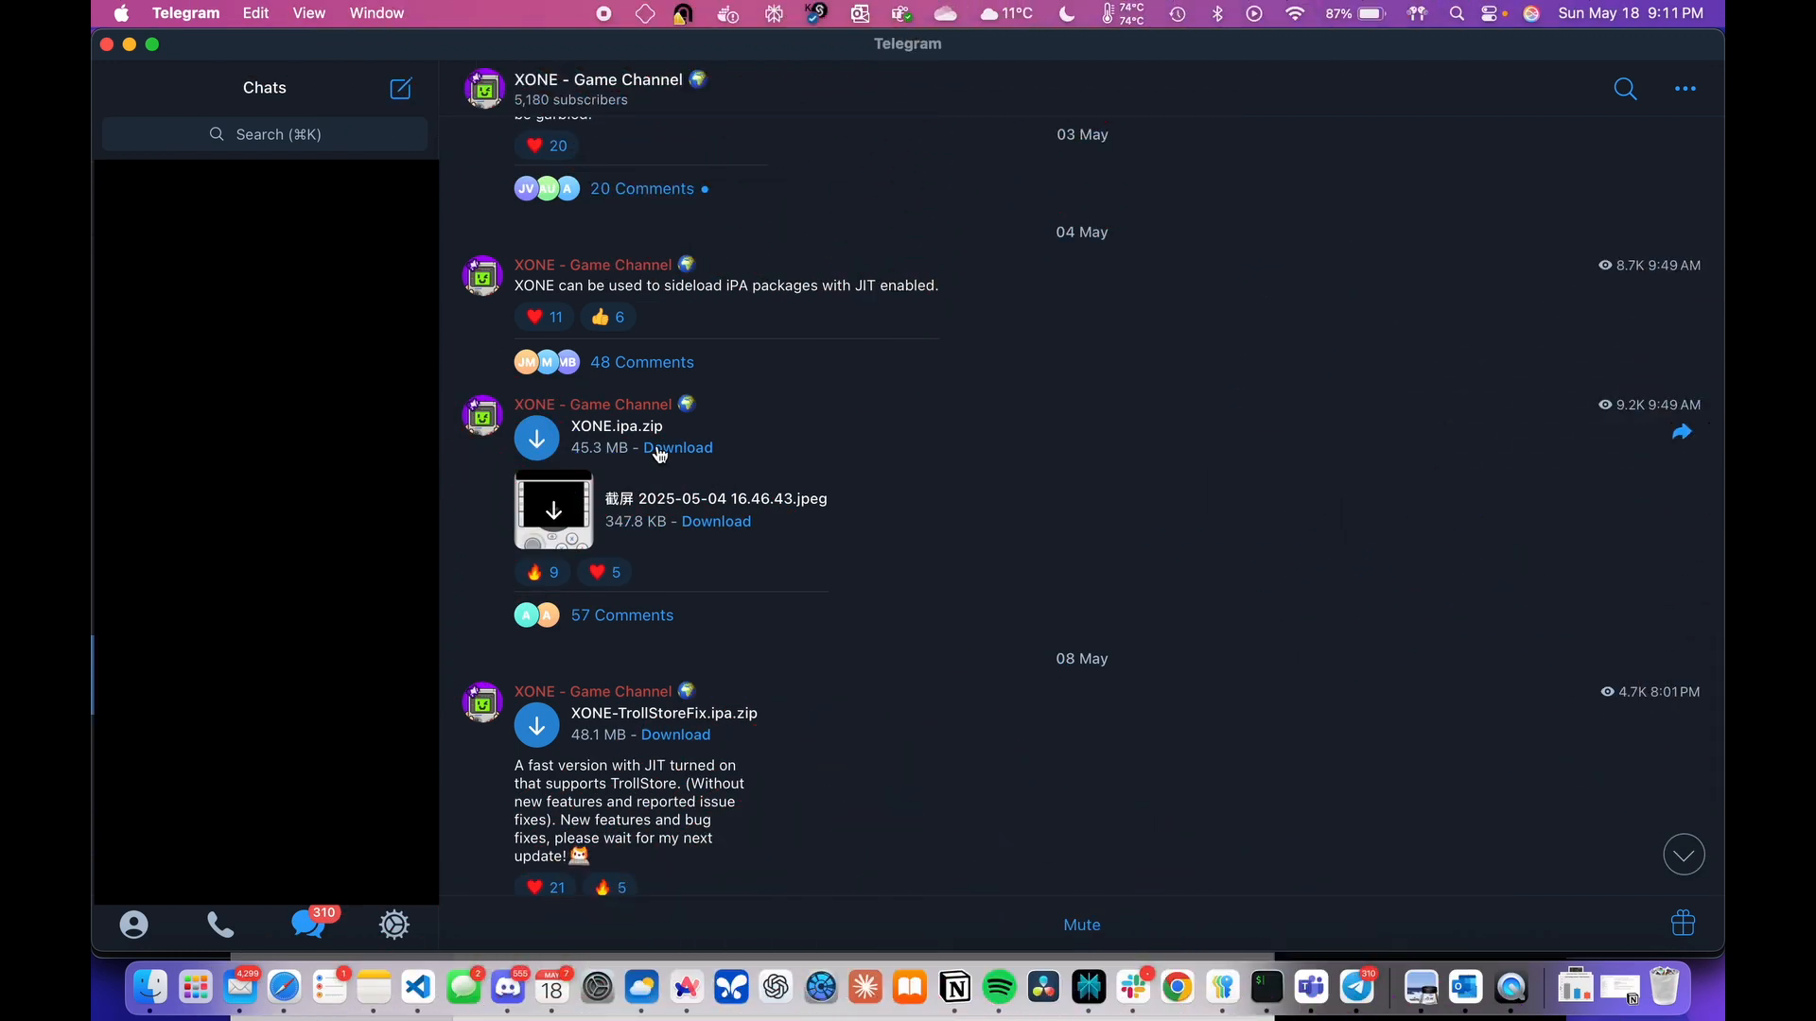
click(536, 438)
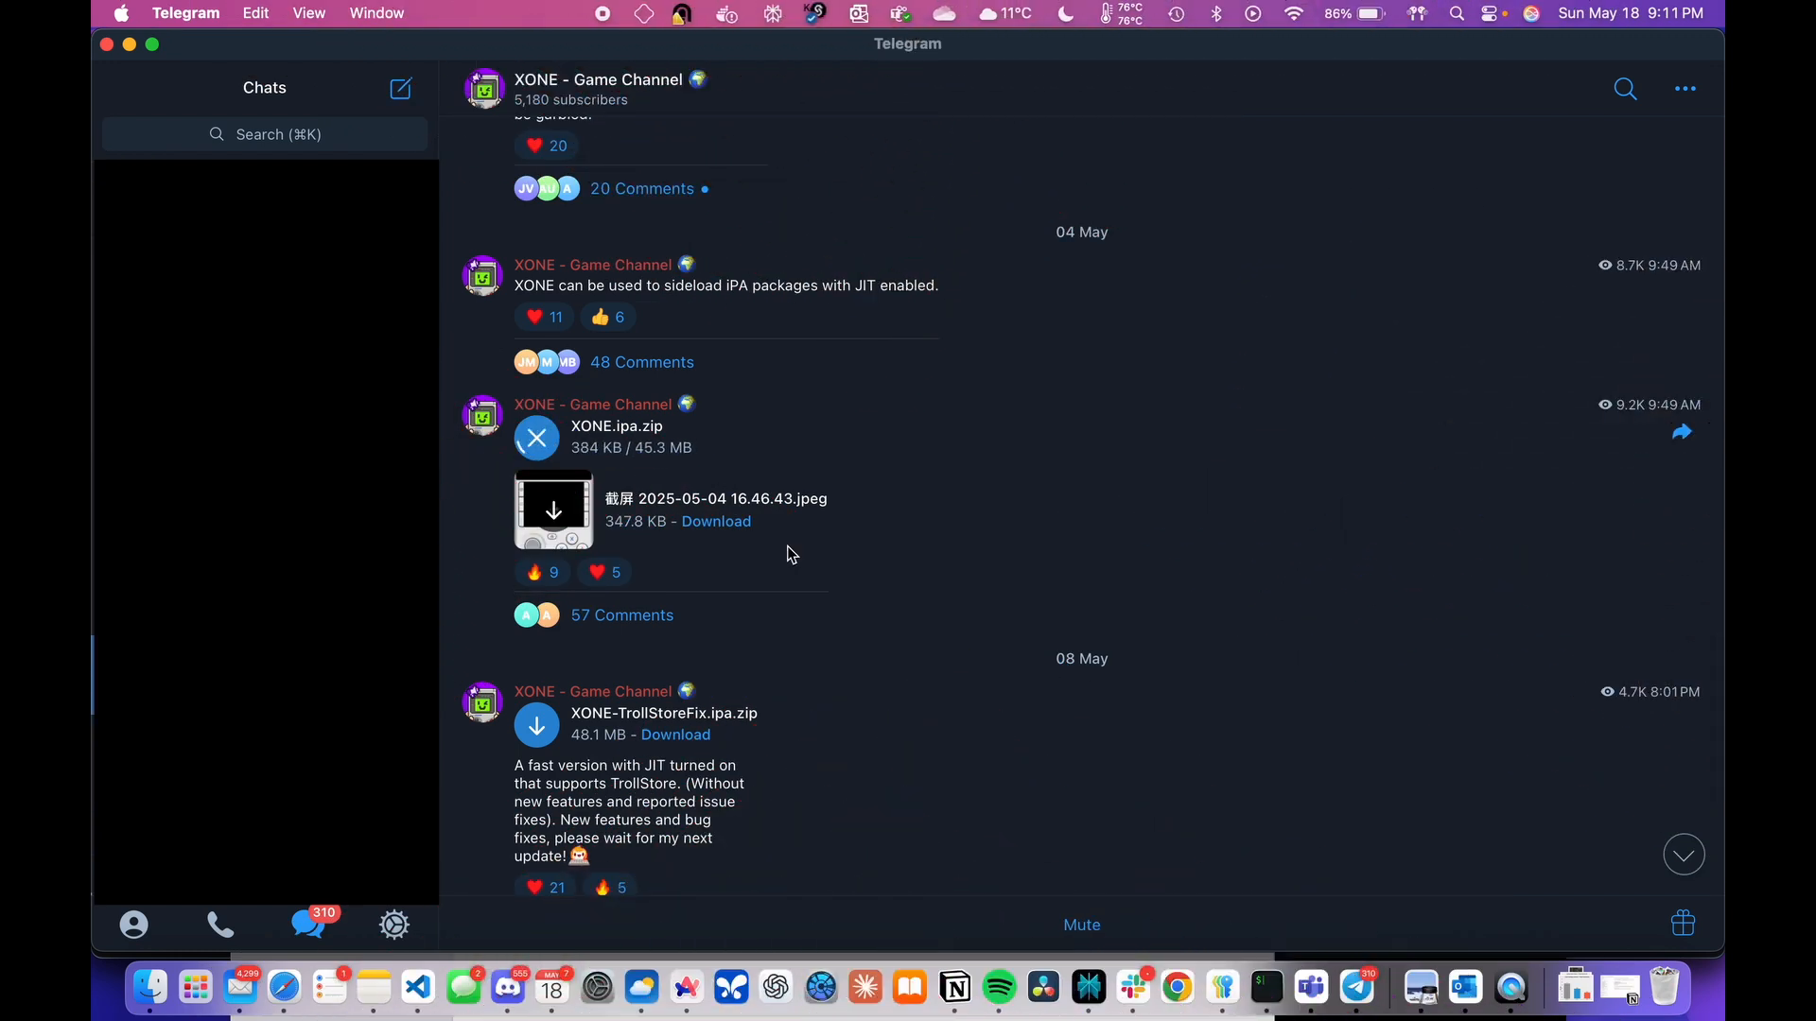
mouse_move(753, 605)
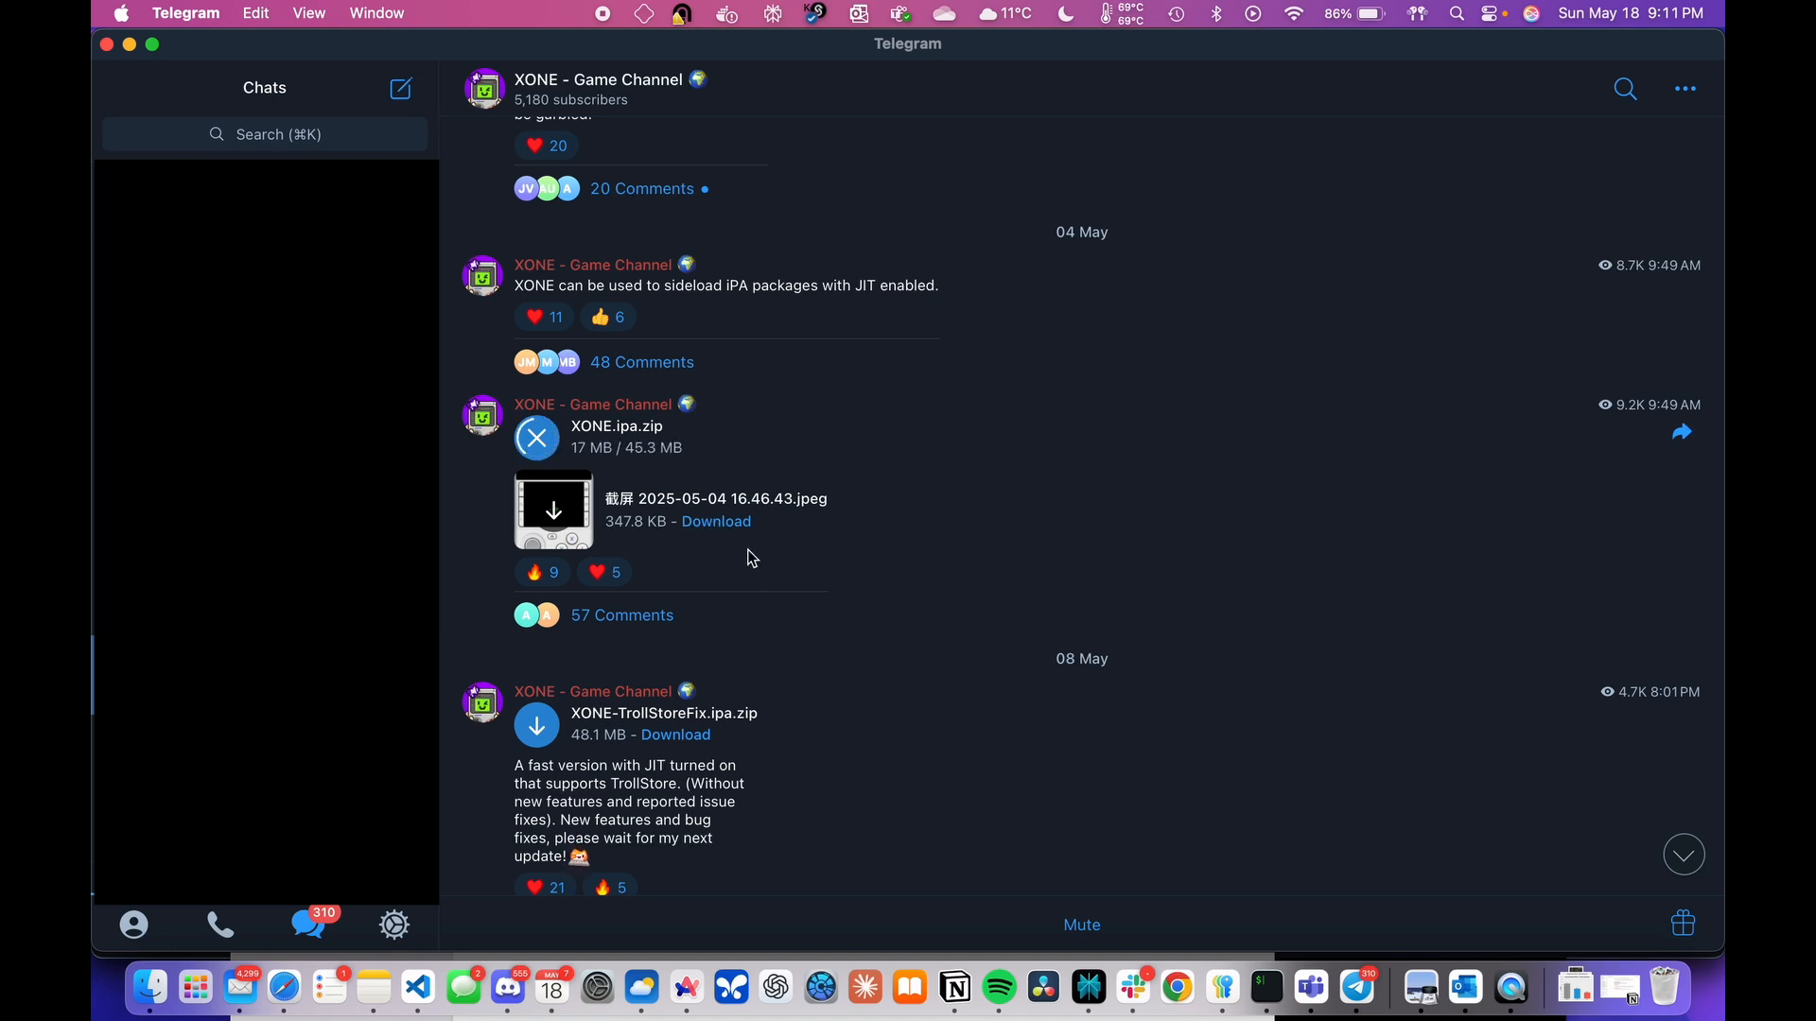
scroll(down, 3)
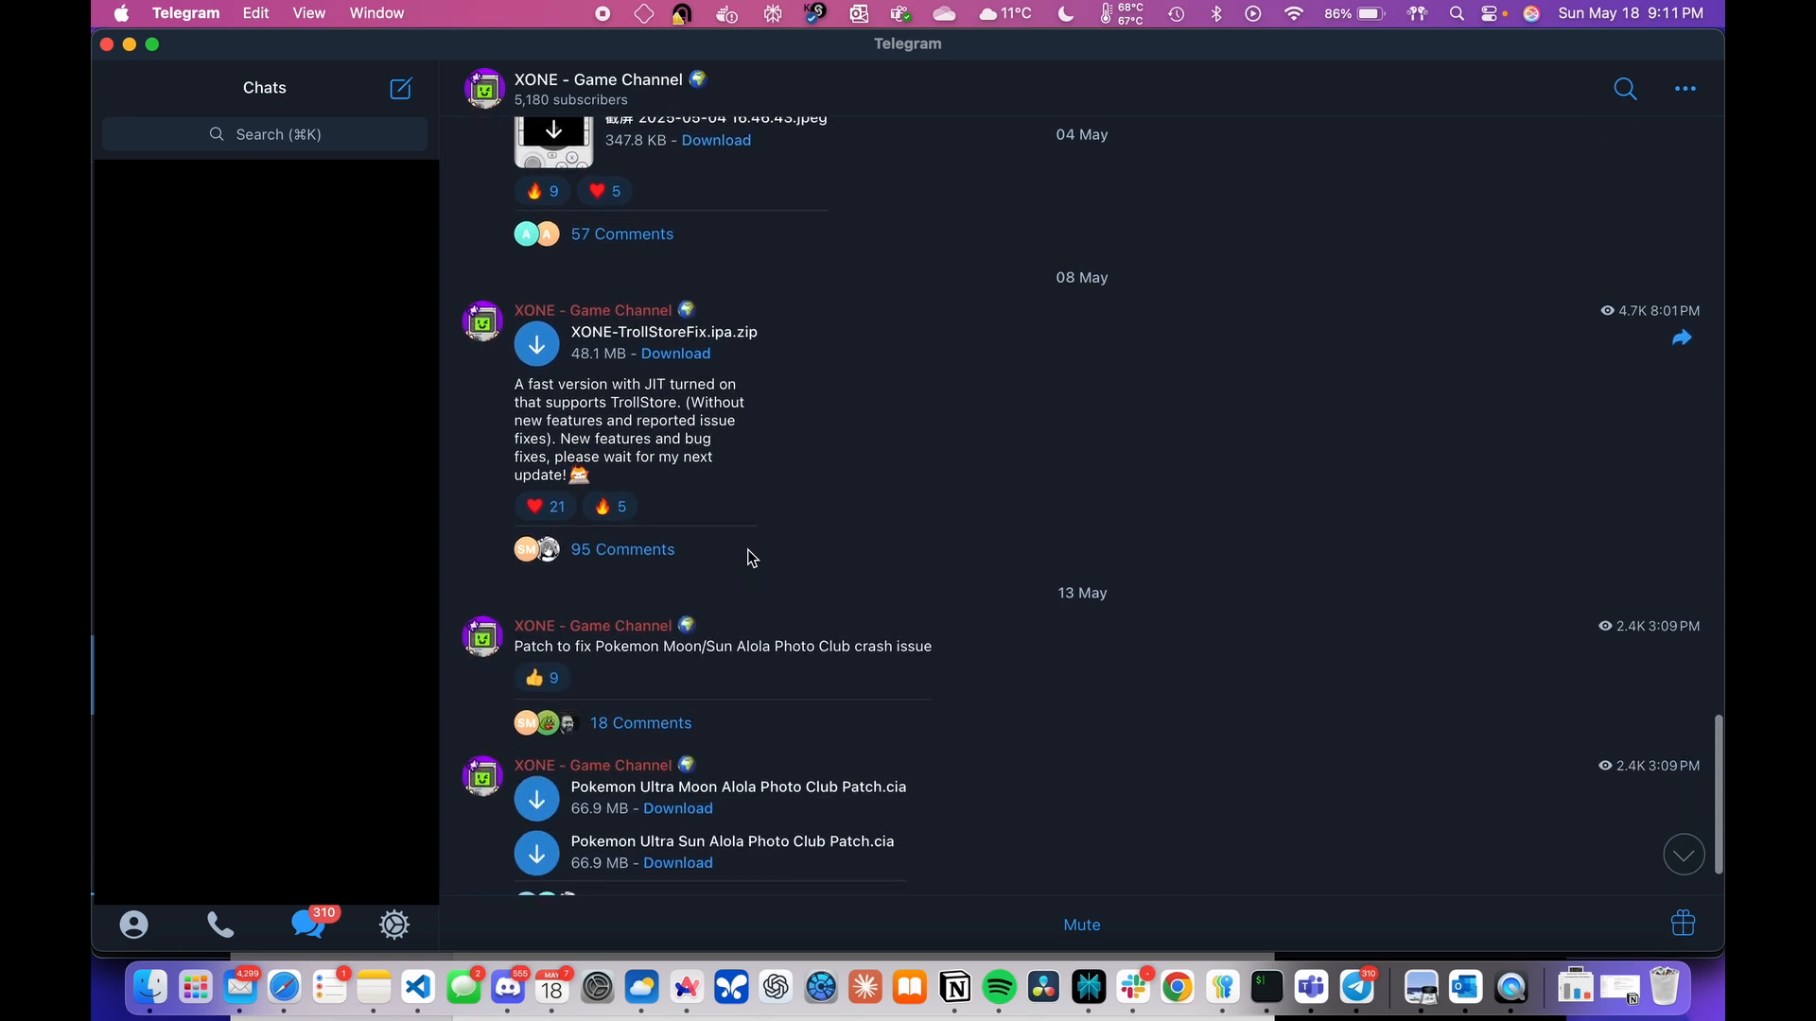
scroll(down, 3)
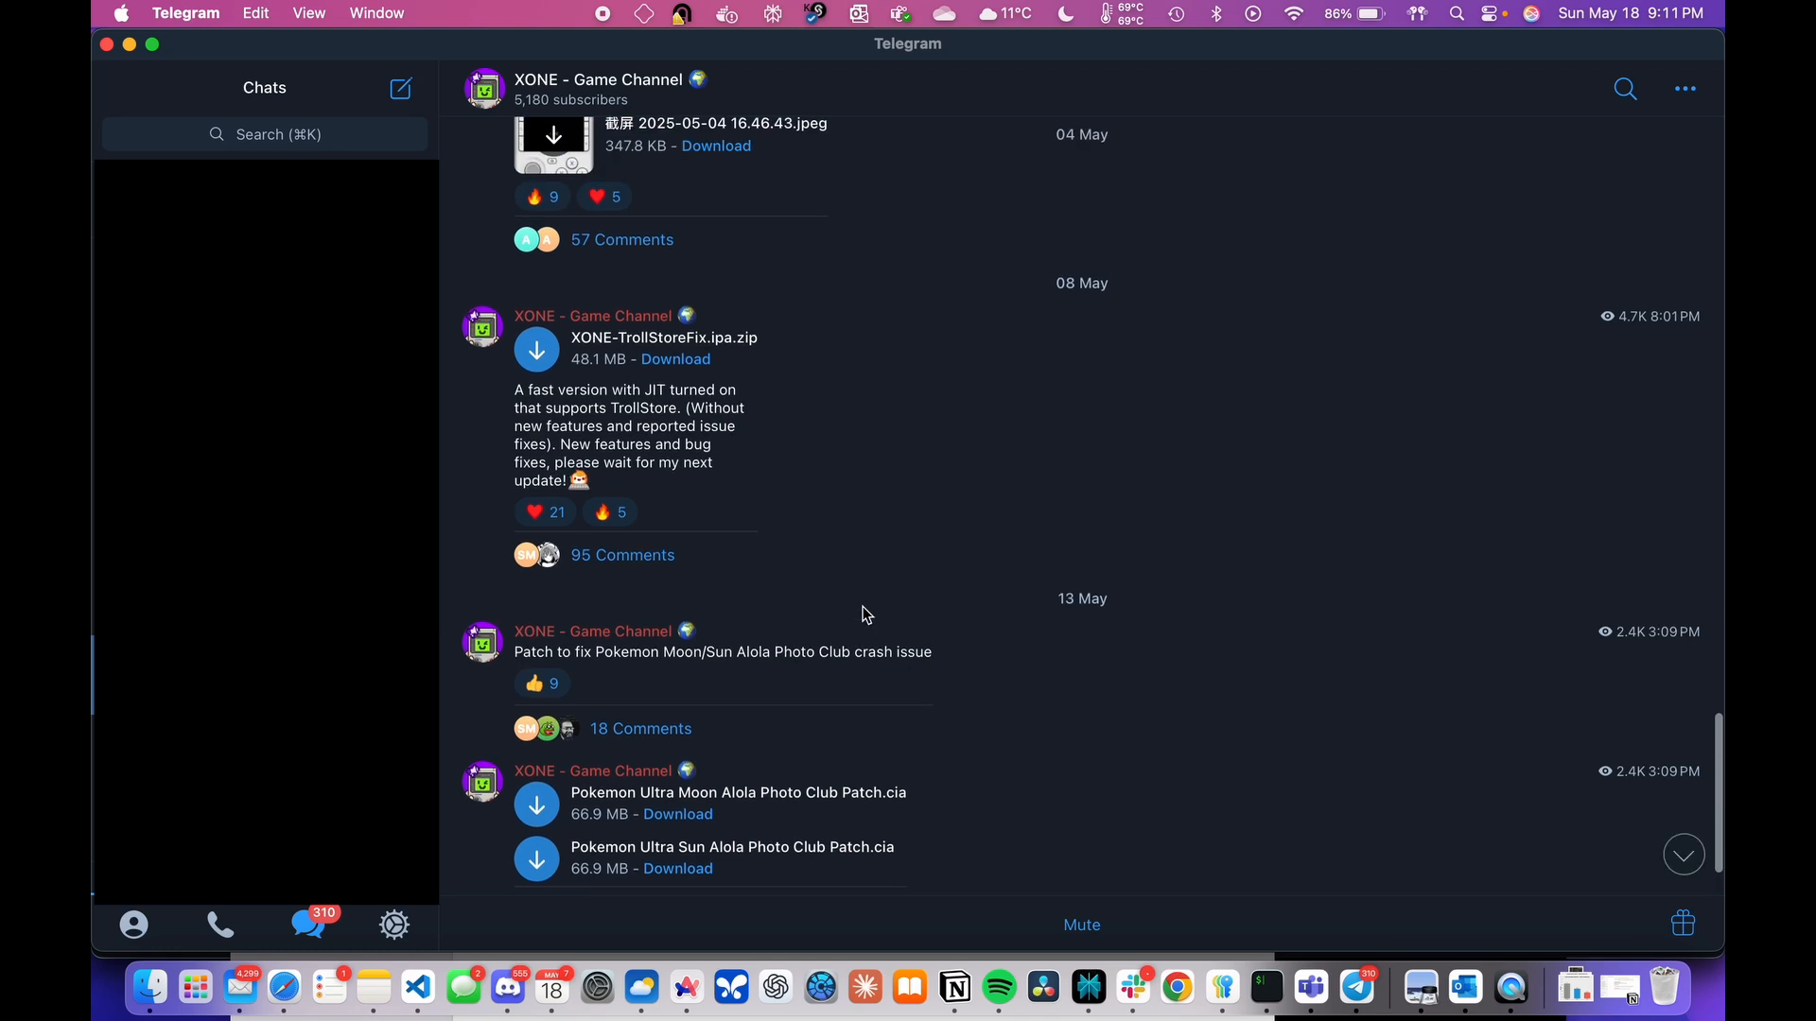
scroll(down, 3)
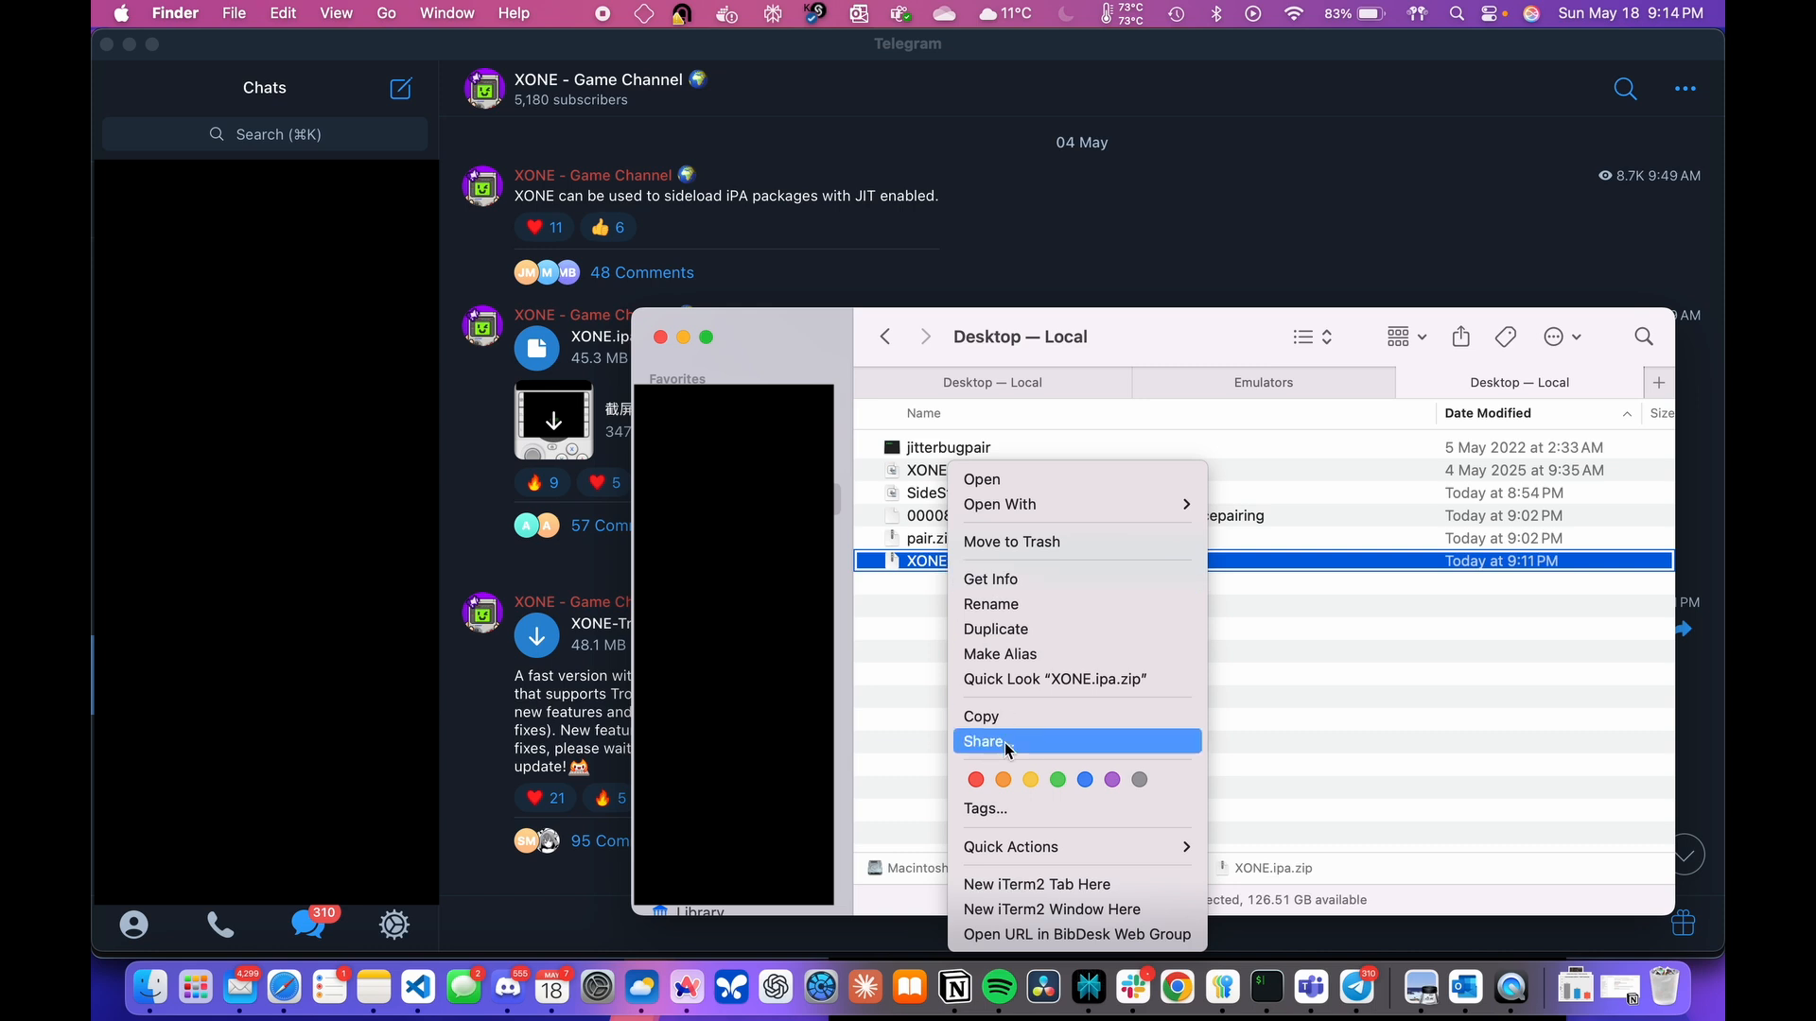
AirDrop XONE.ipa.zip from the Finder Desktop to the iPad and close the share sheet
click(981, 742)
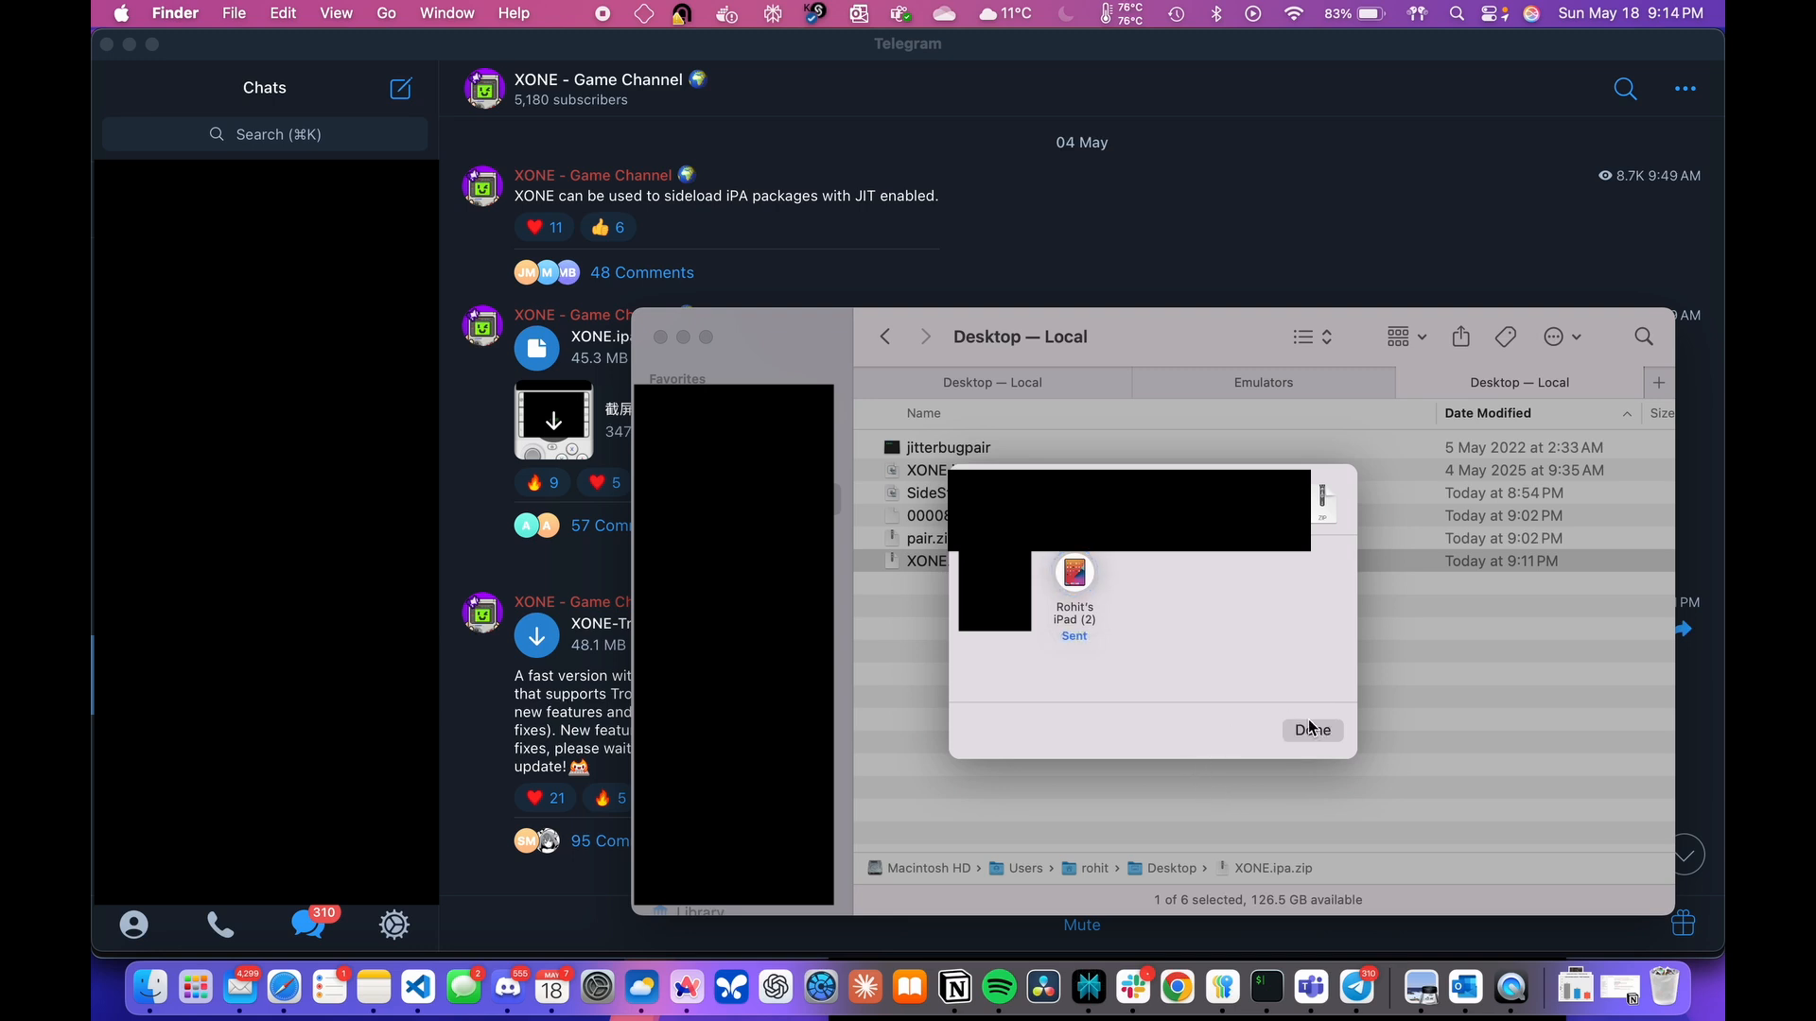
click(1310, 729)
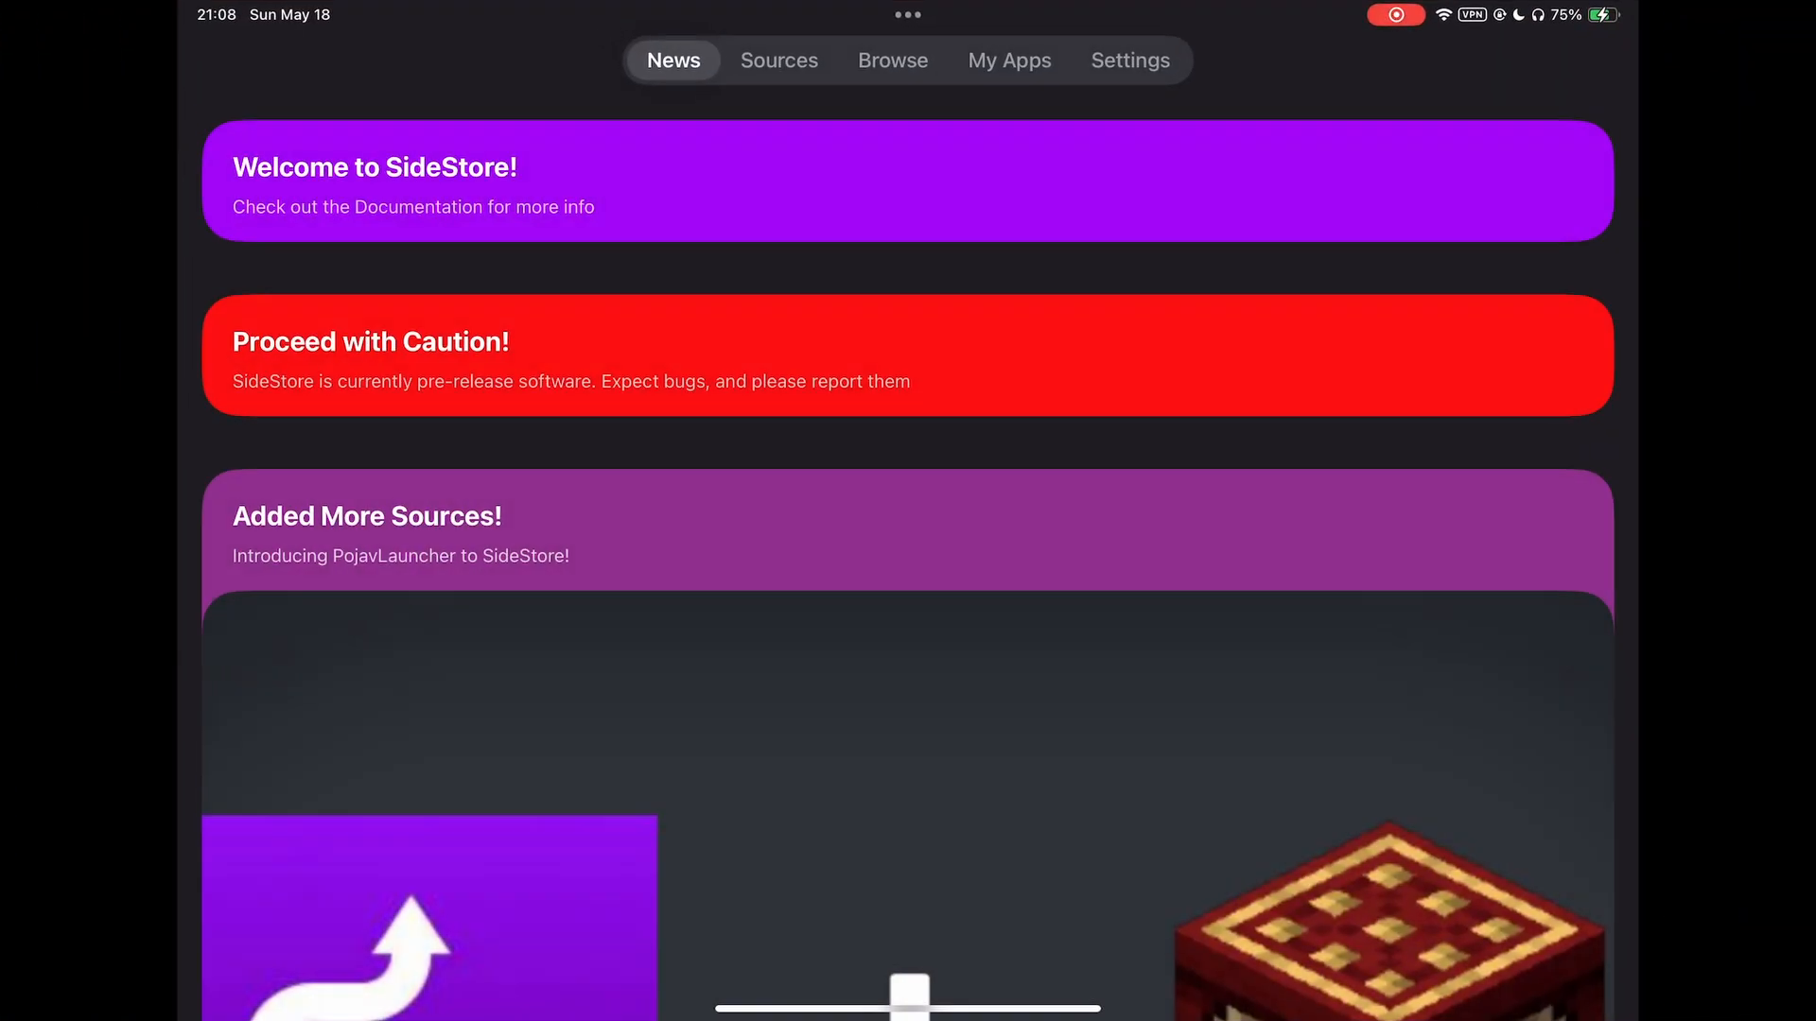
Add XONE.ipa from the Jitterbugpair folder under SideStore's My Apps
click(891, 61)
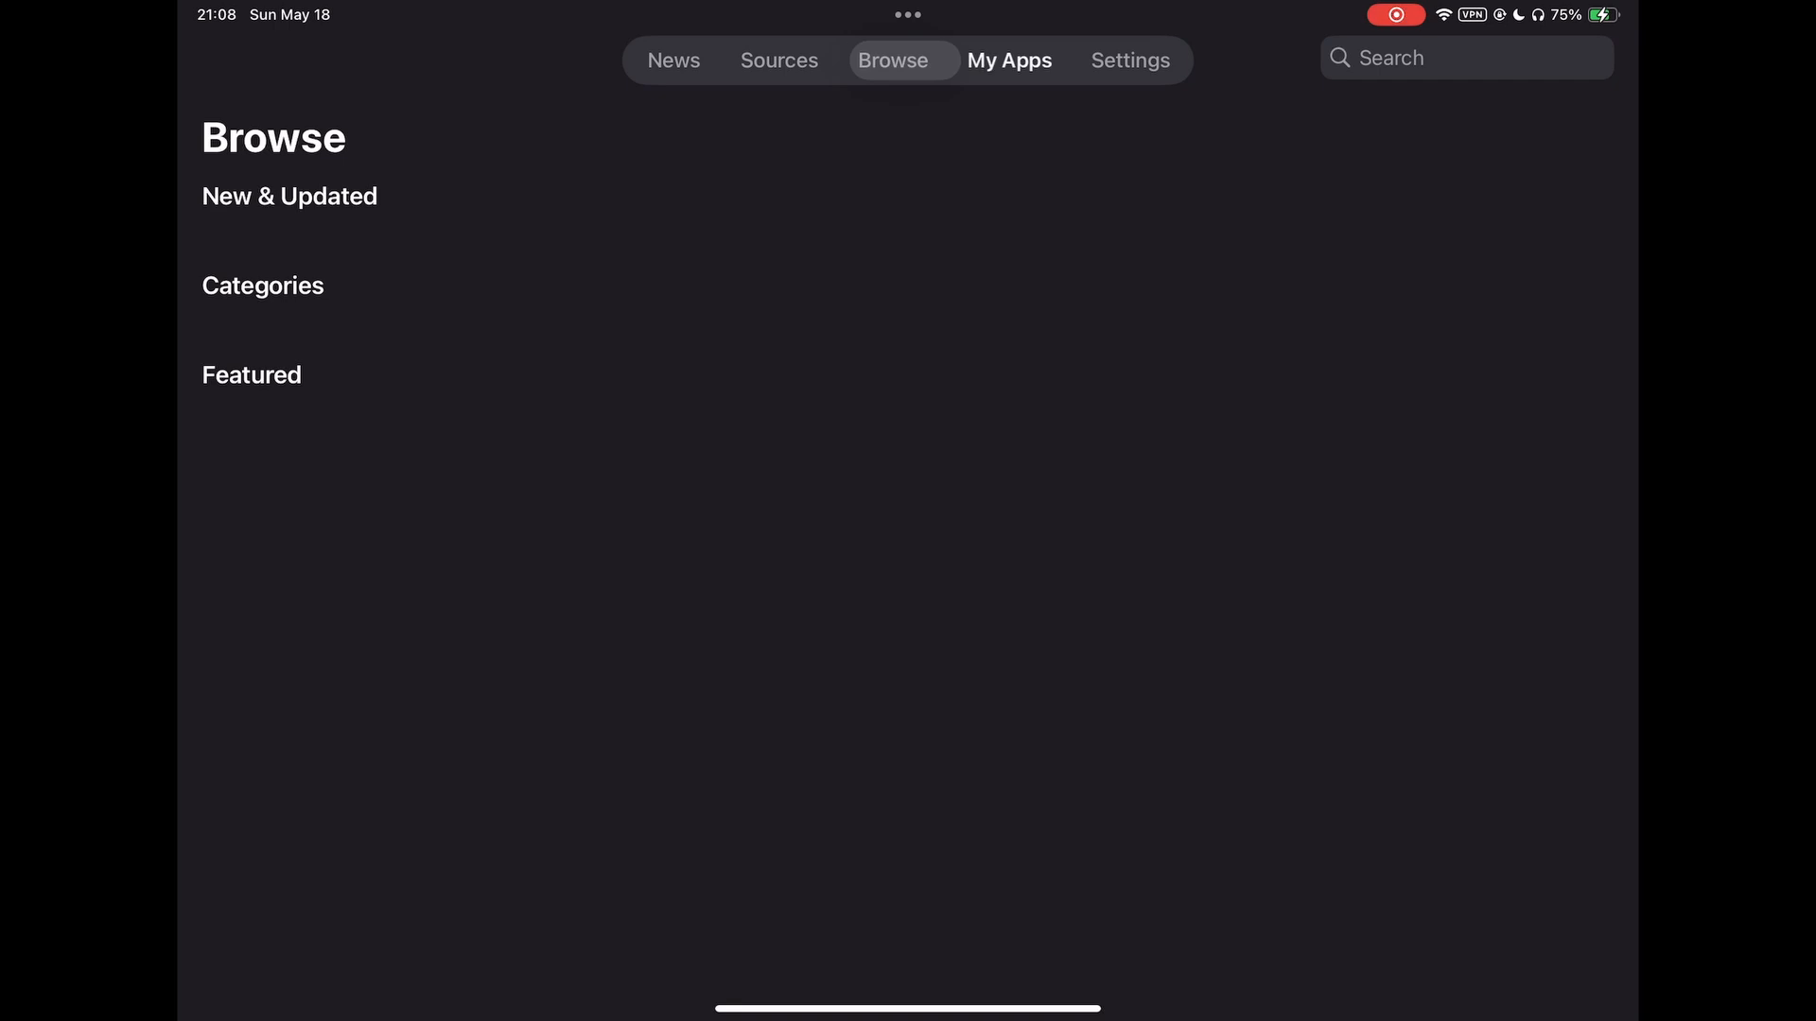
click(1009, 60)
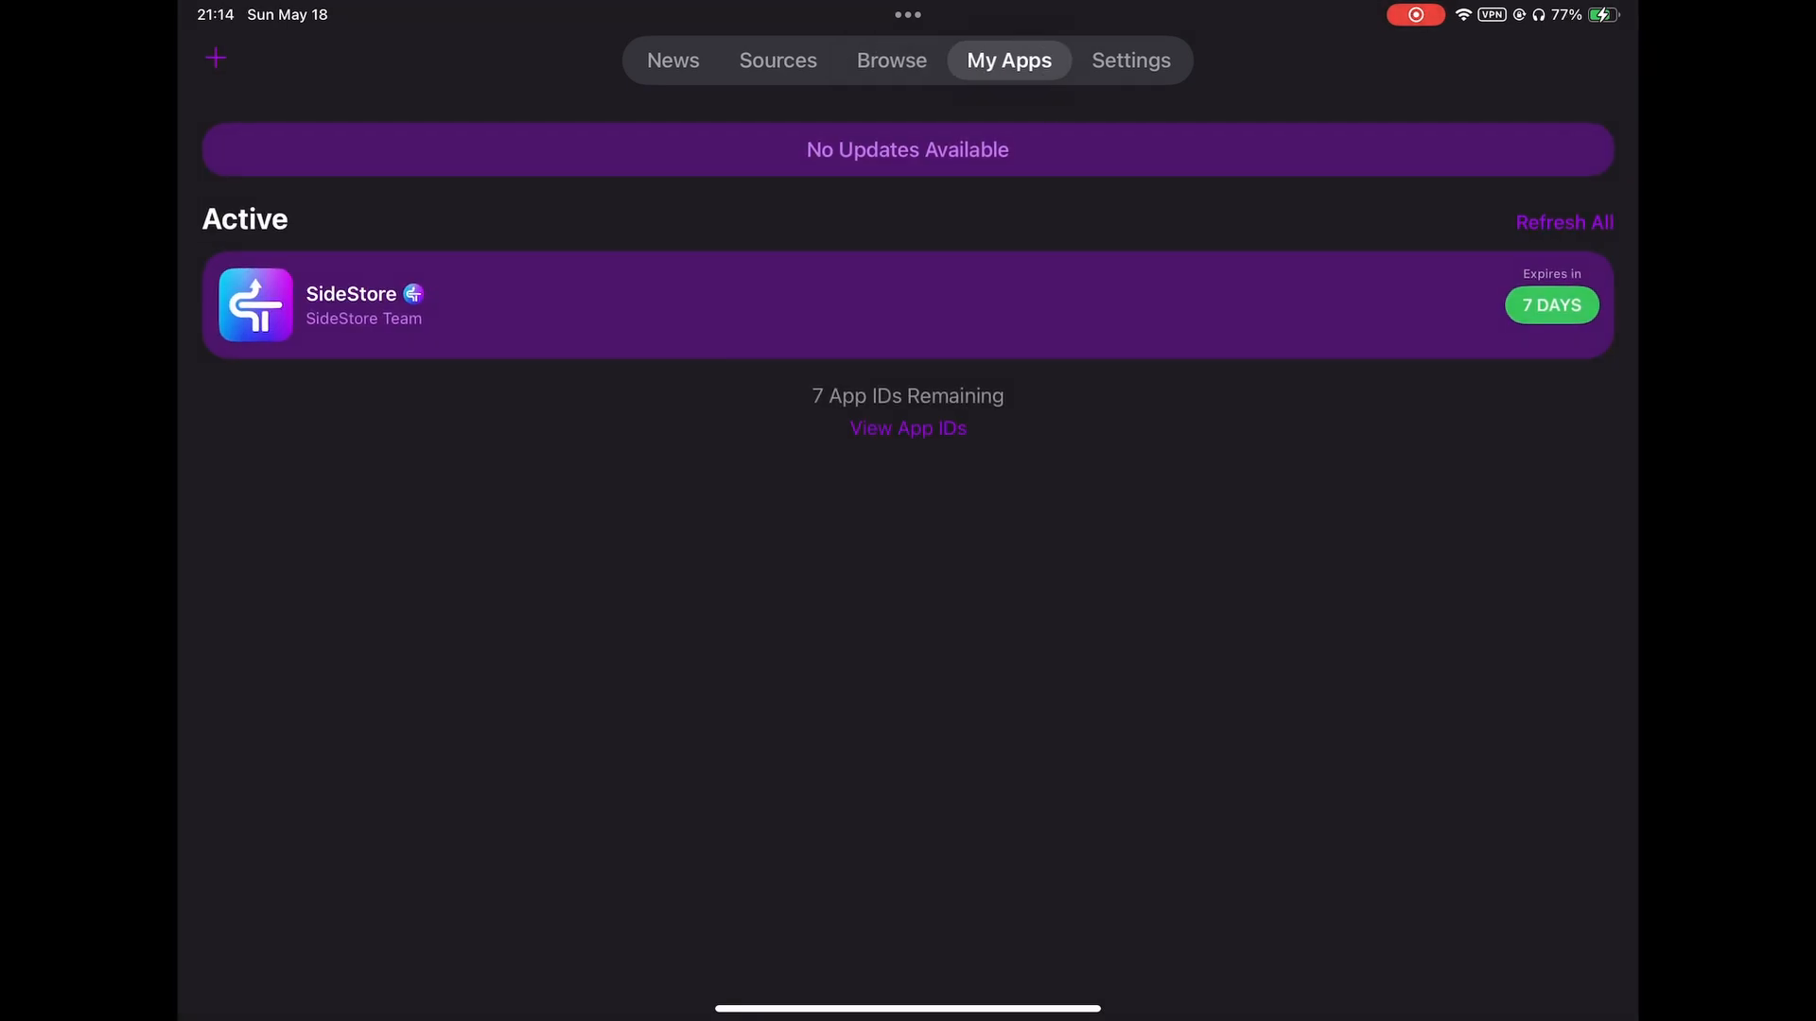
click(214, 58)
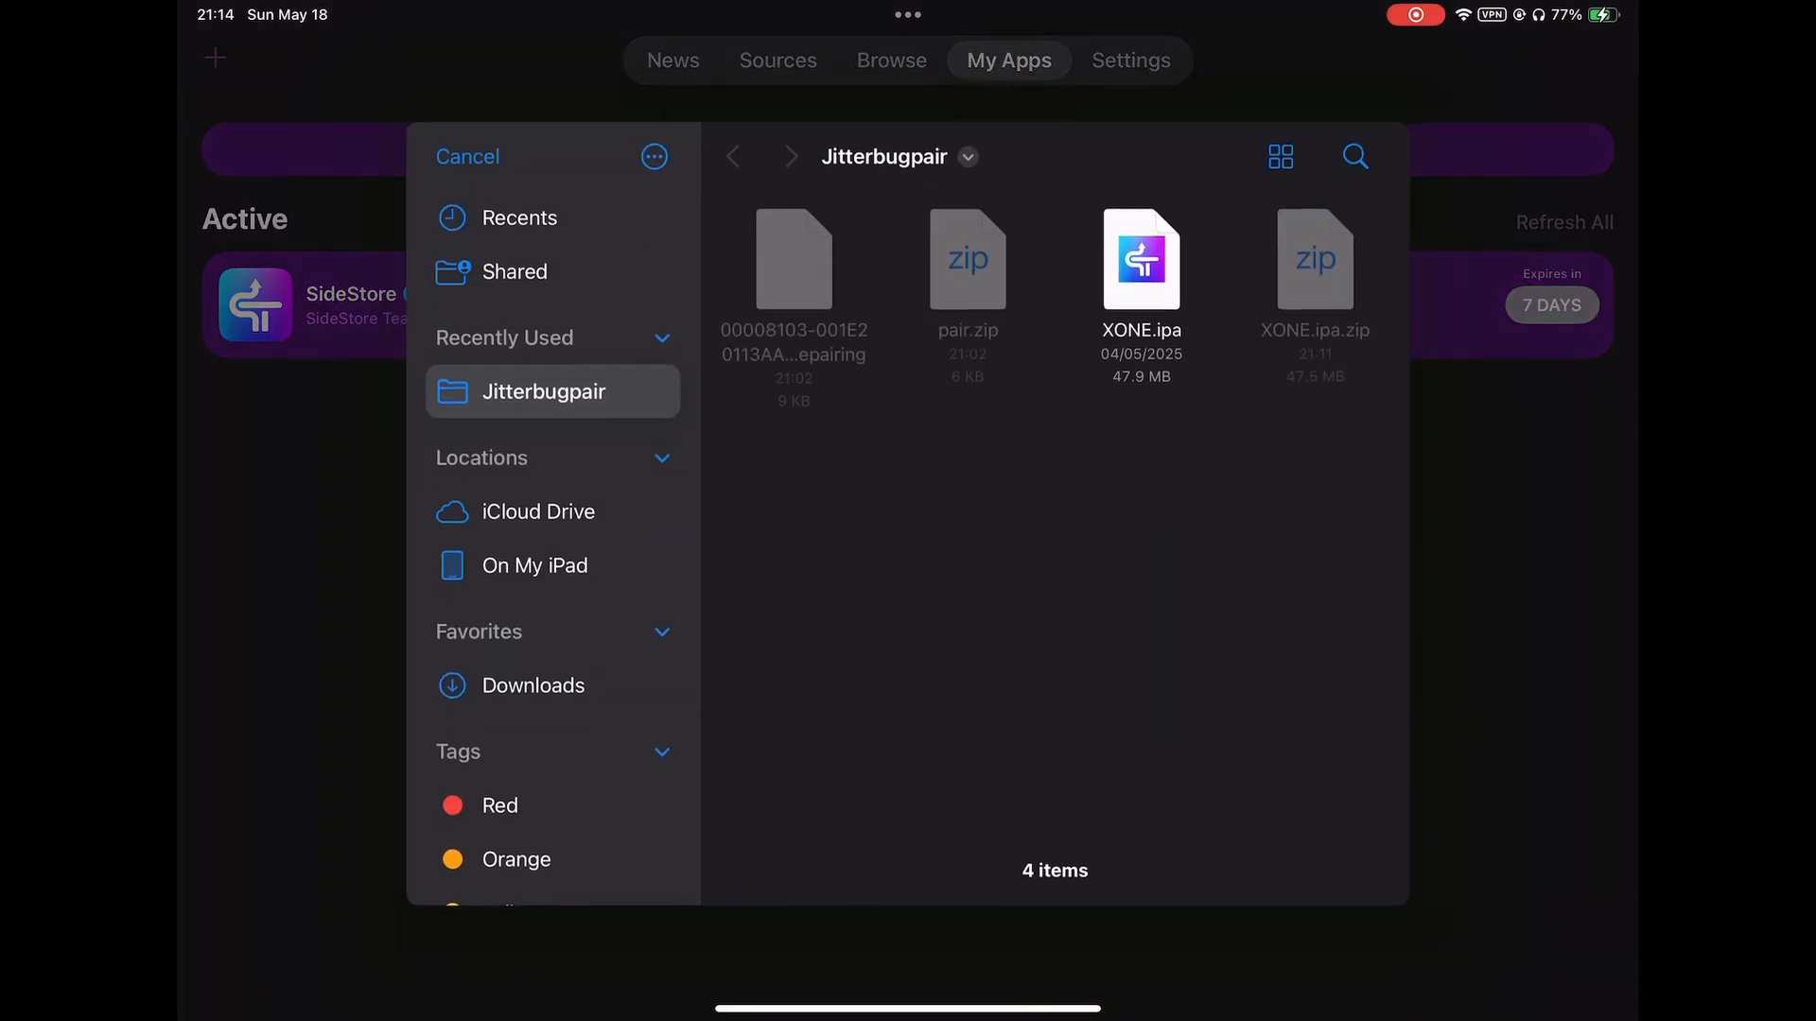
click(468, 156)
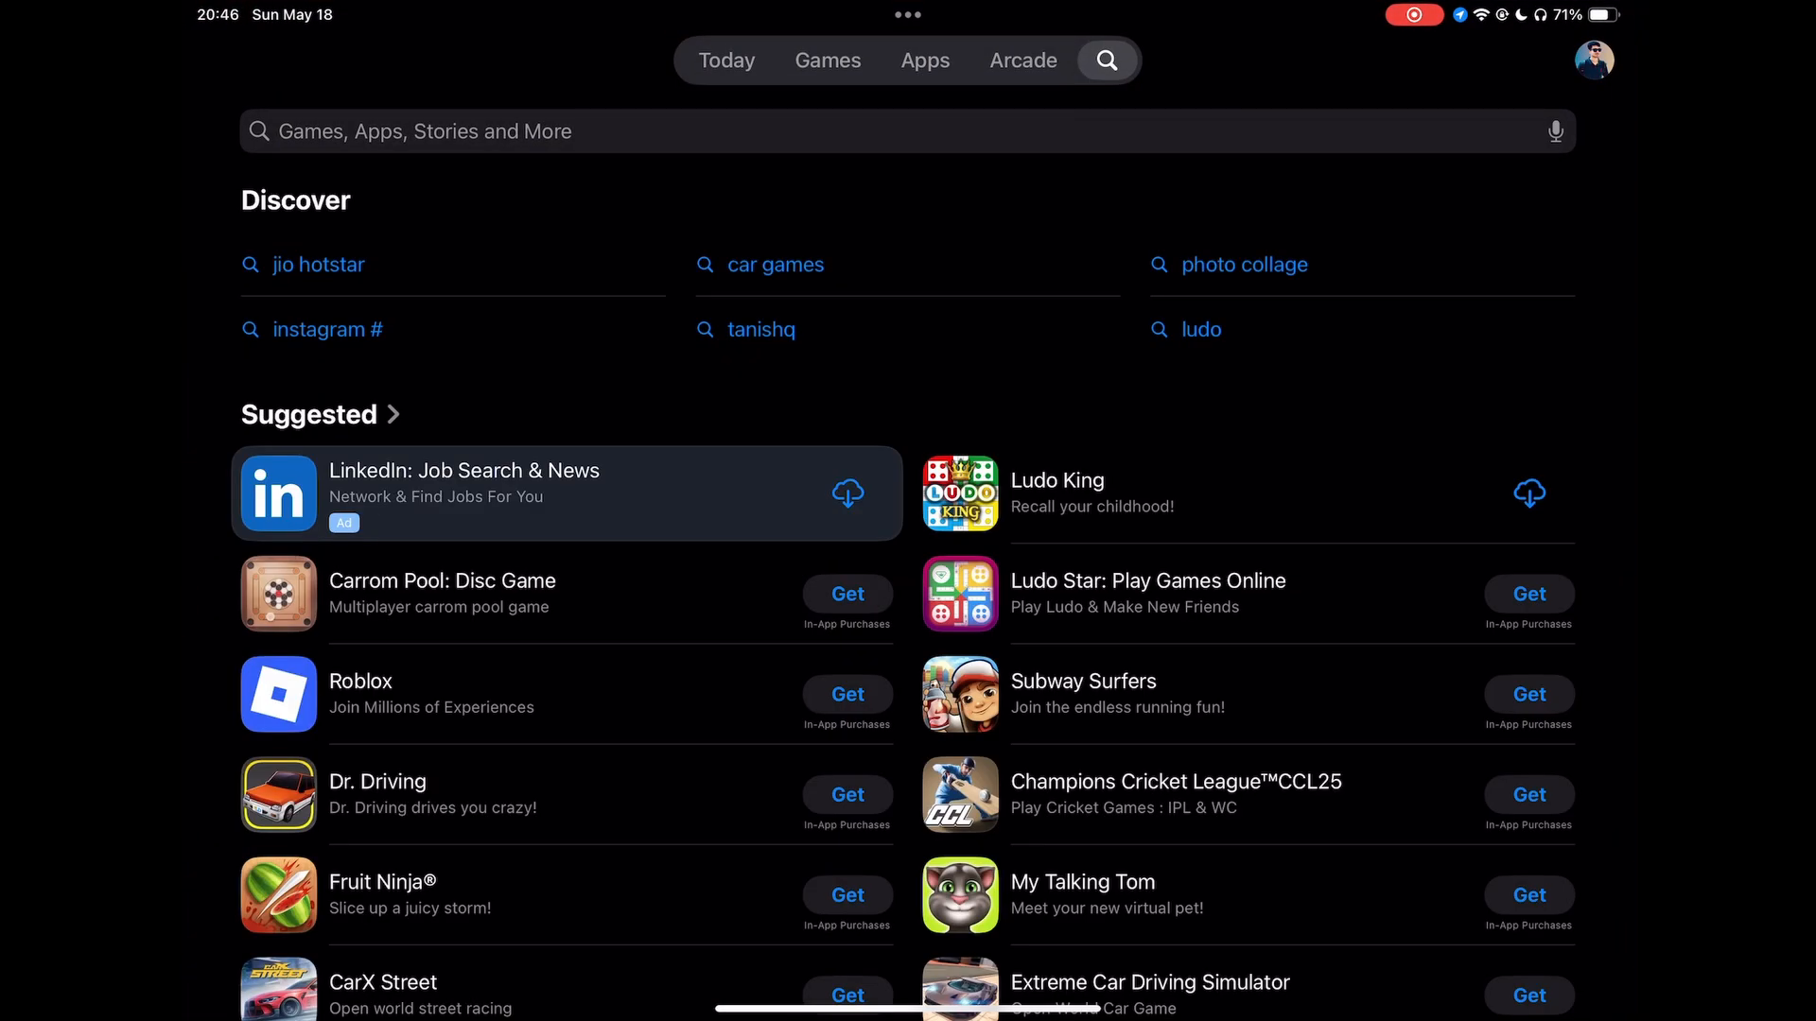
Search 'Stik', get and open StikDebug, and allow its VPN configuration
click(903, 130)
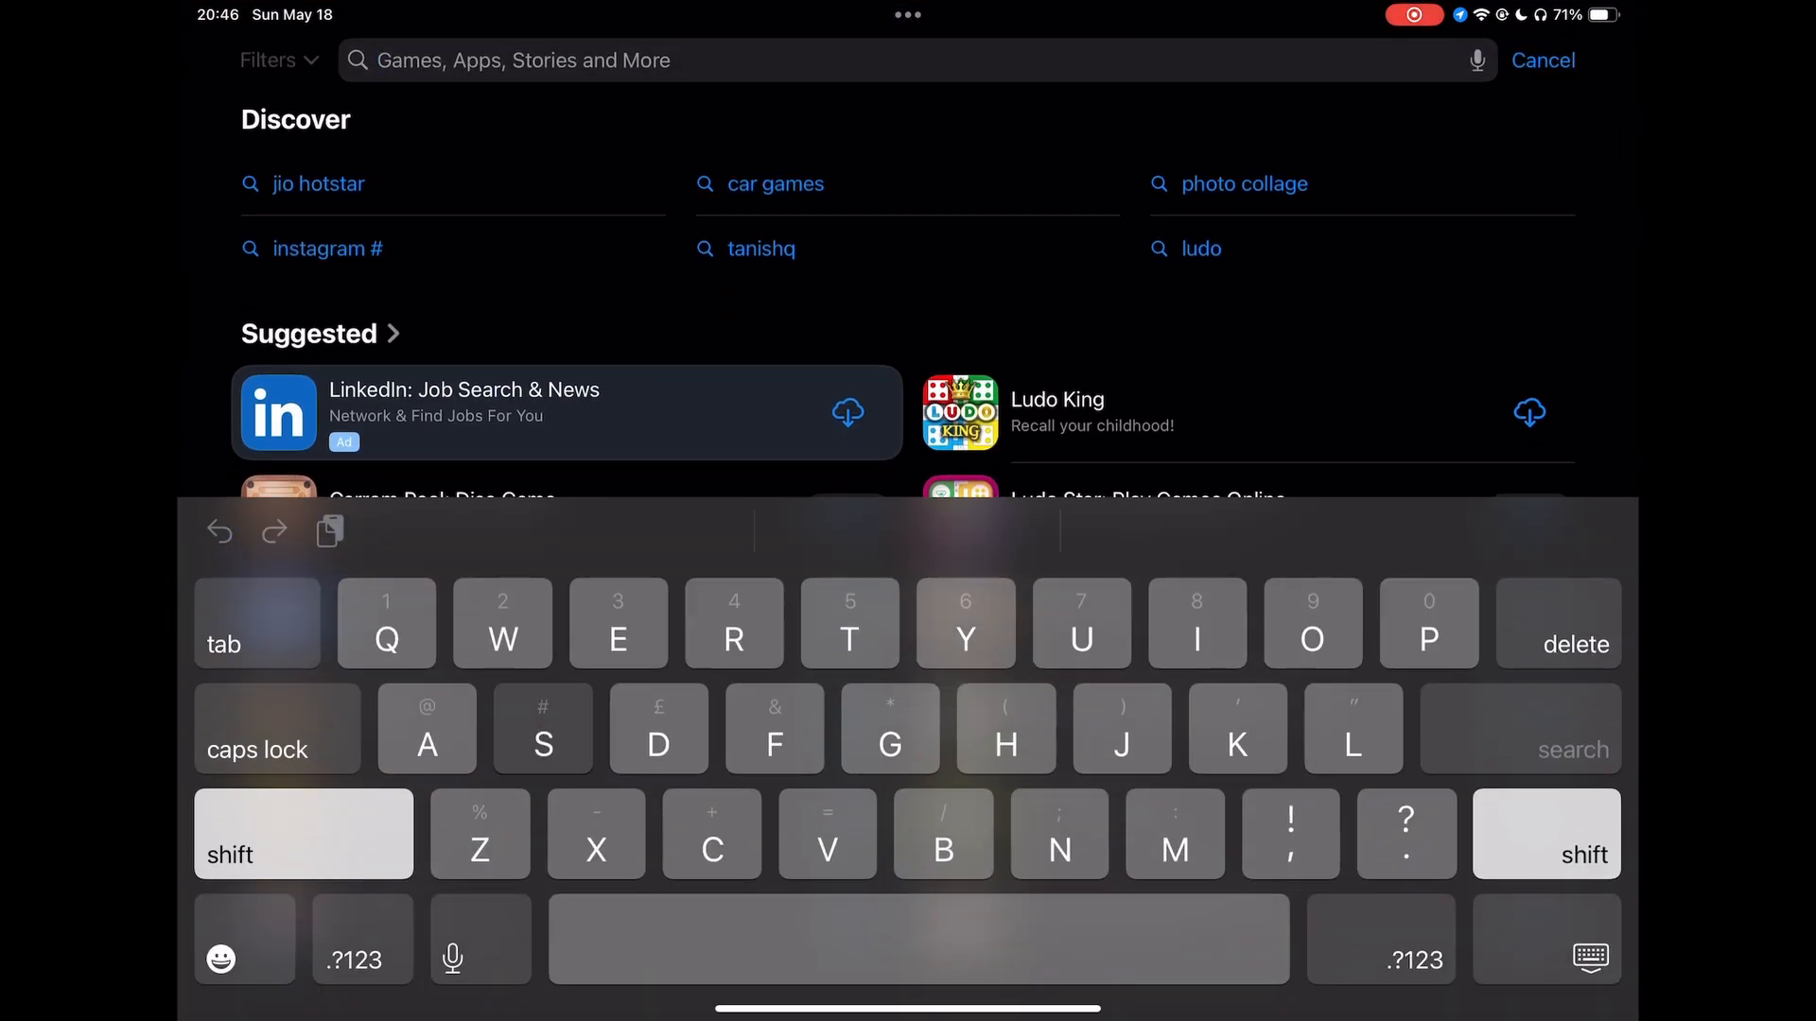
text(Stik)
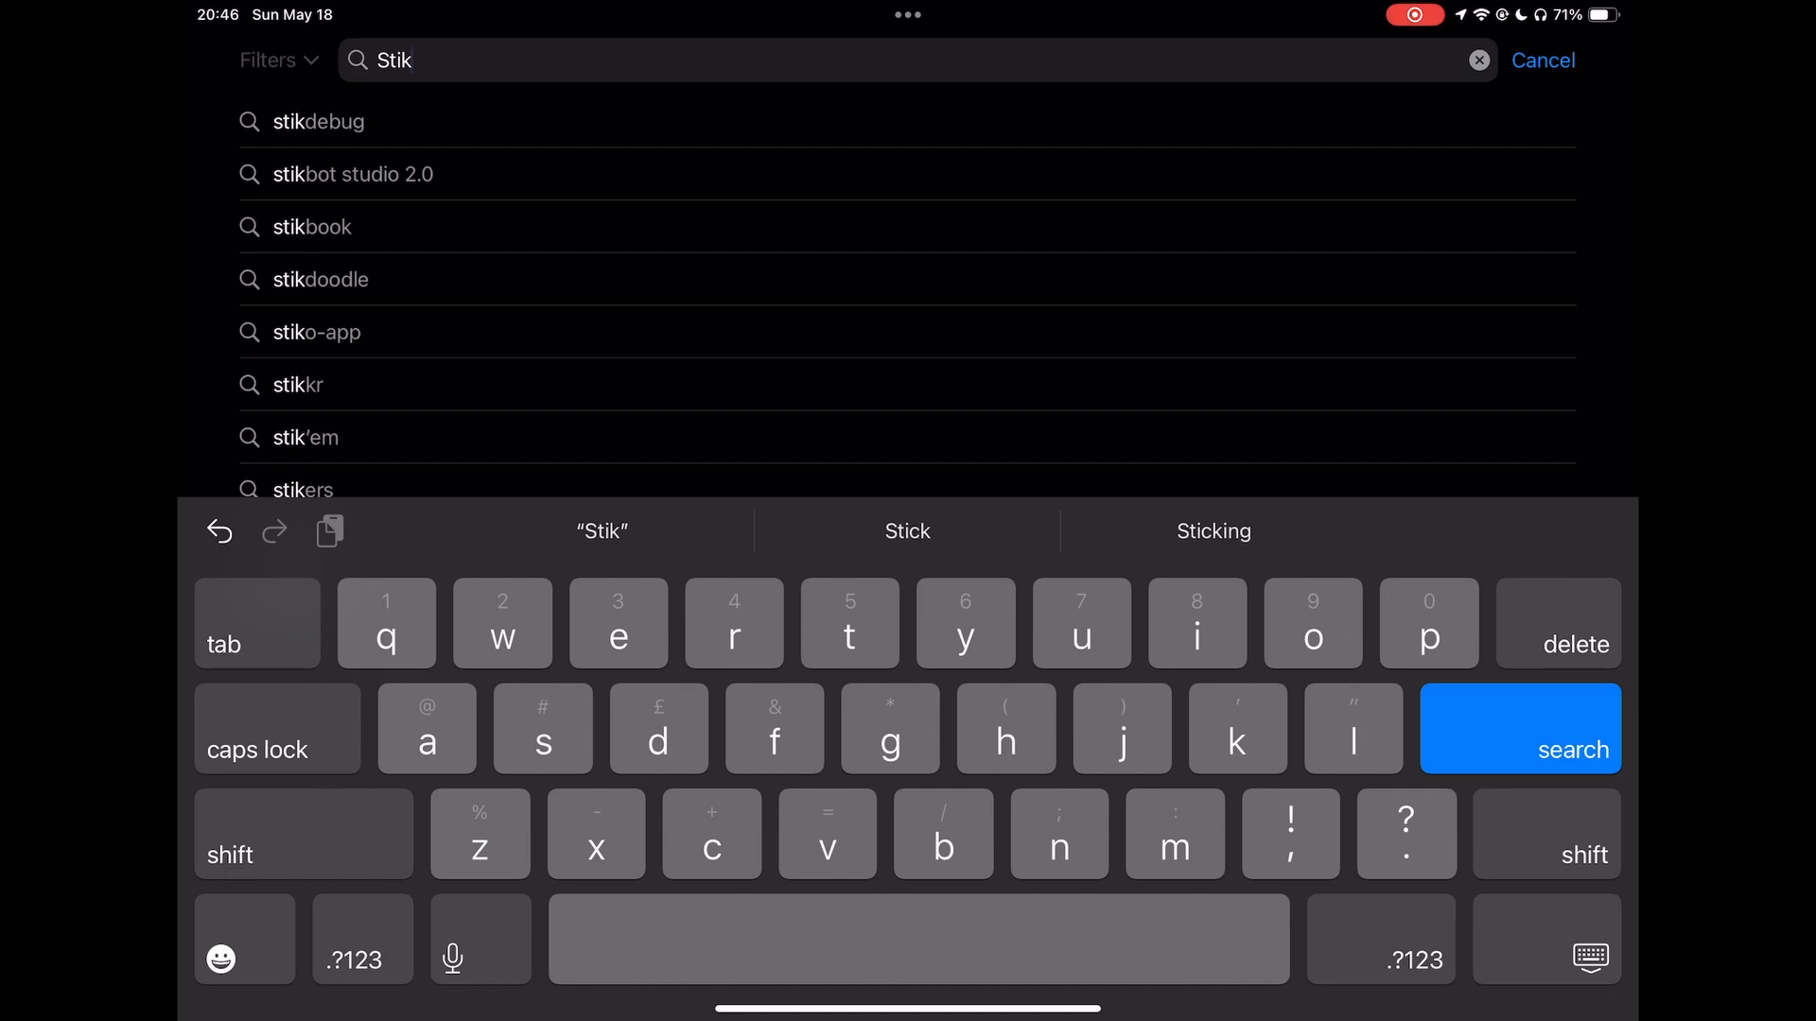
click(319, 120)
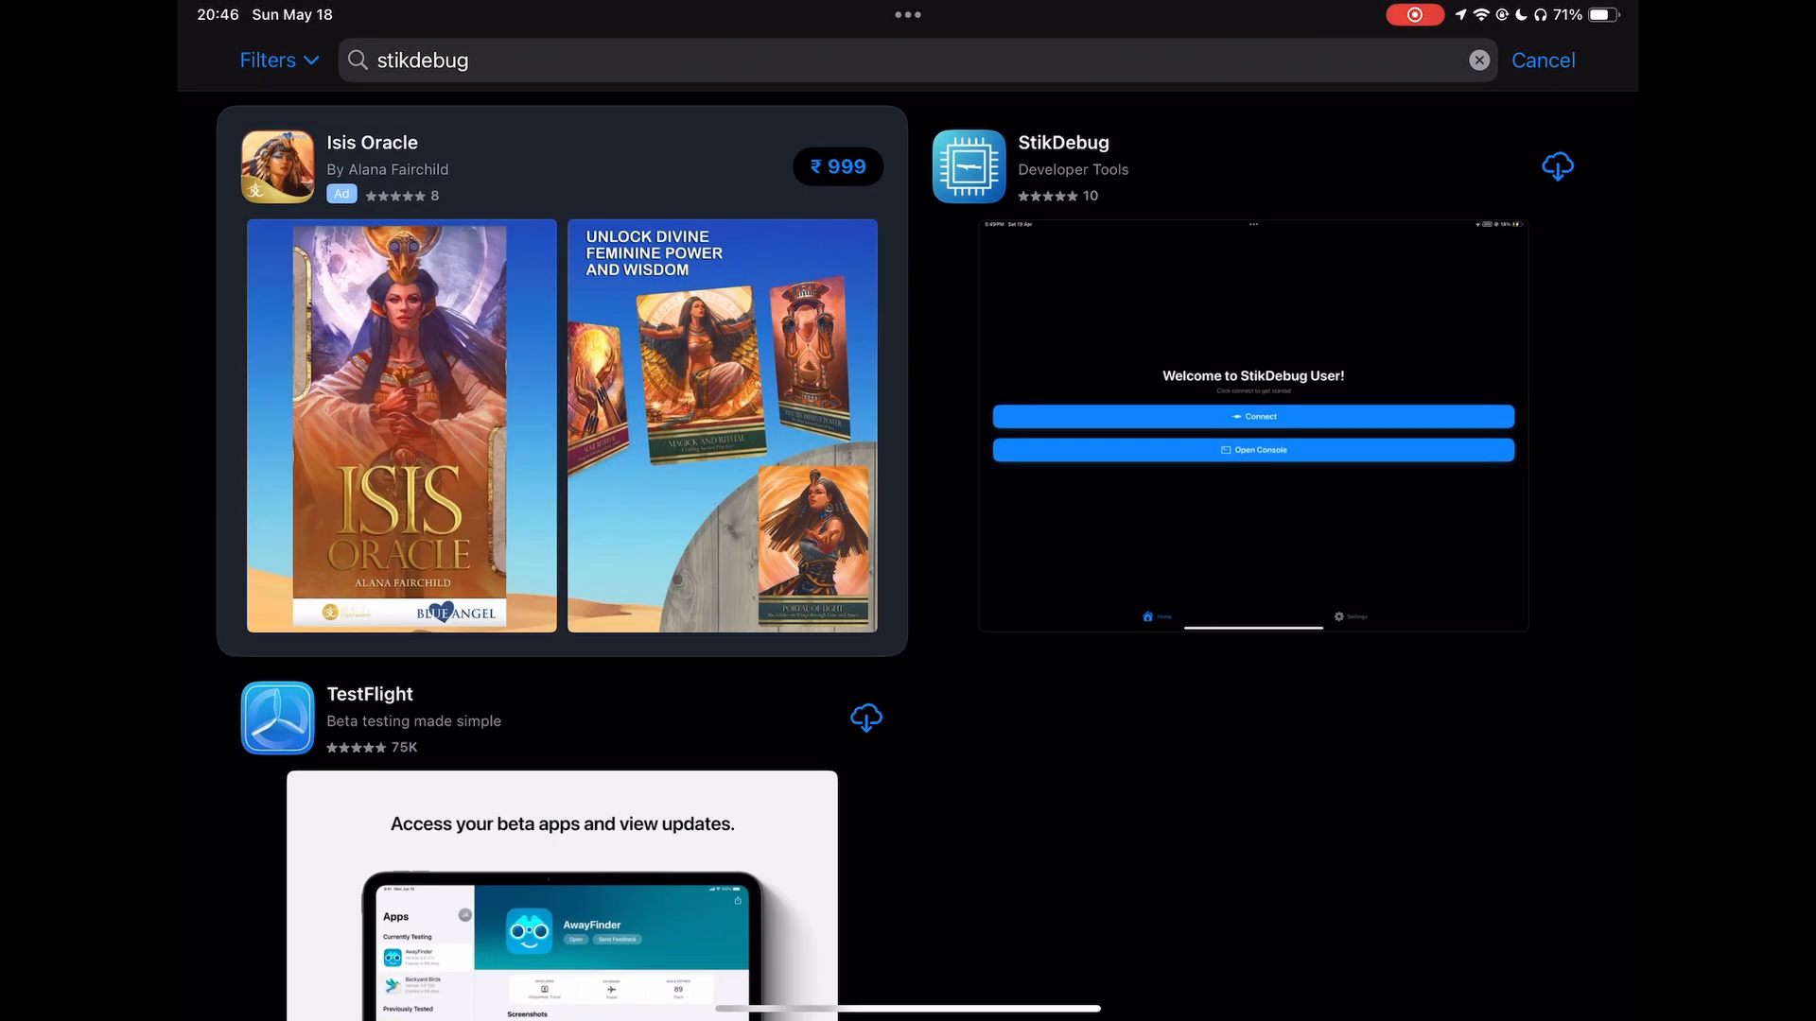
click(1062, 143)
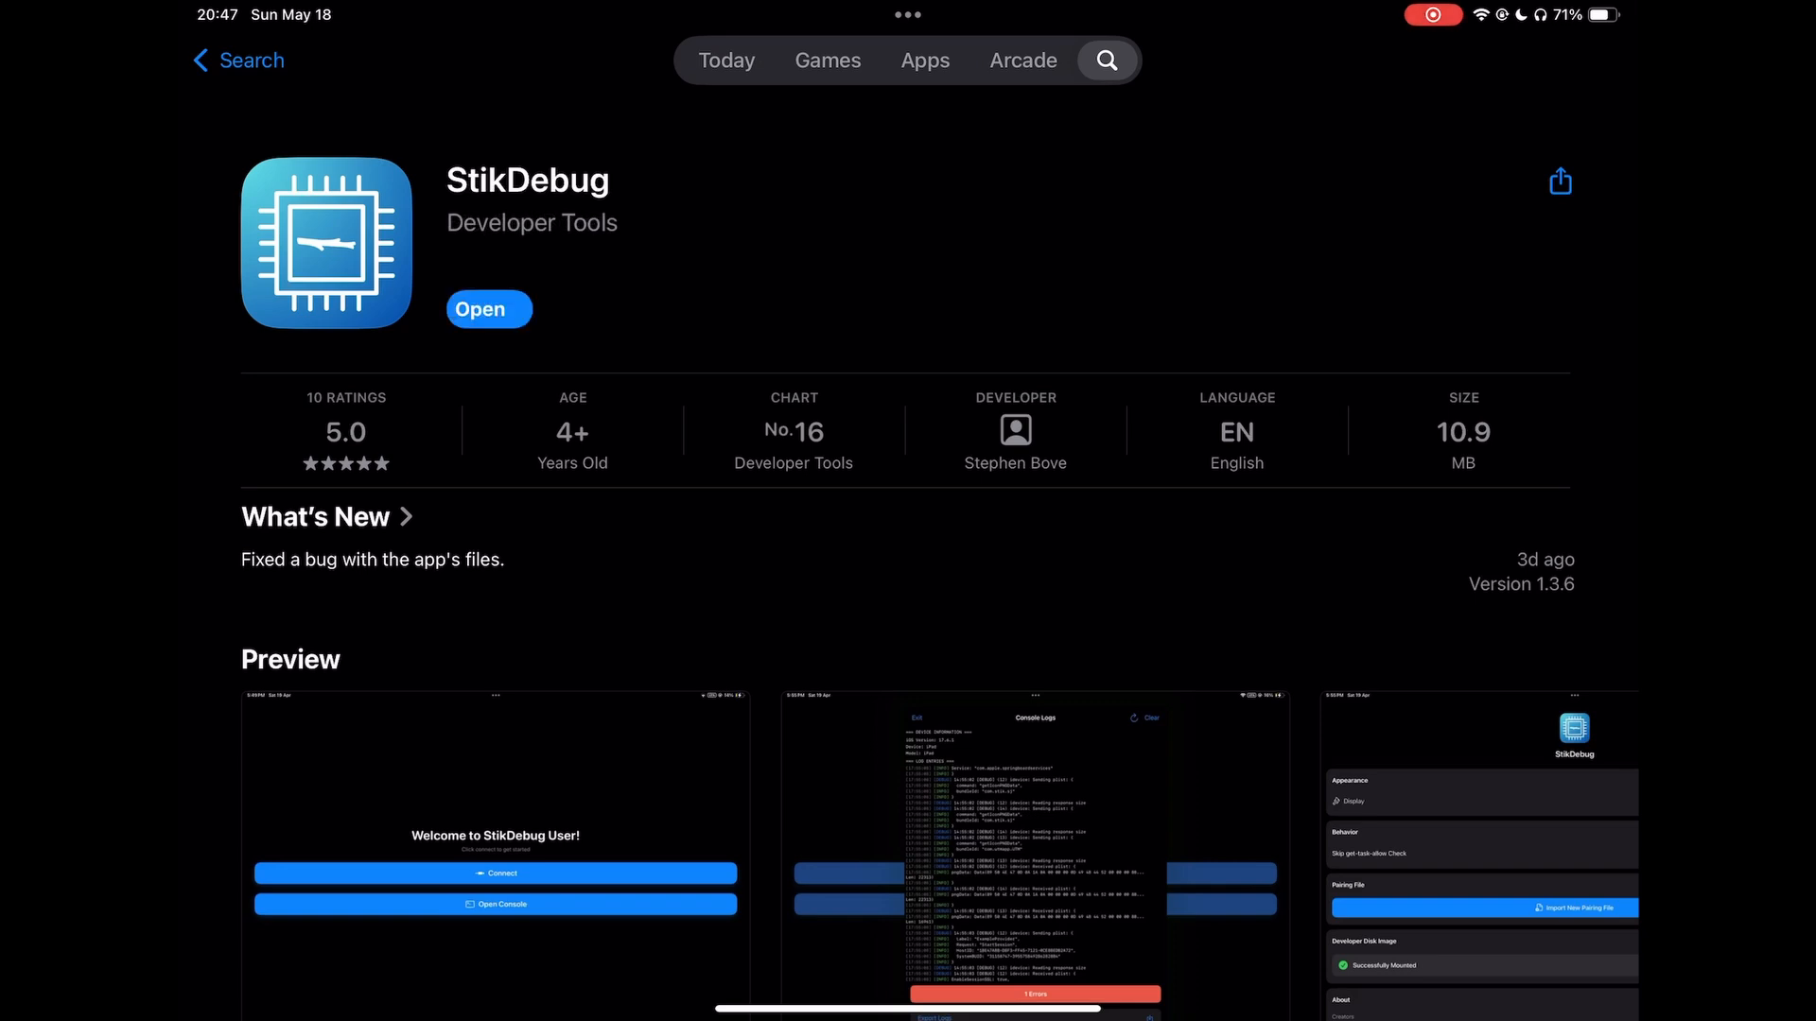
click(488, 309)
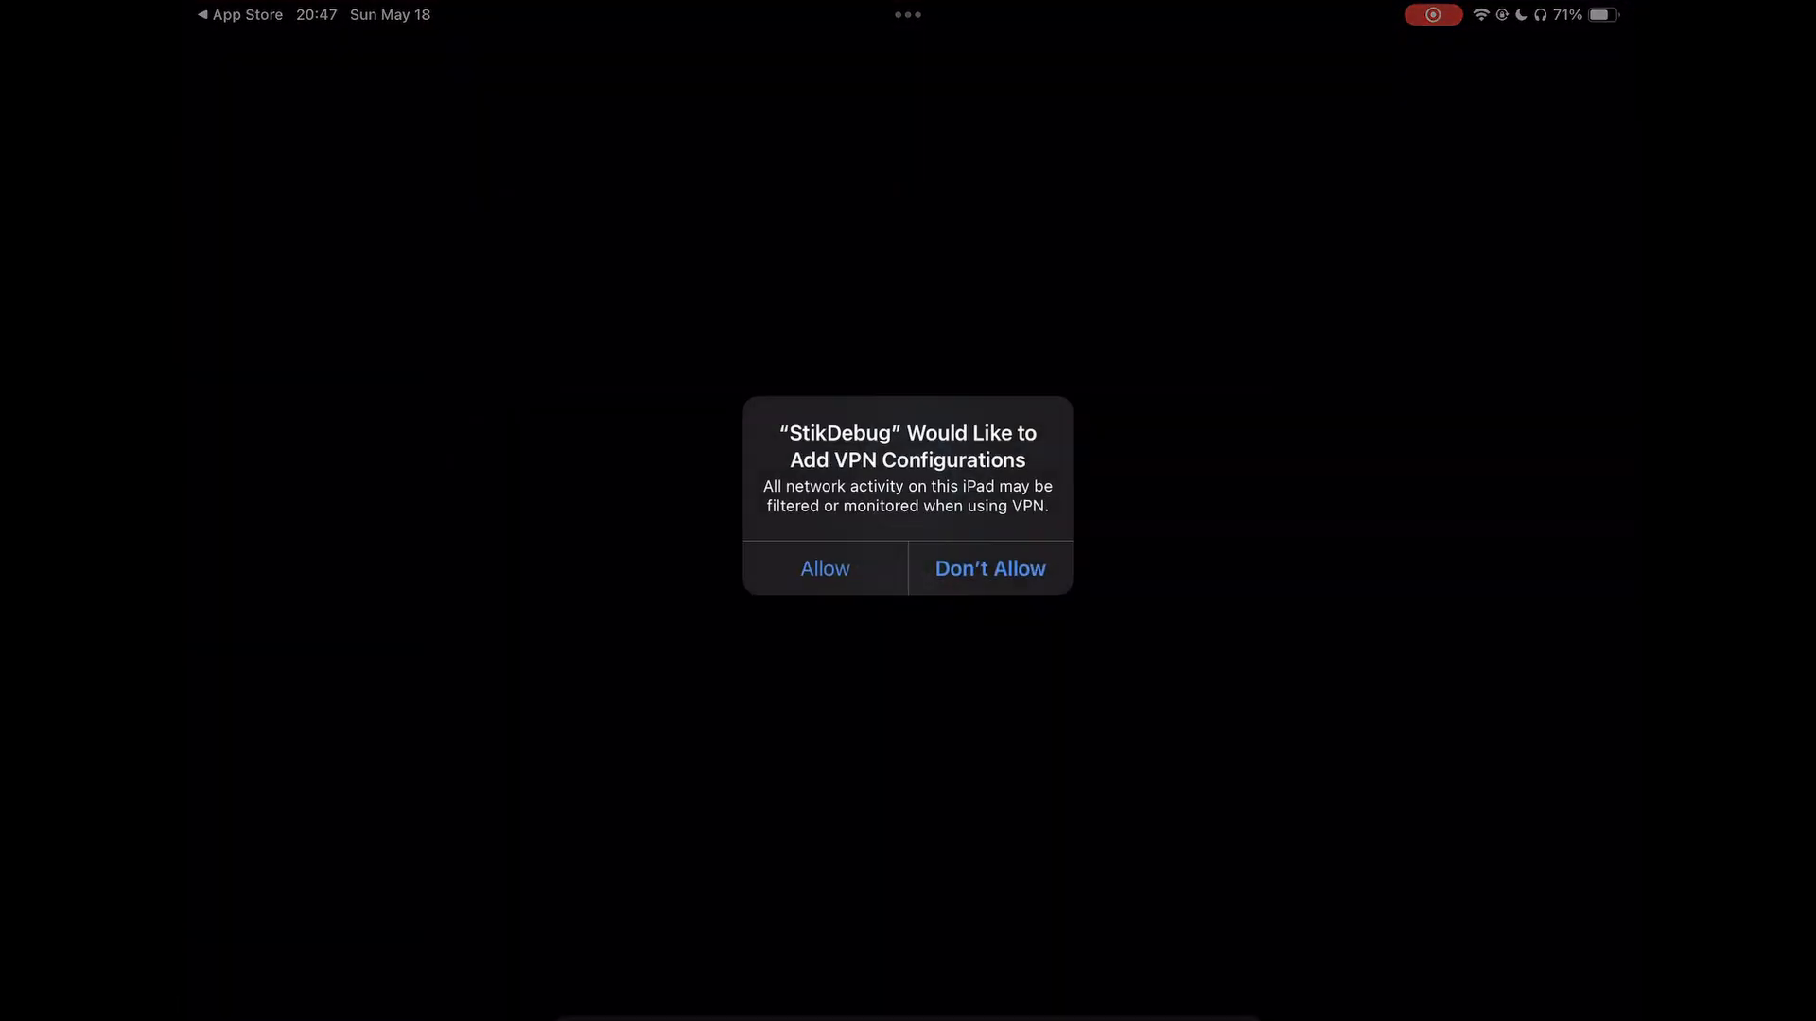
click(824, 569)
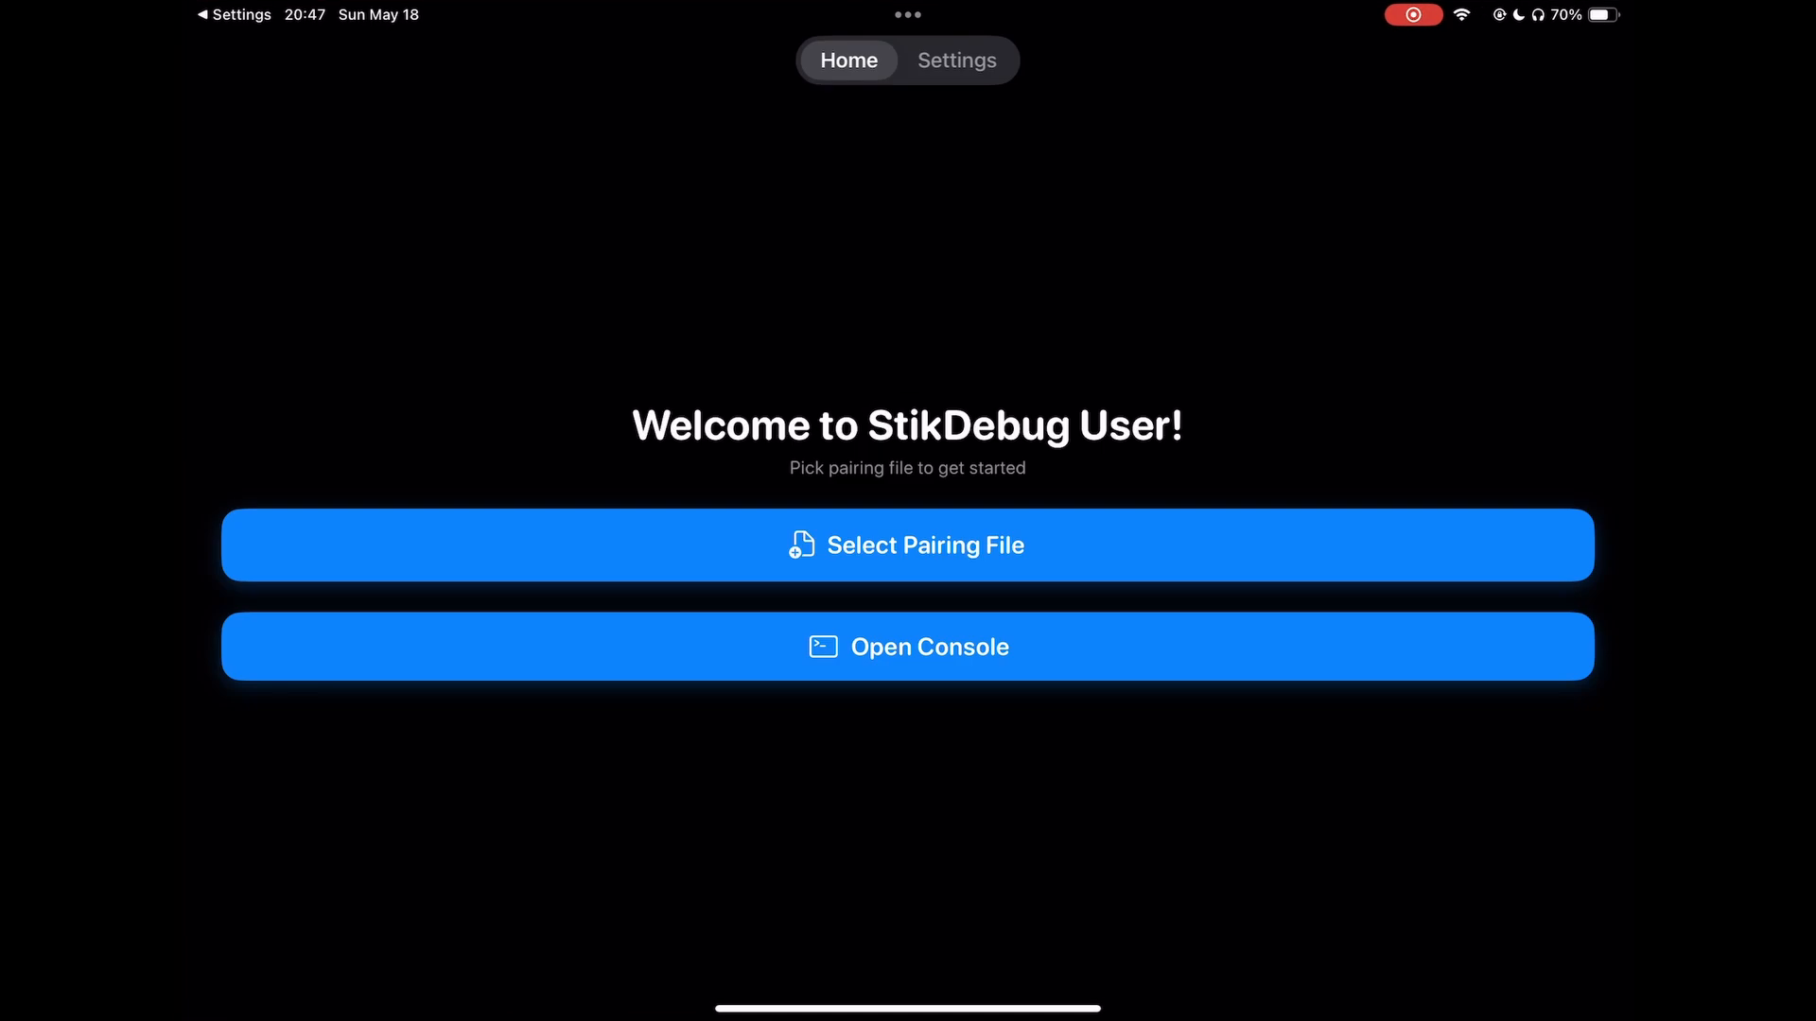
Import the pairing file from Jitterbugpair into StikDebug and tap Connect
click(907, 546)
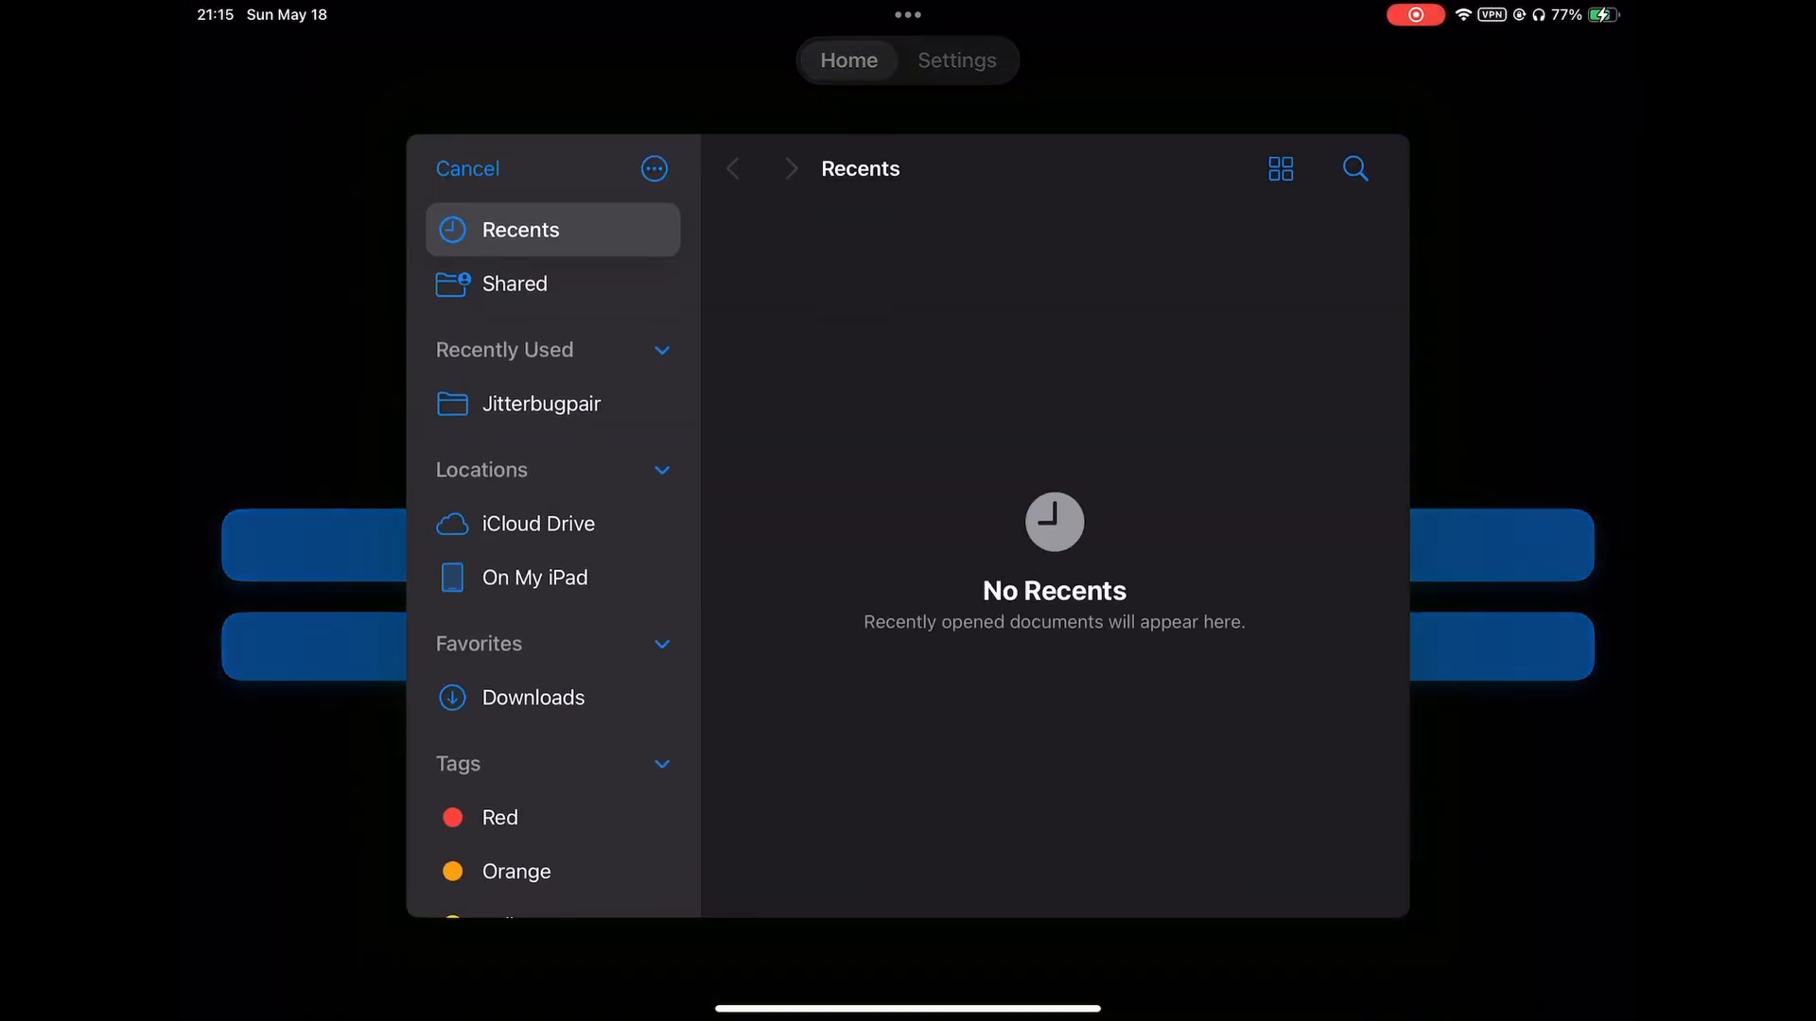
click(546, 403)
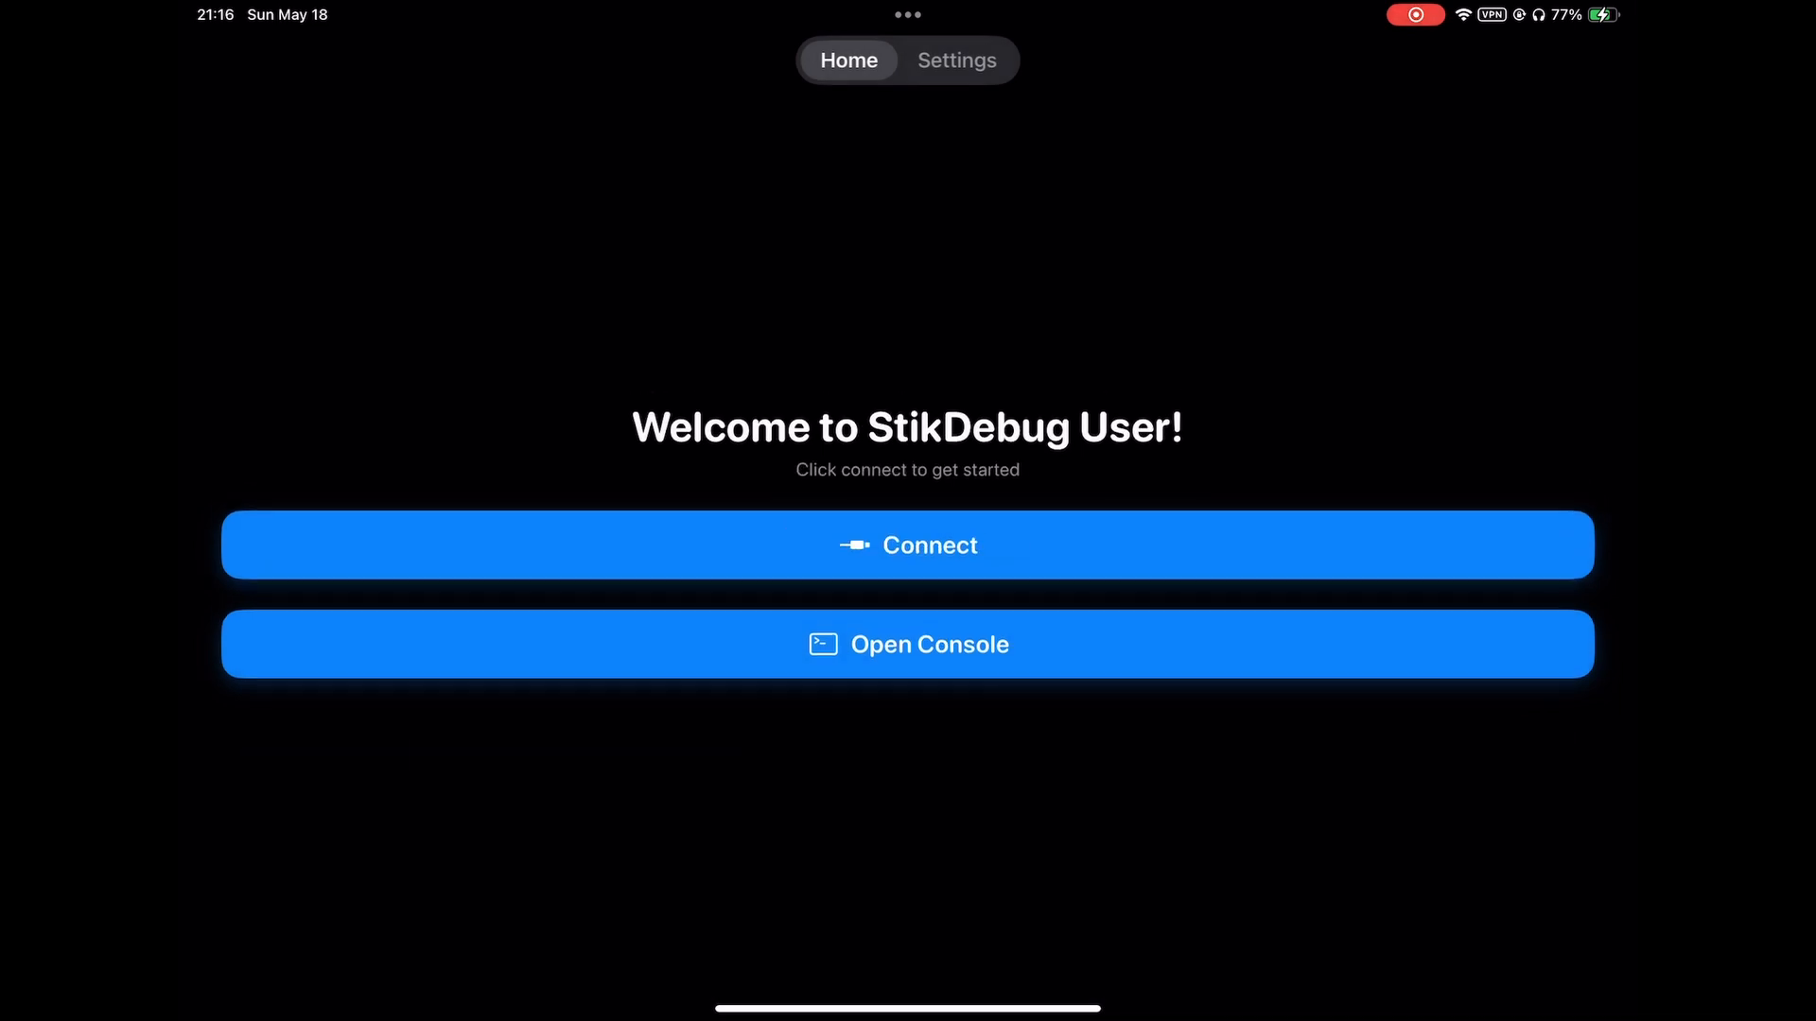
click(907, 544)
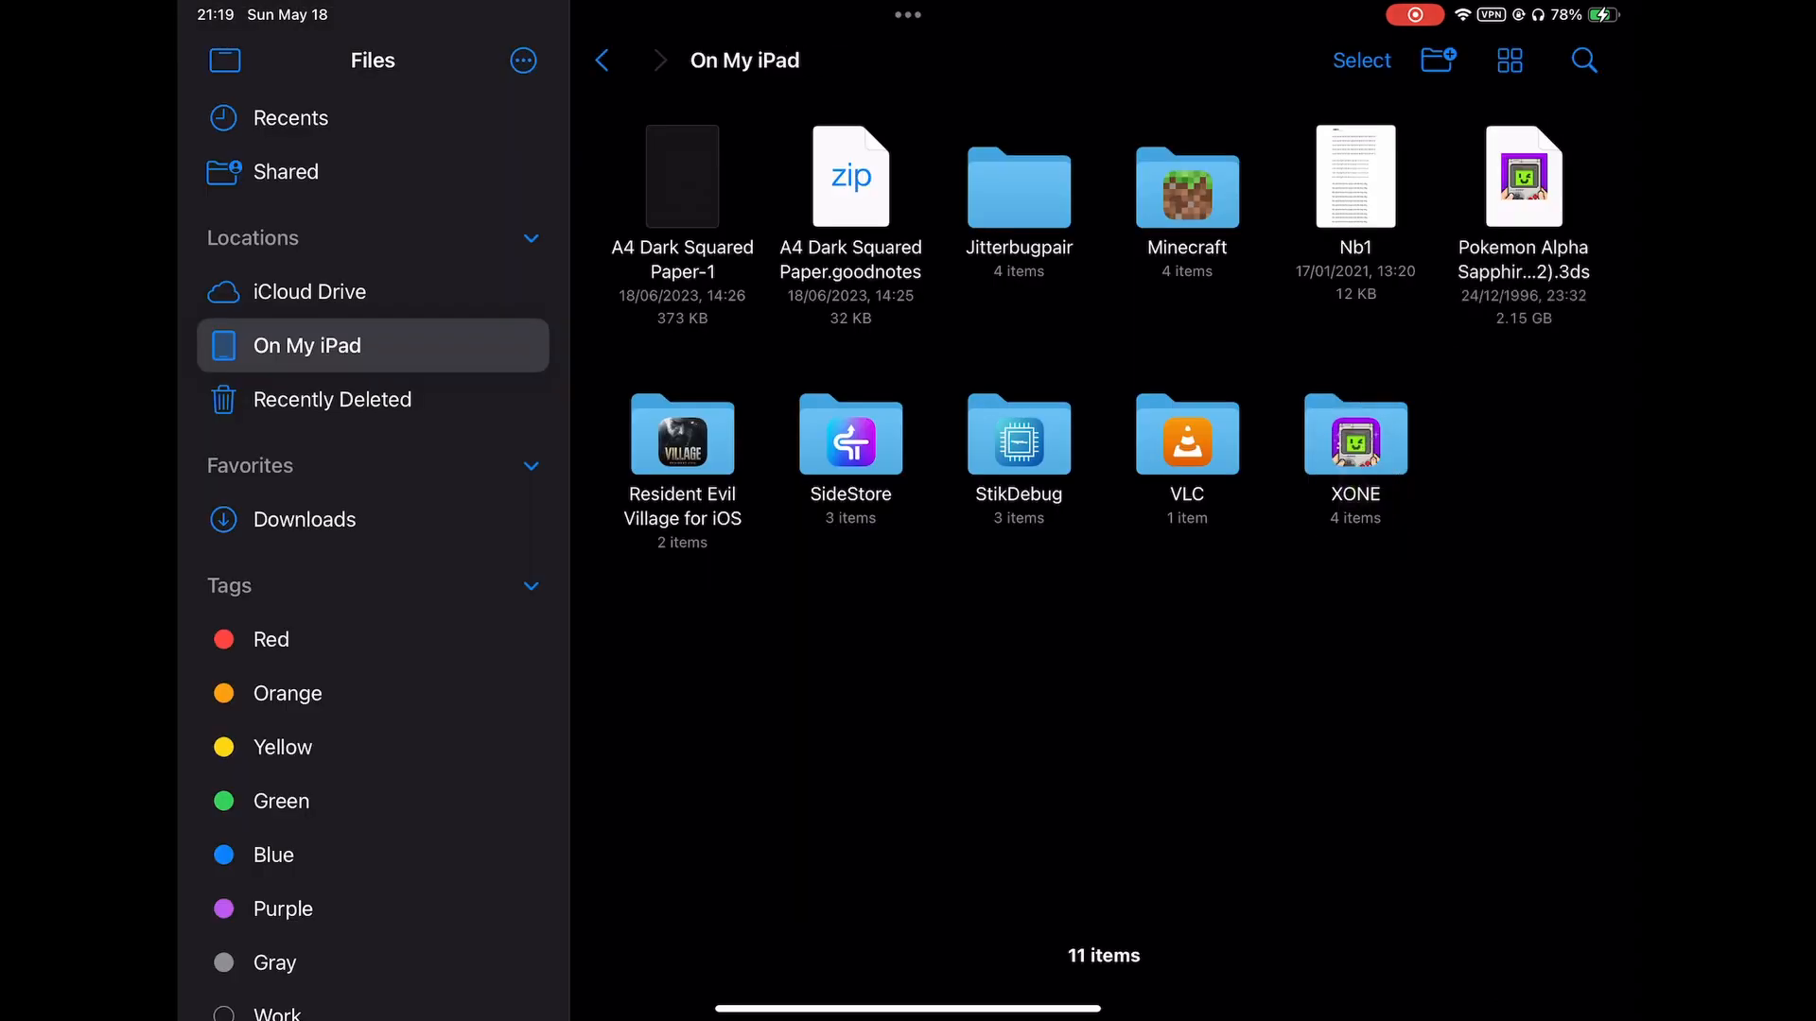
Move the Pokémon .3ds ROM into XONE's 3DS roms folder on the iPad
double_click(1355, 434)
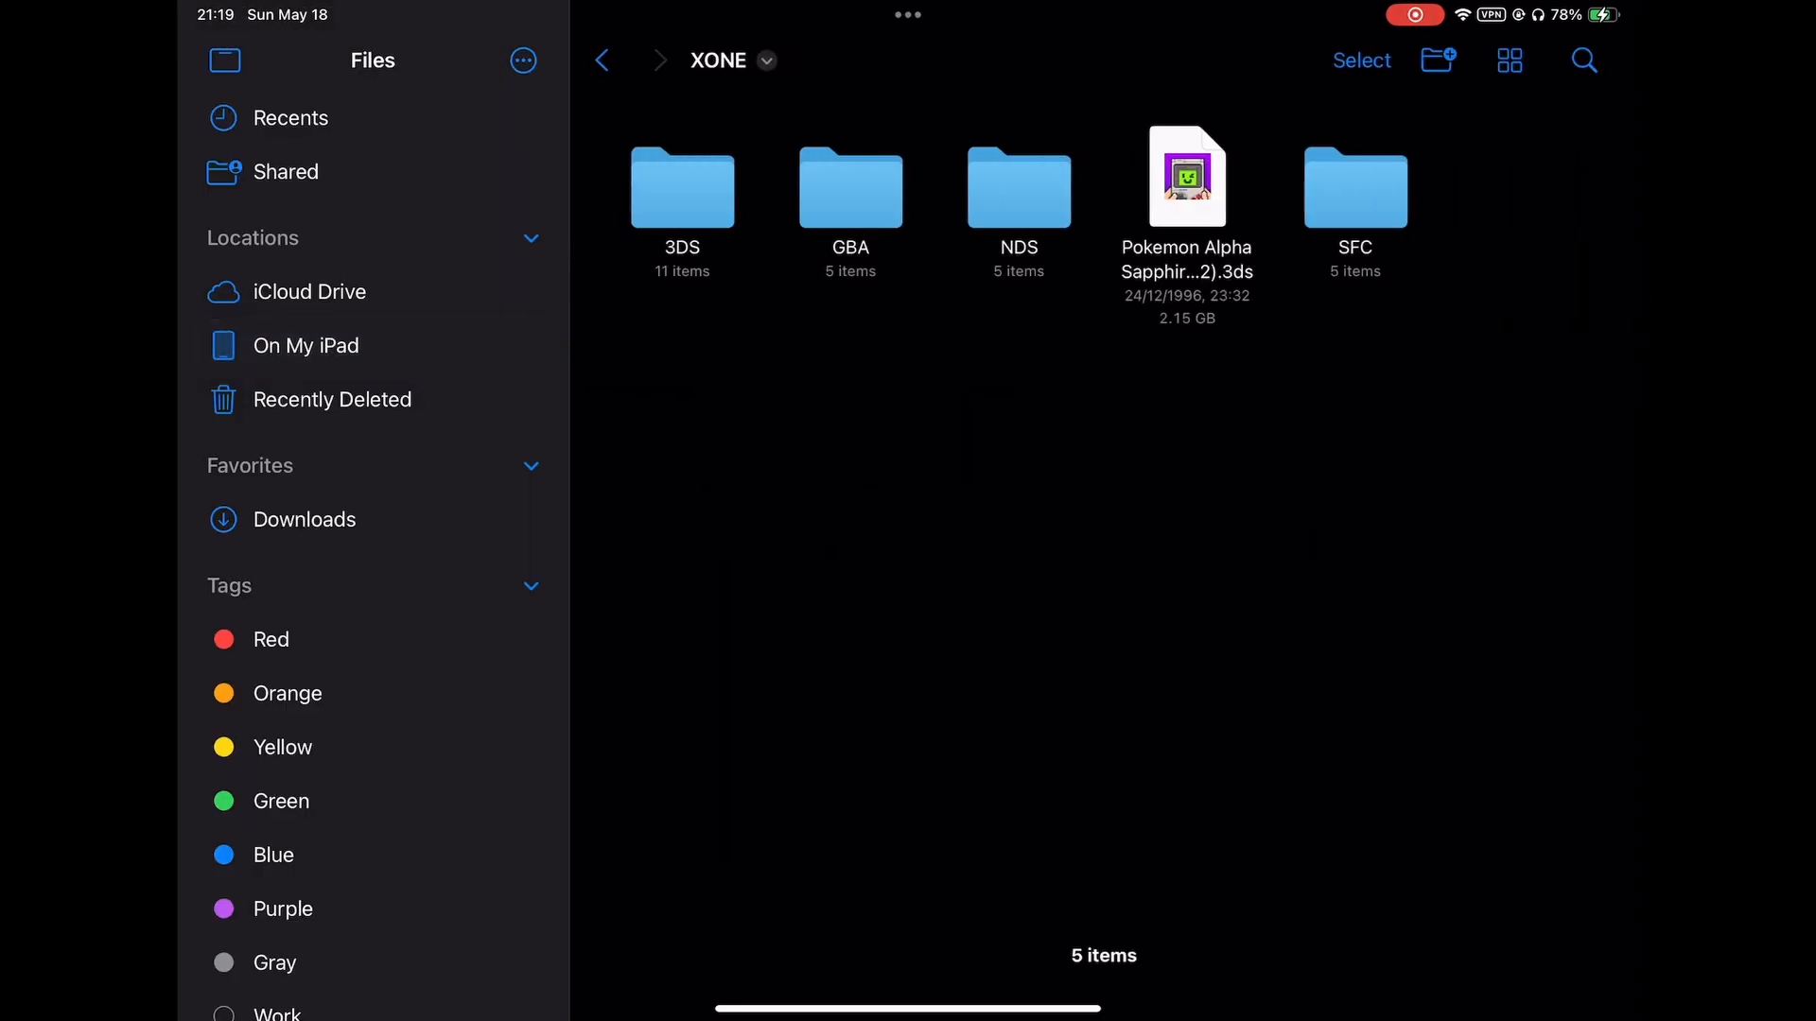
drag(1185, 176, 700, 261)
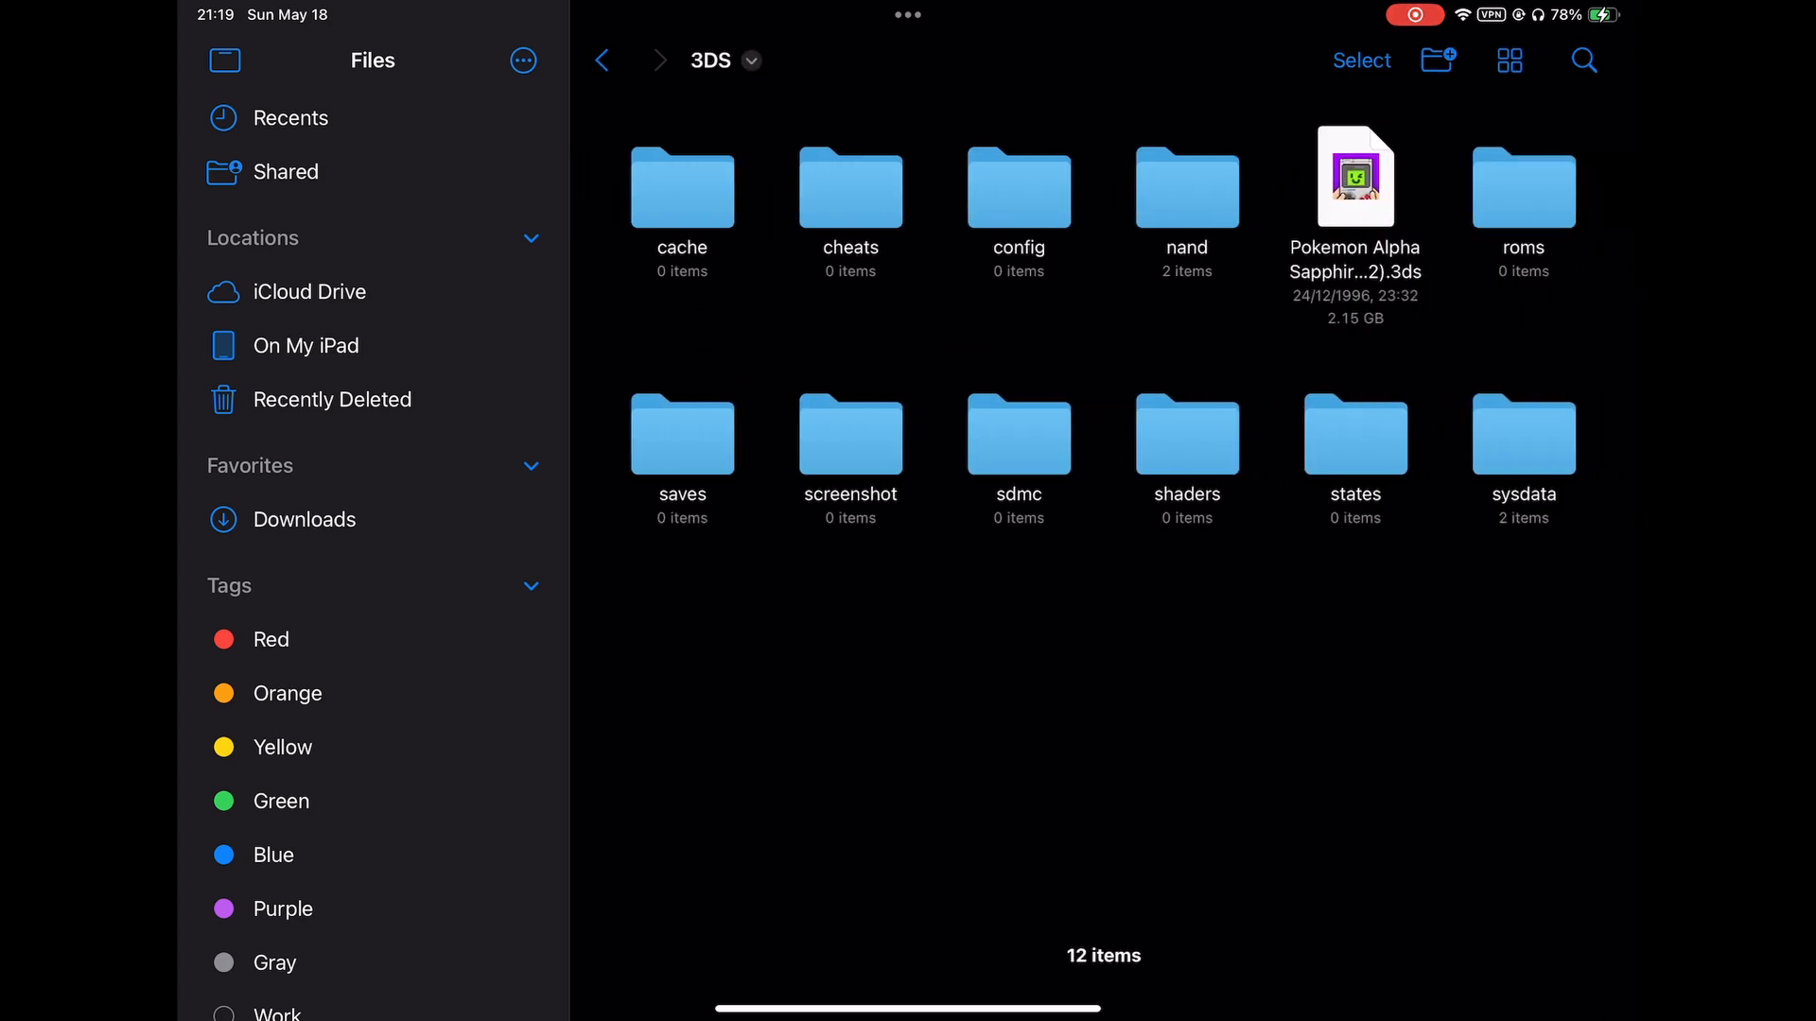
right_click(1353, 175)
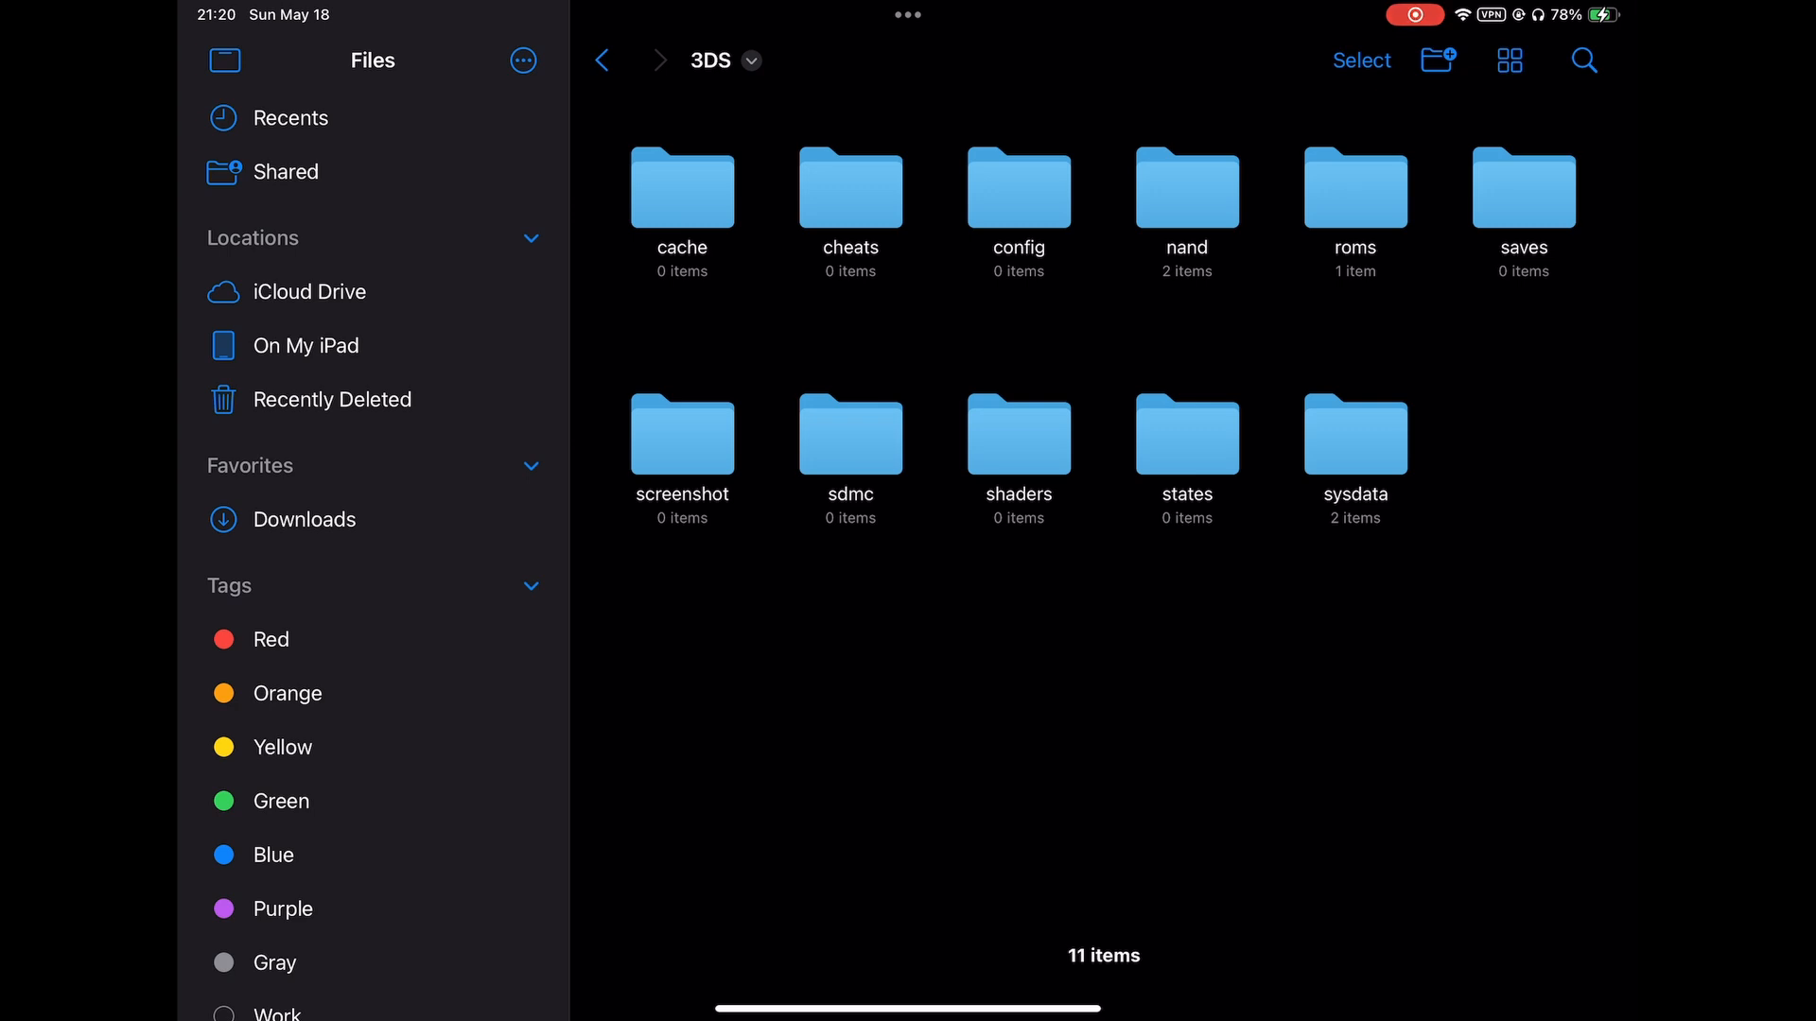
double_click(1354, 189)
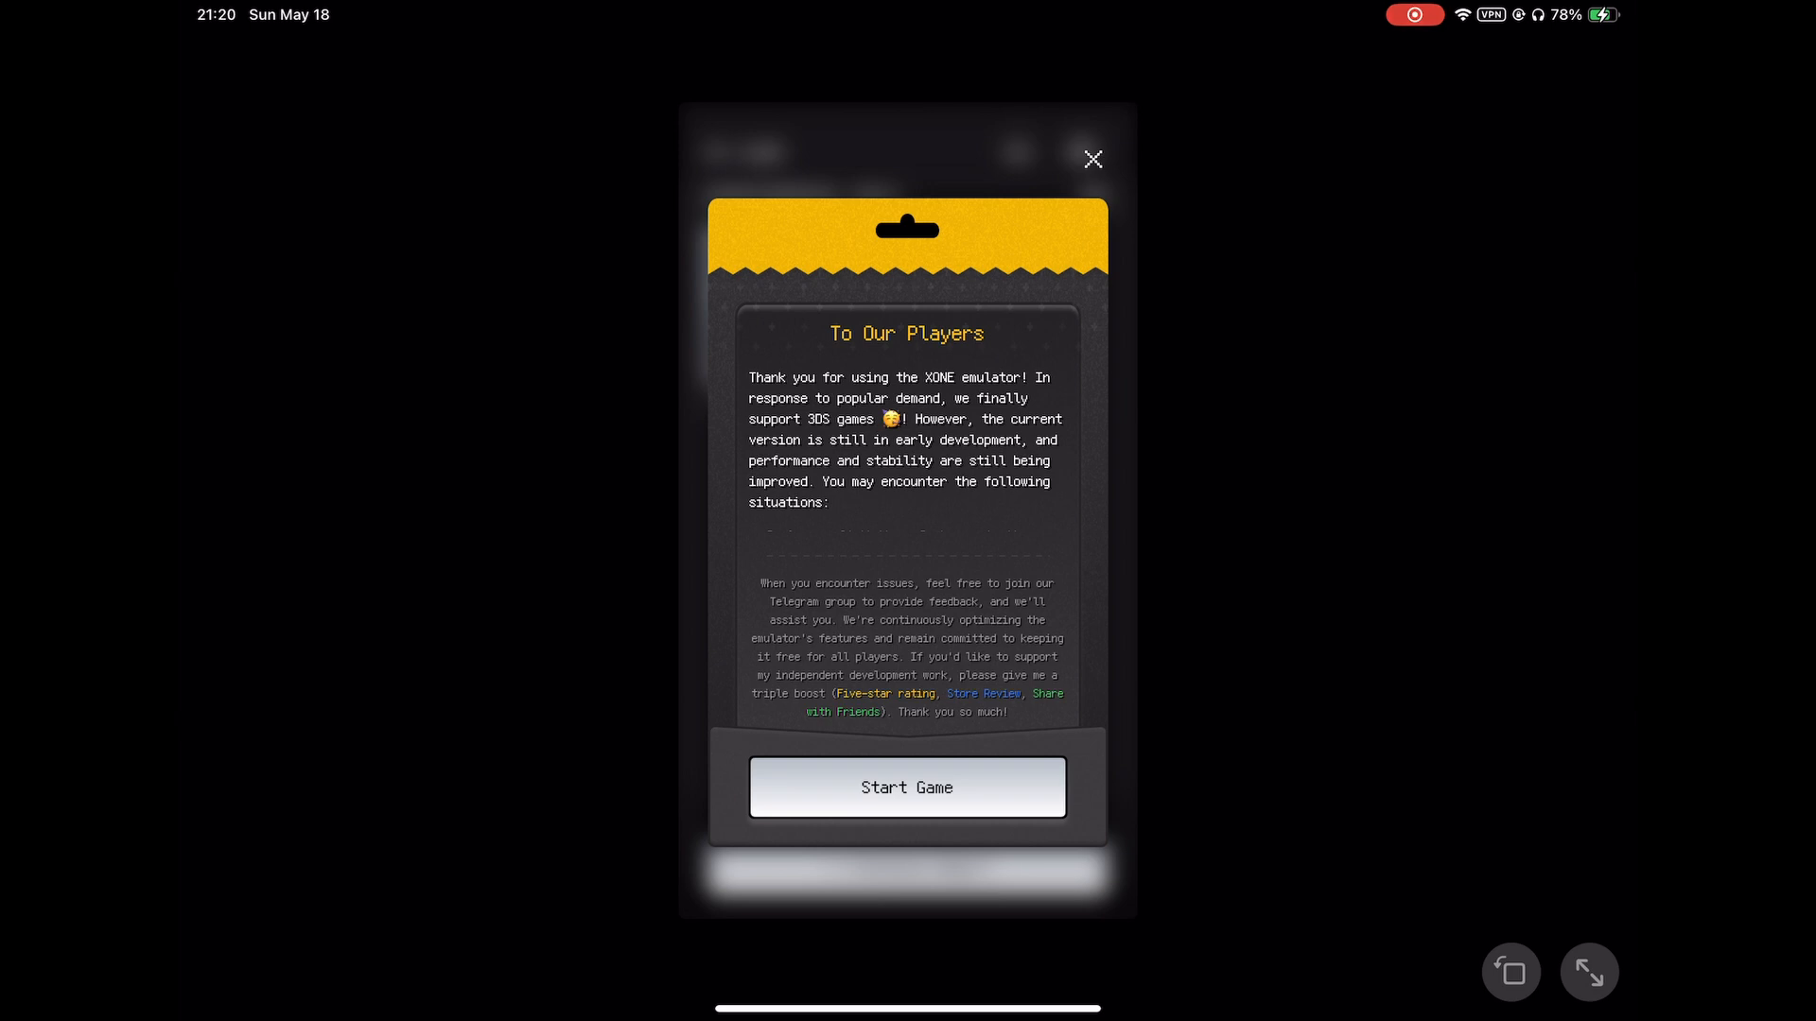
Start Pokémon Alpha Sapphire in XONE and tap A to advance the professor's intro
click(907, 788)
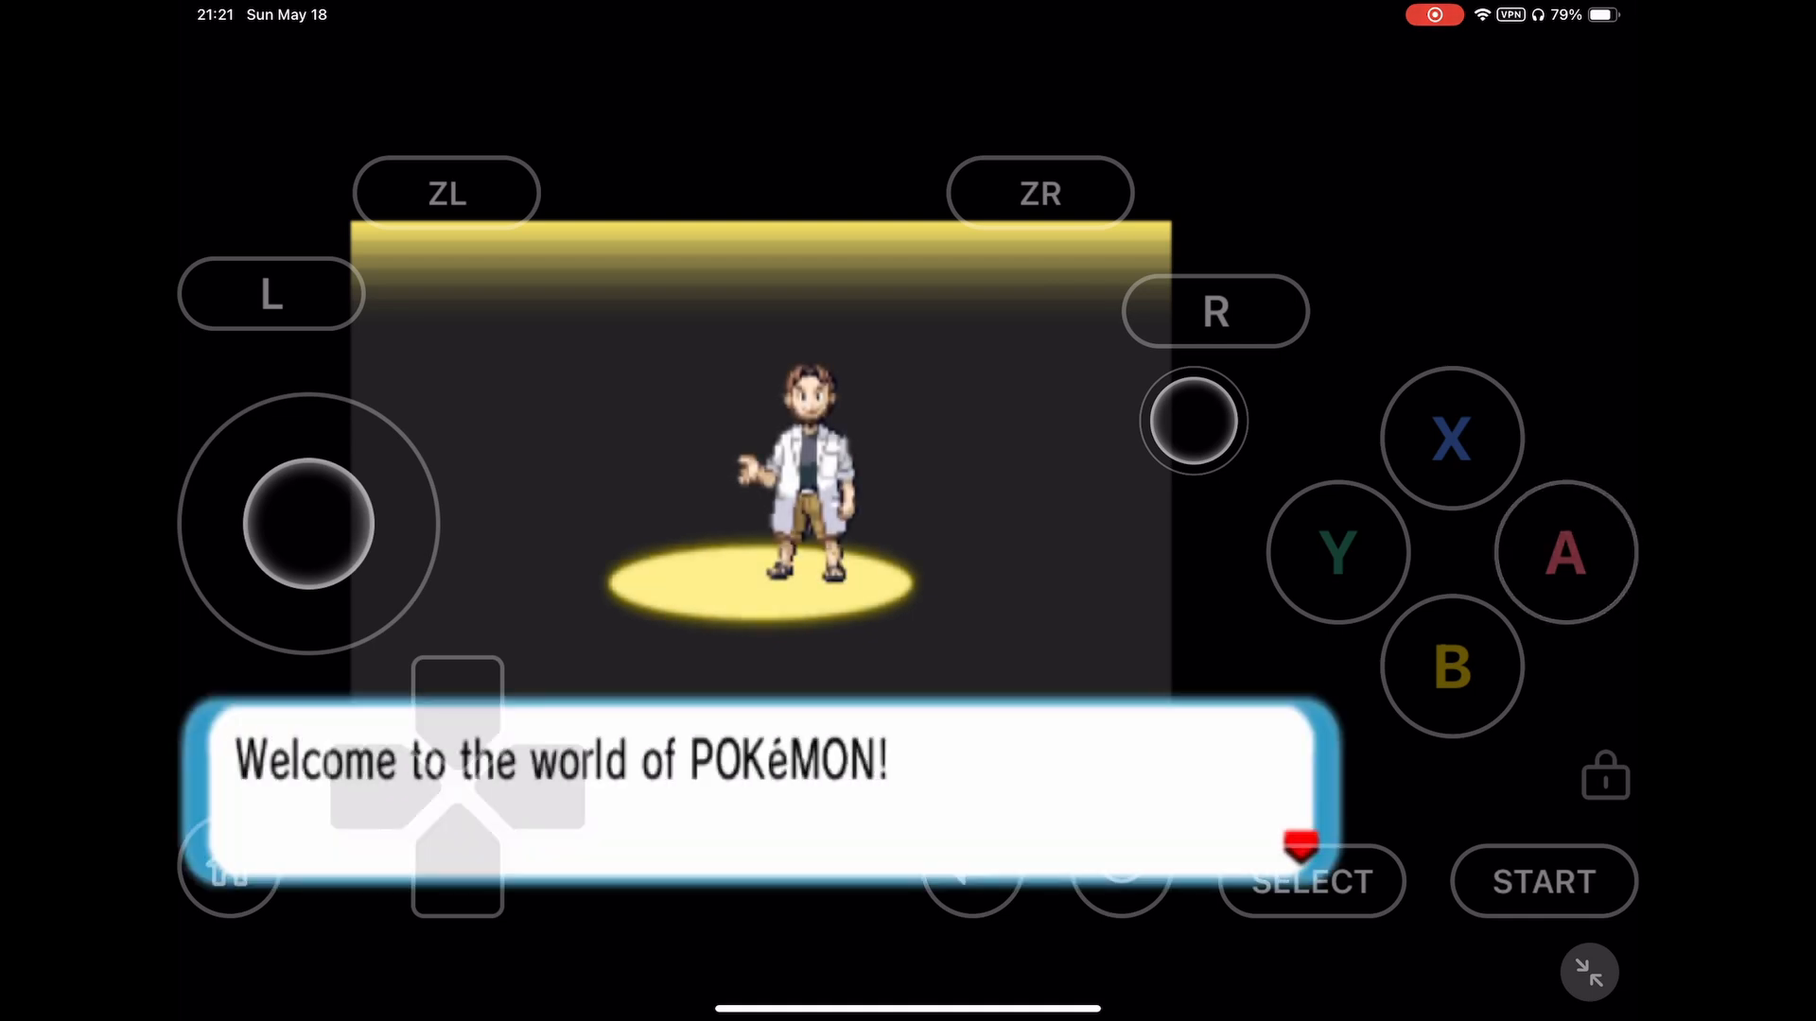
click(1566, 553)
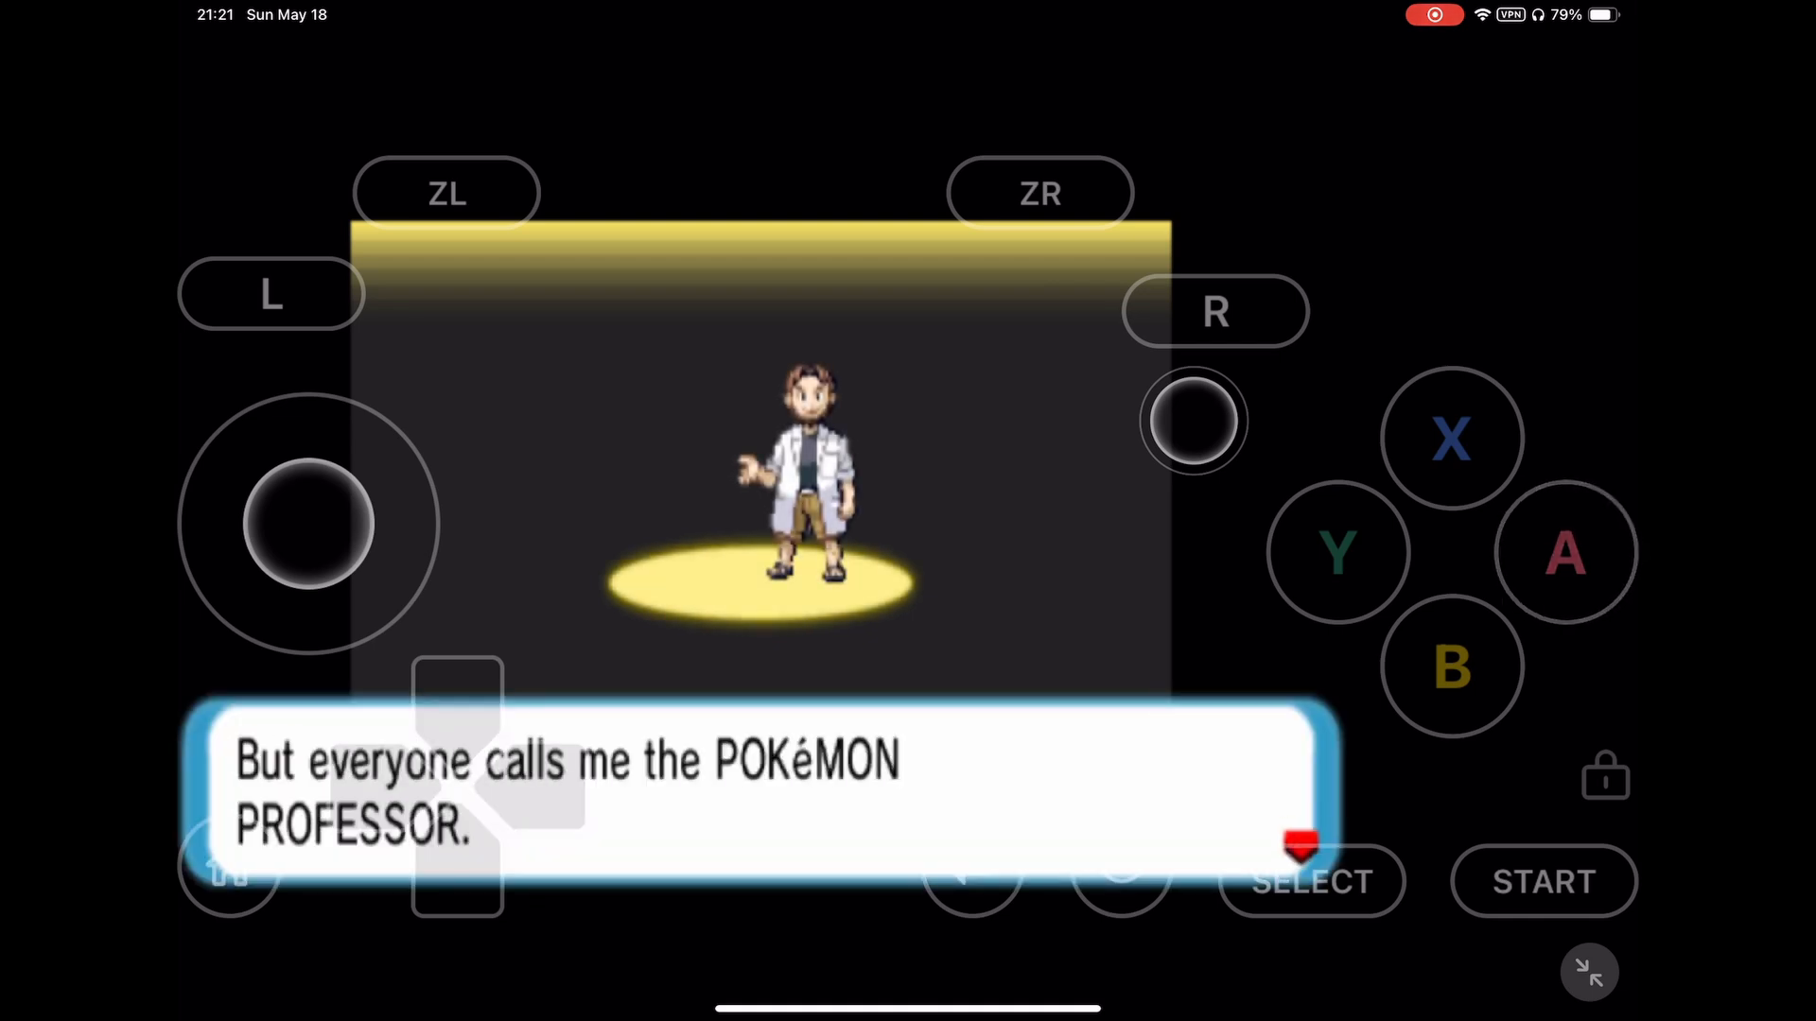
click(1566, 552)
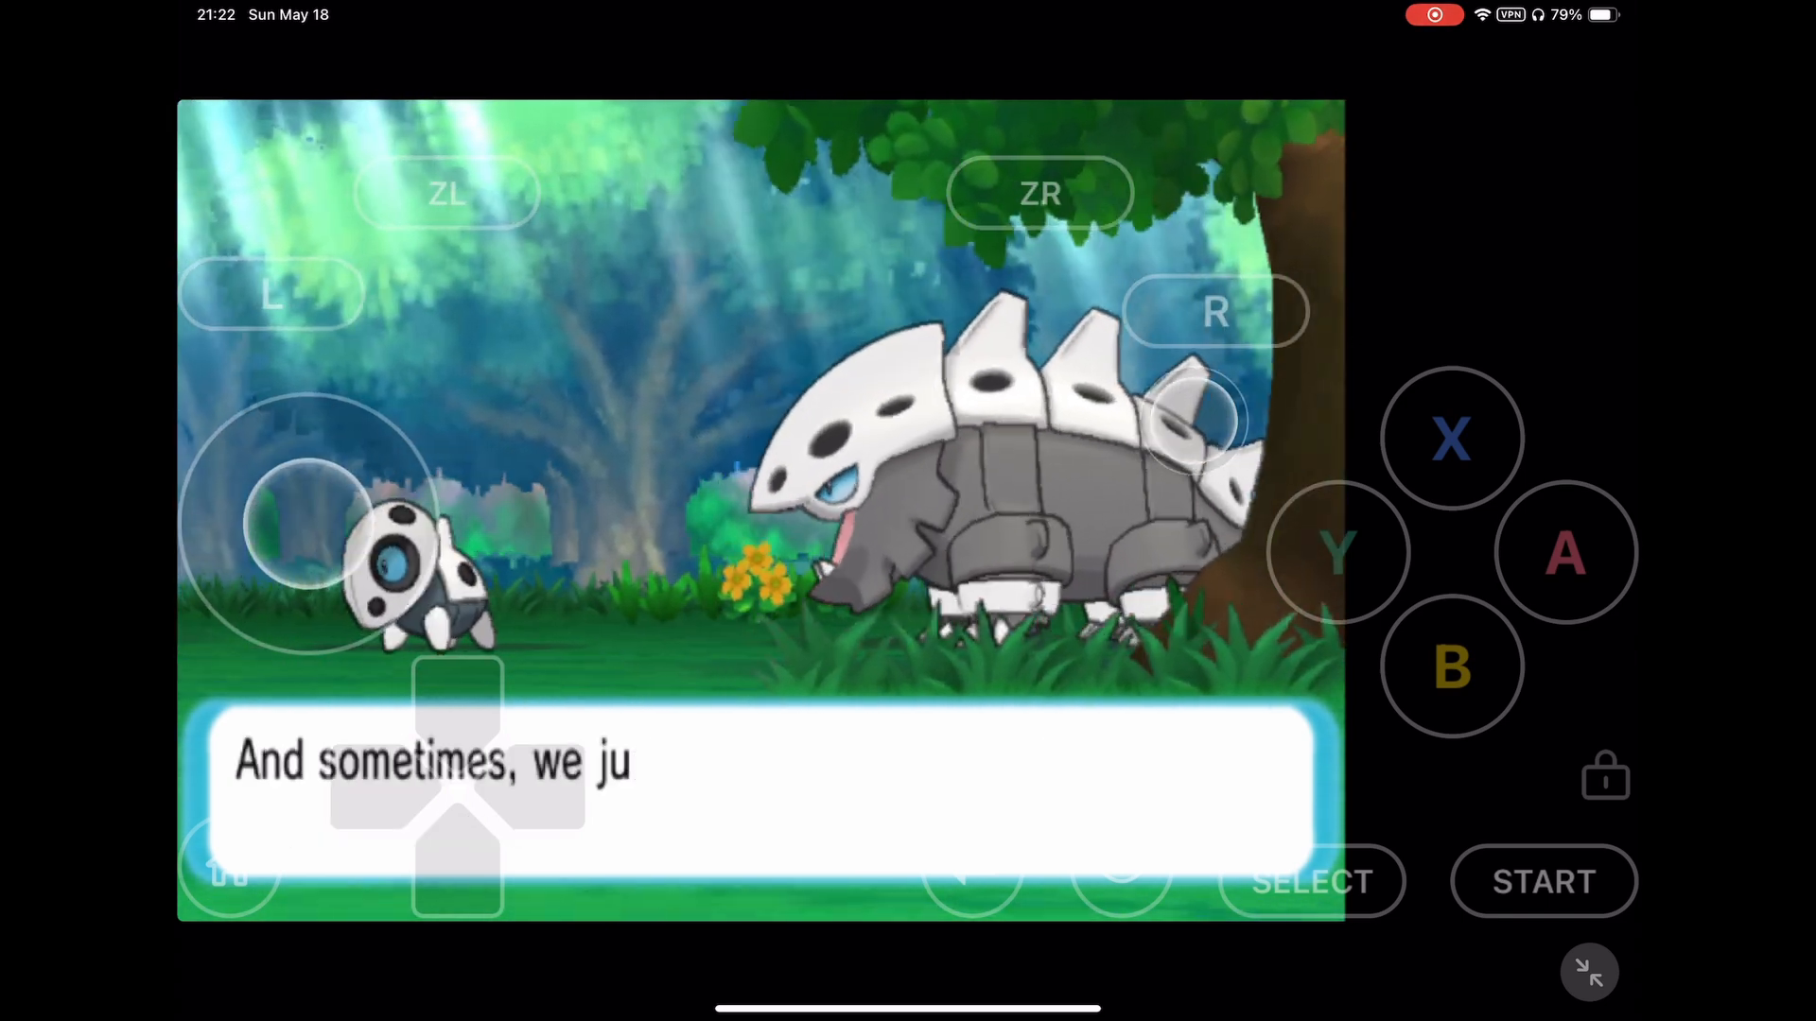
click(1564, 552)
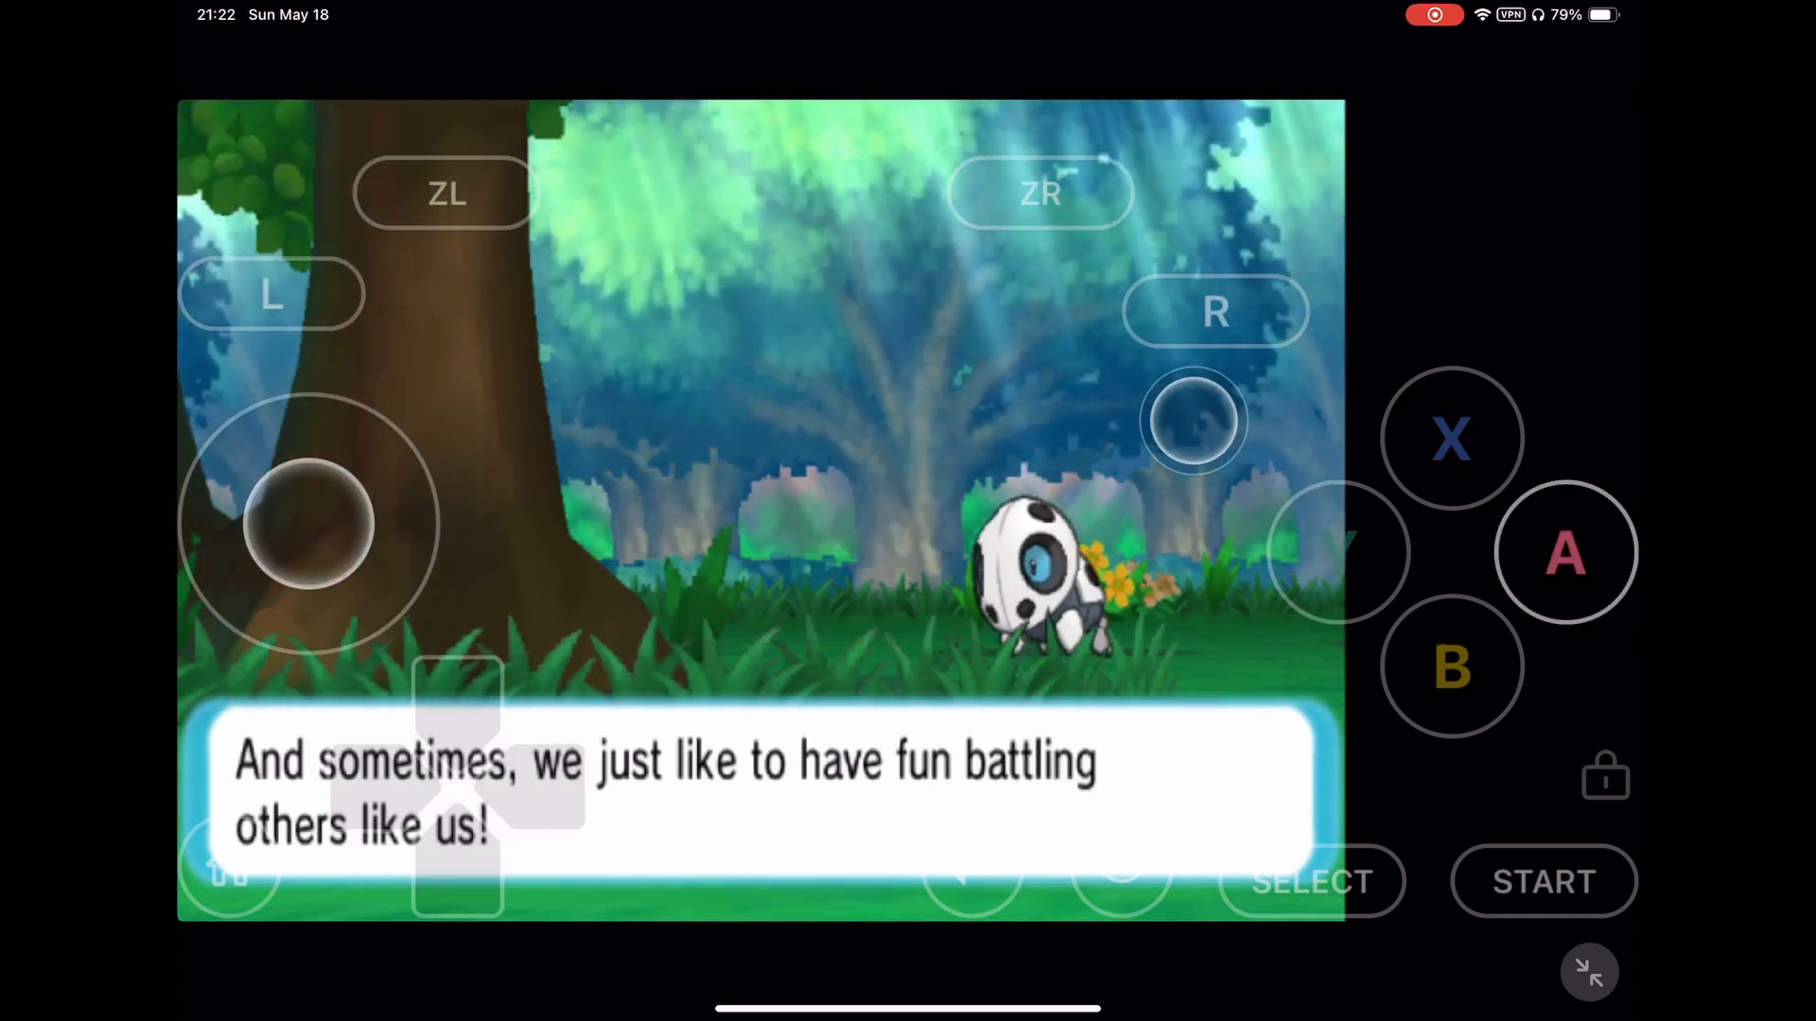
click(1563, 552)
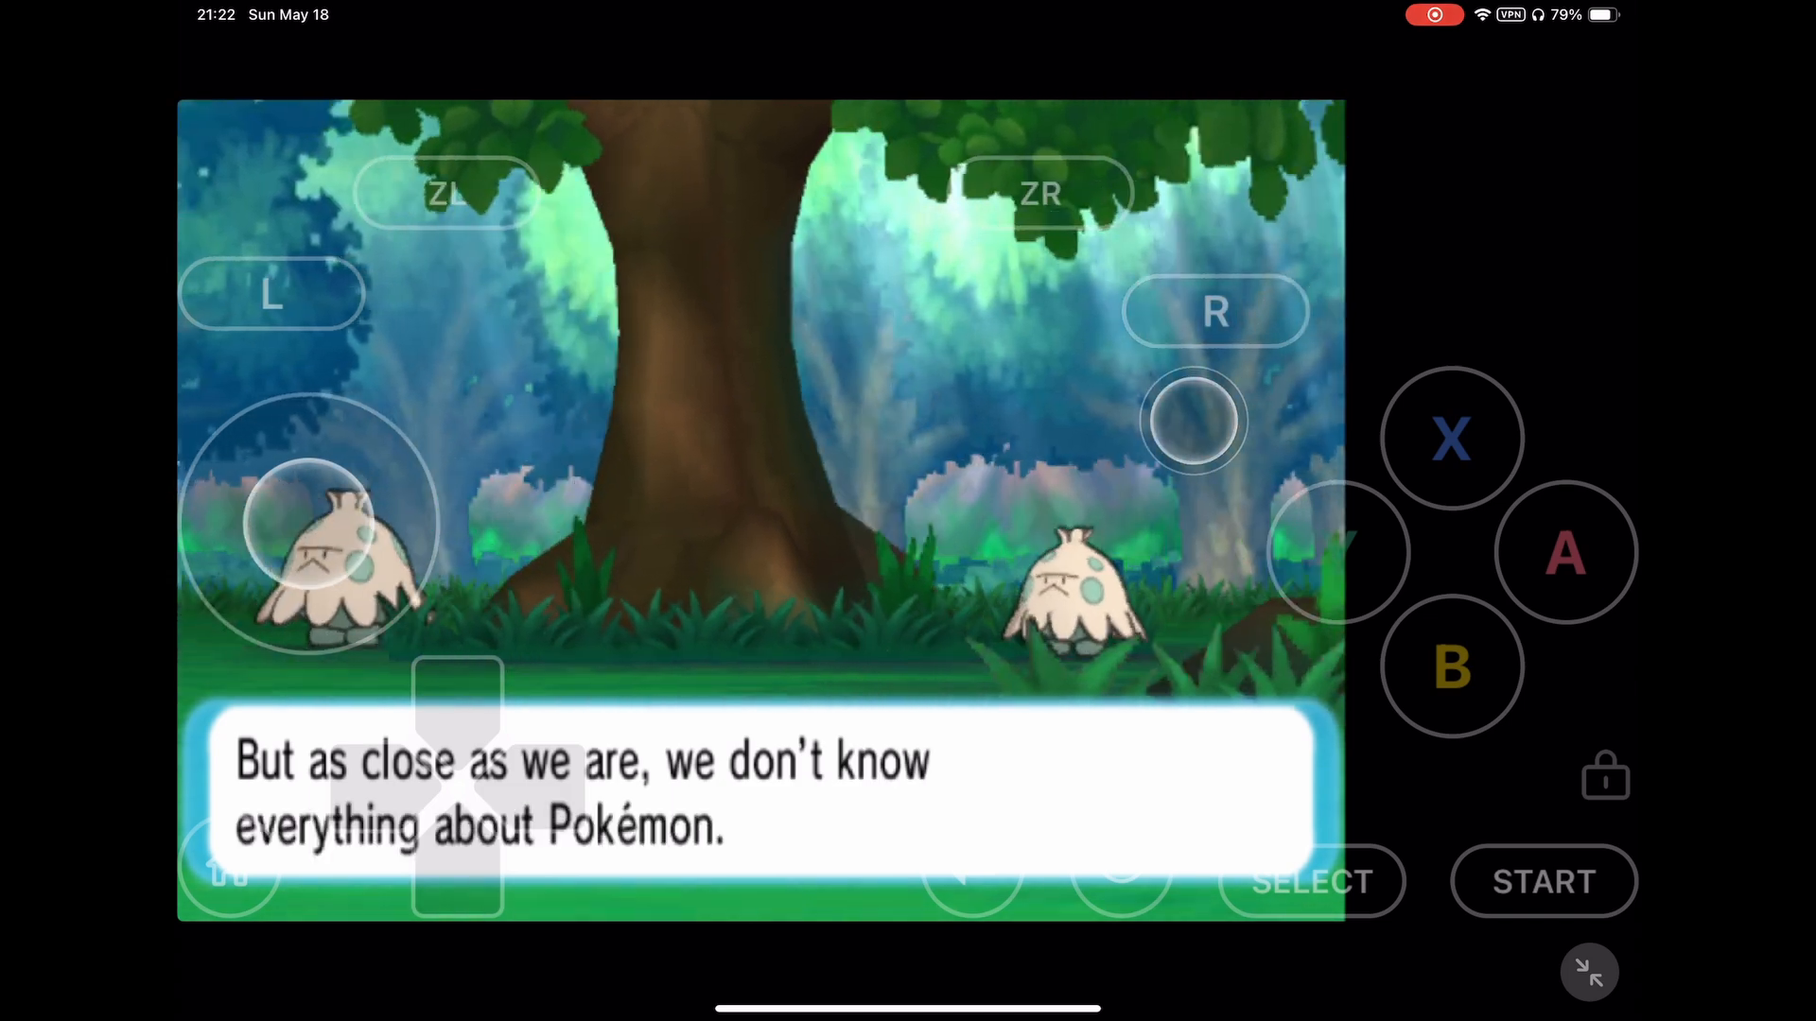